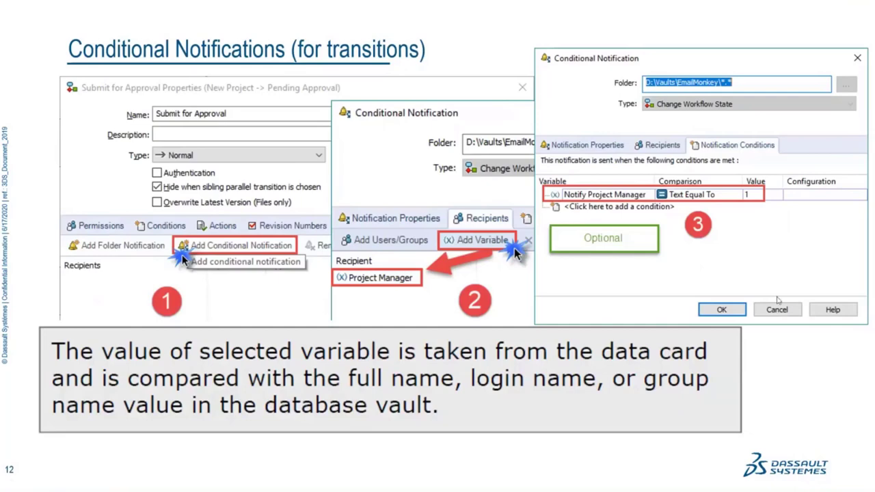
pyautogui.moveTo(562, 252)
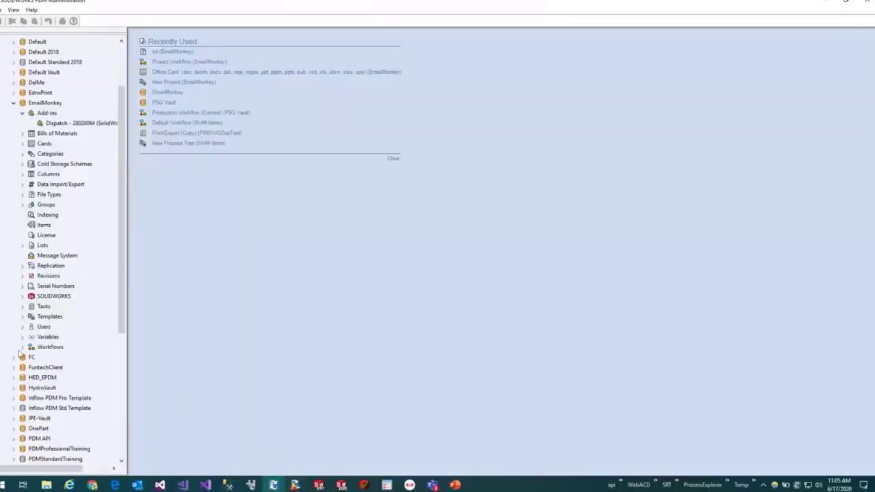
# Expand EmailMonkey's Workflows and open the Project Workflow diagram.
pyautogui.click(23, 347)
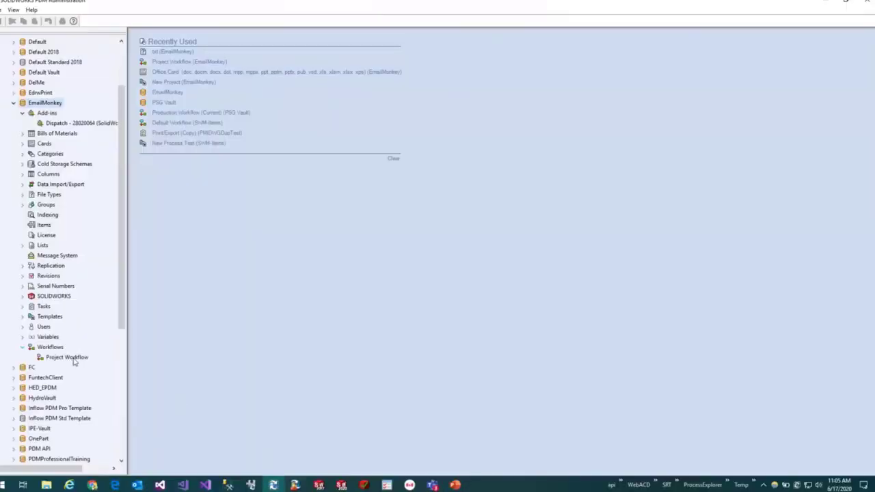
pyautogui.click(66, 356)
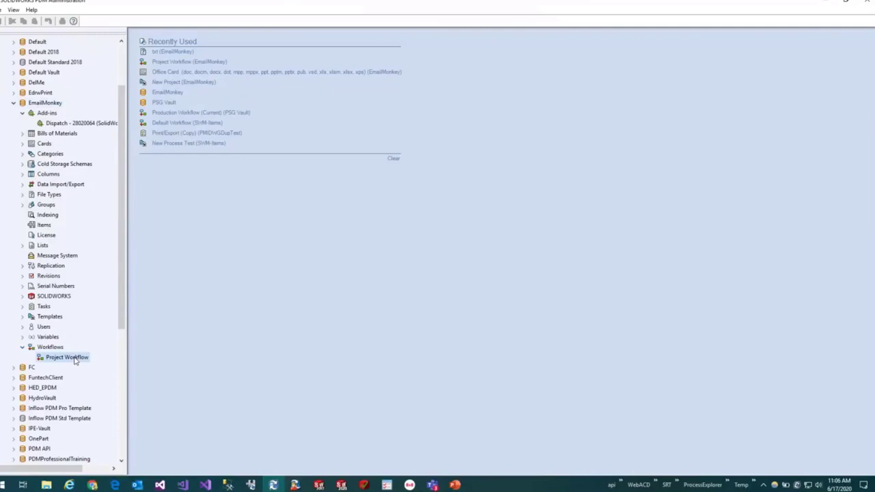
pyautogui.doubleClick(66, 356)
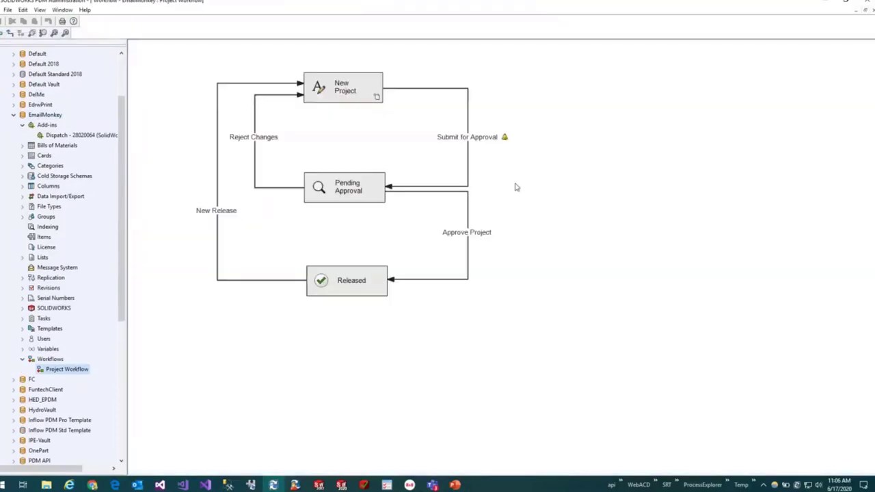
pyautogui.moveTo(526, 113)
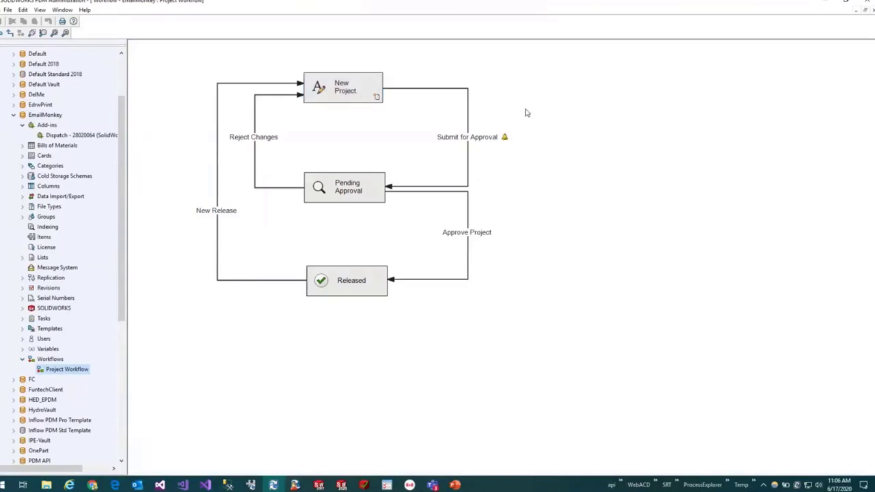
pyautogui.moveTo(488, 140)
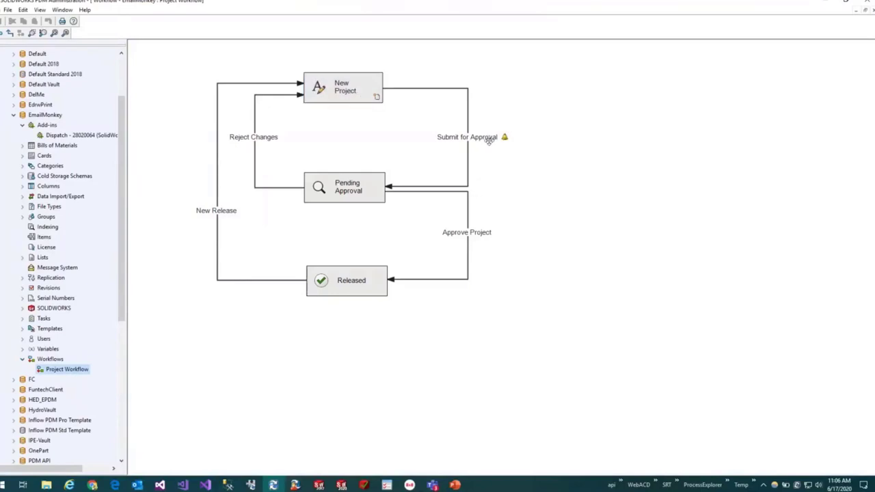
# Show the Submit for Approval transition's Notifications tab in its properties.
pyautogui.doubleClick(466, 137)
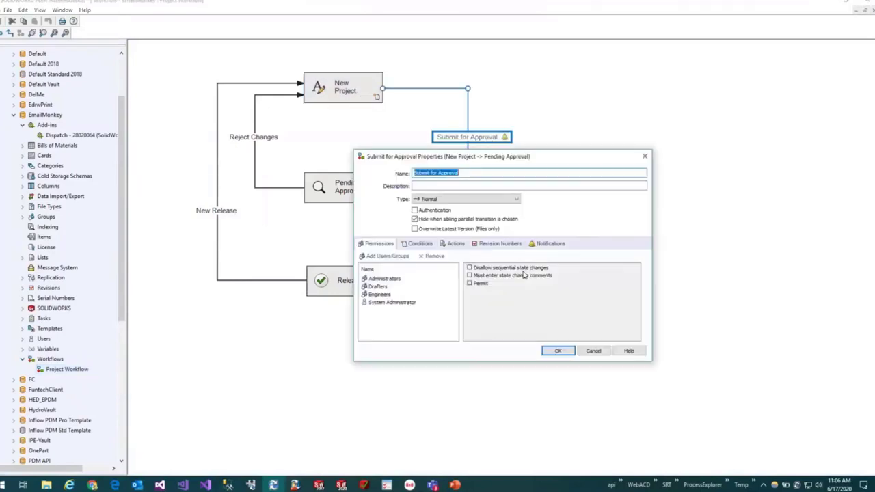
pyautogui.click(550, 243)
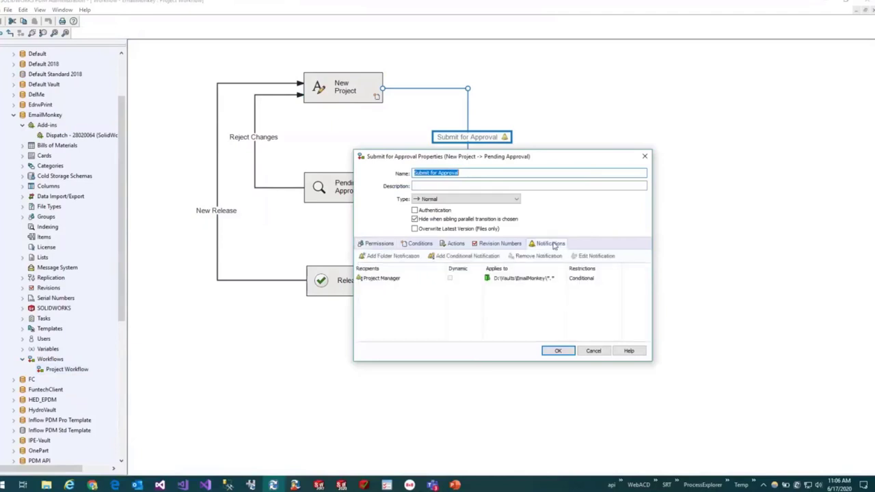
pyautogui.moveTo(454, 263)
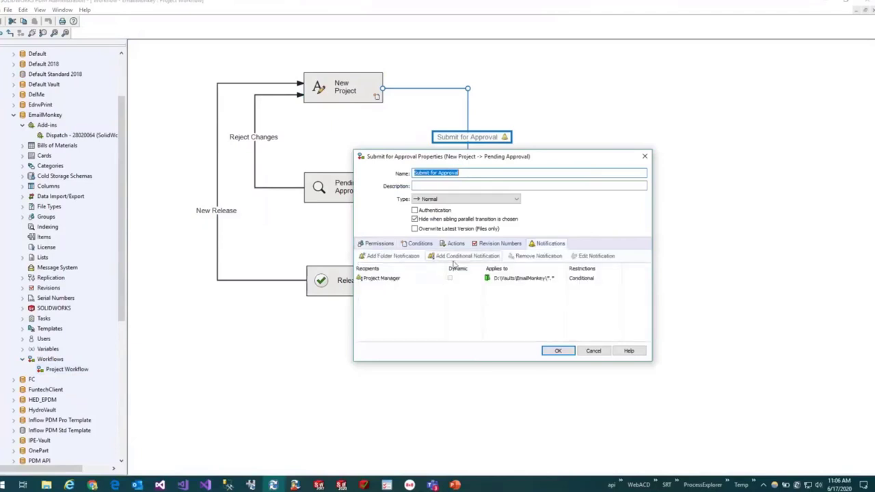
pyautogui.moveTo(423, 313)
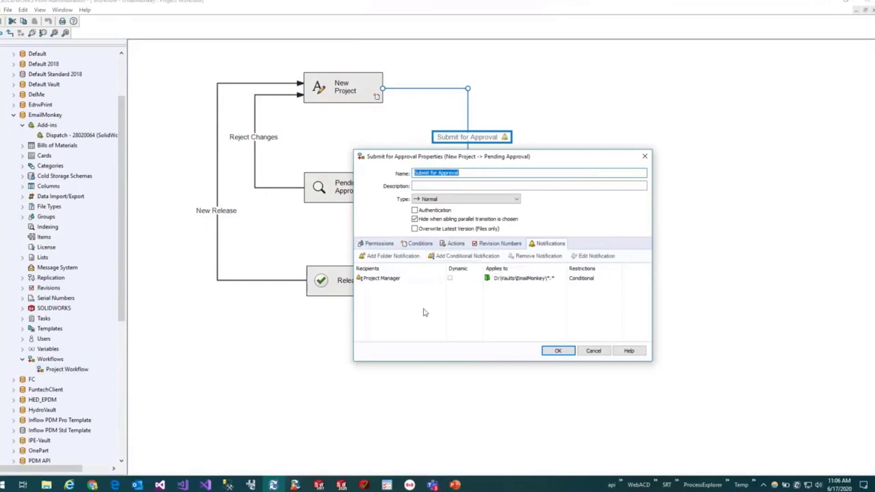
# Open the conditional Project Manager notification and review its recipients list.
pyautogui.click(466, 256)
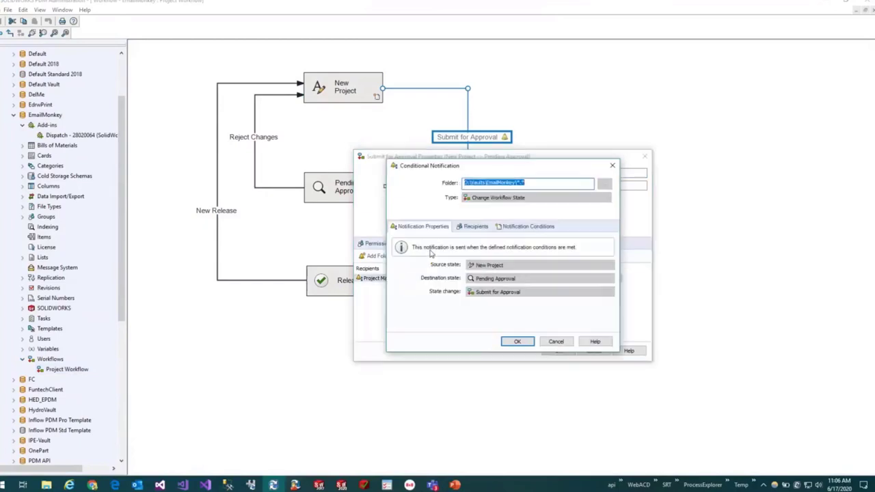
pyautogui.moveTo(658, 157)
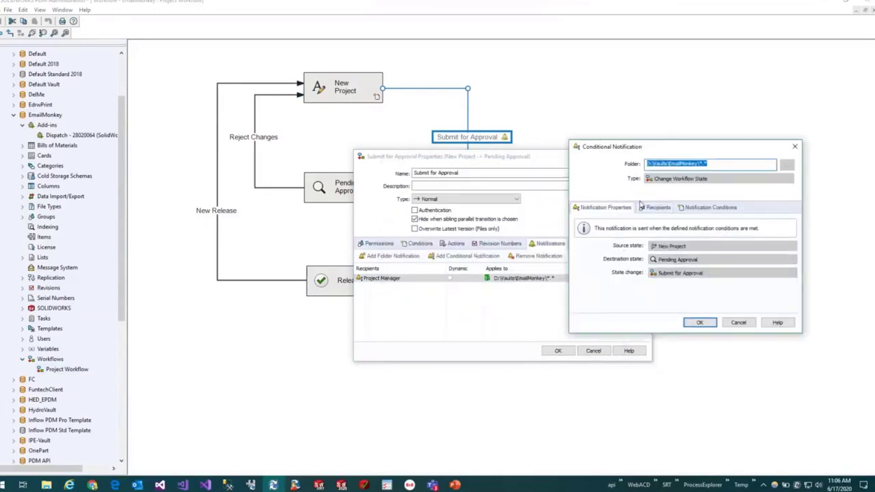
pyautogui.click(657, 207)
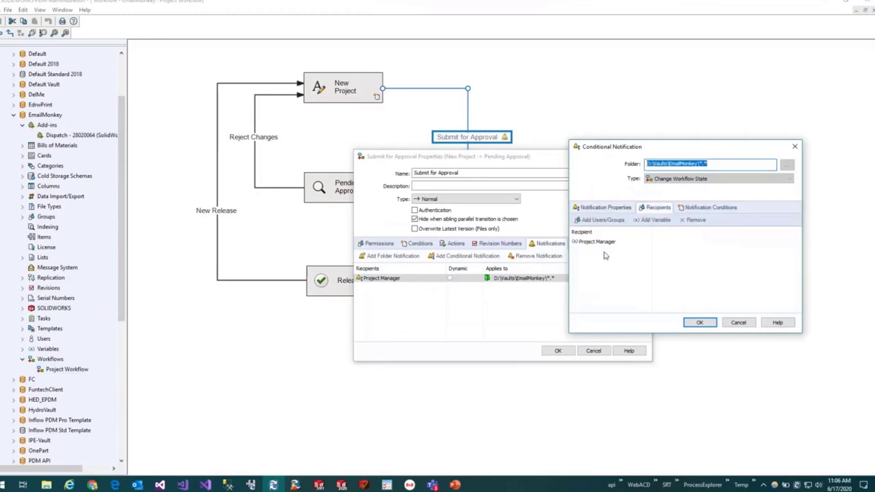
pyautogui.click(600, 219)
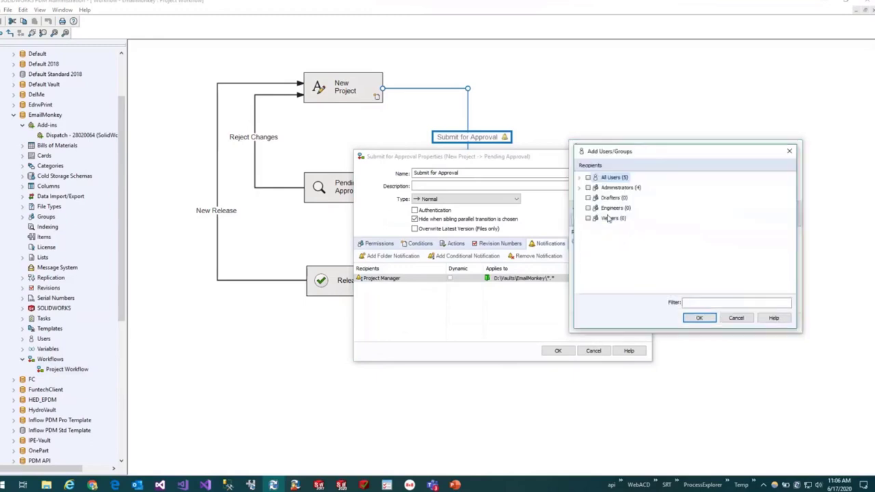
pyautogui.click(698, 317)
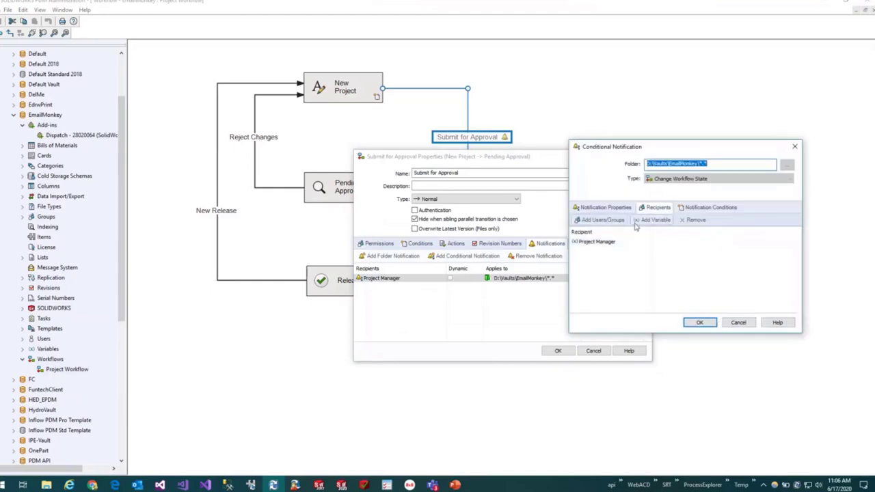
pyautogui.moveTo(648, 219)
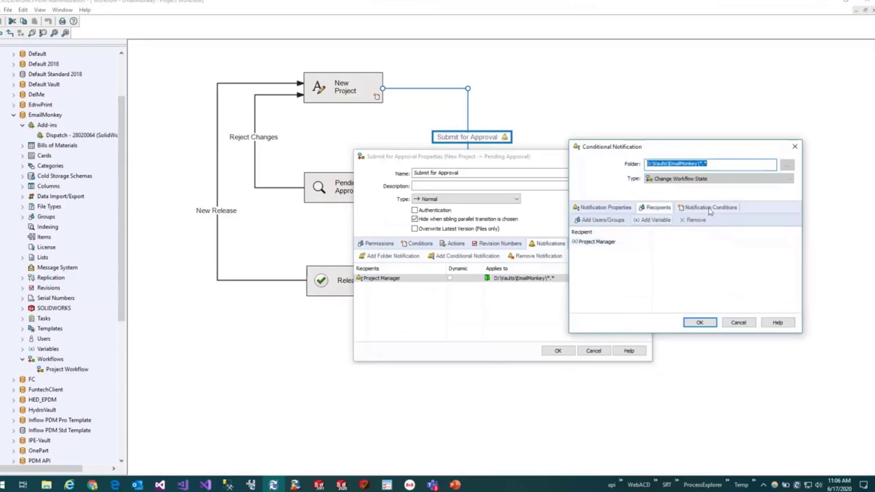
# Check the Text Equal To 1 condition, then close the notification and transition dialogs.
pyautogui.click(710, 207)
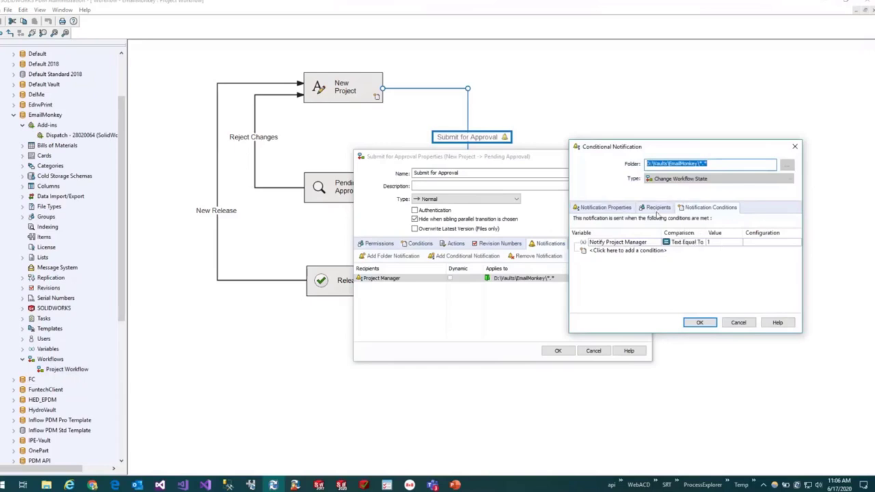
pyautogui.click(655, 207)
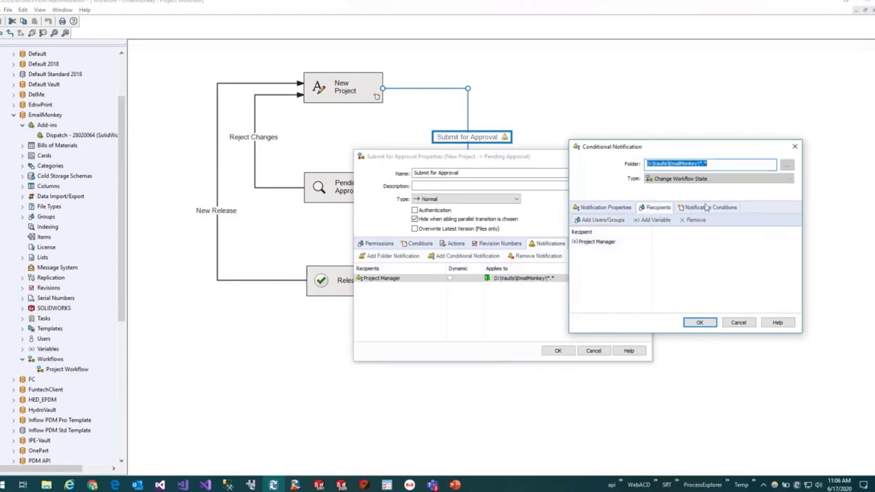
pyautogui.moveTo(704, 210)
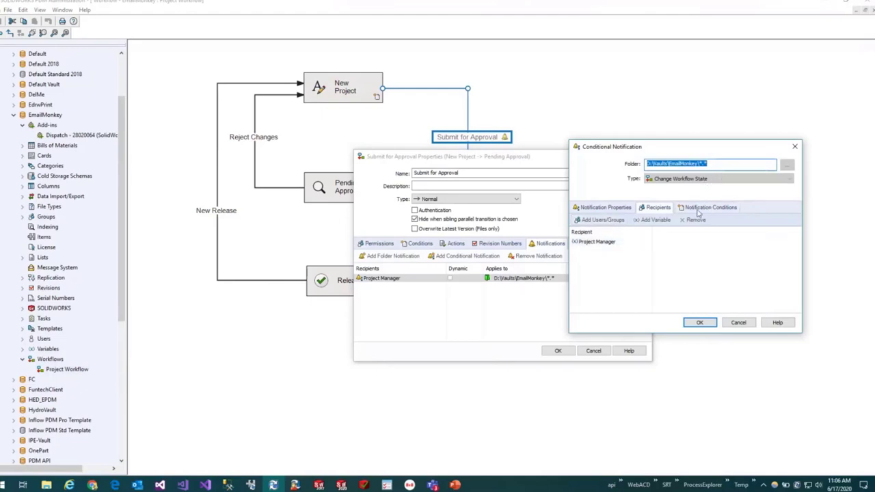
pyautogui.click(709, 207)
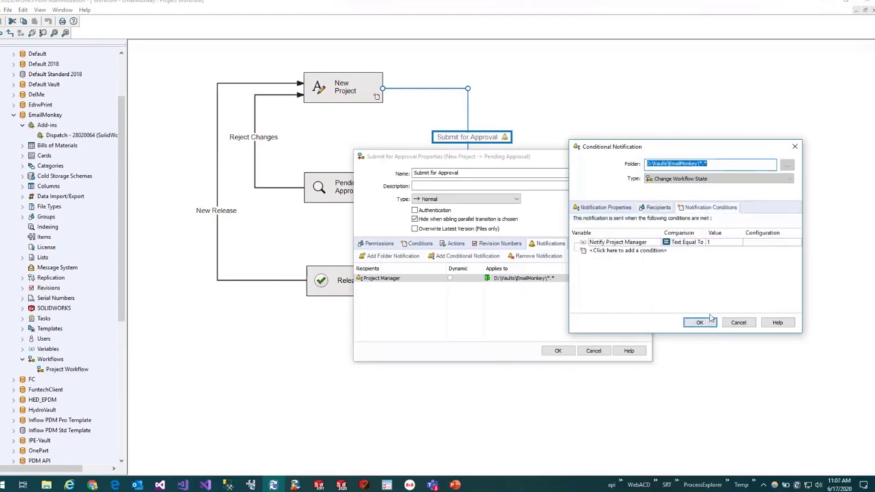
pyautogui.click(699, 322)
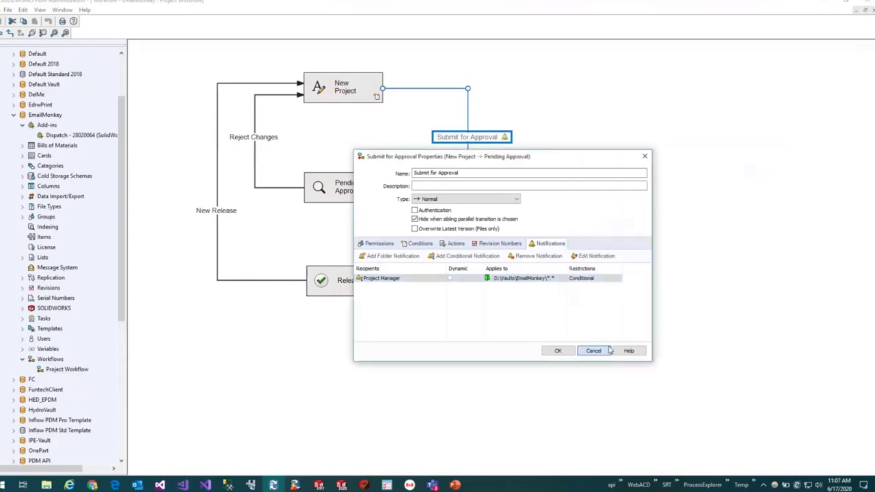
pyautogui.click(593, 350)
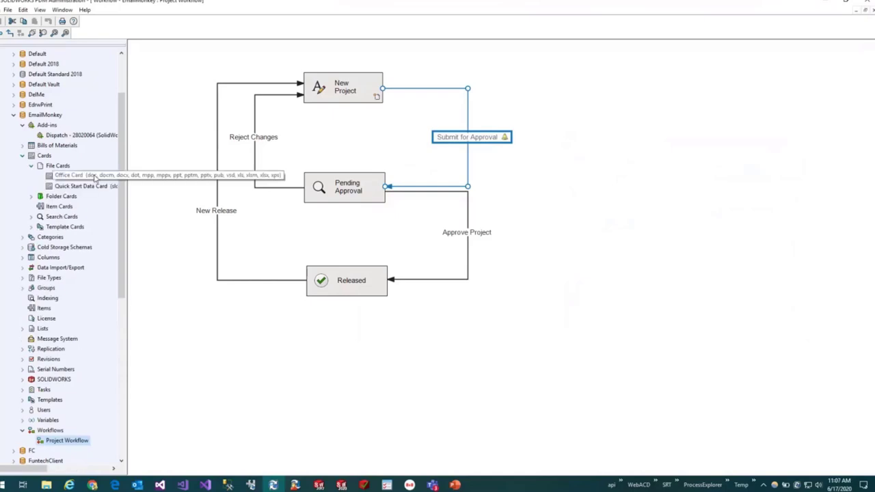
# Inspect the Office Card's Project Manager combobox and Notify Project Manager? checkbox, then close it.
pyautogui.doubleClick(67, 175)
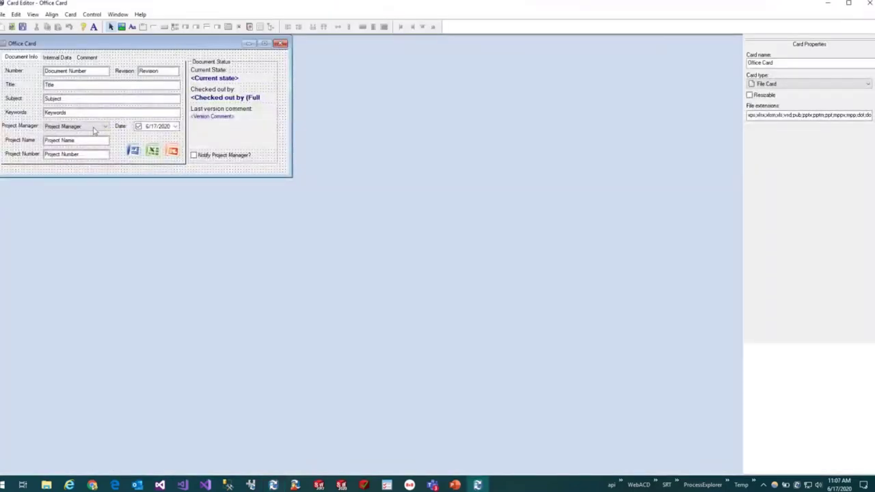
pyautogui.click(75, 126)
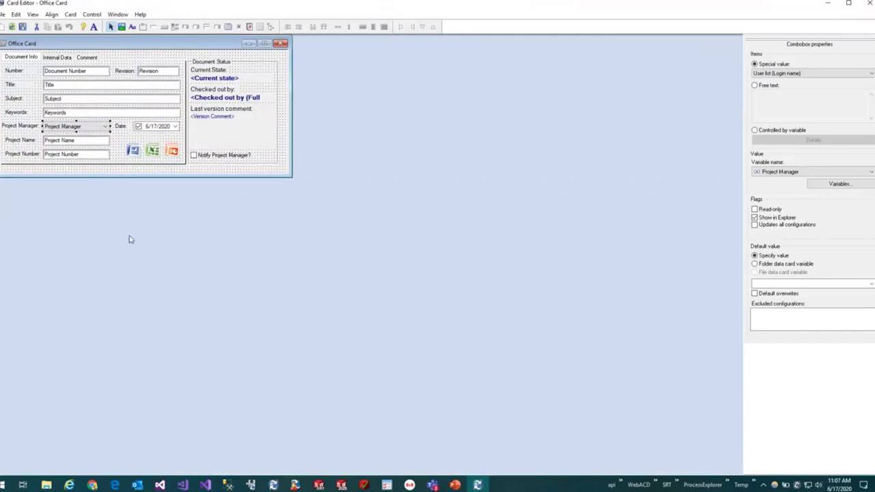
pyautogui.moveTo(212, 160)
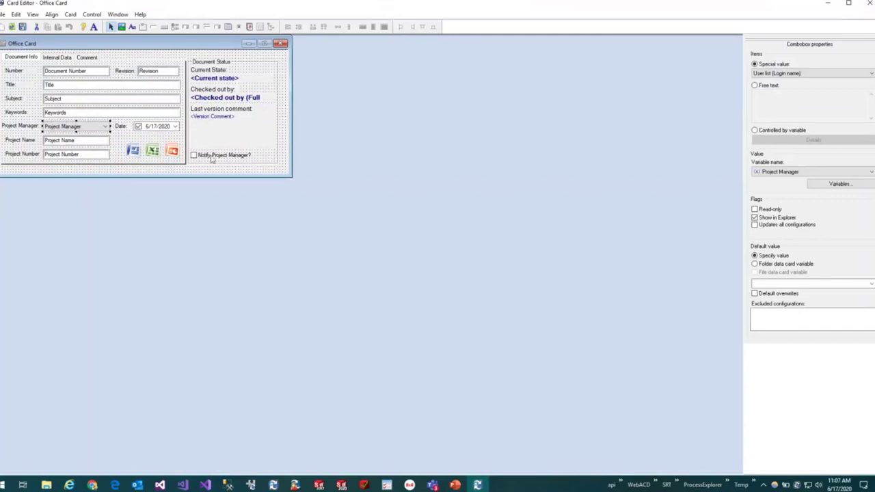
pyautogui.click(194, 155)
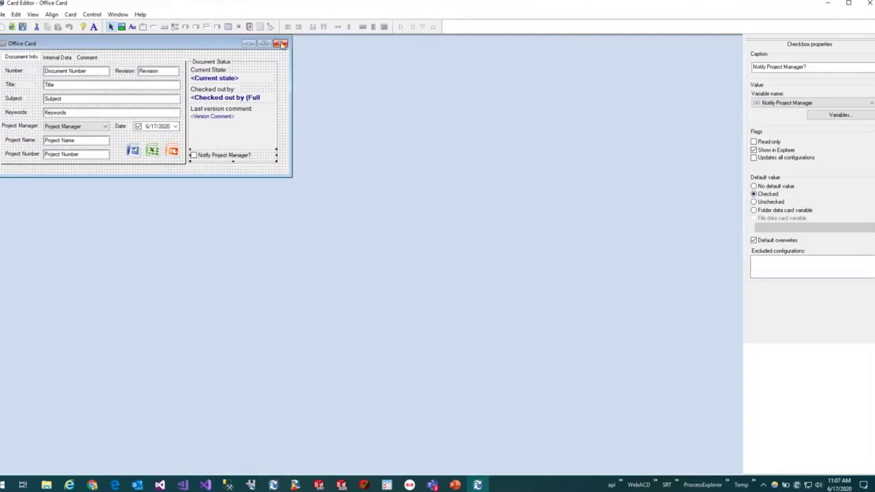
pyautogui.click(281, 43)
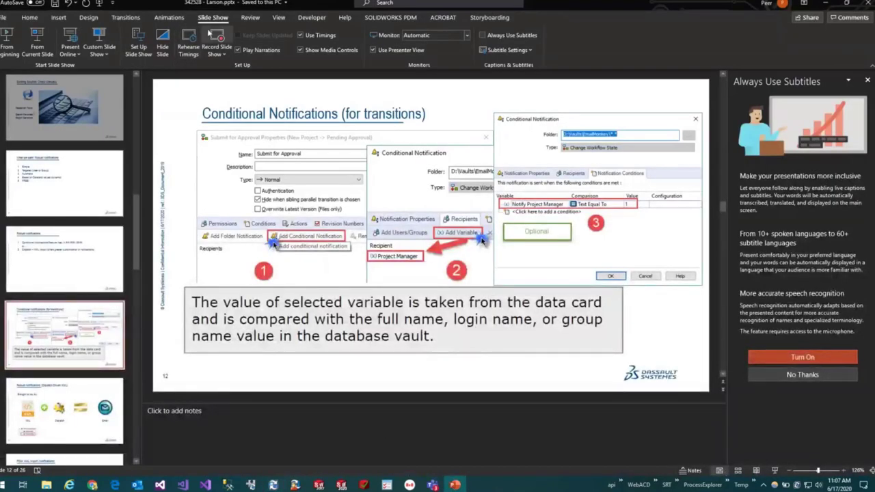
pyautogui.moveTo(216, 32)
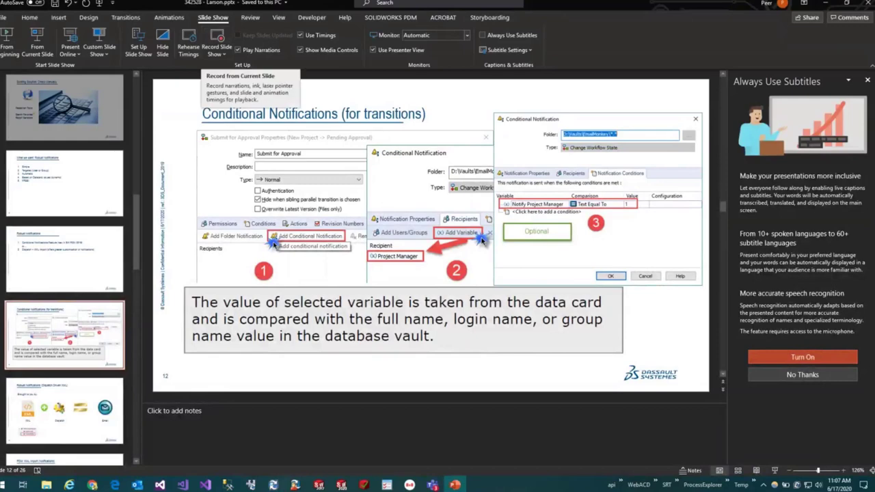
pyautogui.moveTo(37, 41)
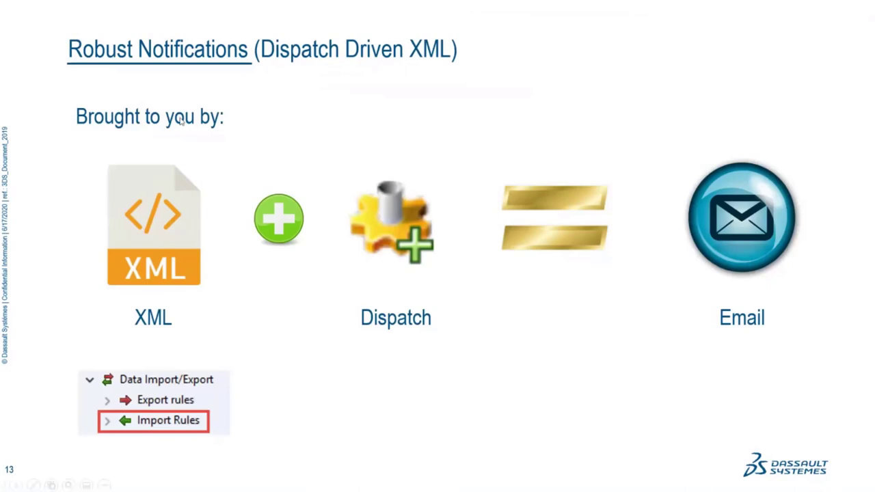
pyautogui.moveTo(166, 175)
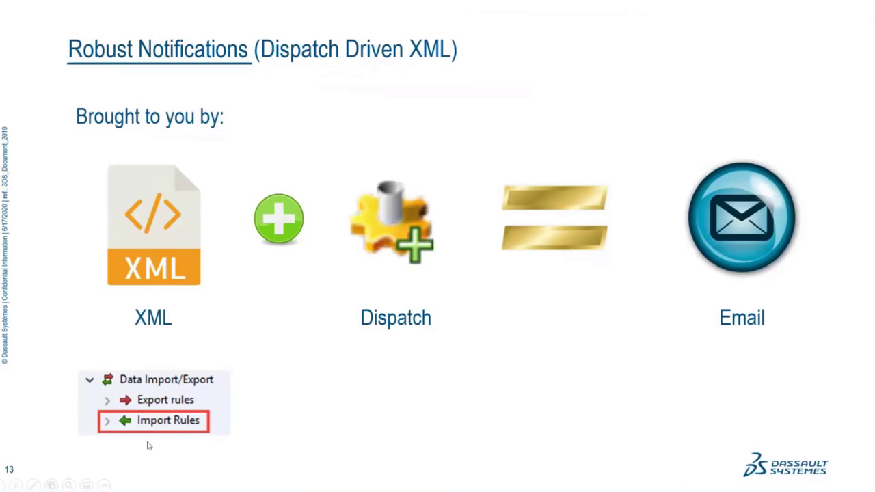
pyautogui.moveTo(410, 182)
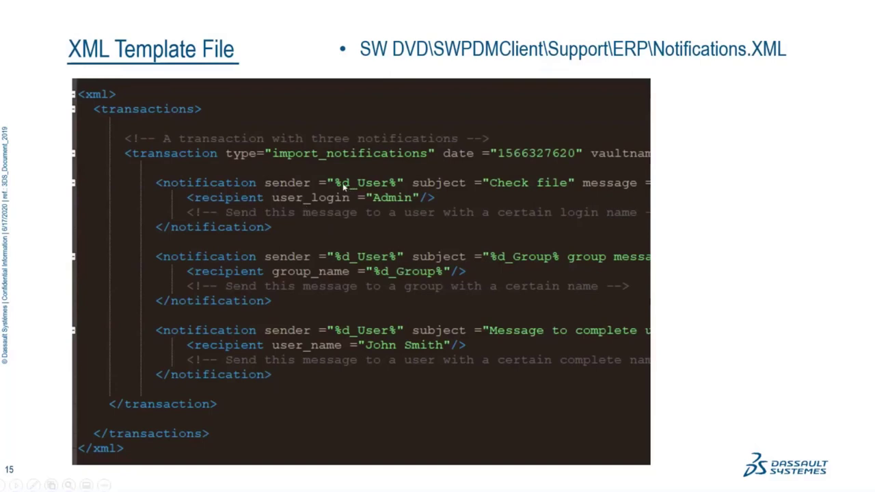
pyautogui.moveTo(775, 215)
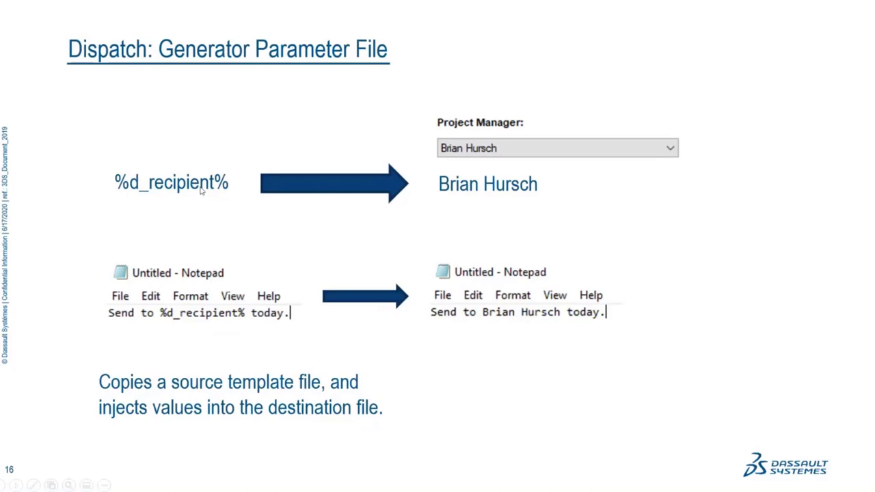
pyautogui.moveTo(574, 180)
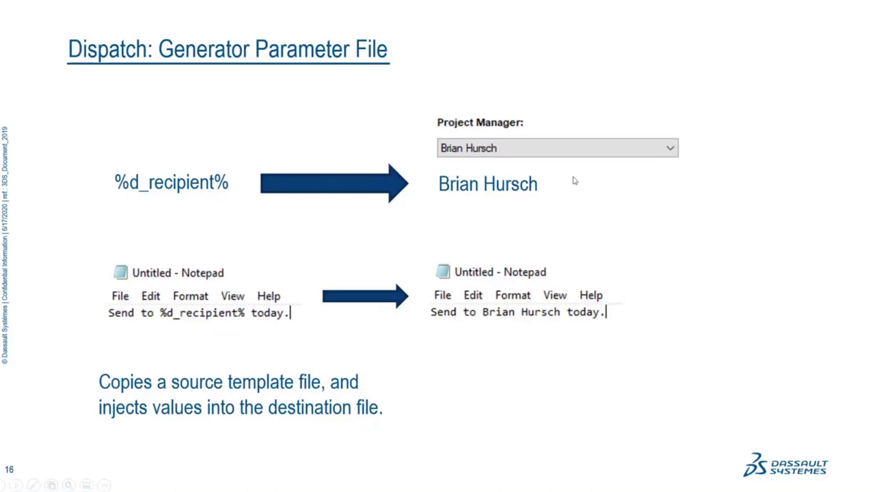
pyautogui.moveTo(518, 154)
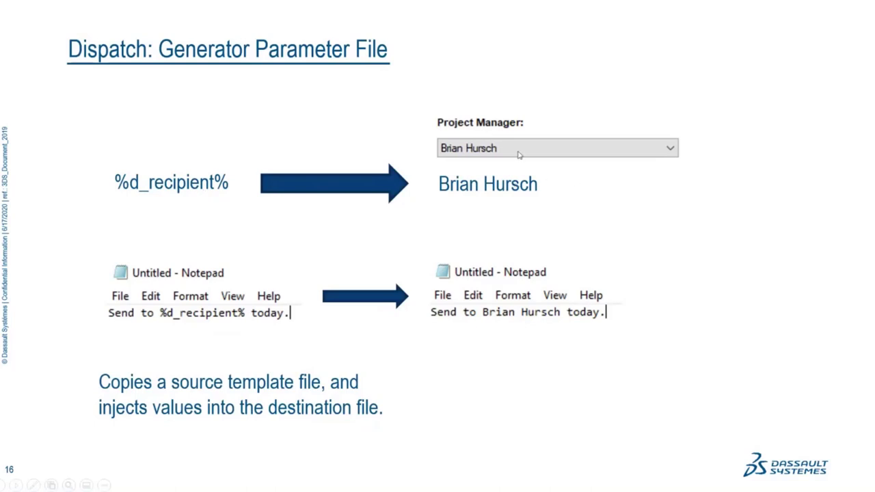
pyautogui.moveTo(560, 309)
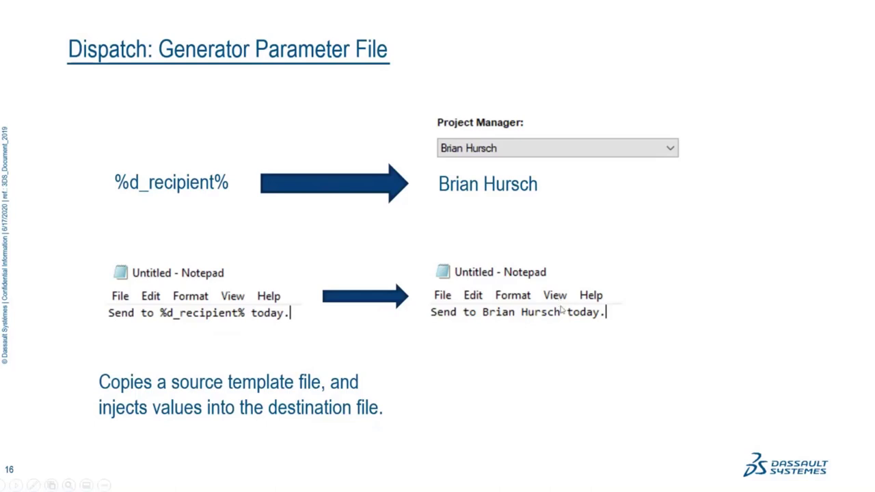
pyautogui.moveTo(561, 308)
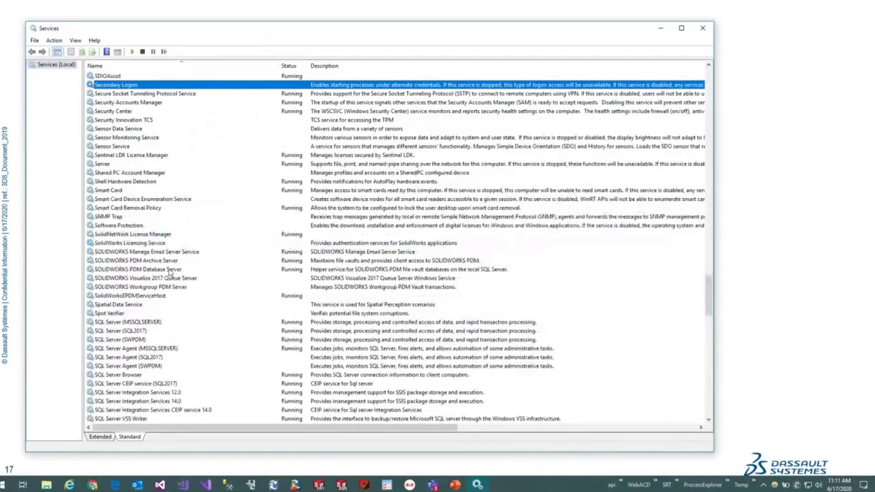
# Highlight the SOLIDWORKS PDM Database Server row in the Services list.
pyautogui.click(137, 268)
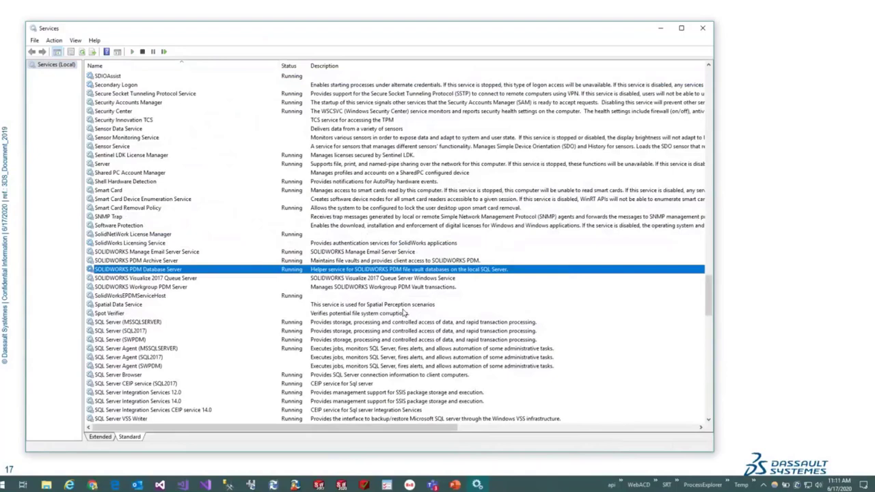
pyautogui.moveTo(405, 307)
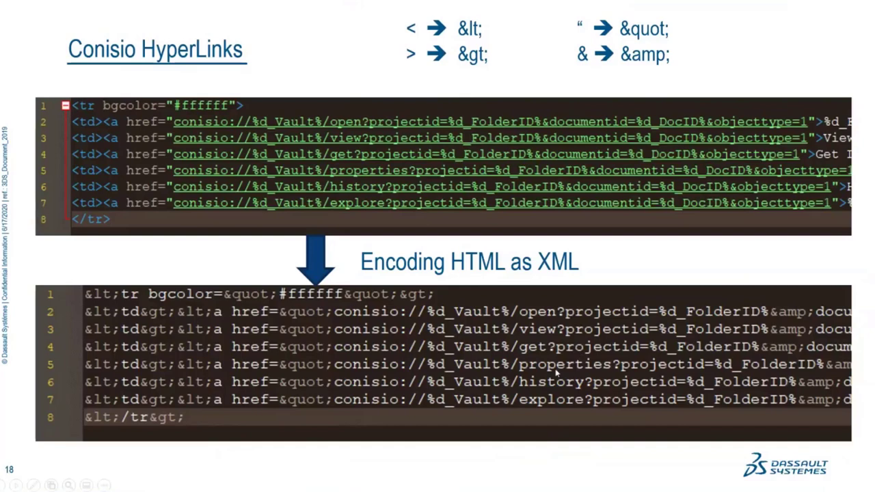
pyautogui.moveTo(670, 304)
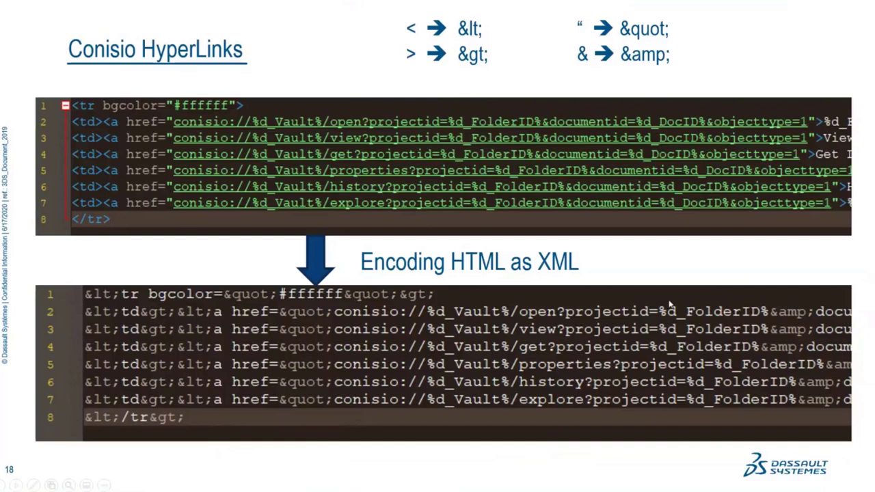
pyautogui.moveTo(693, 266)
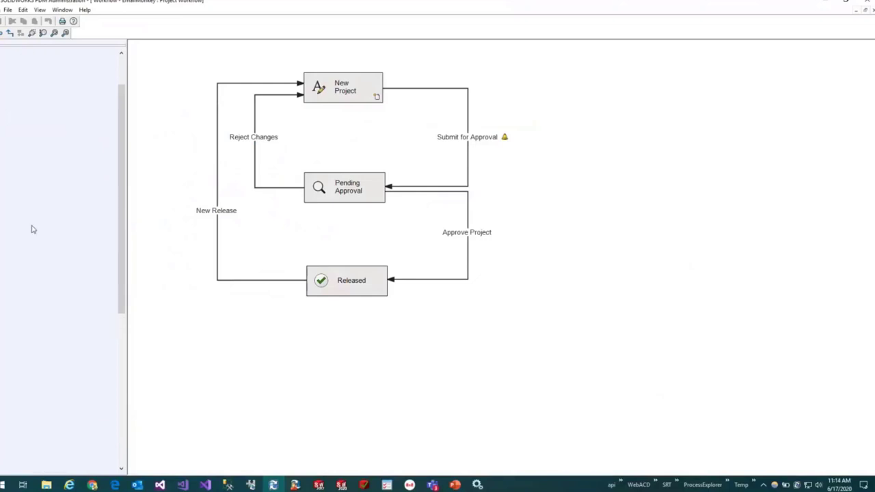
# Set the Email Import Rule folder to C:\Temp\Import with 1-minute frequency, and save.
pyautogui.doubleClick(77, 237)
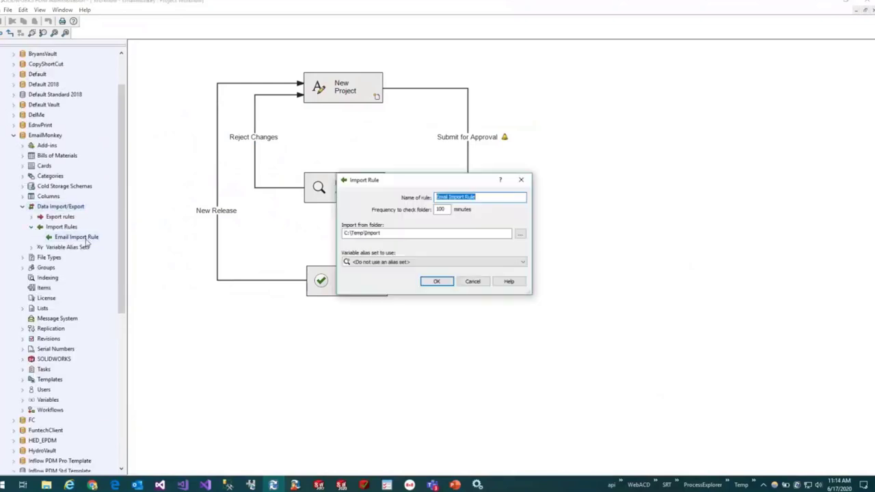
pyautogui.moveTo(401, 230)
pyautogui.write('1')
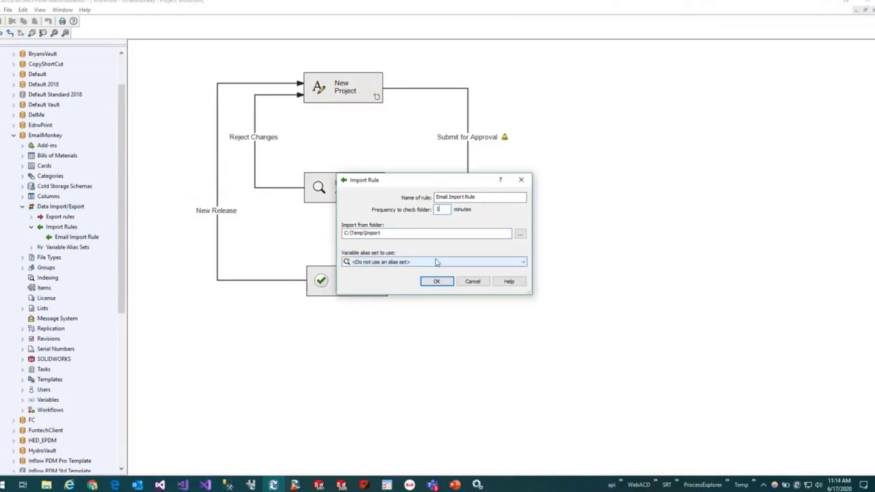
pyautogui.click(424, 233)
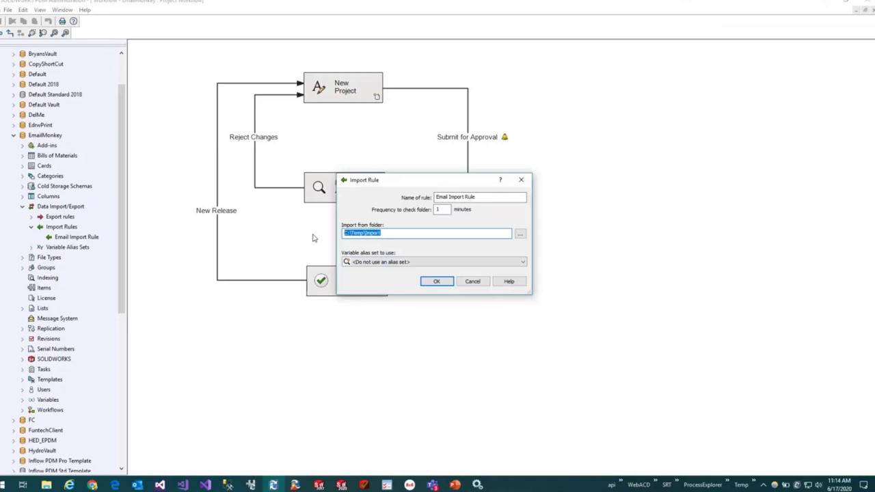
pyautogui.press('delete')
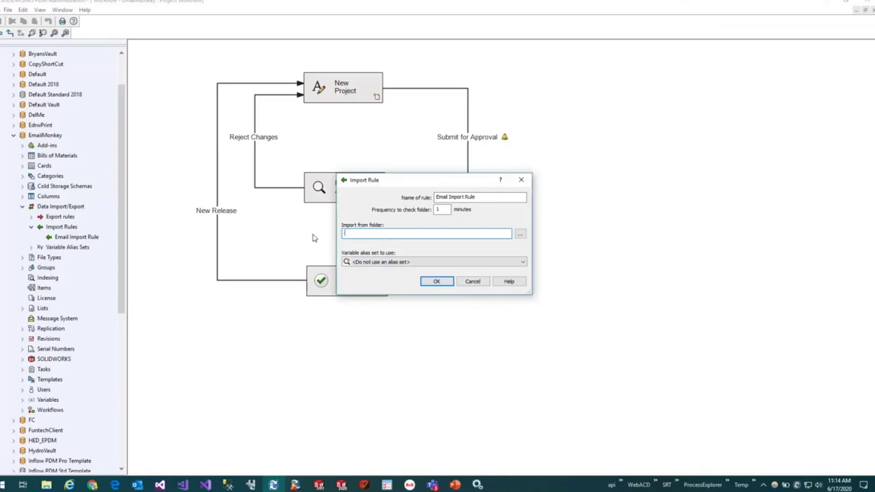
pyautogui.write('\\\\myserver')
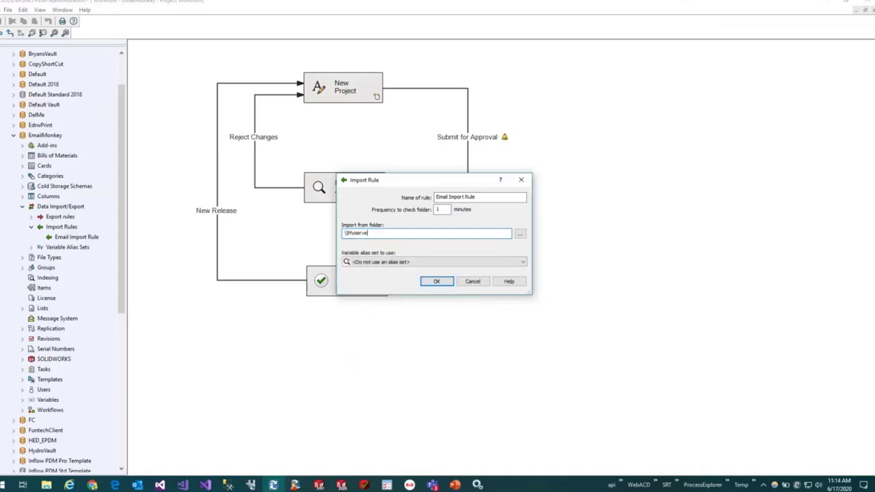
pyautogui.write('\\Share\\XMLImport')
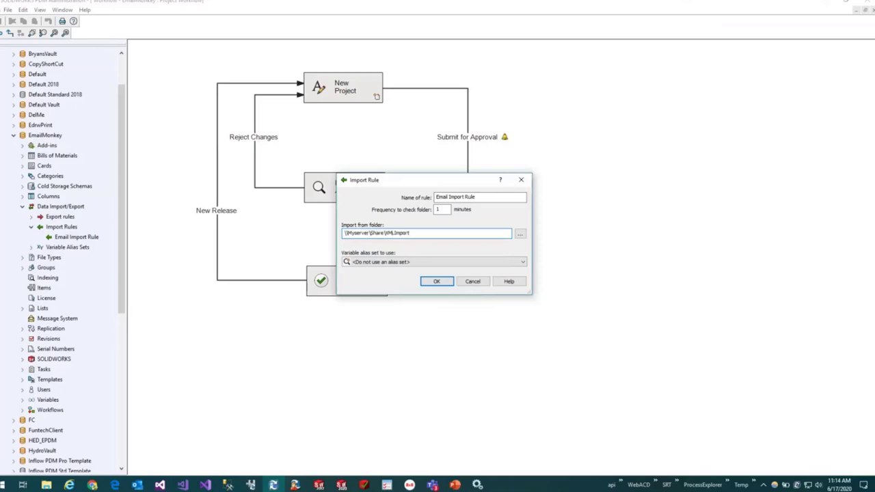
pyautogui.tripleClick(425, 233)
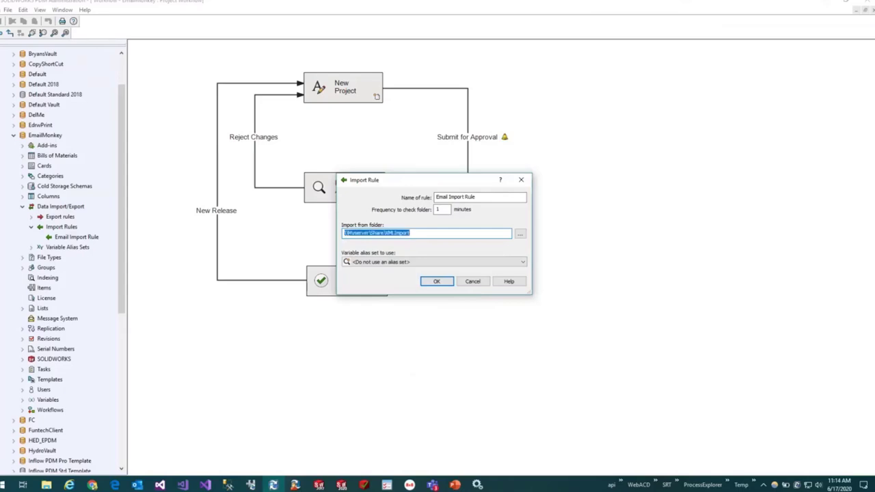
pyautogui.write('C:\\Temp\\Import')
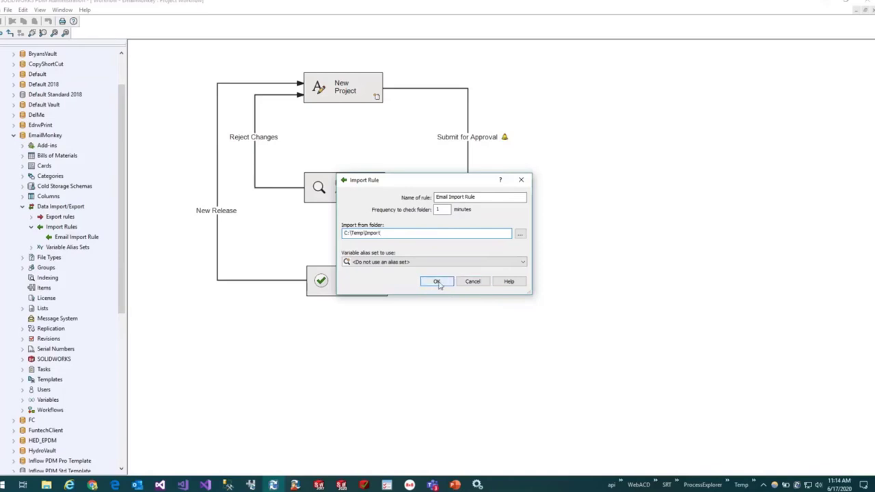
pyautogui.click(437, 280)
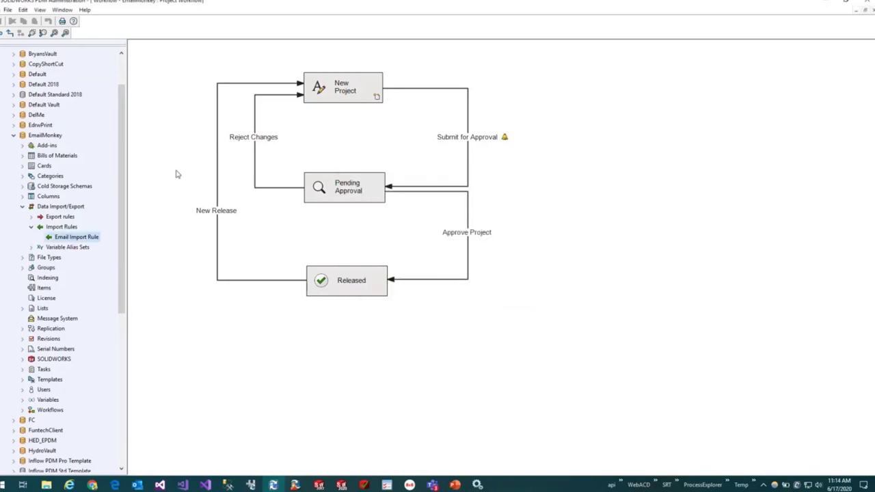
# Expand Add-ins, list Dispatch's actions, and close Set Project Manager unchanged.
pyautogui.click(23, 145)
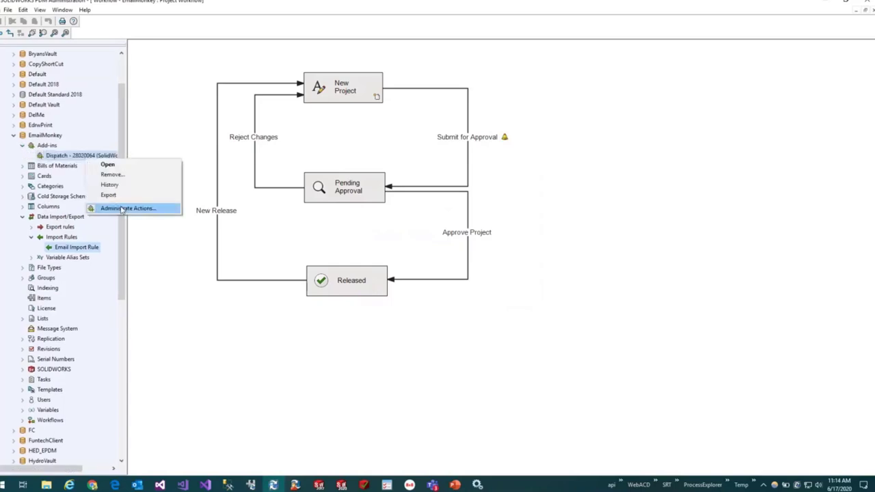
pyautogui.click(127, 208)
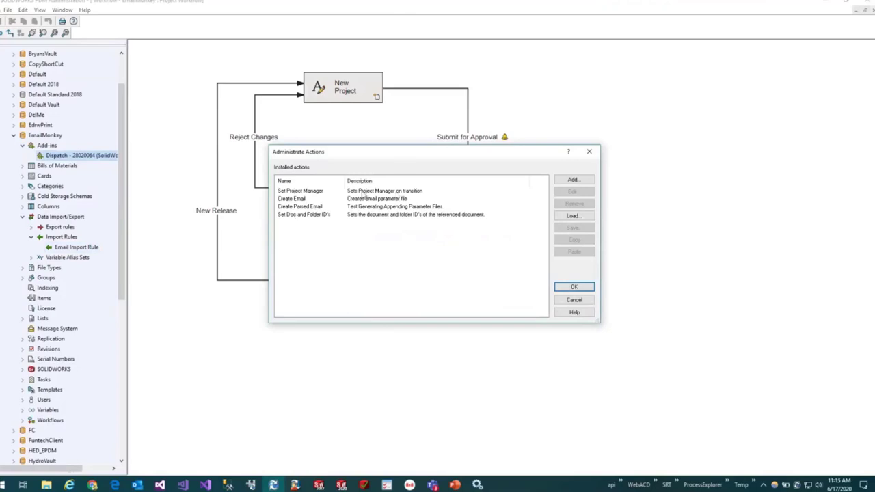
pyautogui.moveTo(389, 280)
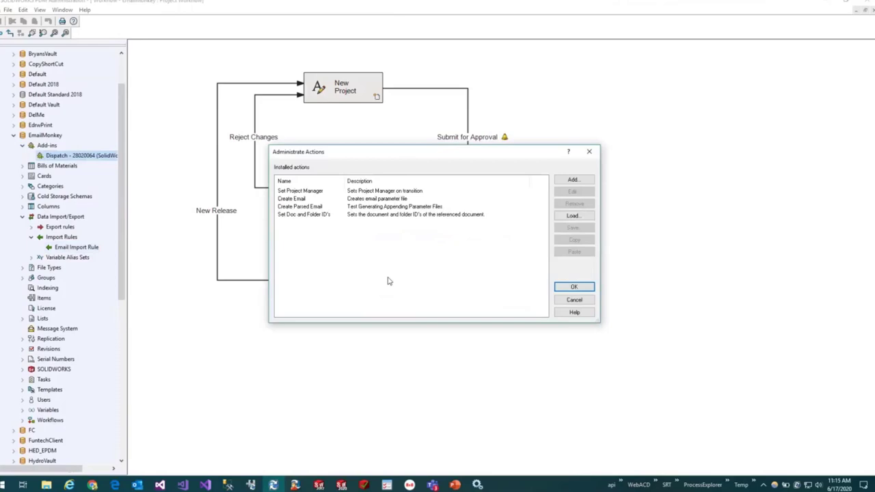
pyautogui.moveTo(387, 275)
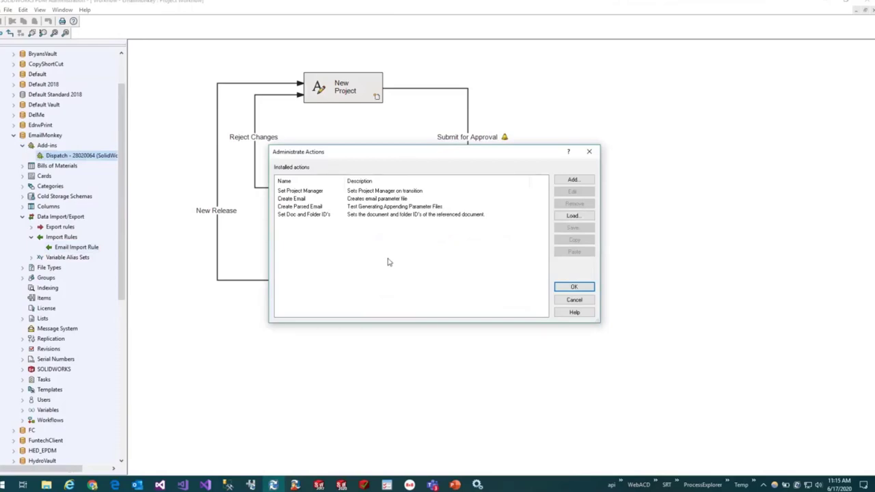
pyautogui.moveTo(359, 196)
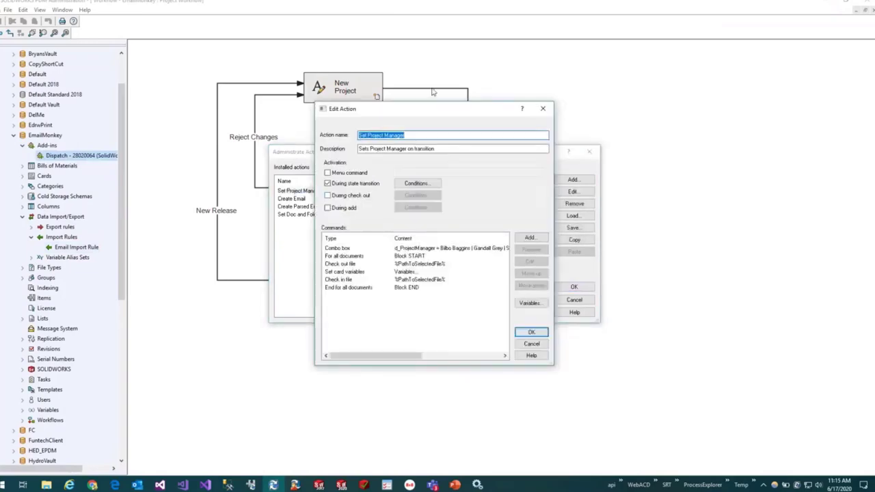
pyautogui.click(531, 331)
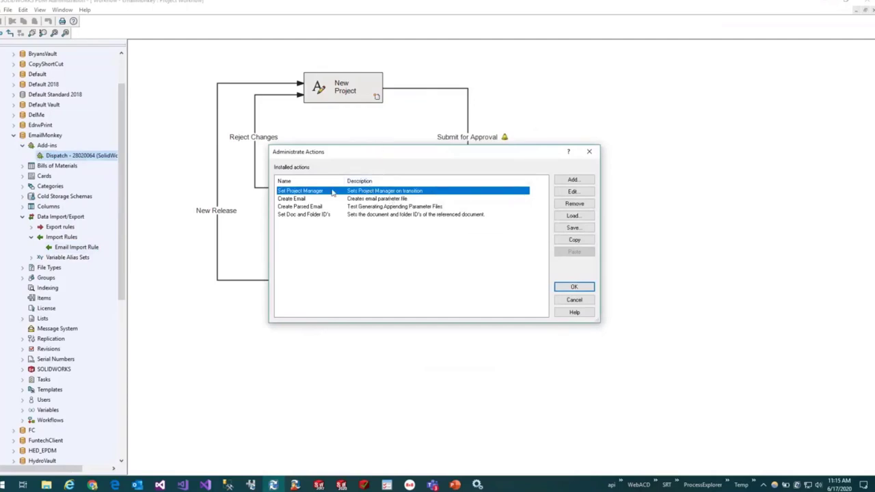
pyautogui.moveTo(438, 192)
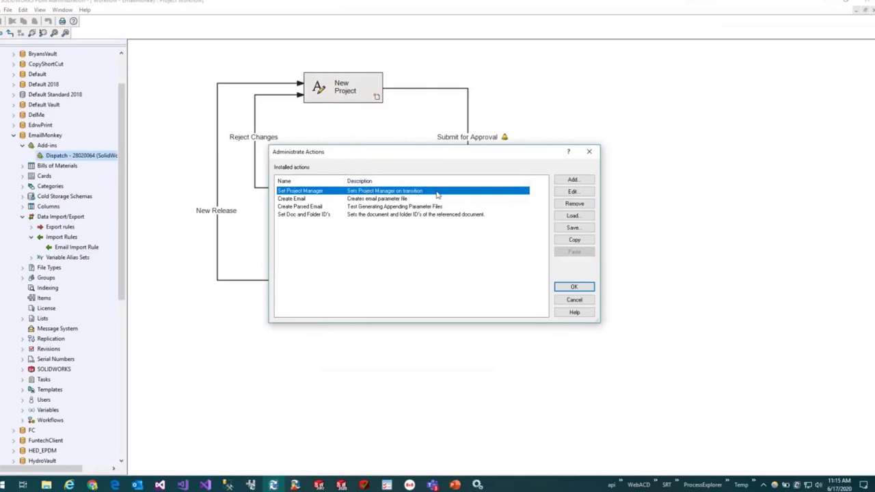
pyautogui.moveTo(584, 156)
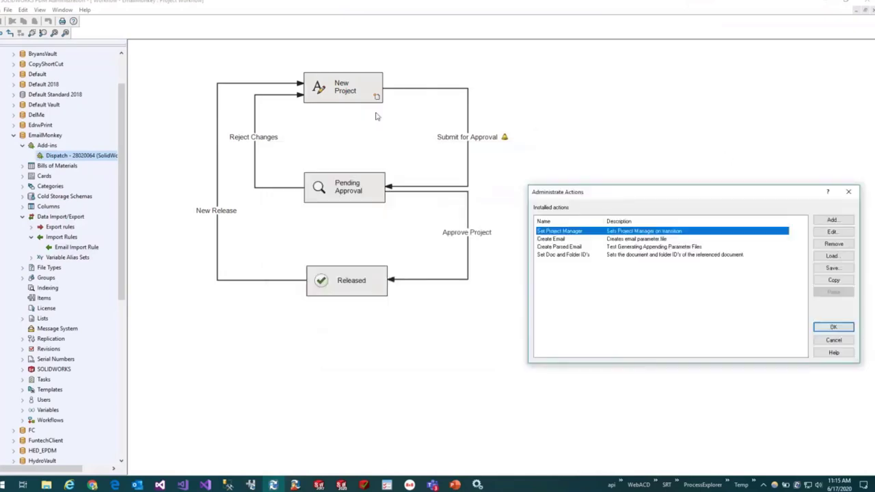
pyautogui.moveTo(437, 112)
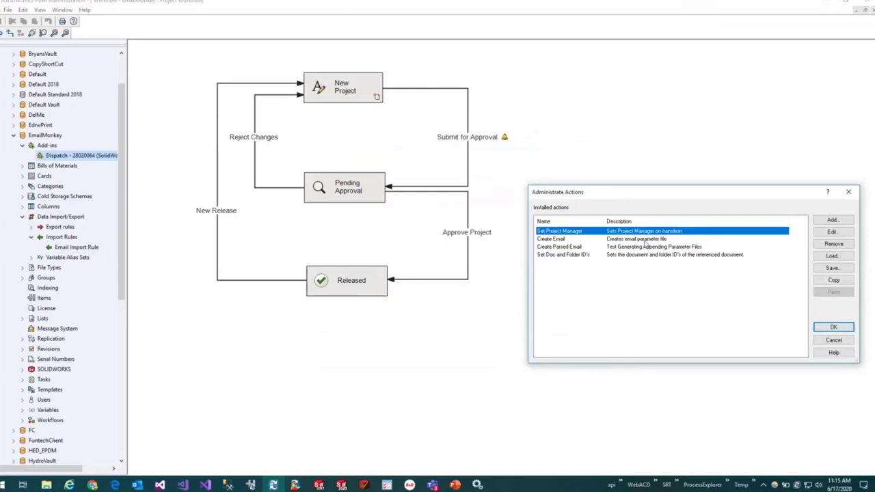
pyautogui.click(832, 231)
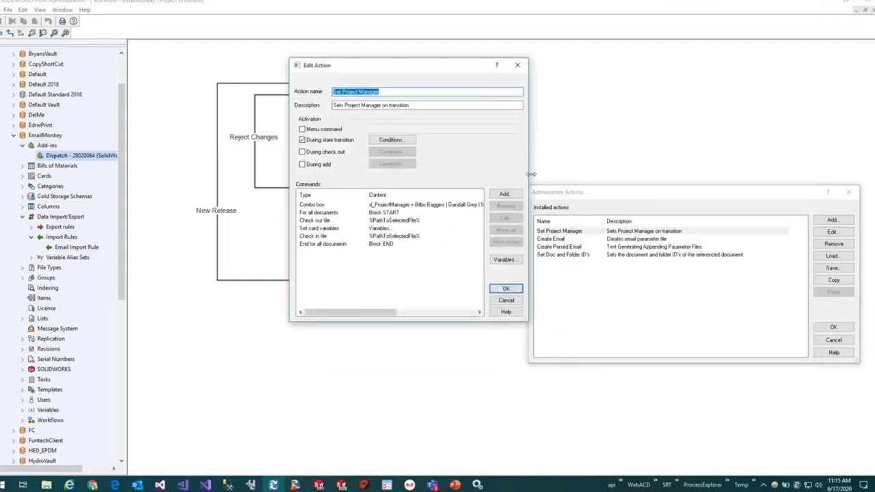
pyautogui.click(335, 204)
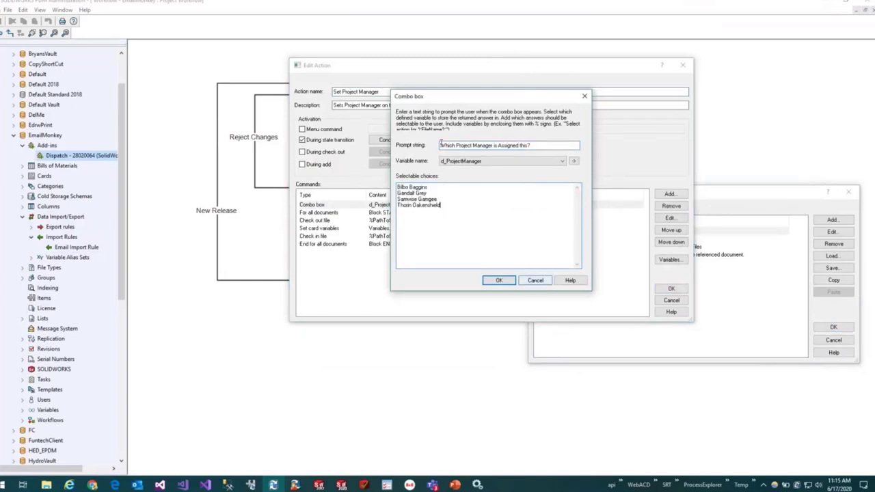
pyautogui.click(498, 280)
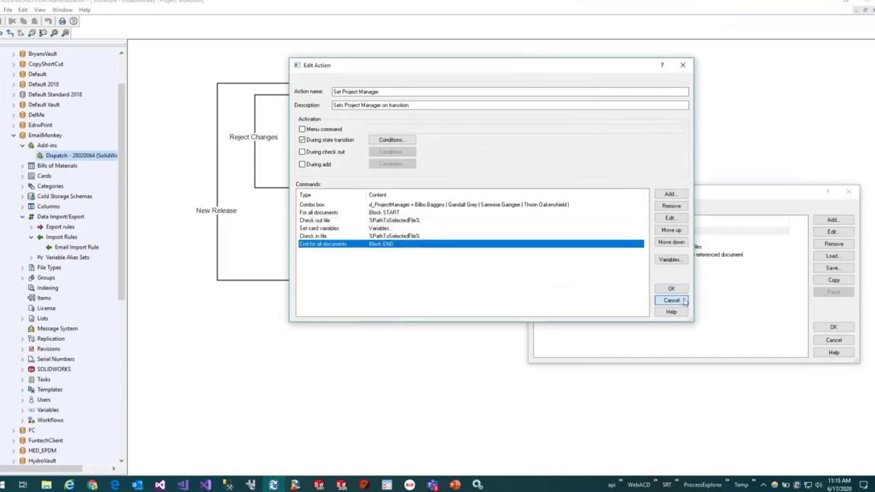
pyautogui.click(671, 301)
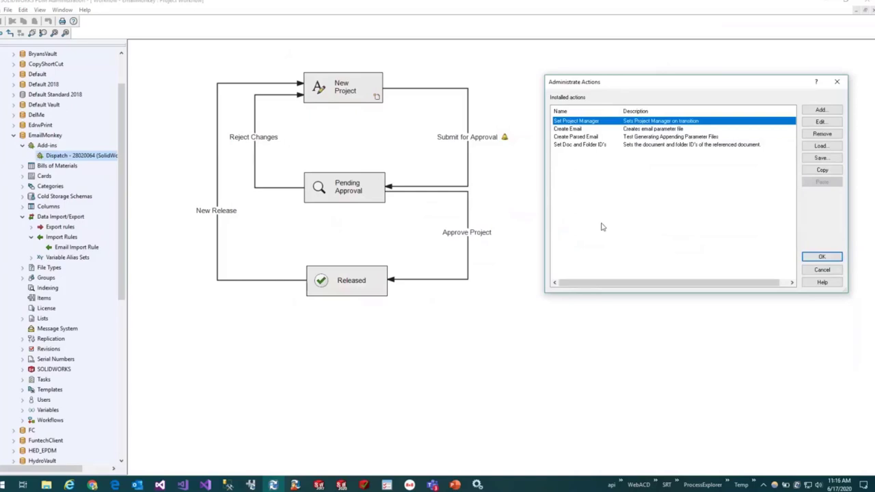
pyautogui.moveTo(591, 149)
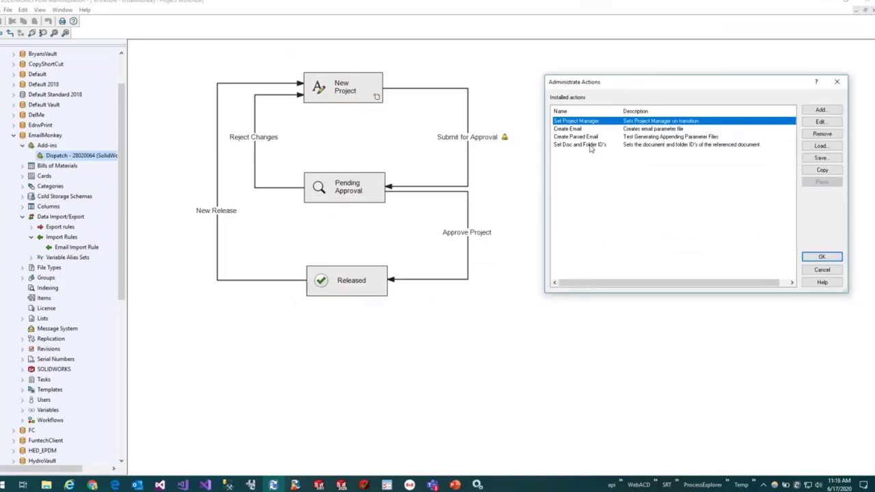
# Enlarge the Set Doc and Folder ID's editor to read its Shell Execute command, then switch to EmailMonkey.
pyautogui.click(821, 121)
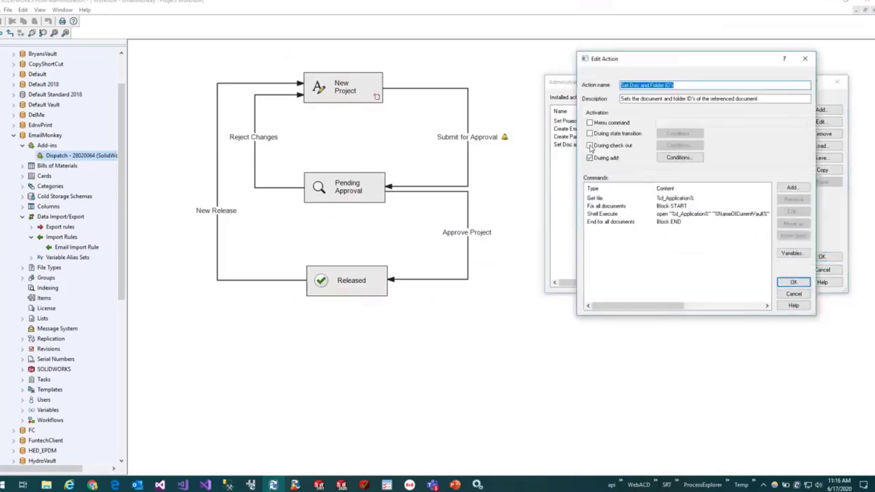
pyautogui.click(589, 146)
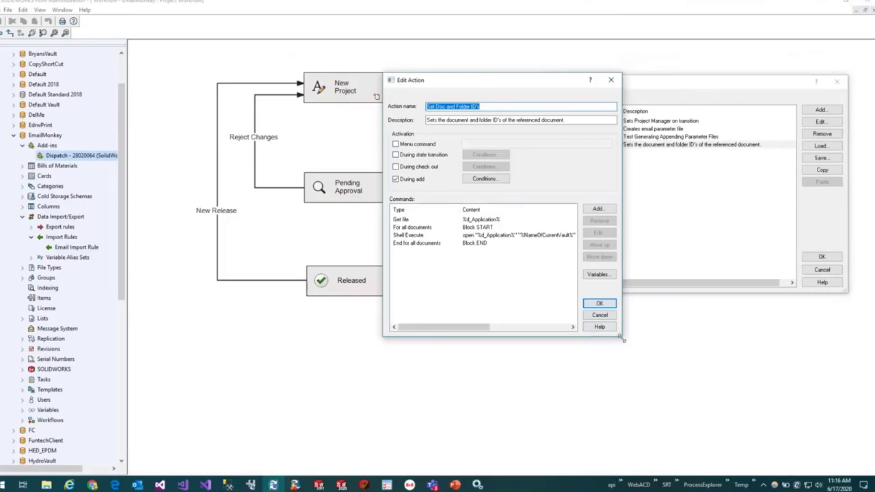
pyautogui.moveTo(778, 394)
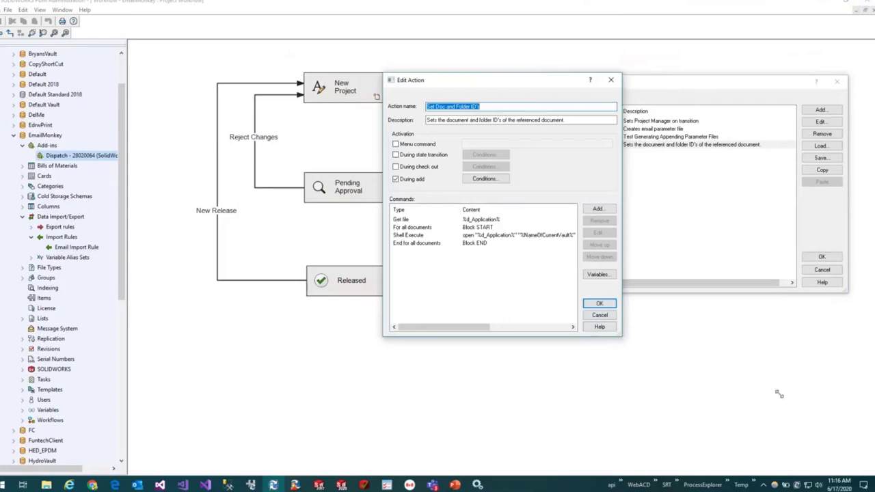
pyautogui.moveTo(621, 336); pyautogui.dragTo(781, 400)
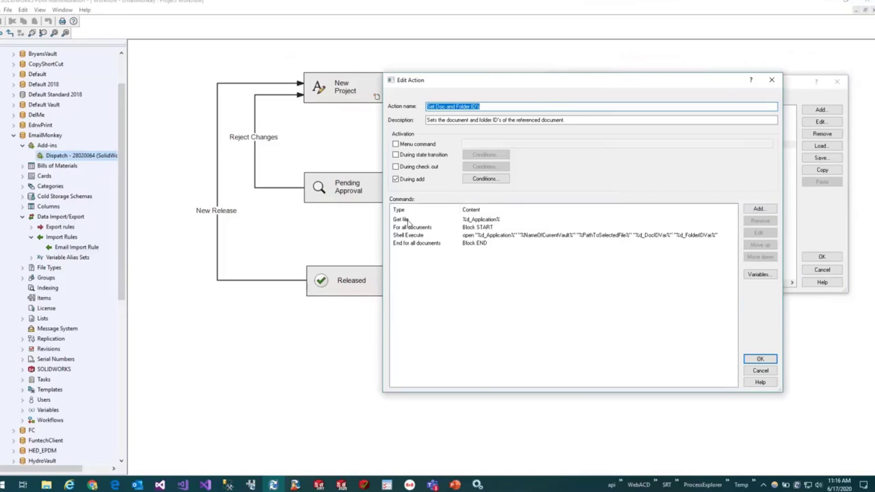
pyautogui.moveTo(308, 257)
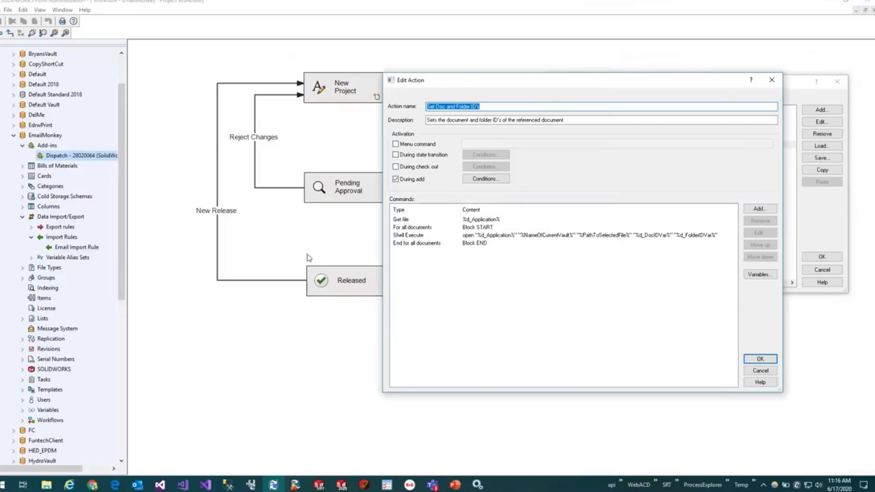
pyautogui.rightClick(47, 485)
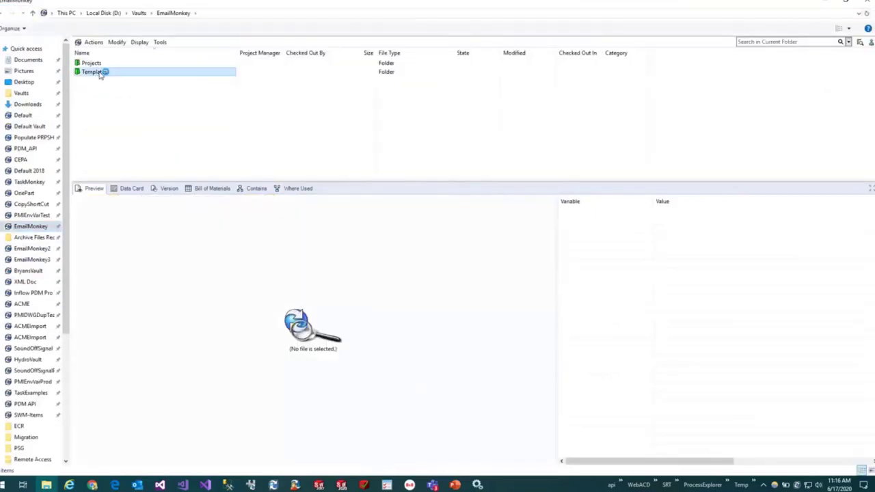
pyautogui.doubleClick(93, 72)
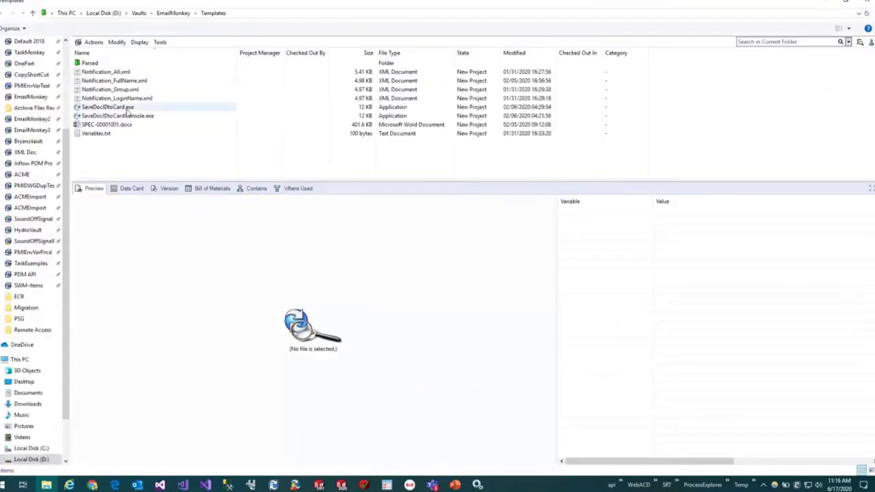
pyautogui.click(108, 107)
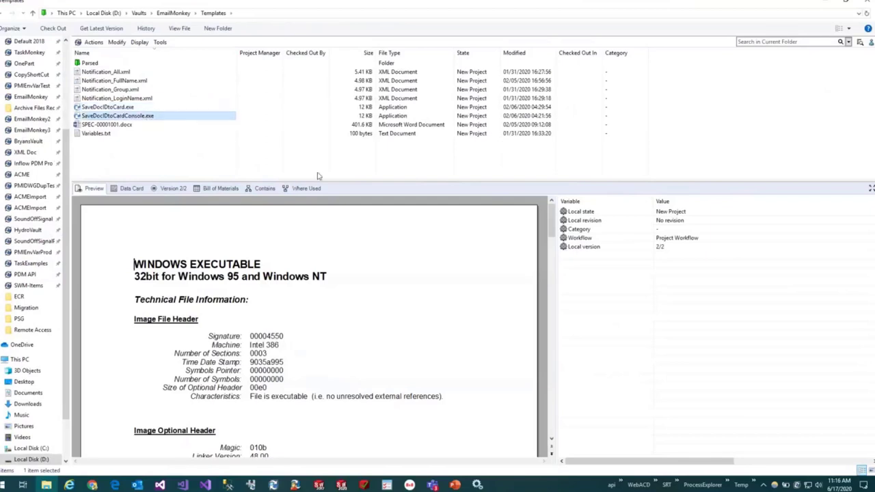
pyautogui.click(174, 188)
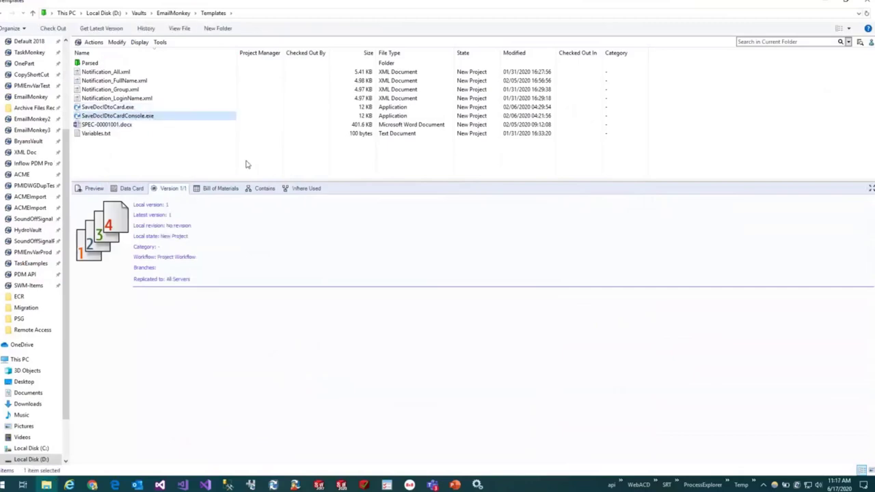
pyautogui.moveTo(179, 28)
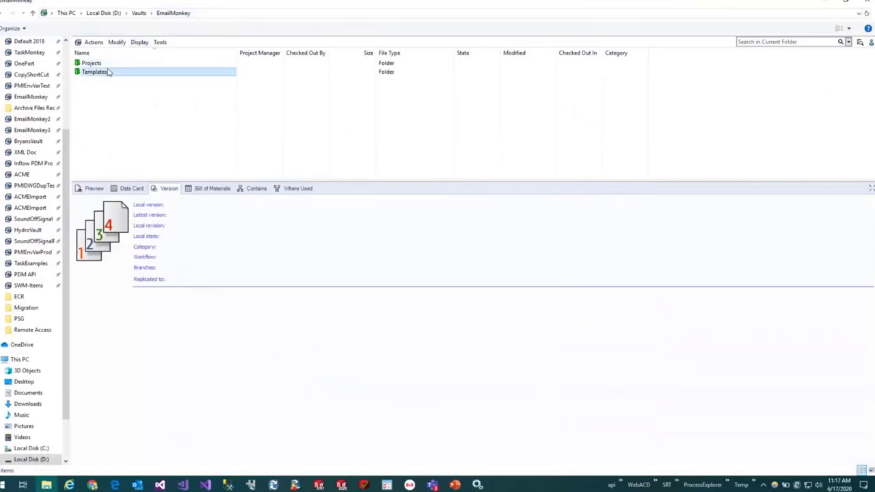
# Open Projects and view P-0006.docx's Internal Data showing DocID 16 and FolderID 4.
pyautogui.doubleClick(94, 72)
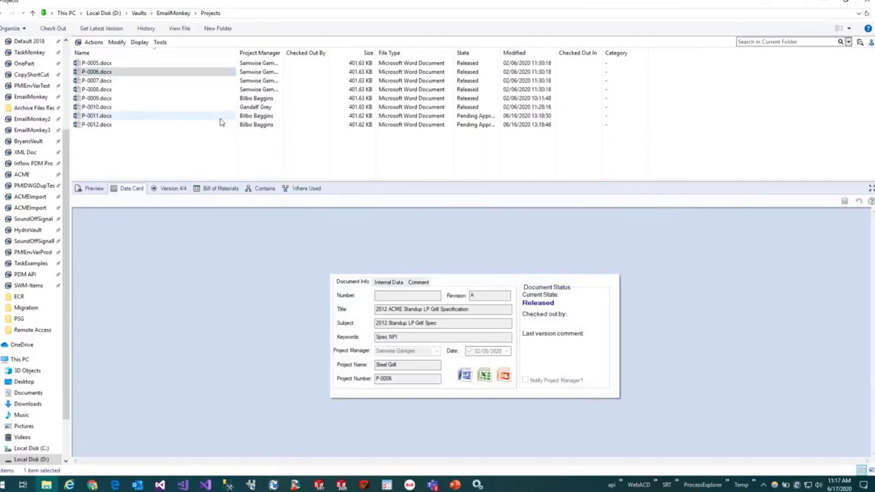
pyautogui.moveTo(400, 284)
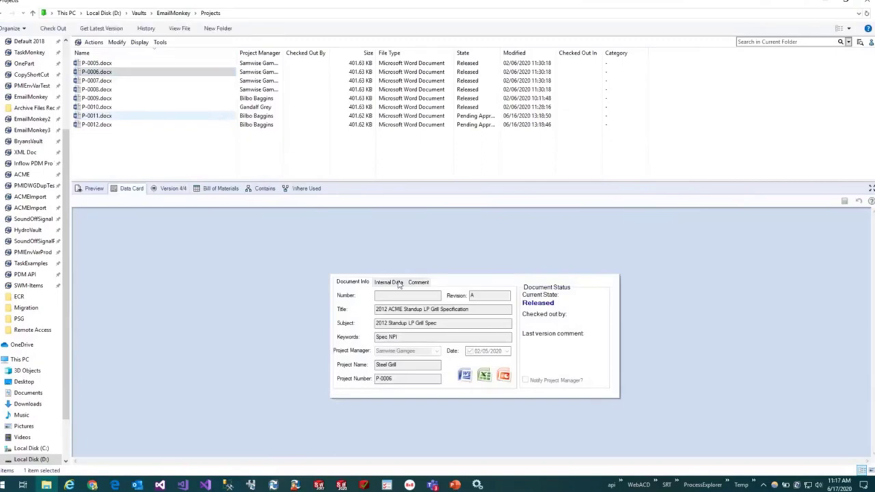
pyautogui.click(388, 282)
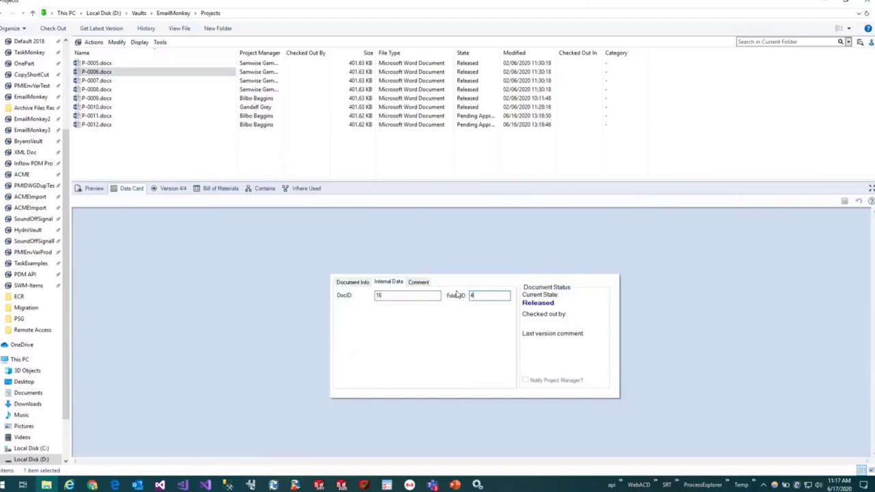
pyautogui.moveTo(389, 282)
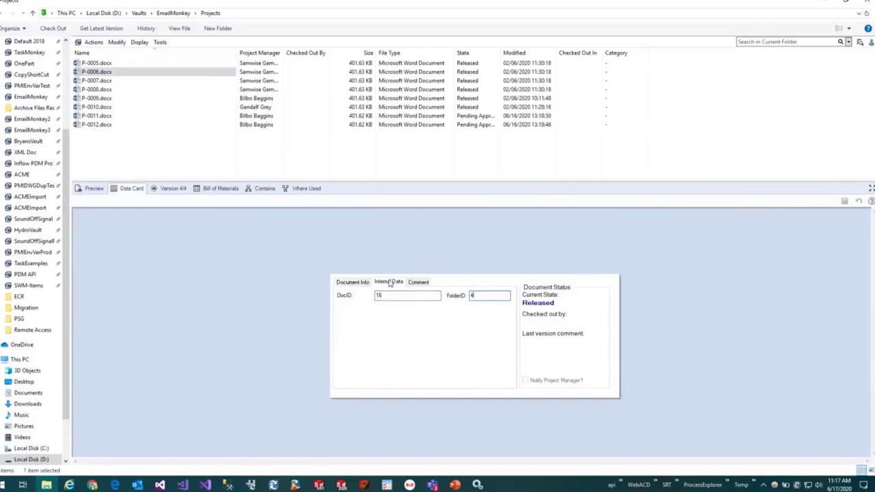
pyautogui.tripleClick(406, 295)
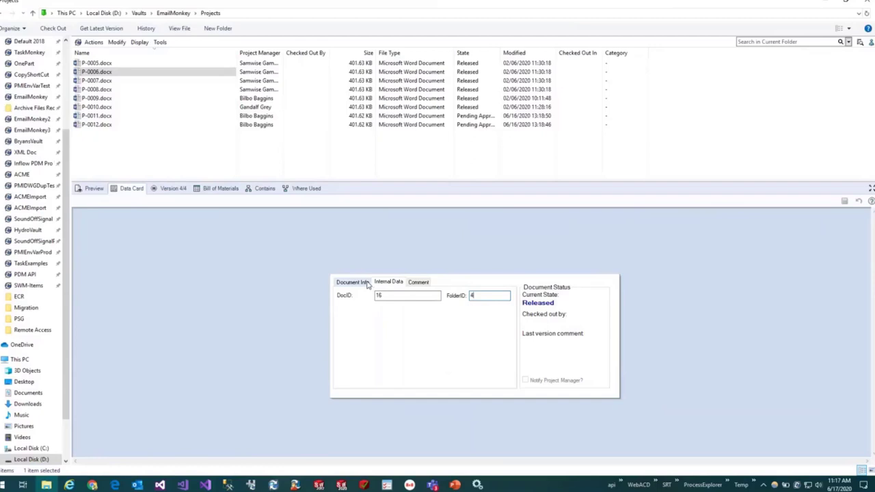
pyautogui.click(352, 281)
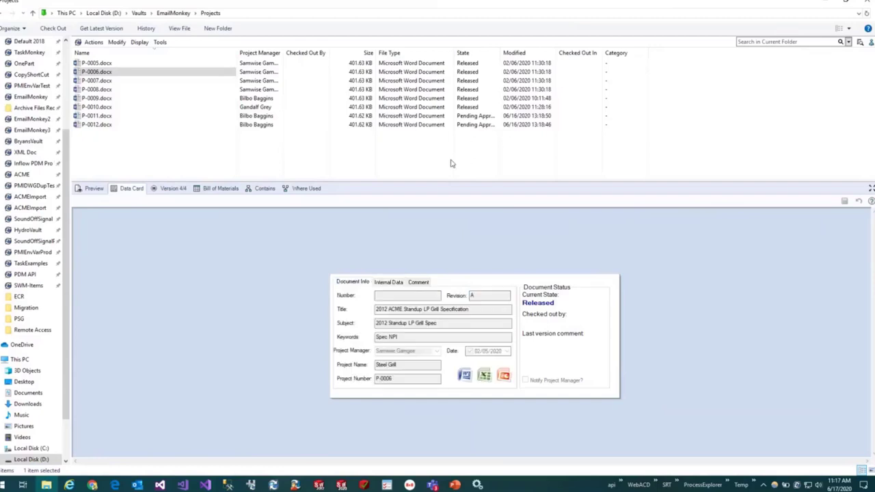
pyautogui.click(388, 282)
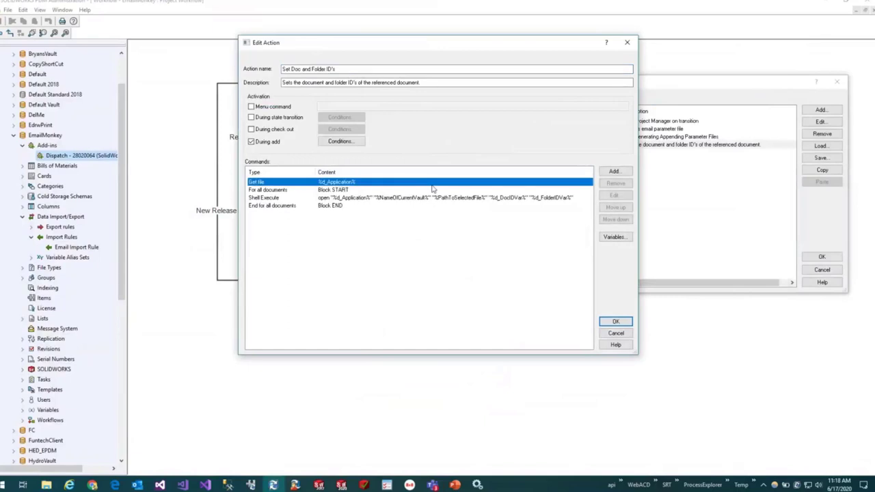
# Add a During add path condition for Set Doc and Folder ID's, starting Projects\.
pyautogui.click(340, 141)
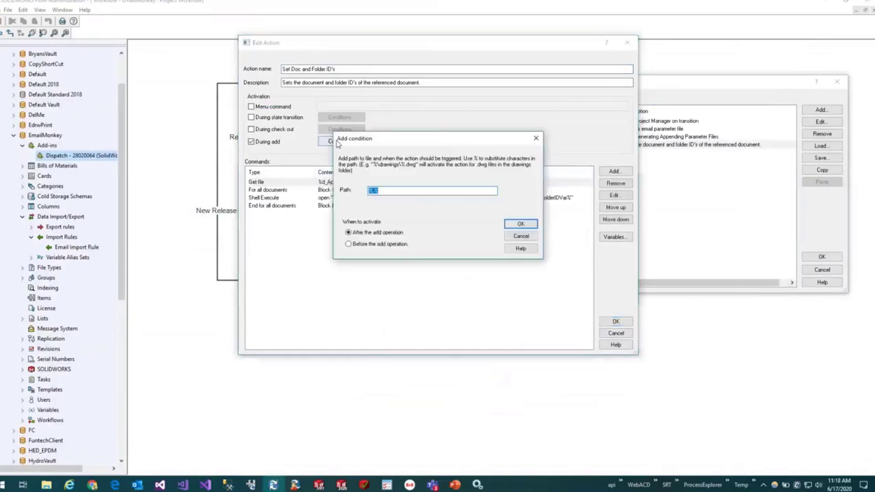
pyautogui.moveTo(444, 186)
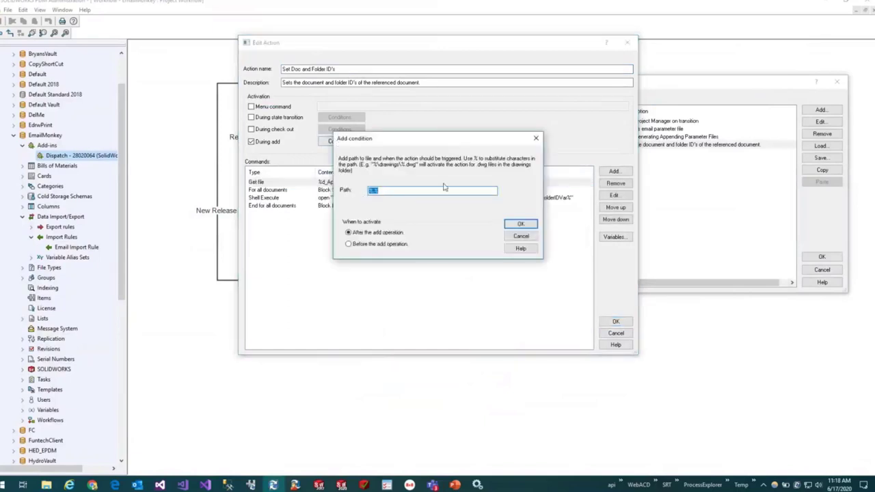
pyautogui.write('%.%')
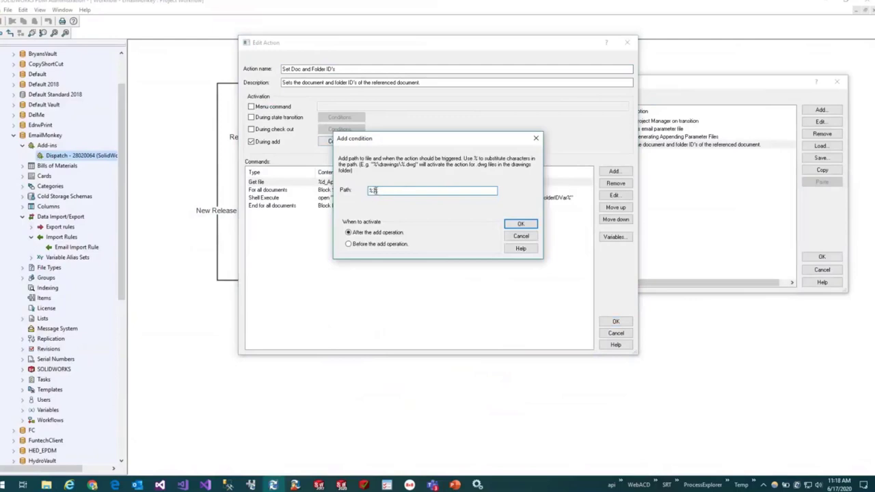
pyautogui.write('do')
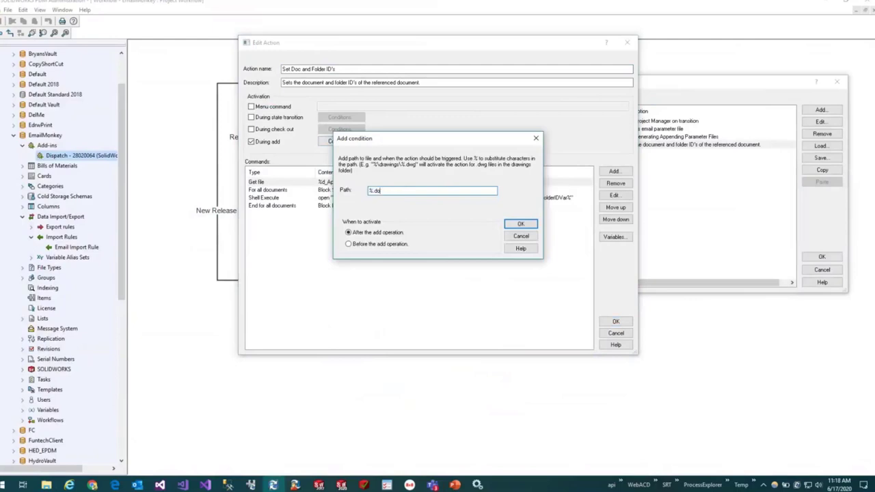
pyautogui.write('cx')
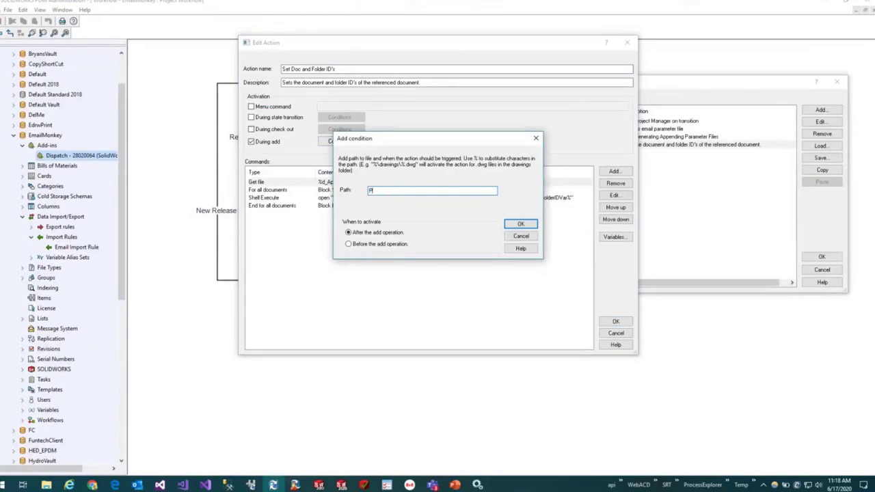
pyautogui.write('Projects\\\\')
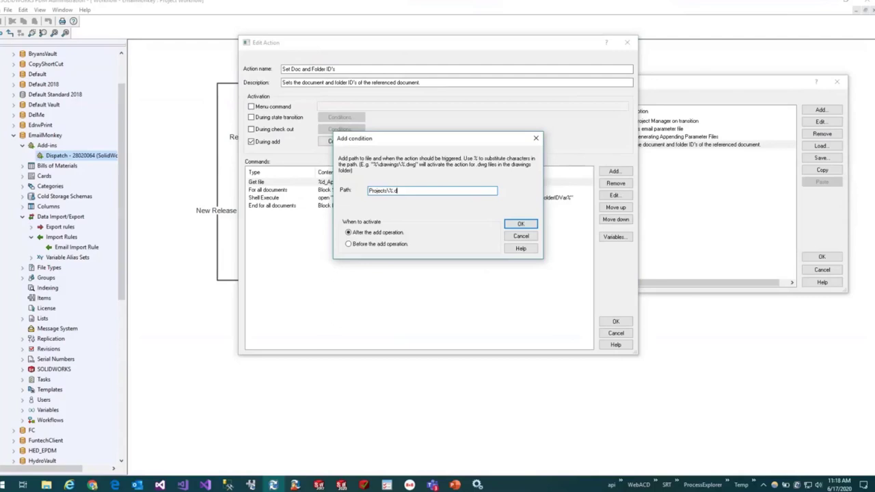
pyautogui.write('ocx')
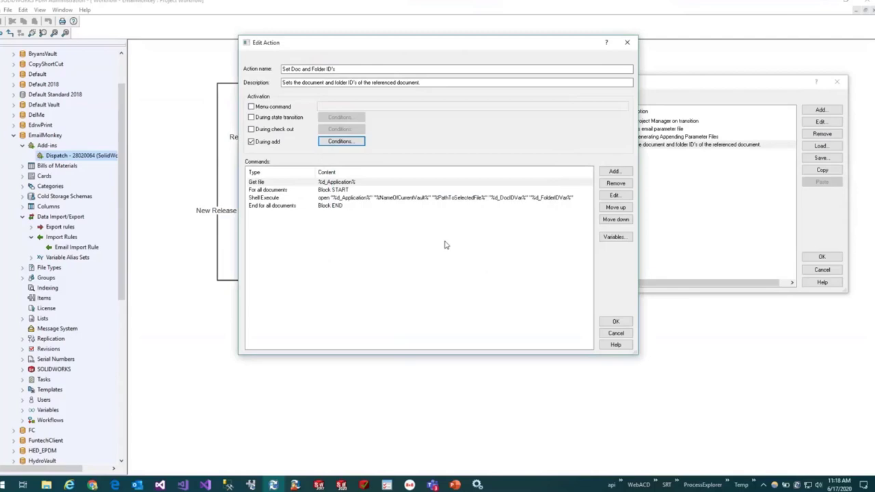
pyautogui.moveTo(461, 234)
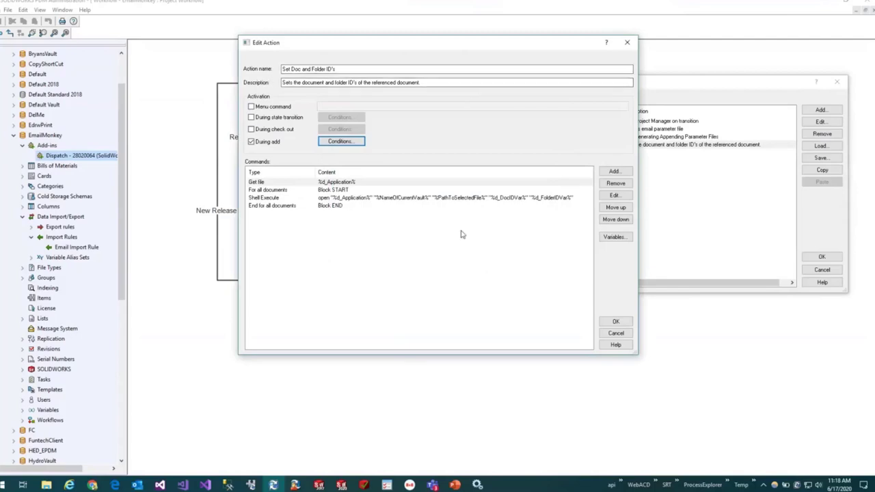
# Inspect the Get file command's file path settings without changing them.
pyautogui.click(267, 181)
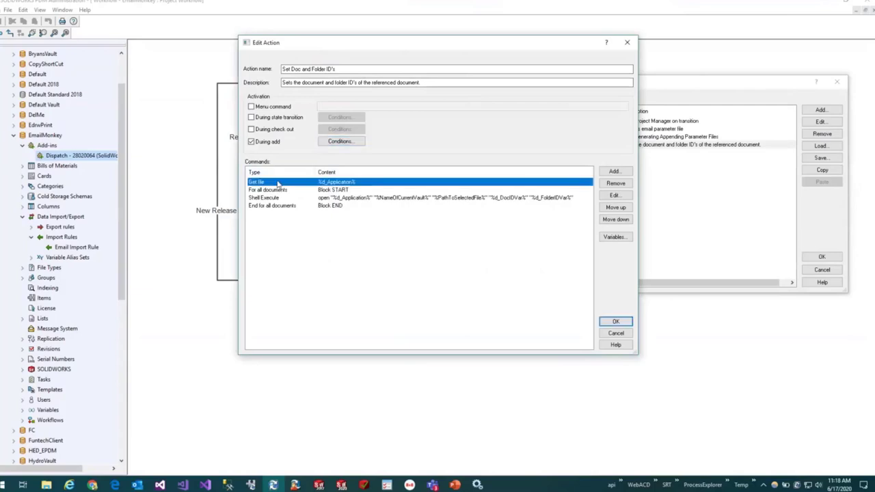
pyautogui.doubleClick(277, 182)
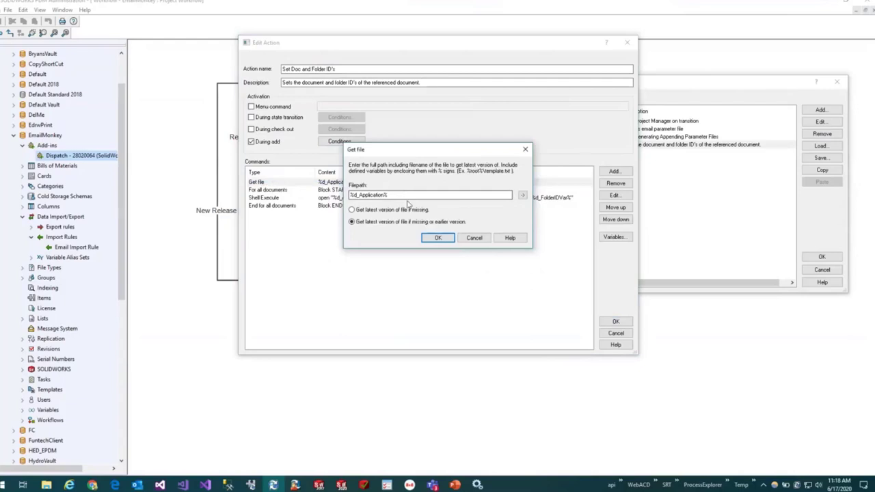
pyautogui.click(437, 237)
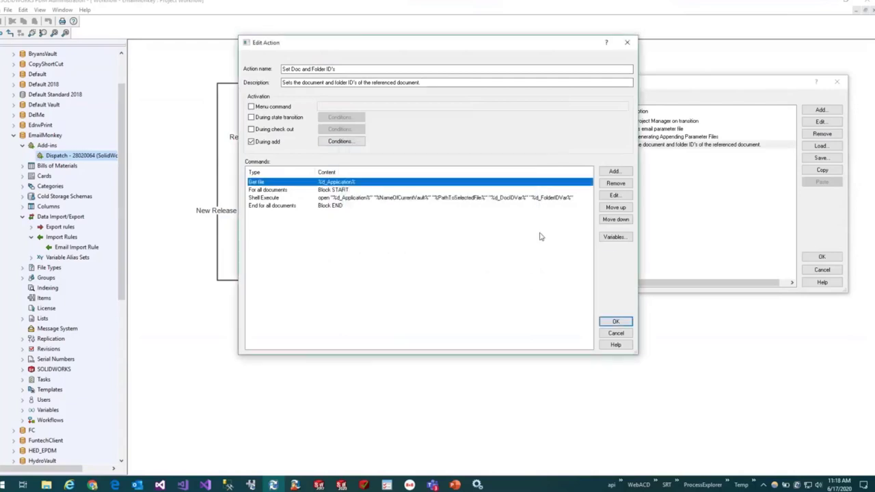
# Review the action's variable definitions, then cancel Set Doc and Folder ID's unchanged.
pyautogui.click(614, 237)
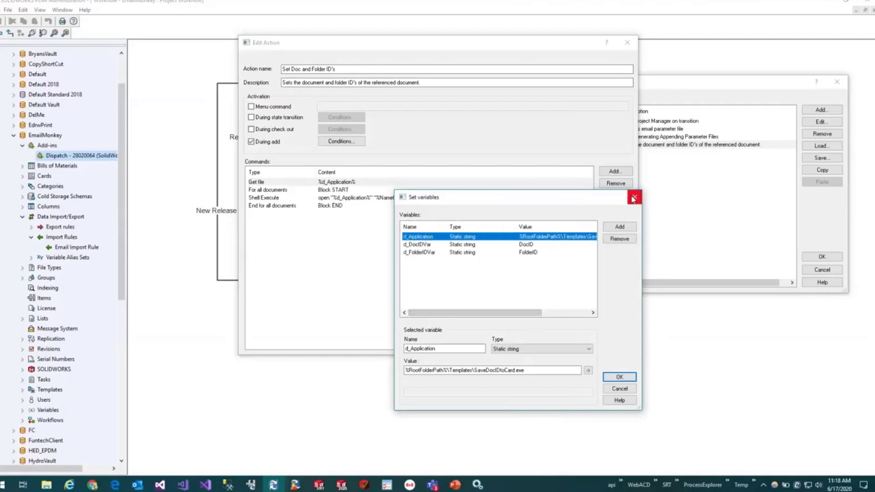
pyautogui.click(619, 377)
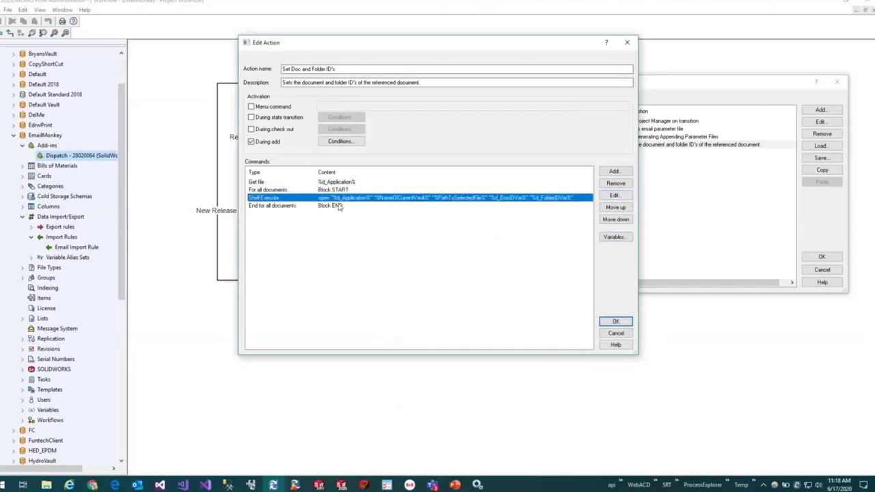
pyautogui.moveTo(410, 198)
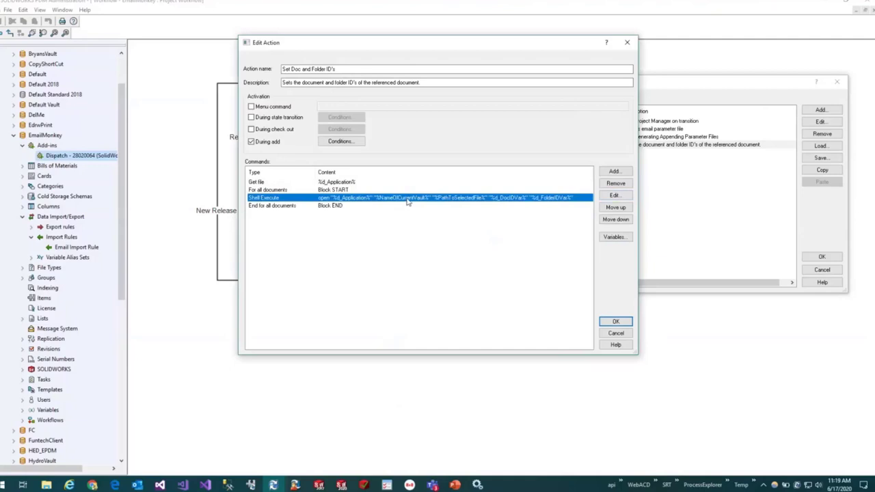
pyautogui.moveTo(511, 204)
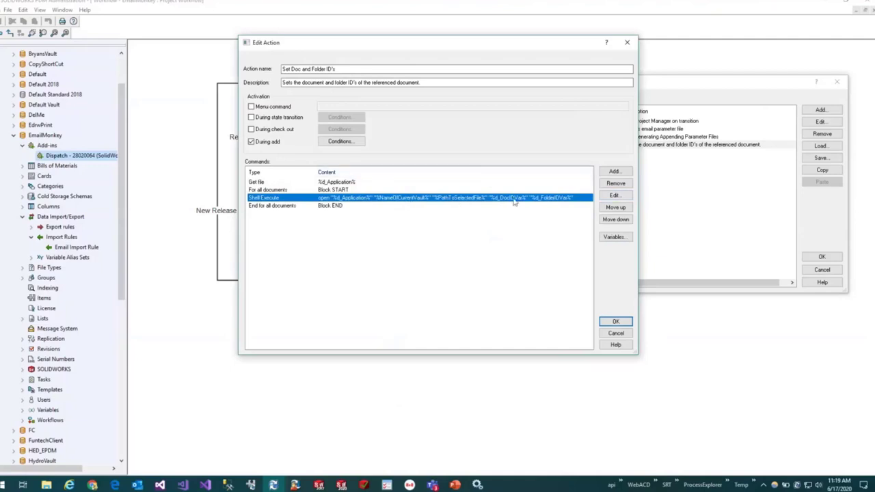
pyautogui.moveTo(551, 205)
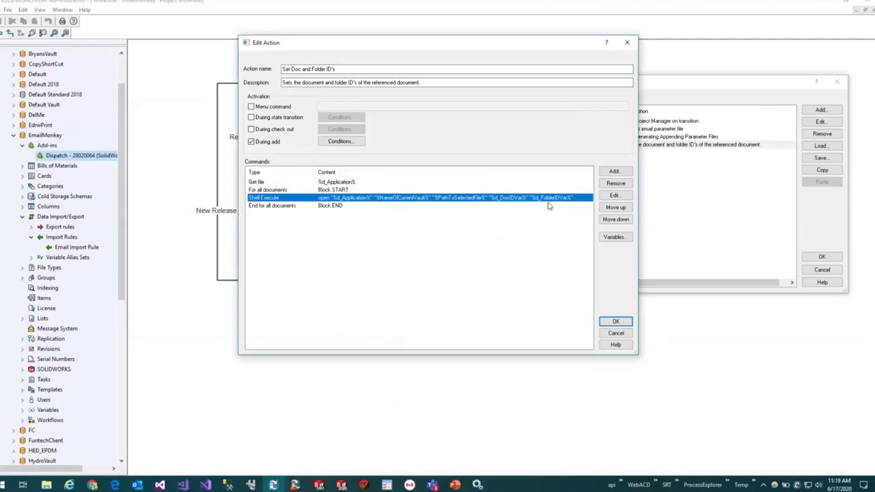
pyautogui.moveTo(616, 333)
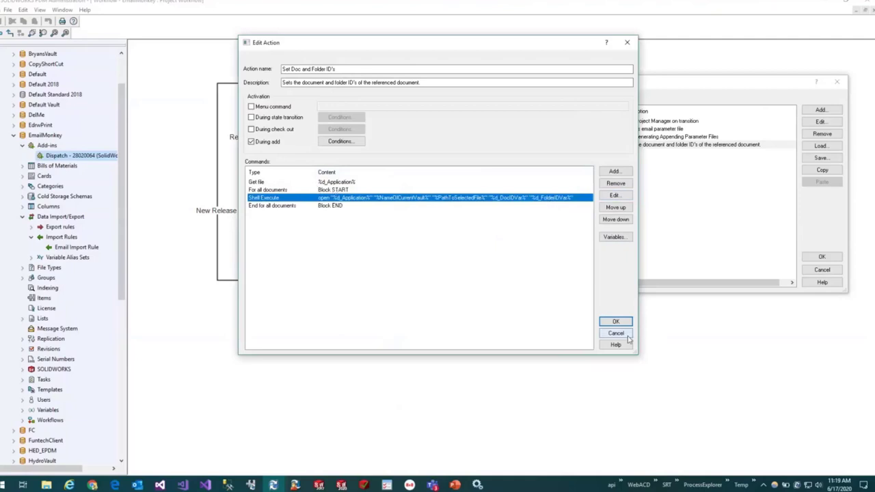
pyautogui.click(615, 321)
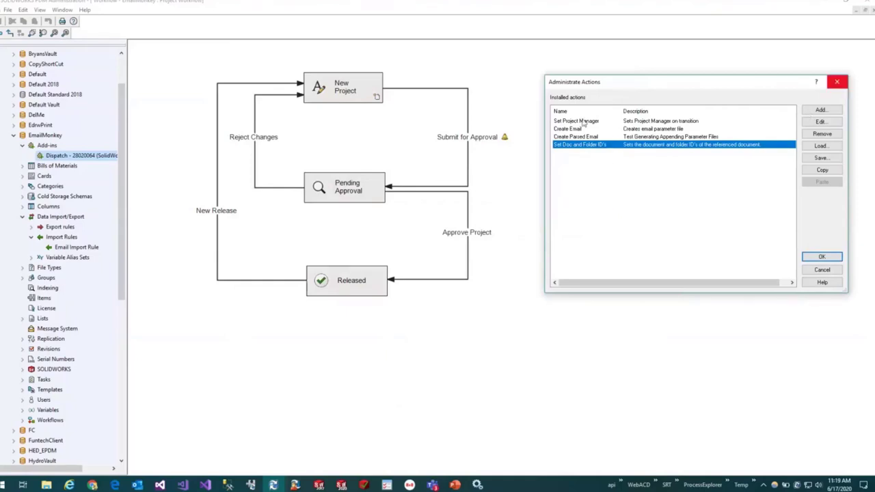
# Open Create Email and view its Generate parameter file command, dismissing it unchanged.
pyautogui.click(575, 136)
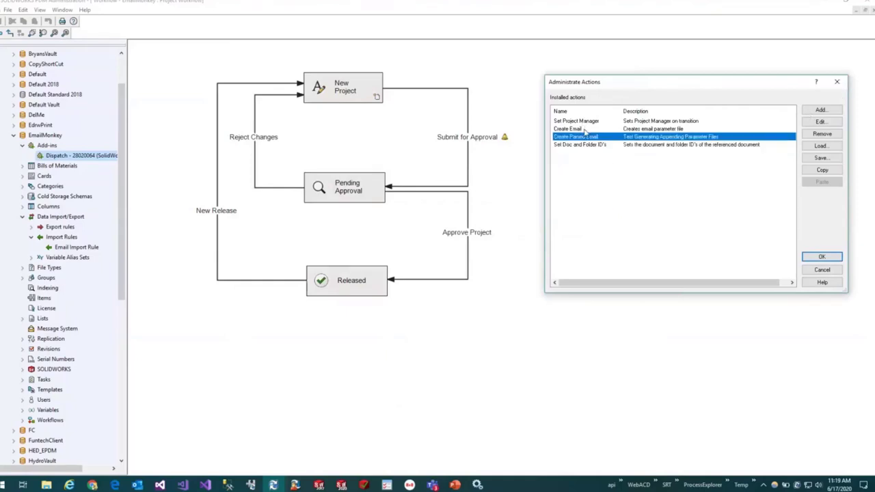
pyautogui.click(821, 121)
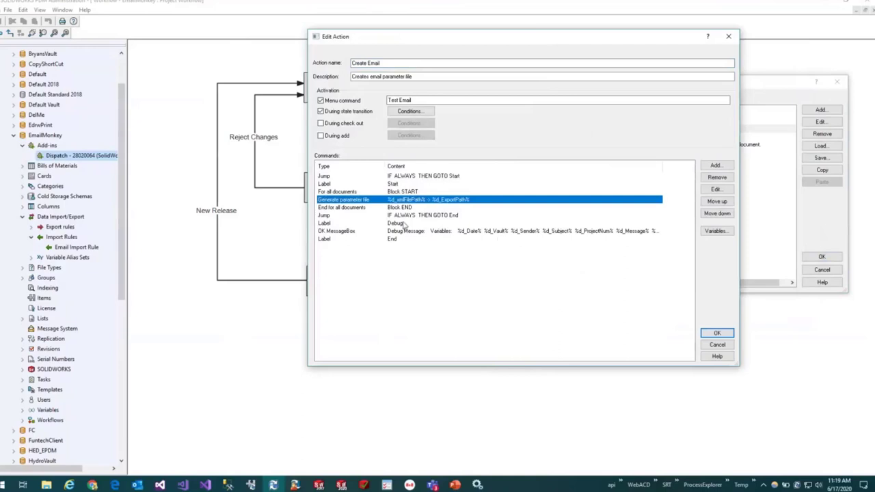
pyautogui.click(478, 215)
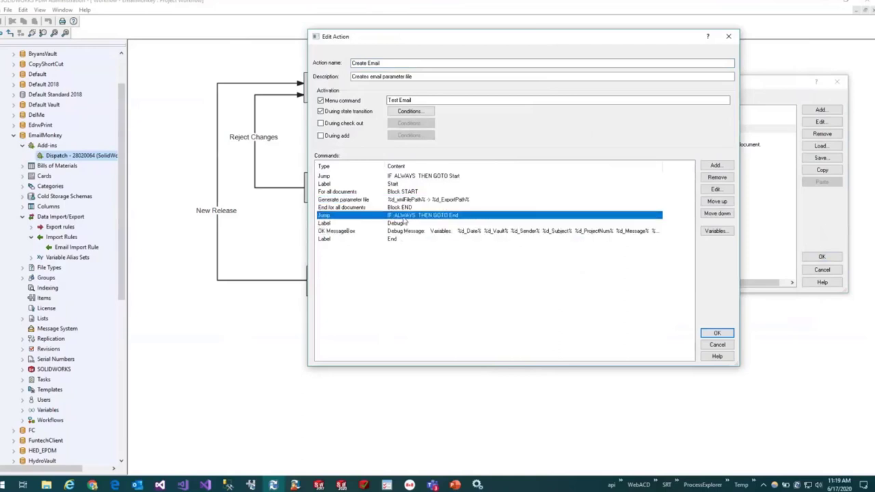
pyautogui.moveTo(442, 204)
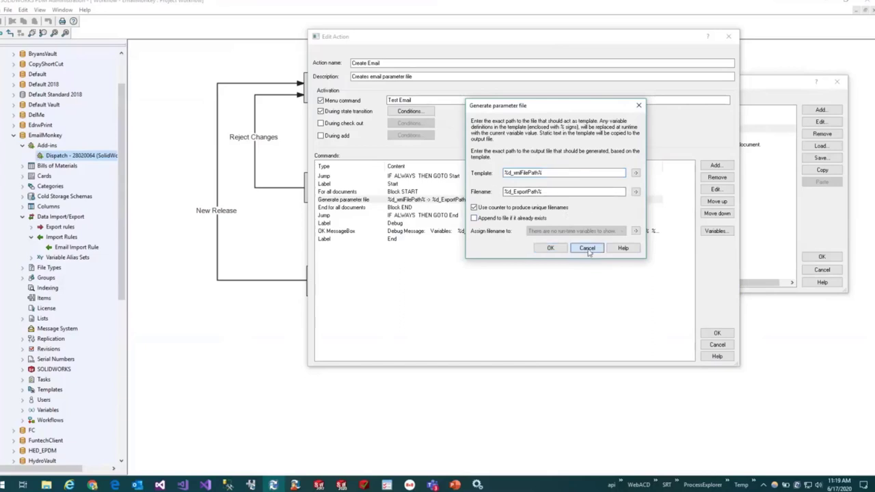
pyautogui.click(586, 247)
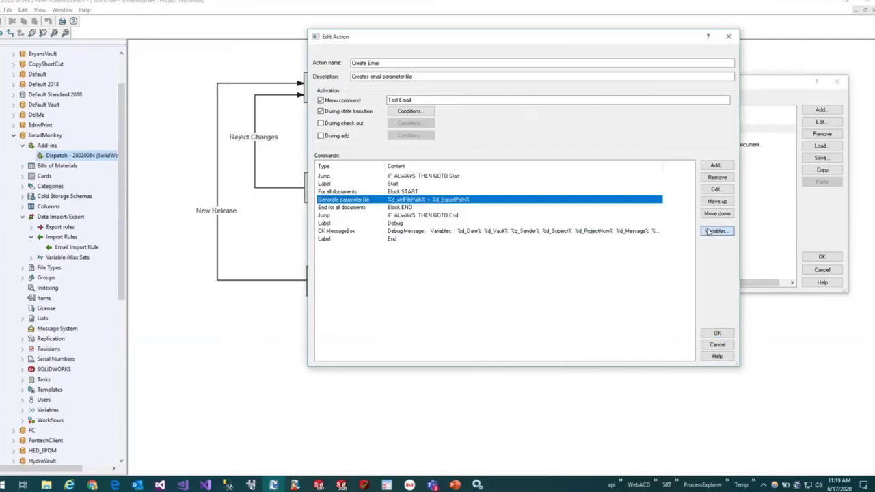
# Open Create Email's variables and inspect the d_Message hyperlink value.
pyautogui.click(716, 230)
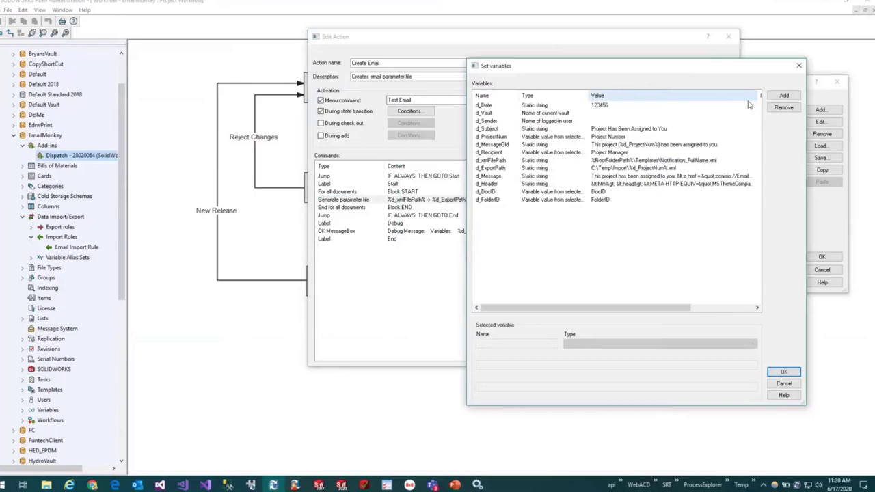
pyautogui.moveTo(560, 160)
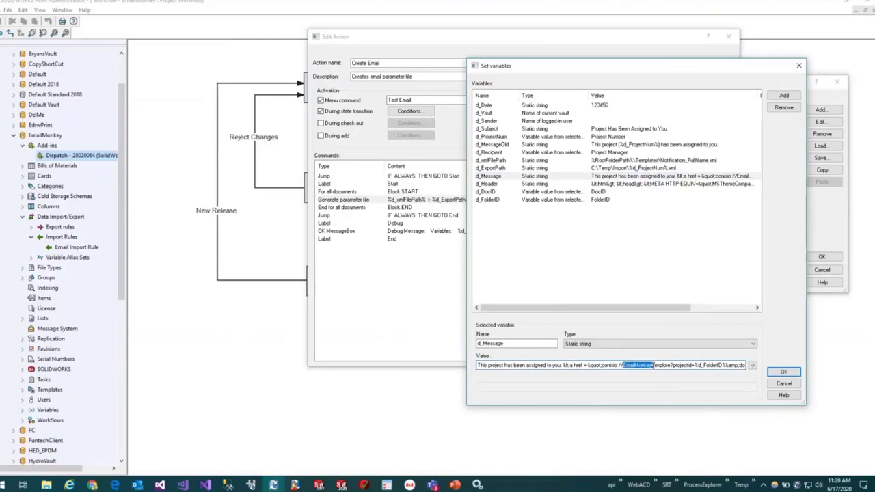
pyautogui.click(593, 365)
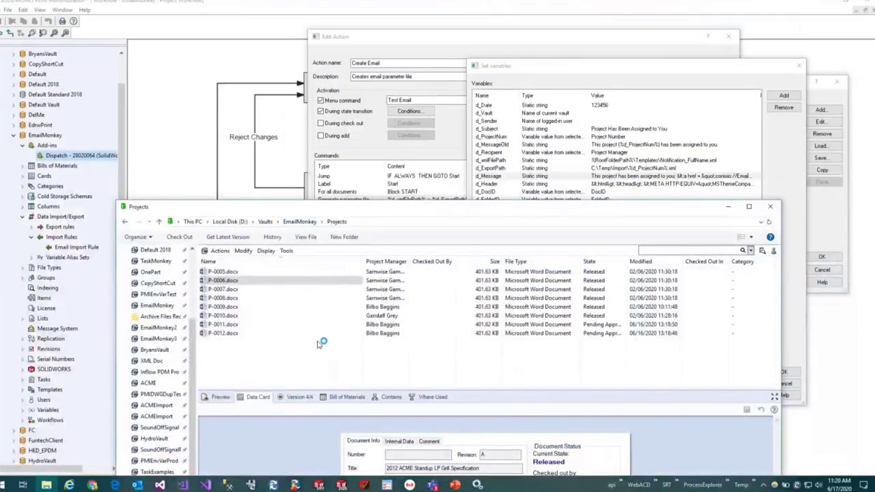
# Go from the EmailMonkey vault root into Templates and select Notification_FullName.xml.
pyautogui.click(299, 220)
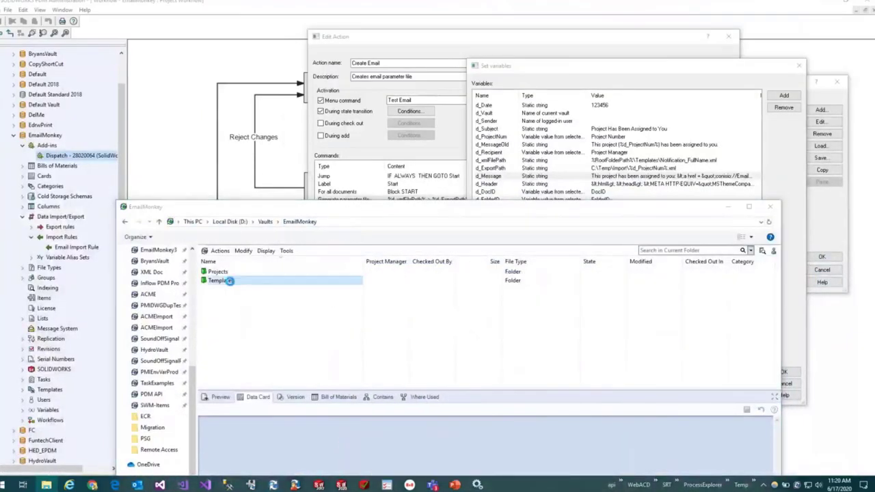
pyautogui.doubleClick(217, 280)
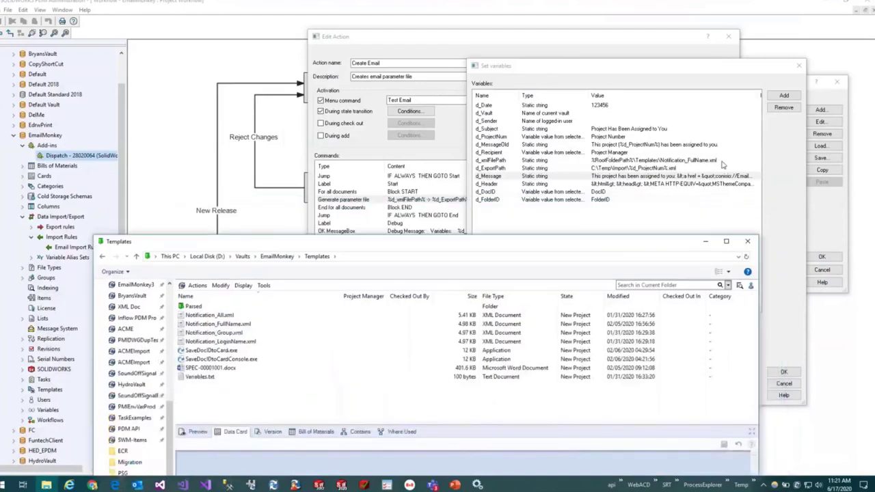
pyautogui.click(218, 323)
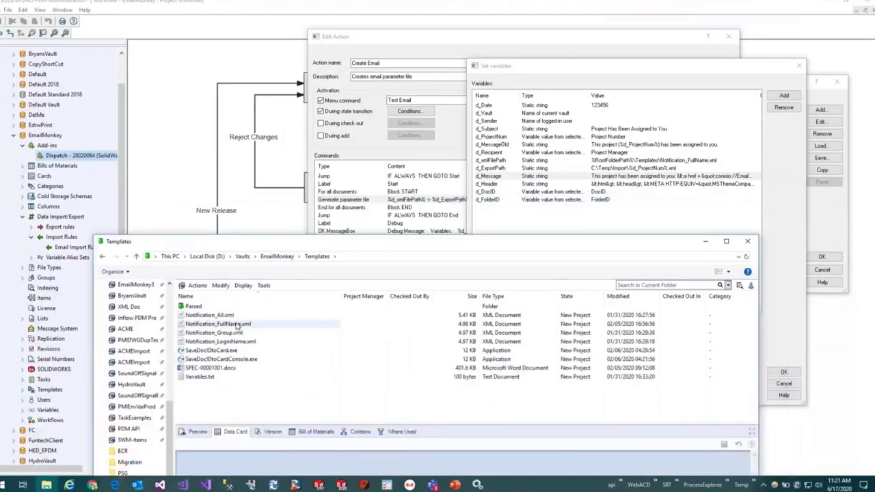
pyautogui.rightClick(217, 323)
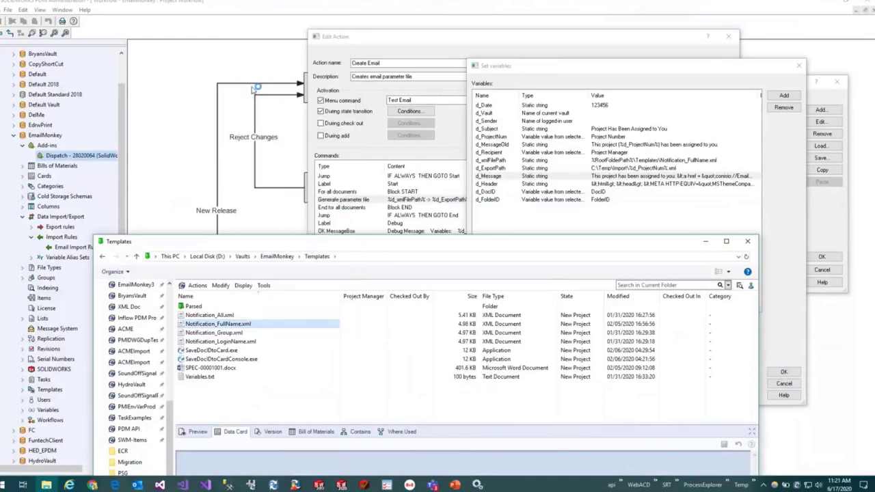
# Open Notification_FullName.xml in Notepad++, scroll through its transactions block, then close it.
pyautogui.doubleClick(219, 323)
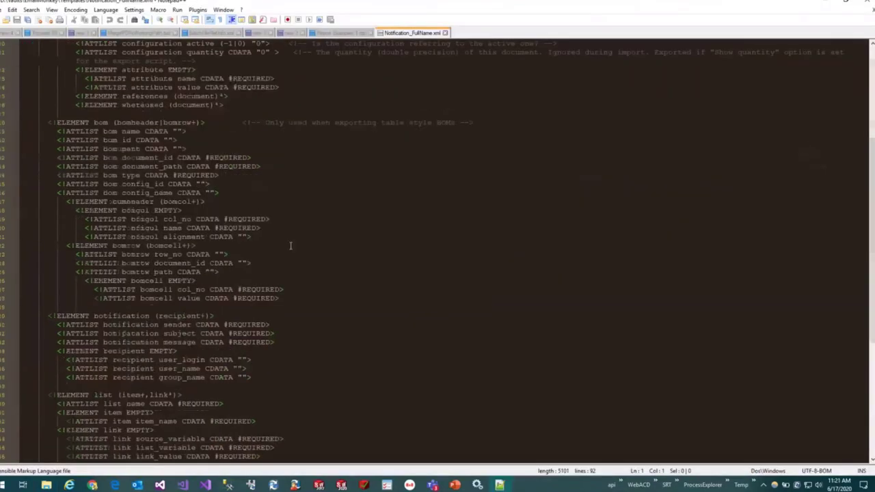
pyautogui.scroll(3)
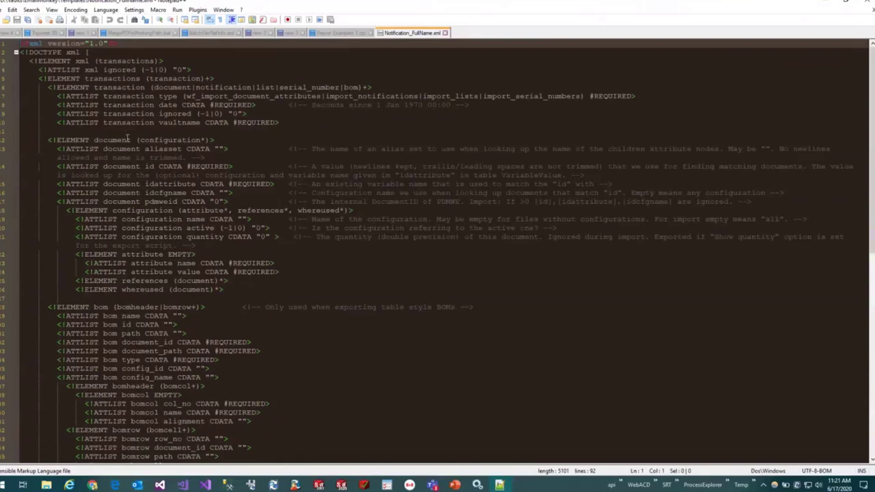
pyautogui.scroll(-3)
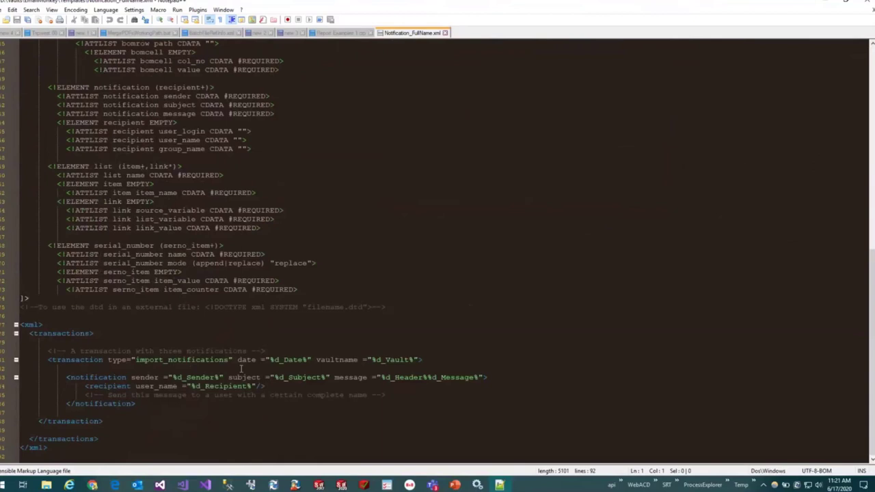
pyautogui.moveTo(266, 386)
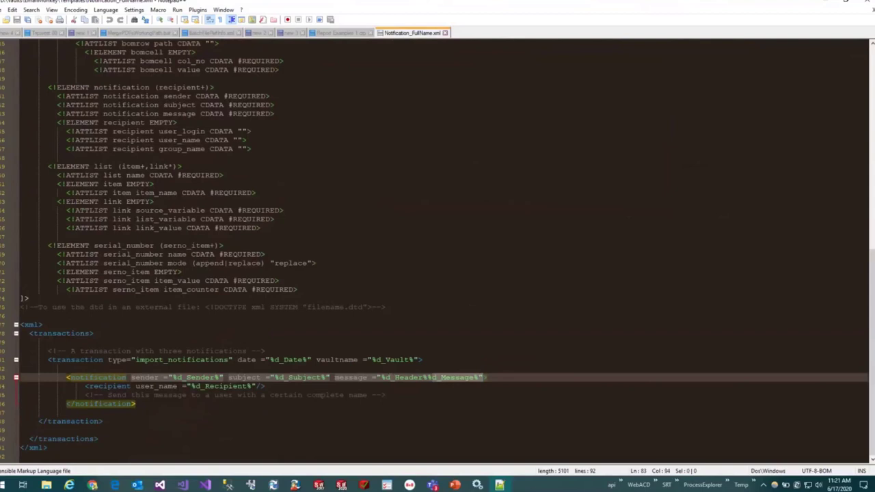
pyautogui.moveTo(485, 336)
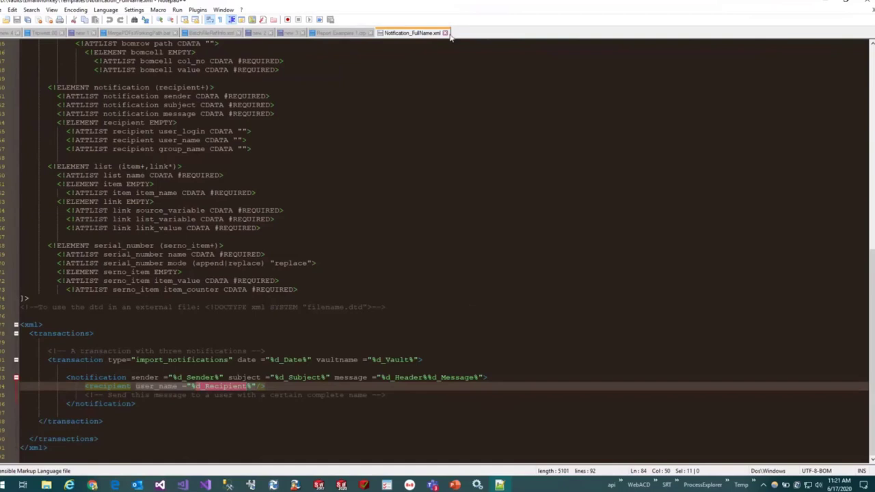
pyautogui.click(342, 33)
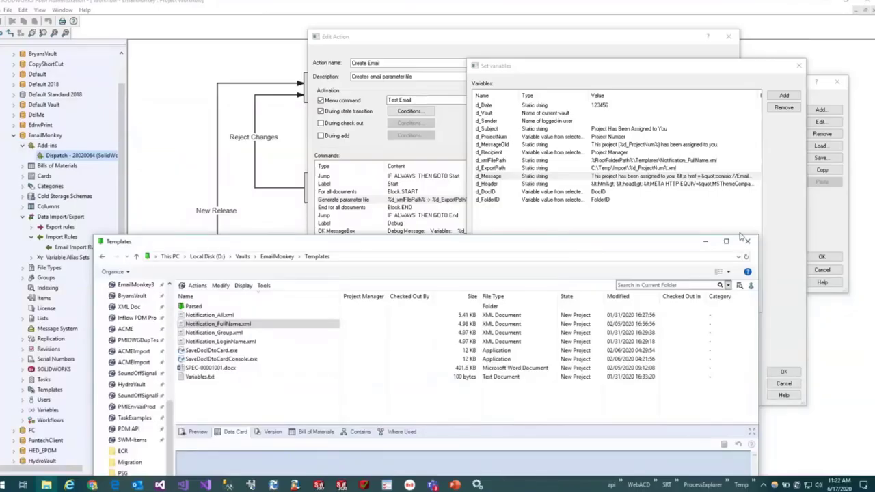
pyautogui.moveTo(656, 244)
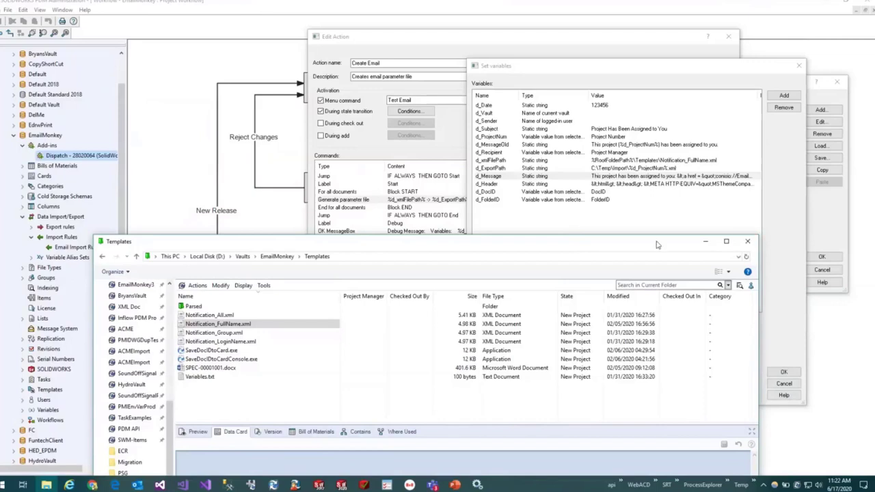
pyautogui.moveTo(194, 41)
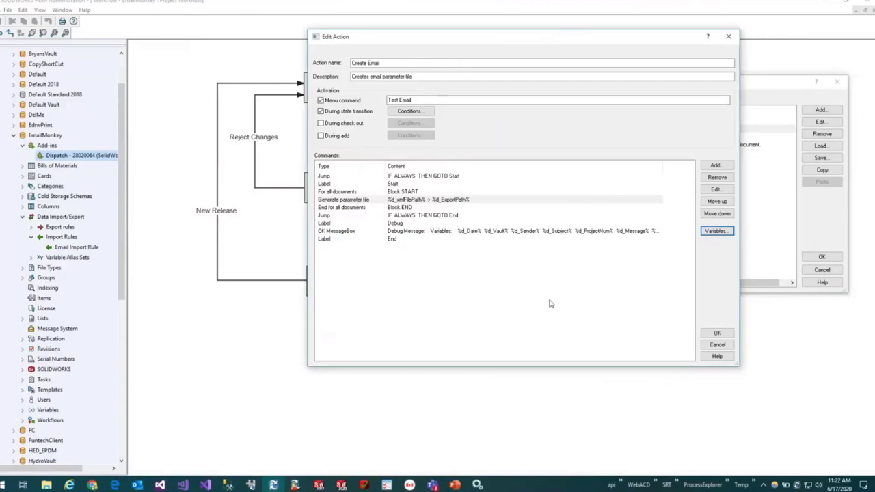
# View Create Email's Project Workflow.Released transition conditions, then cancel the action.
pyautogui.click(409, 111)
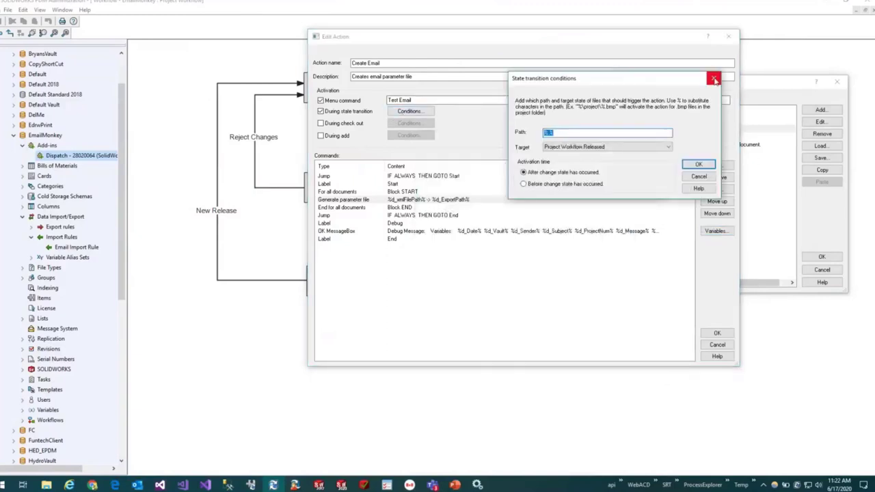
pyautogui.click(714, 78)
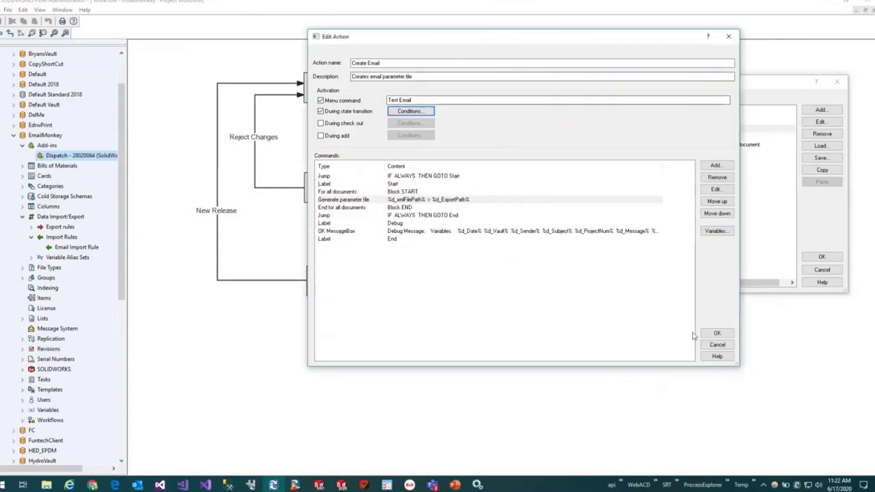
pyautogui.click(717, 344)
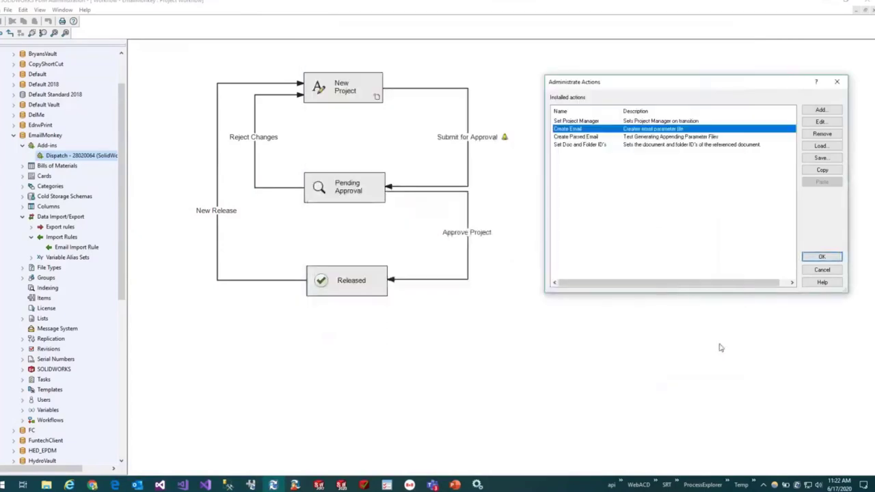
pyautogui.moveTo(649, 243)
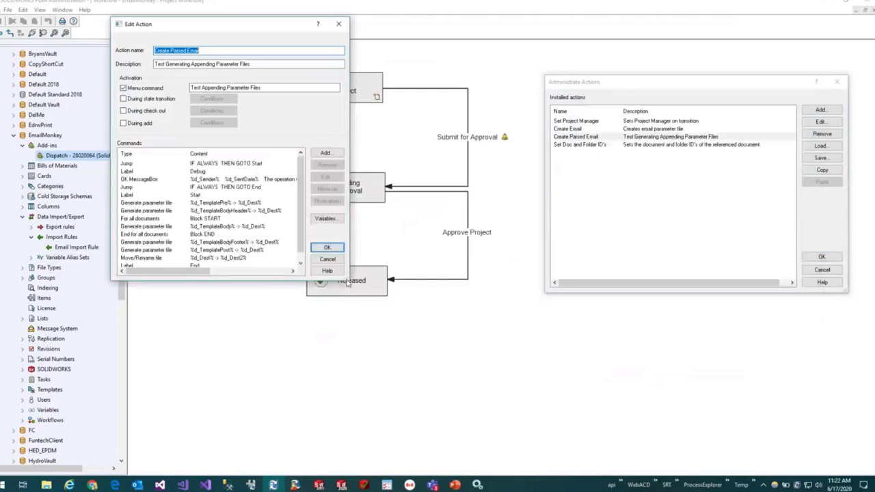
pyautogui.moveTo(641, 429)
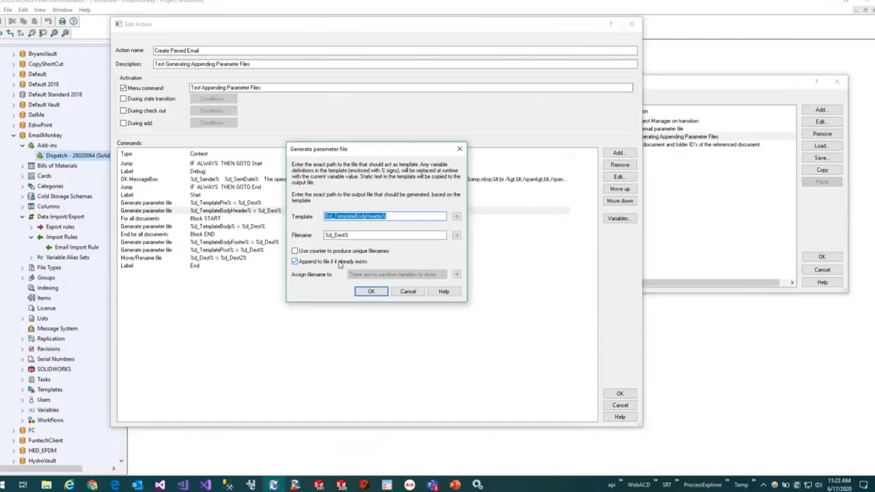
# Review Create Parsed Email's parameter file commands, including TemplatePre, and cancel unchanged.
pyautogui.click(370, 291)
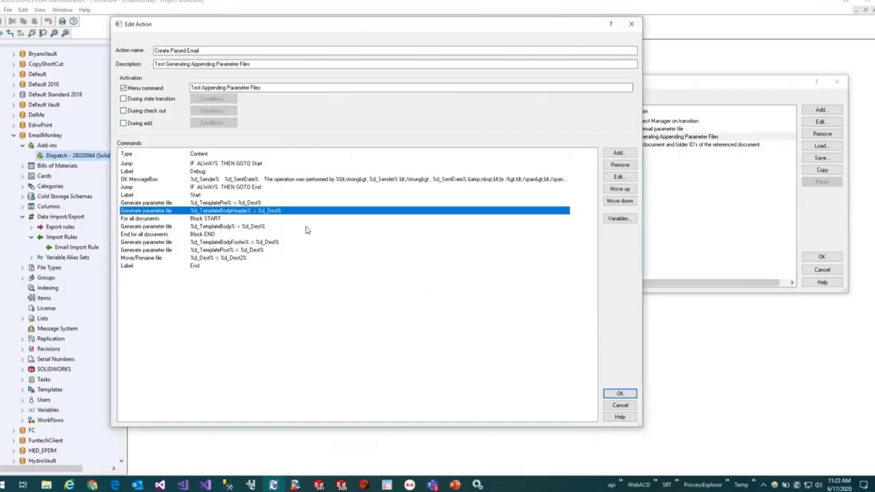
pyautogui.moveTo(132, 184)
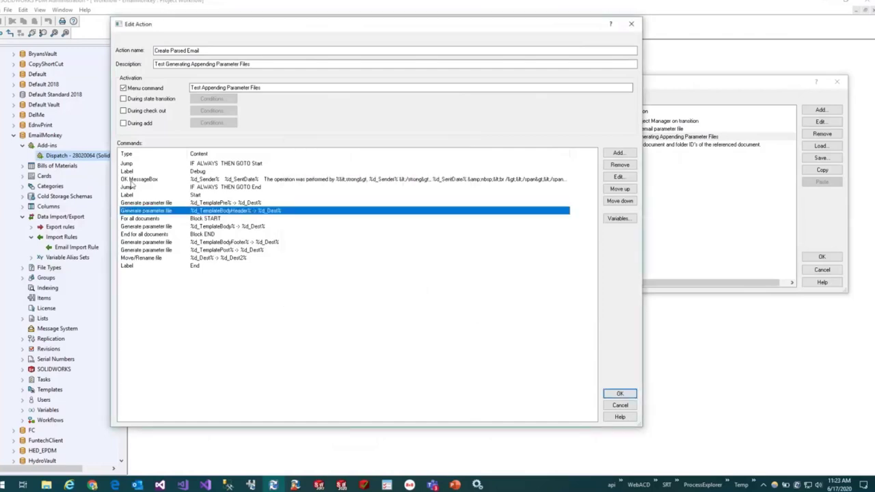
pyautogui.moveTo(155, 218)
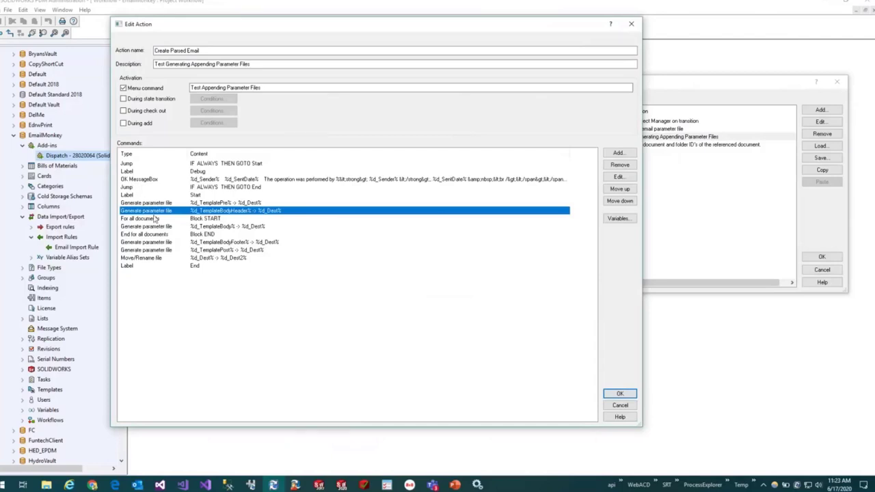
pyautogui.click(144, 218)
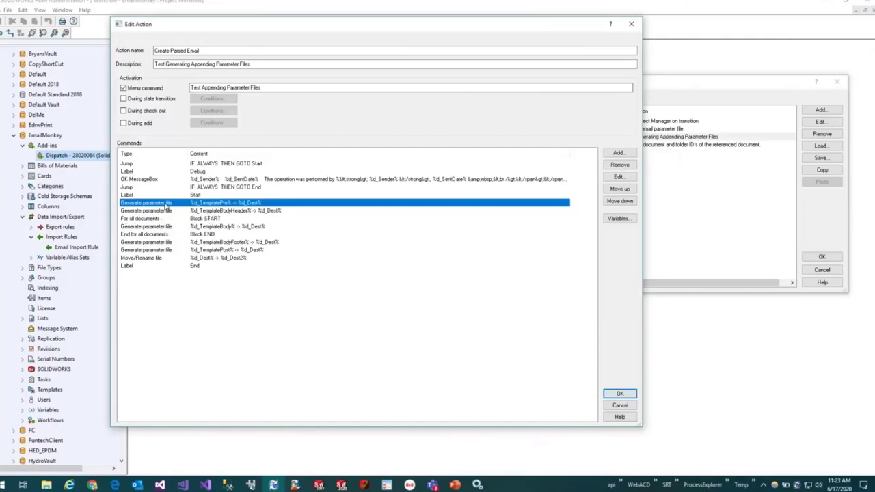
pyautogui.moveTo(232, 164)
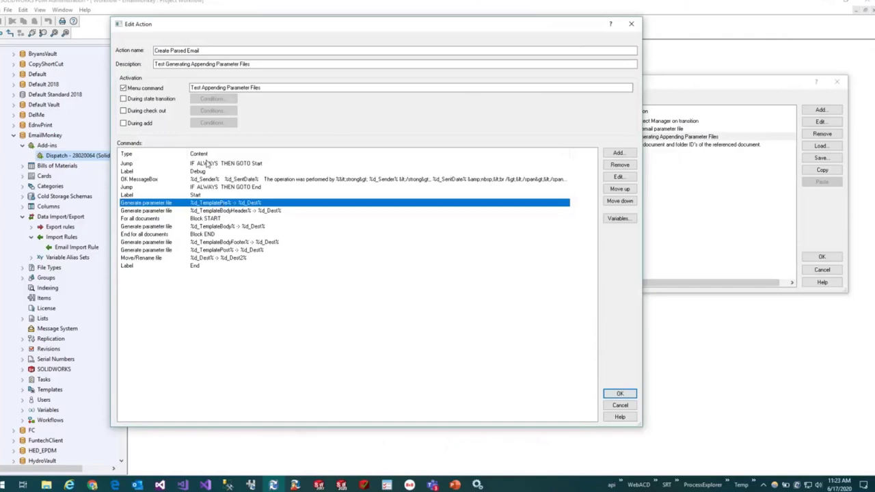
pyautogui.moveTo(239, 136)
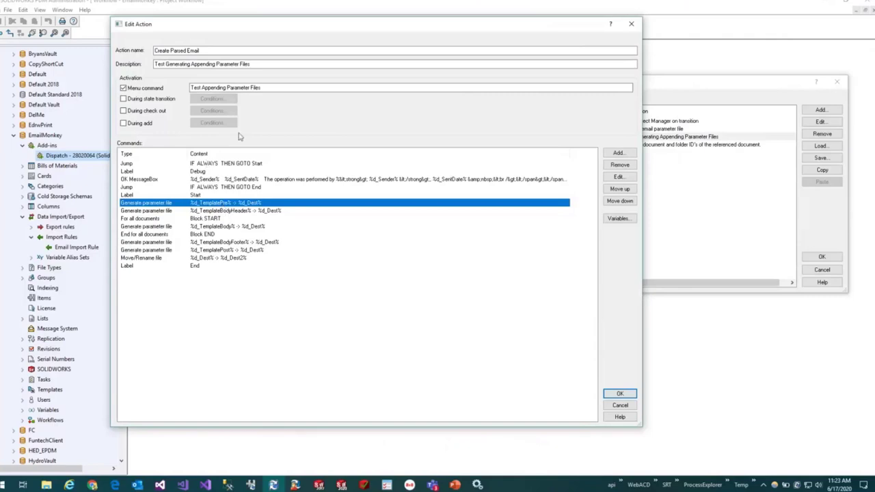
pyautogui.moveTo(212, 198)
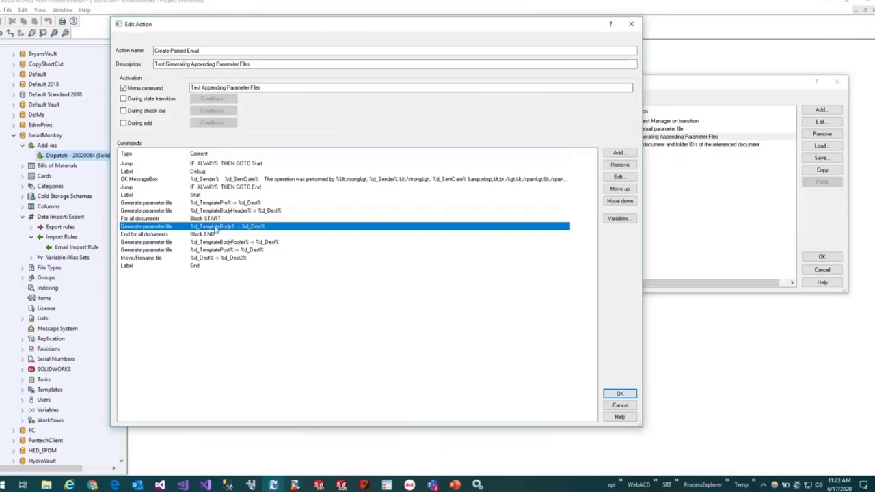
pyautogui.moveTo(217, 247)
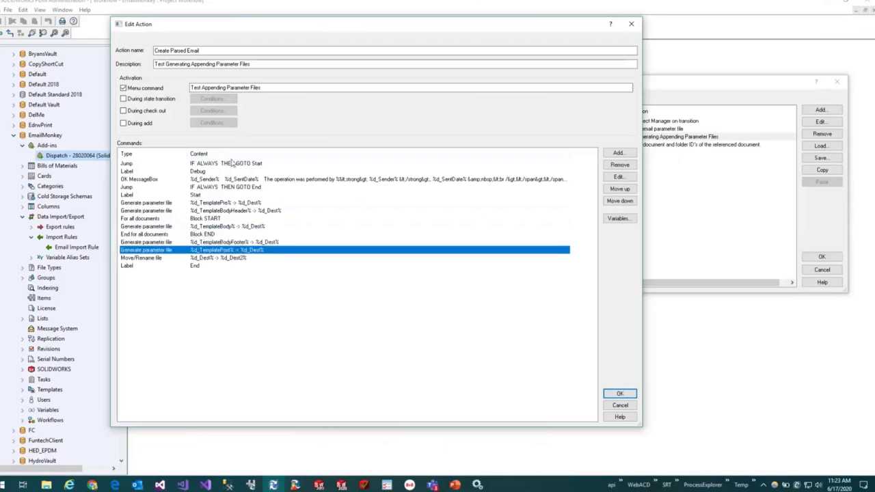
pyautogui.moveTo(271, 186)
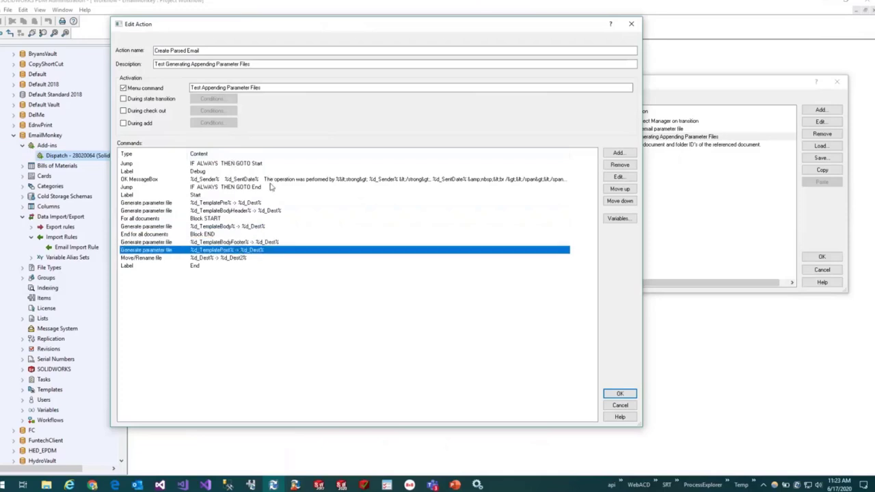
pyautogui.moveTo(278, 255)
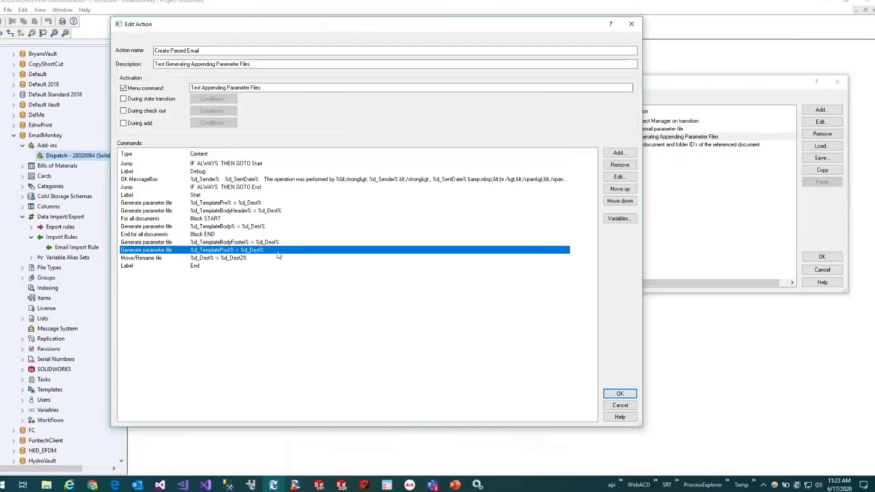
pyautogui.moveTo(265, 206)
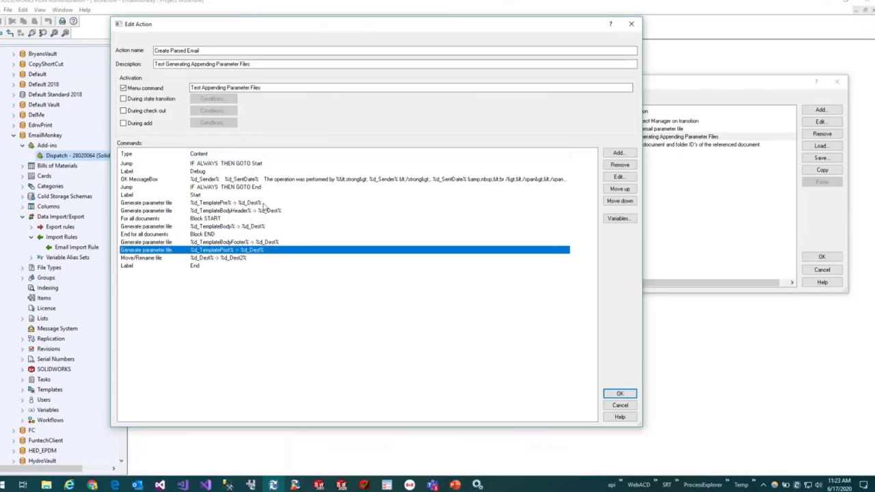
pyautogui.moveTo(240, 236)
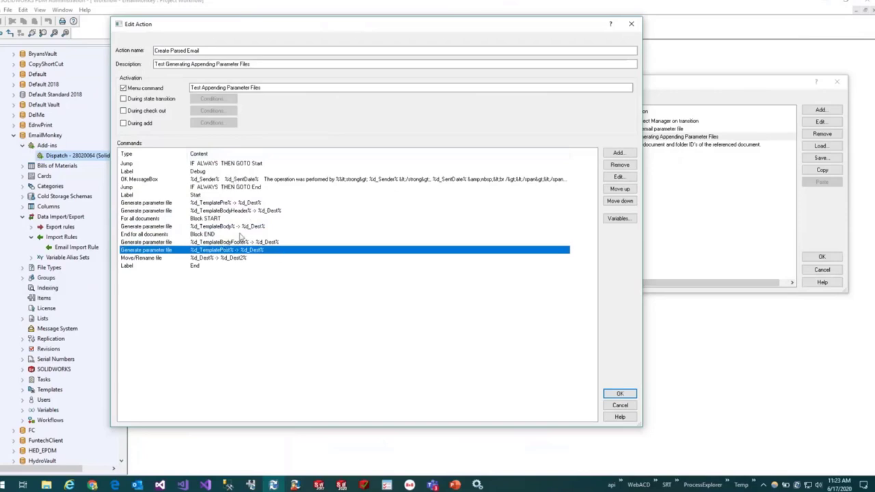
pyautogui.moveTo(261, 265)
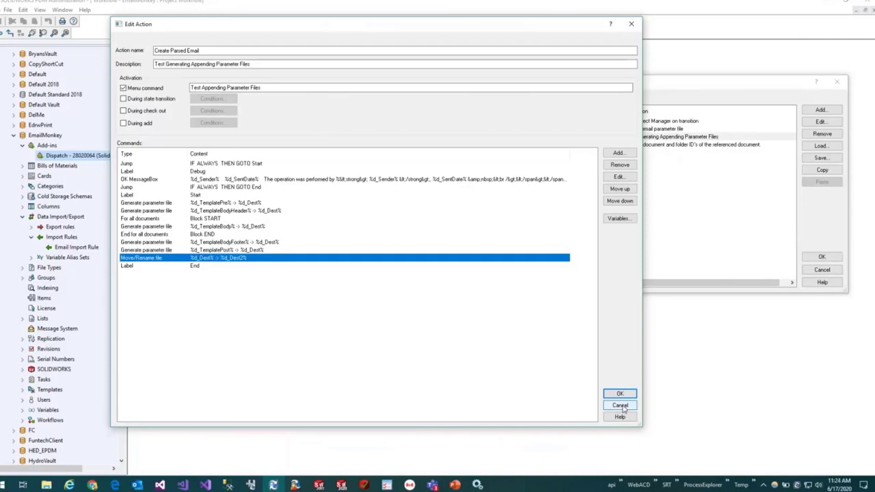
pyautogui.click(619, 404)
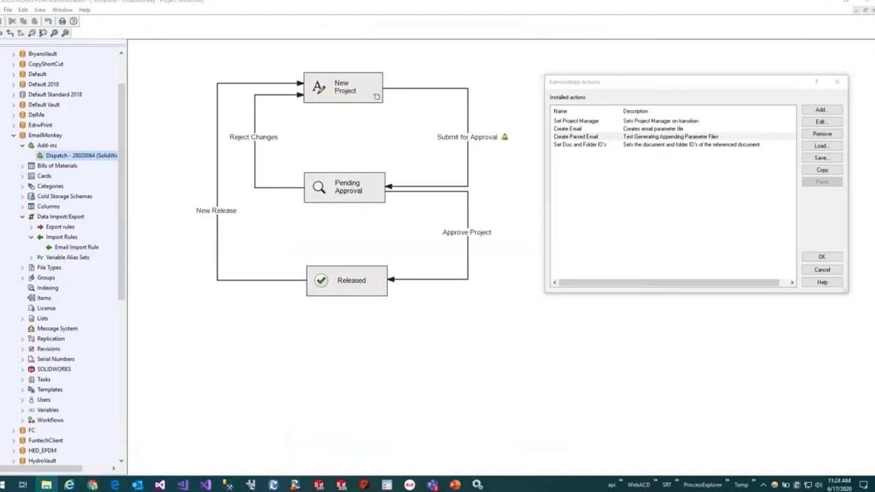
pyautogui.moveTo(545, 64)
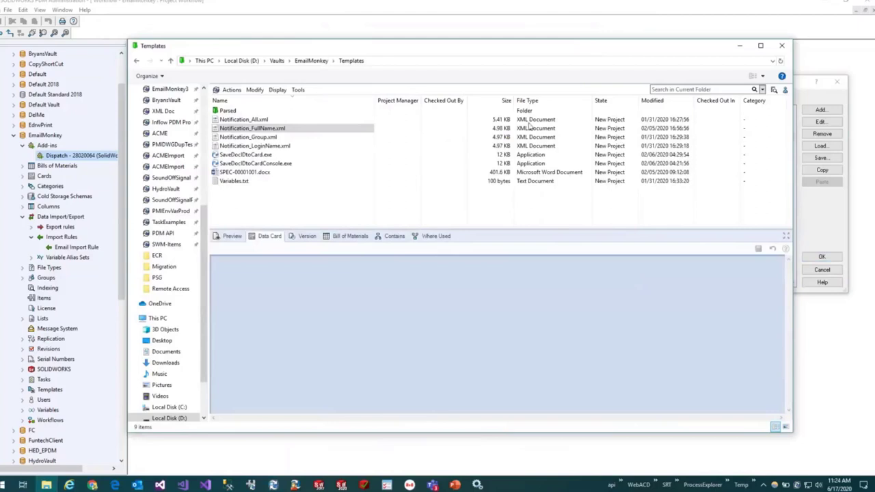
# Enter the Templates\Parsed folder and open Notification_LoginName_Pre.txt in Notepad.
pyautogui.click(227, 110)
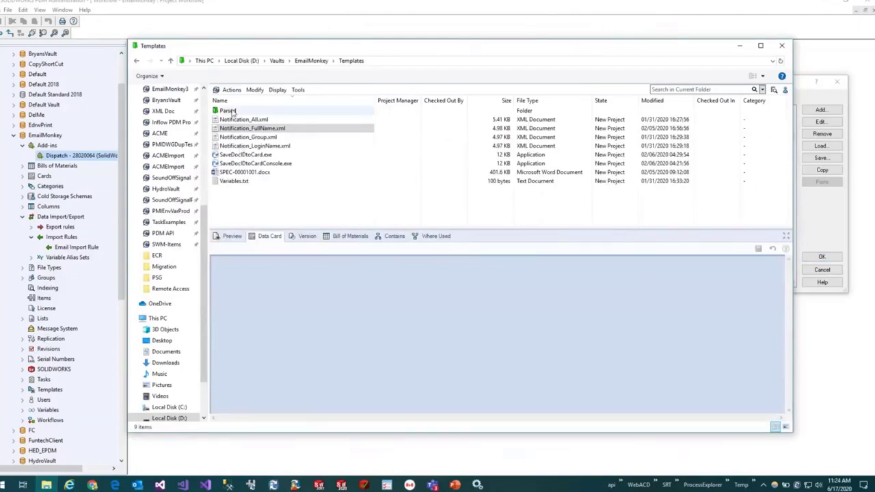
pyautogui.click(228, 110)
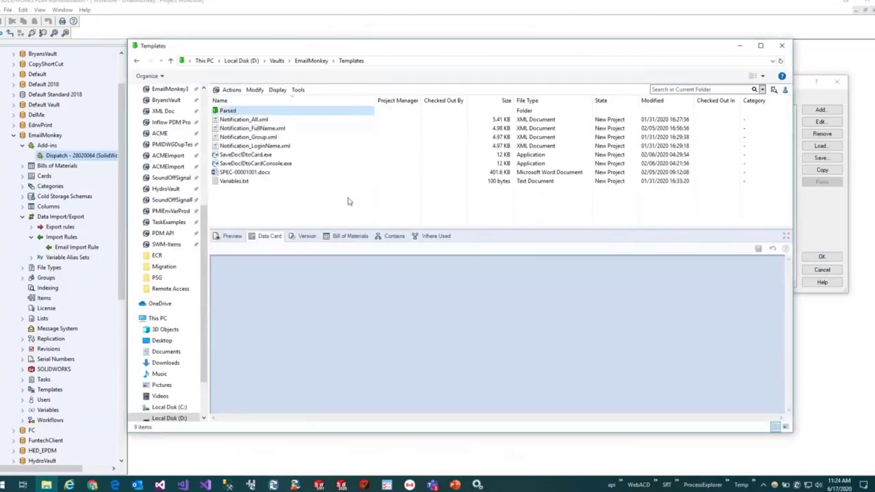
pyautogui.doubleClick(228, 110)
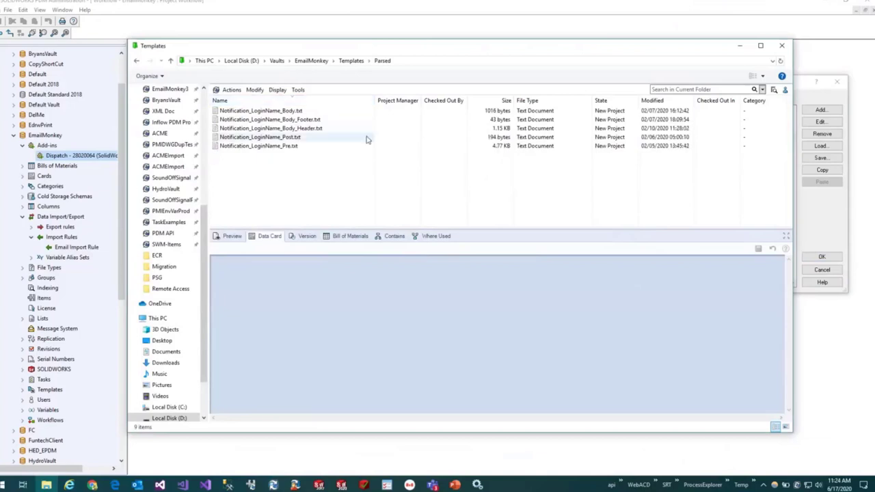
pyautogui.click(258, 145)
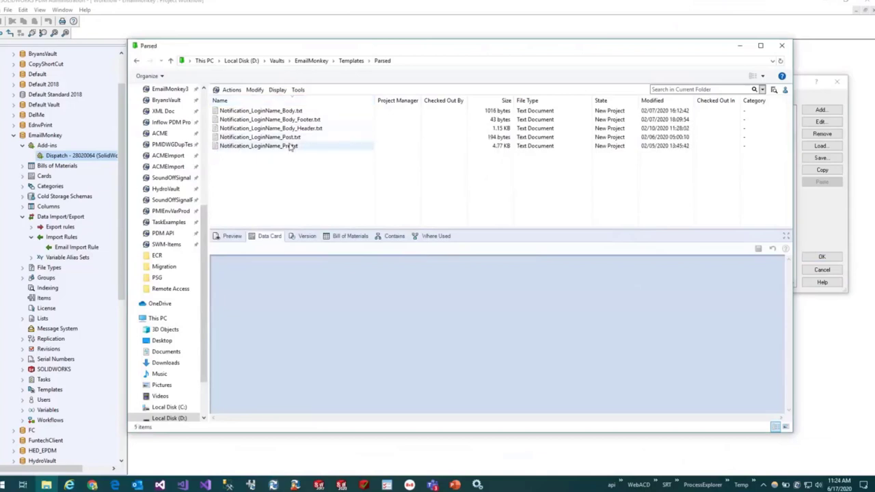
pyautogui.click(259, 146)
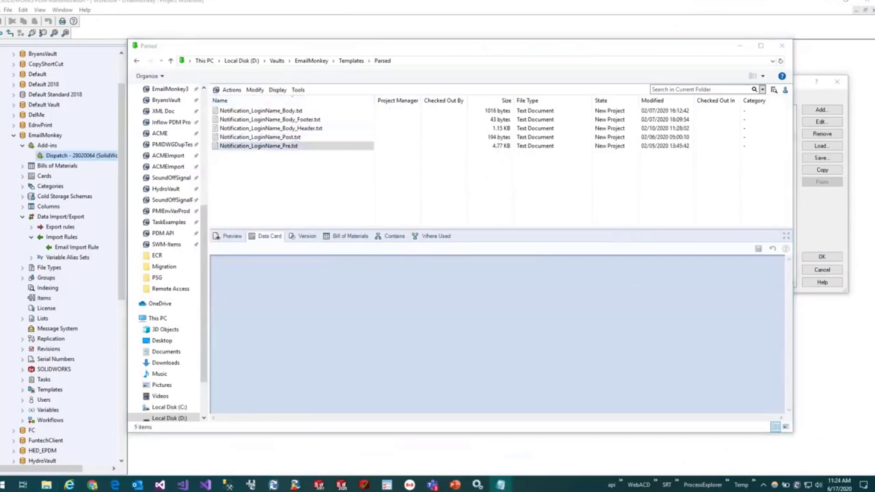
pyautogui.moveTo(632, 130)
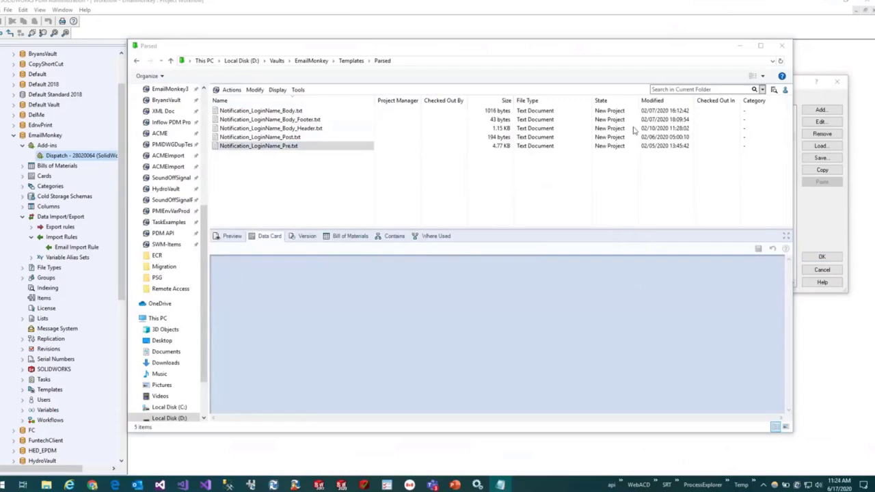
pyautogui.doubleClick(258, 146)
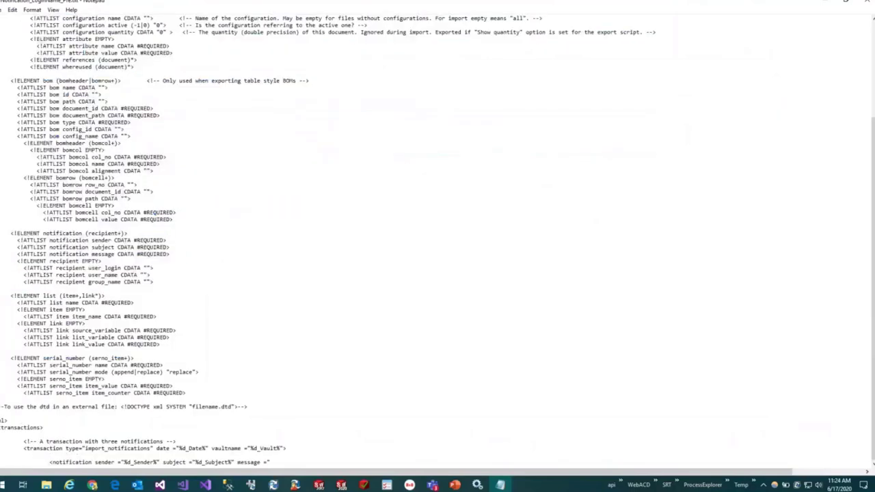
# Highlight the Pre template's transactions section, clear the highlight, and close Notepad.
pyautogui.moveTo(4, 419); pyautogui.dragTo(287, 449)
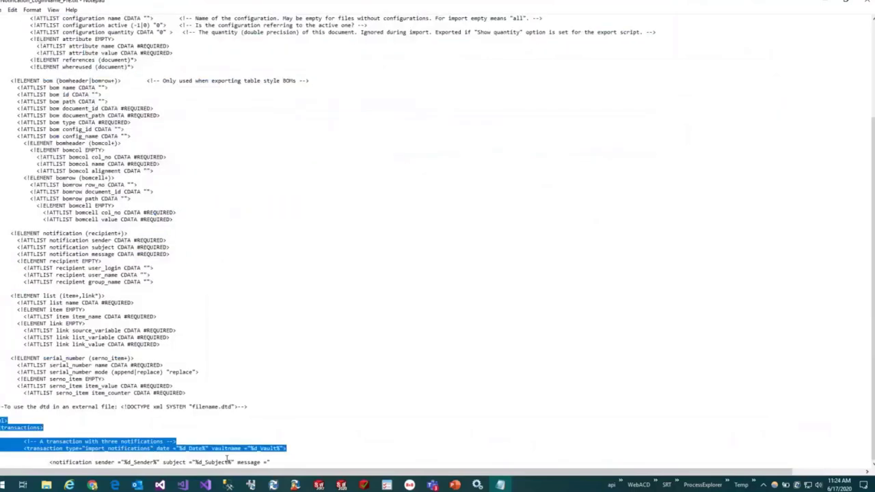
pyautogui.click(269, 462)
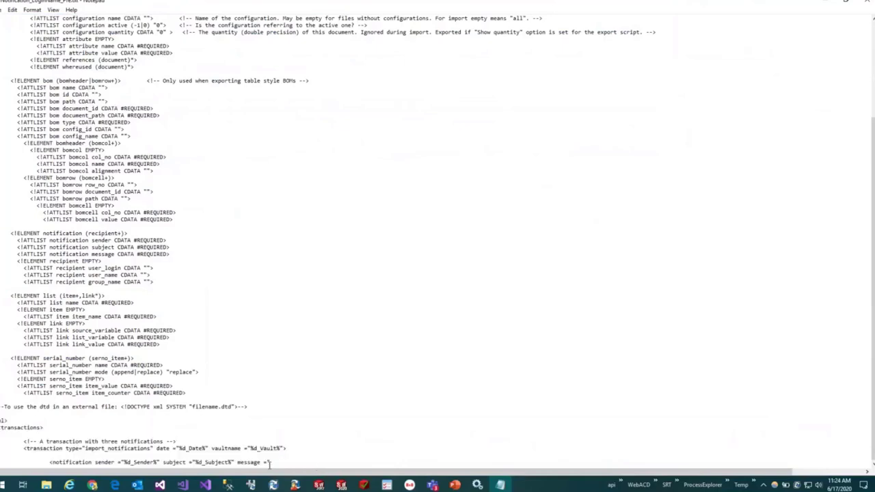
pyautogui.doubleClick(251, 462)
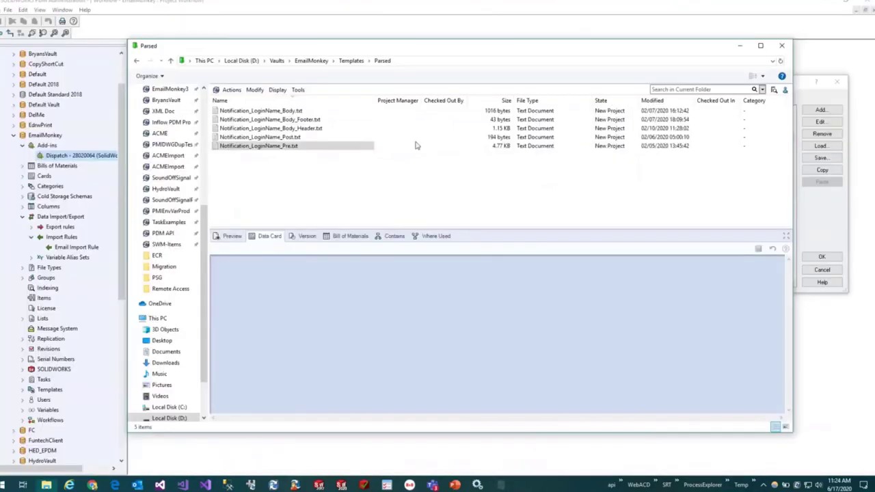
pyautogui.click(269, 119)
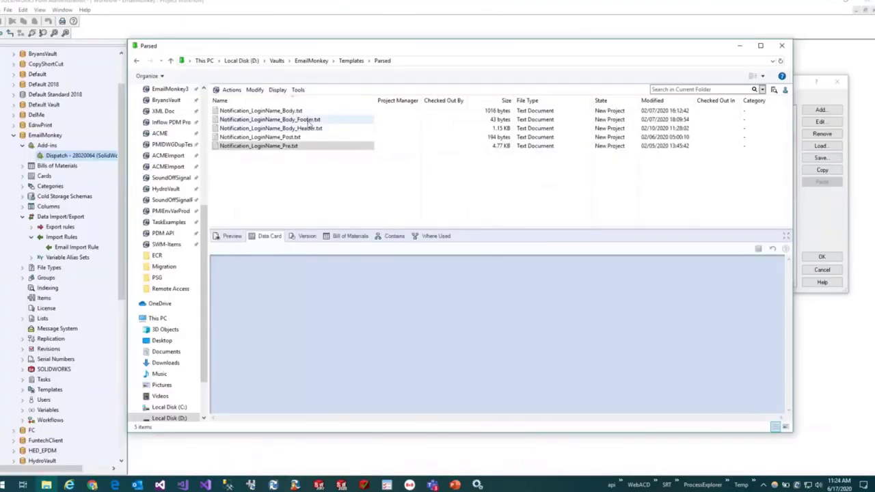
pyautogui.doubleClick(270, 128)
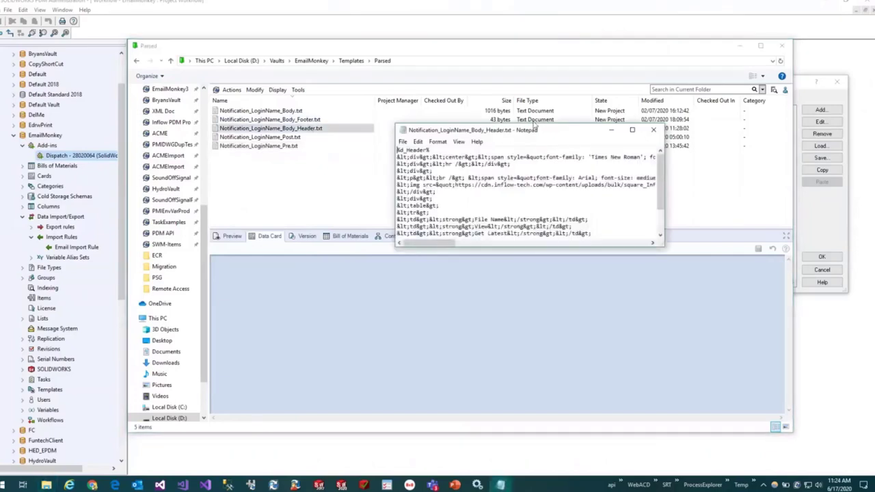
pyautogui.click(632, 130)
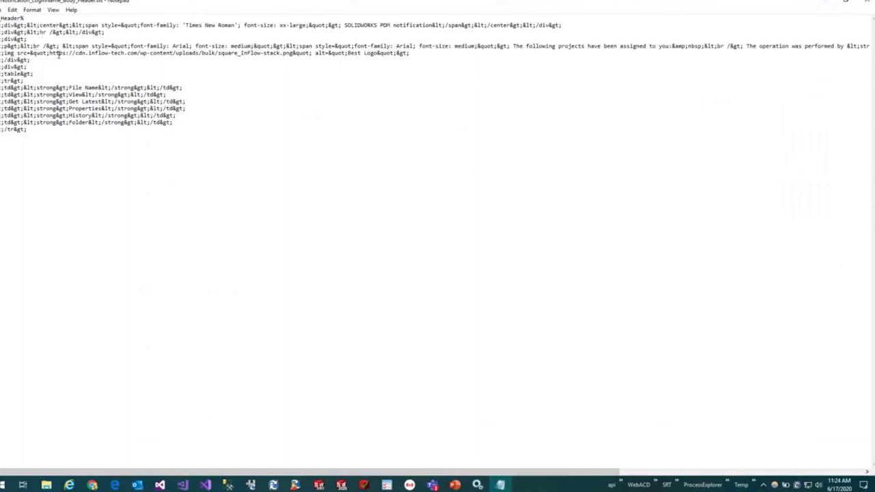
pyautogui.moveTo(47, 53); pyautogui.dragTo(297, 53)
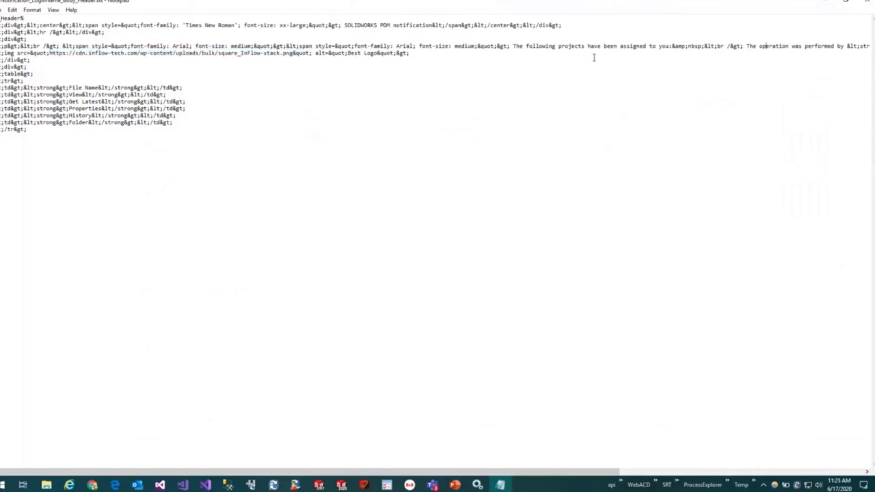
pyautogui.moveTo(2, 46); pyautogui.dragTo(511, 46)
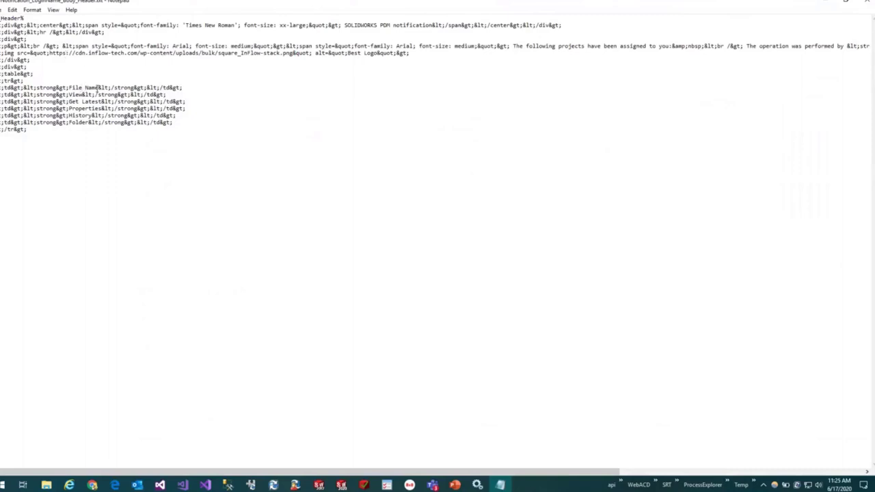
pyautogui.moveTo(66, 88); pyautogui.dragTo(174, 121)
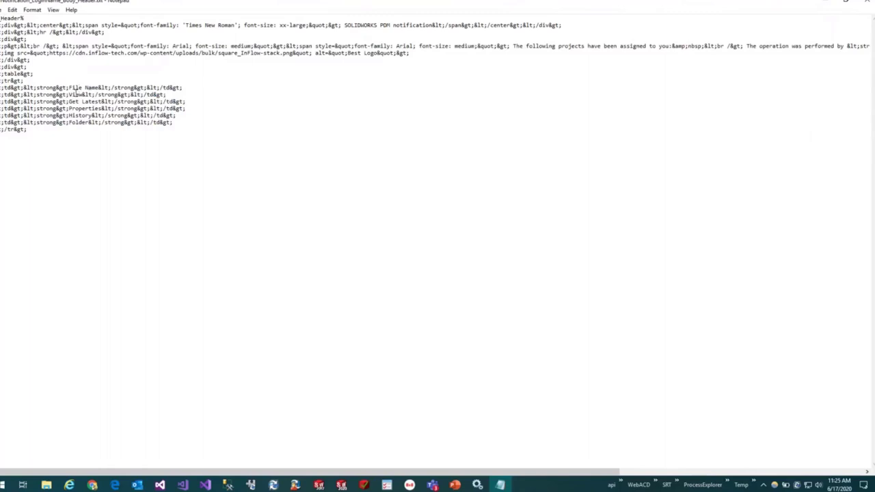
pyautogui.moveTo(82, 122)
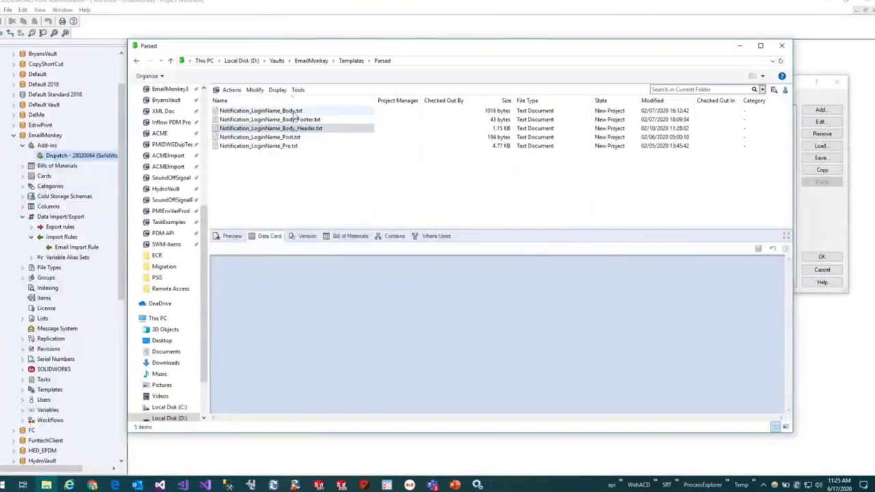
# Open Notification_LoginName_Body.txt and highlight its %d_DocID% and %d_FilePath% placeholders.
pyautogui.doubleClick(260, 110)
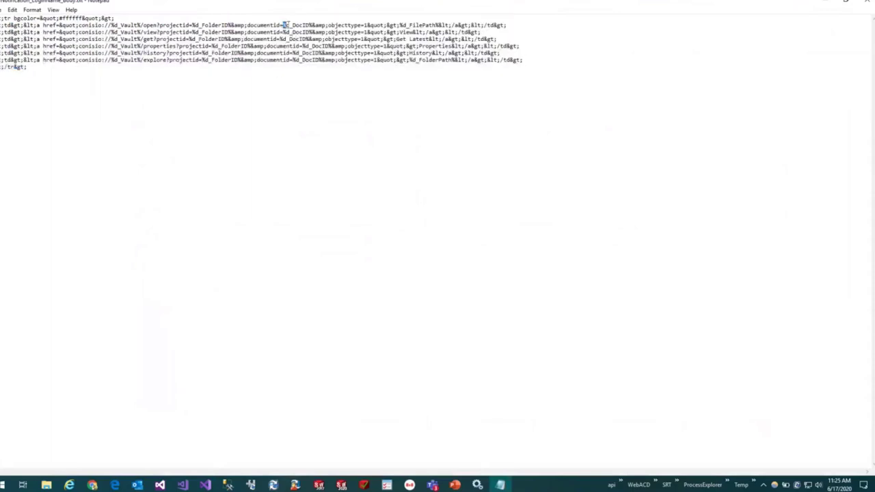
pyautogui.doubleClick(298, 25)
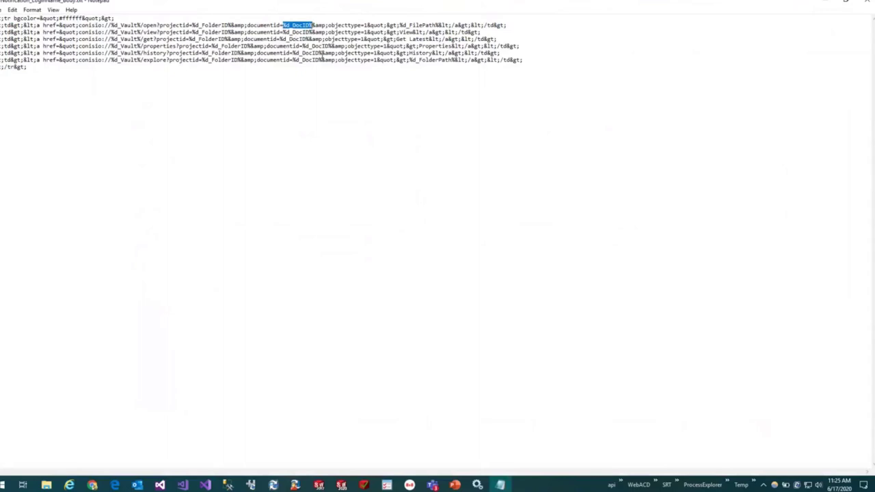
pyautogui.doubleClick(416, 25)
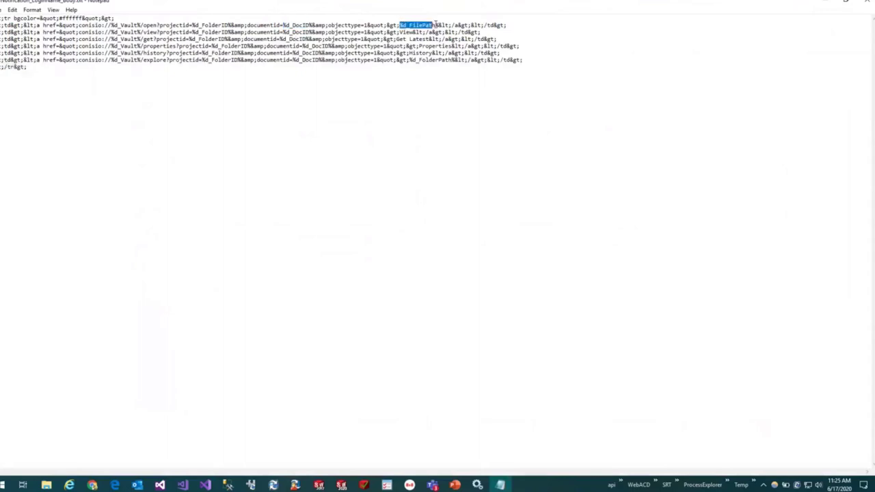
pyautogui.doubleClick(213, 25)
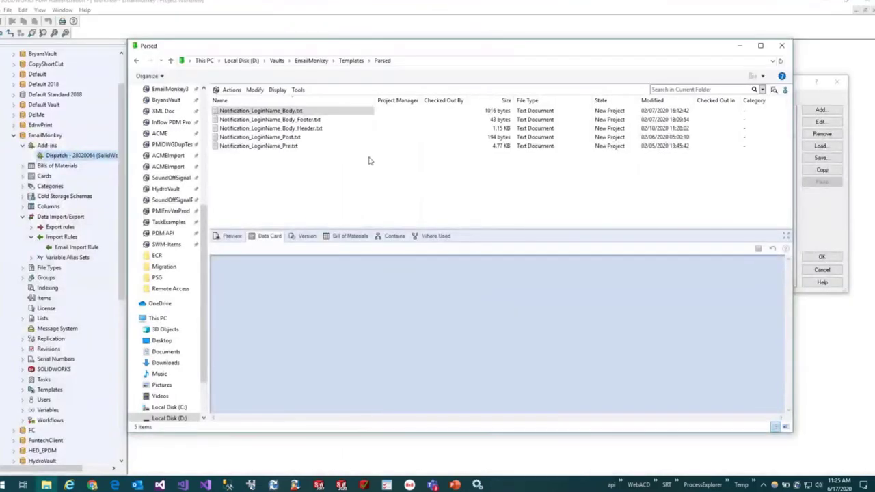
# View the Body_Footer template and close it, then open Notification_LoginName_Post.txt.
pyautogui.click(270, 118)
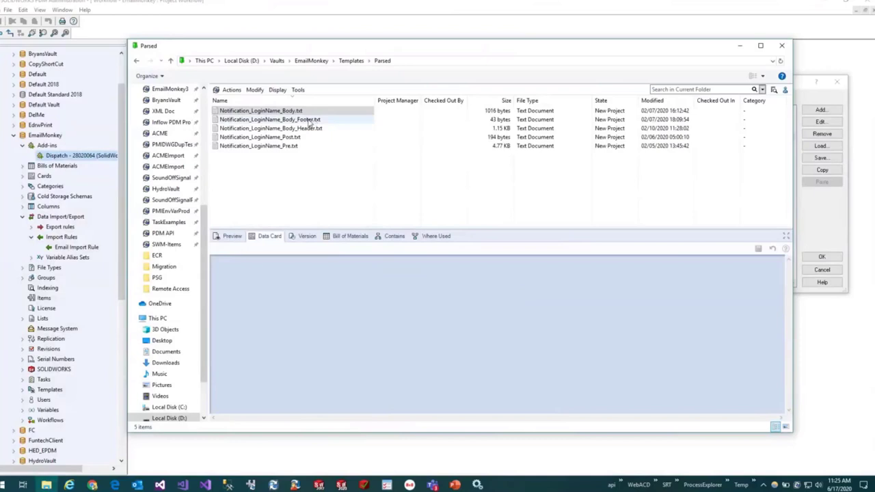
pyautogui.doubleClick(269, 118)
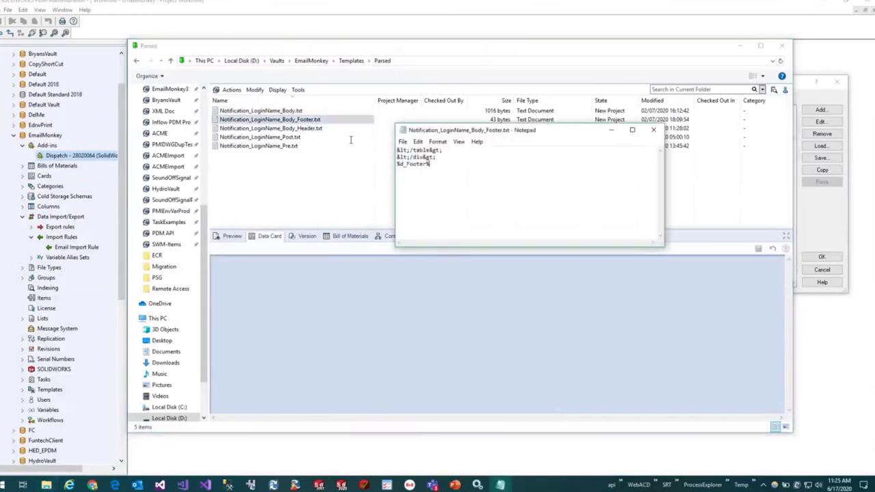
pyautogui.moveTo(653, 130)
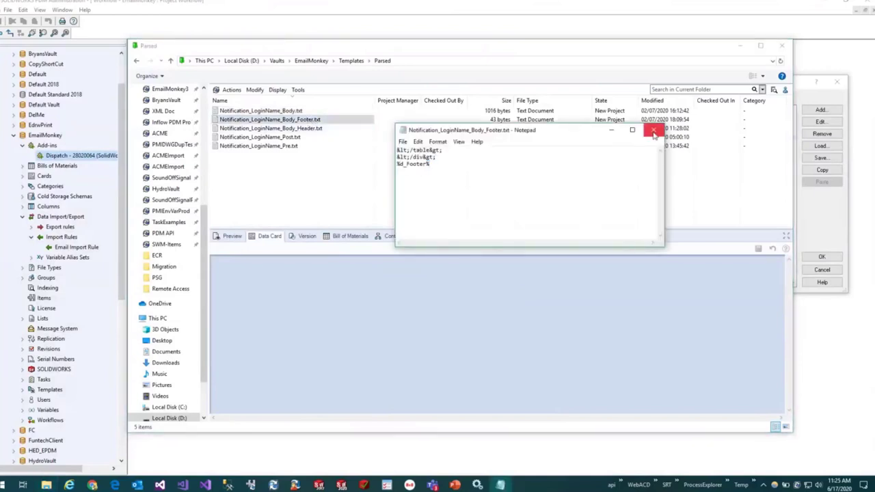
pyautogui.click(653, 129)
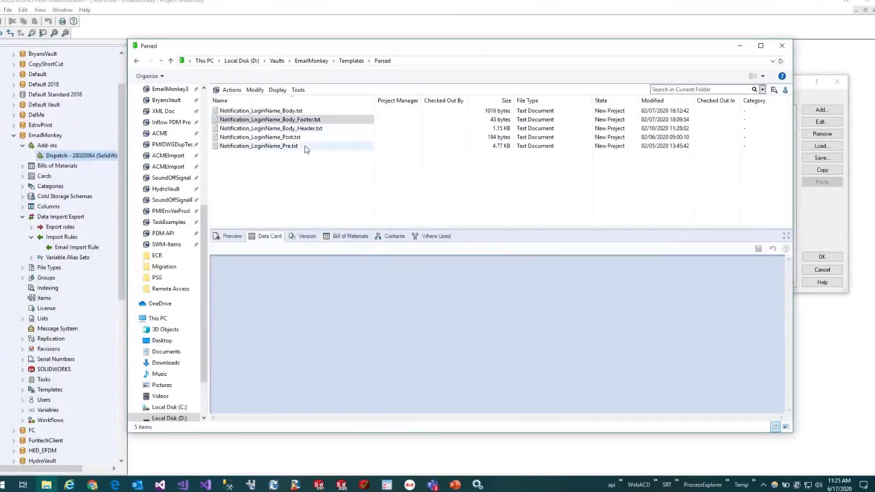
pyautogui.doubleClick(259, 137)
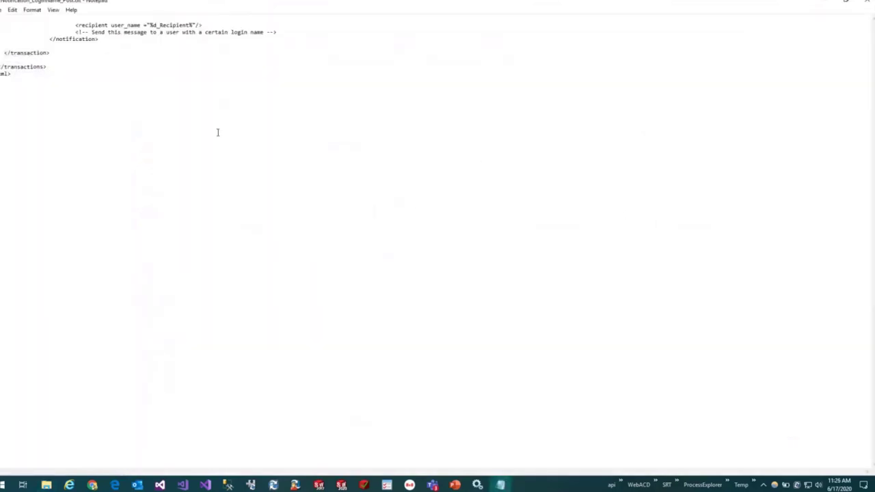
pyautogui.moveTo(567, 228)
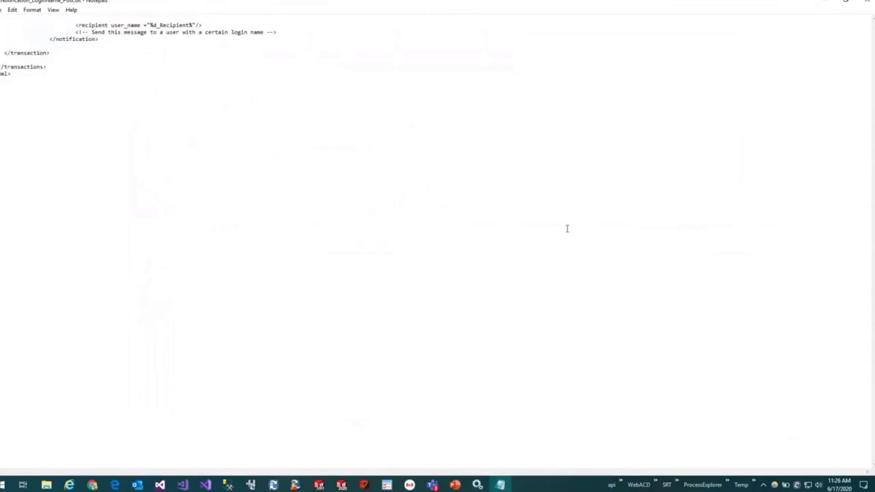
pyautogui.doubleClick(171, 25)
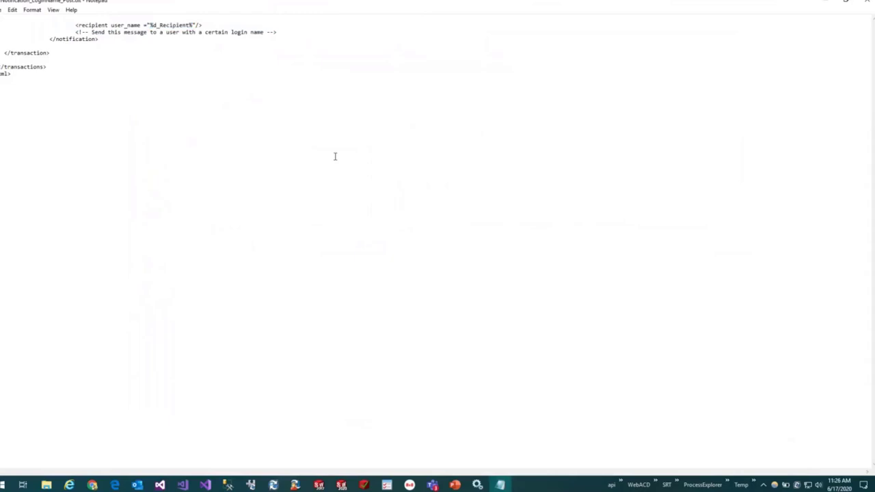
pyautogui.moveTo(868, 4)
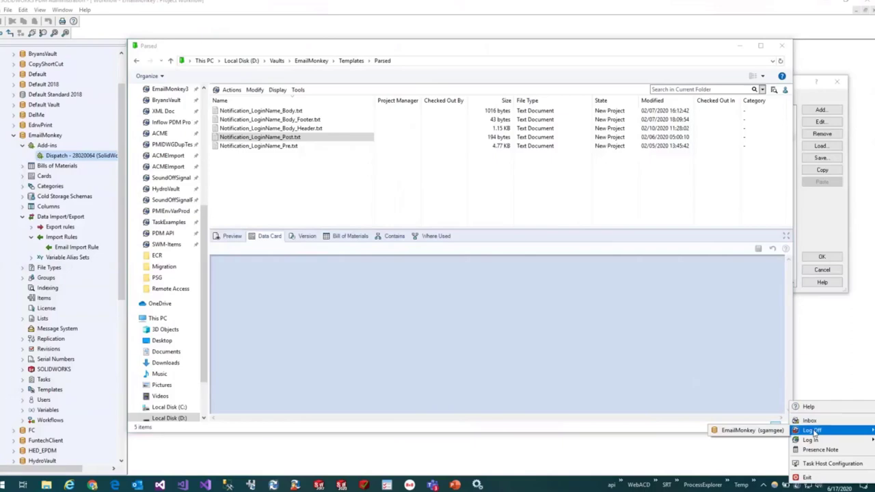
# Open the newest Project Assignment notification in PDM Inbox and scroll to its folder links.
pyautogui.click(809, 420)
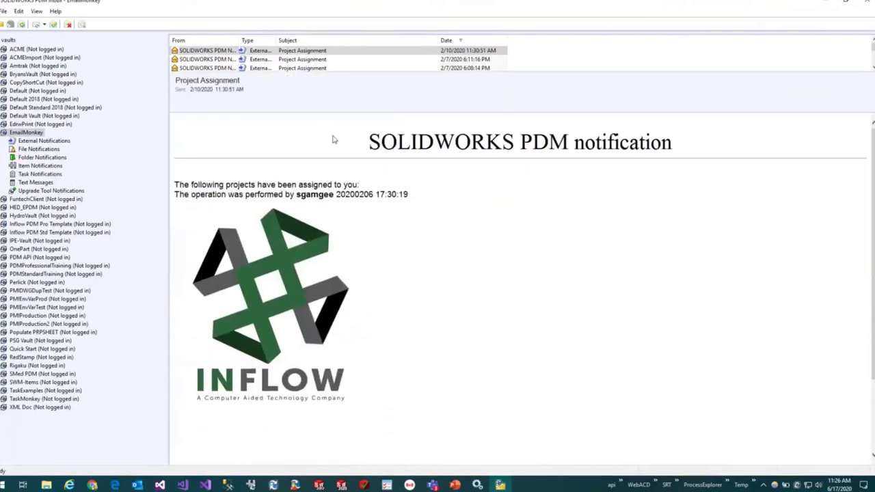
pyautogui.moveTo(277, 206)
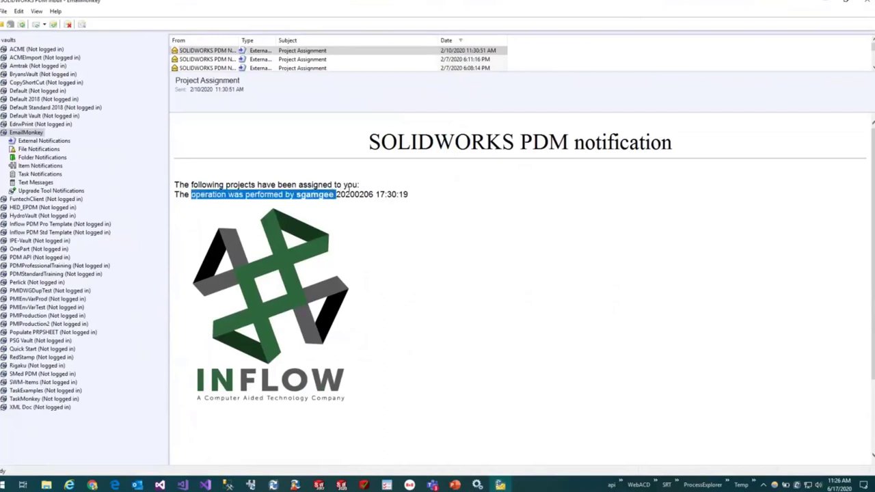
pyautogui.click(423, 299)
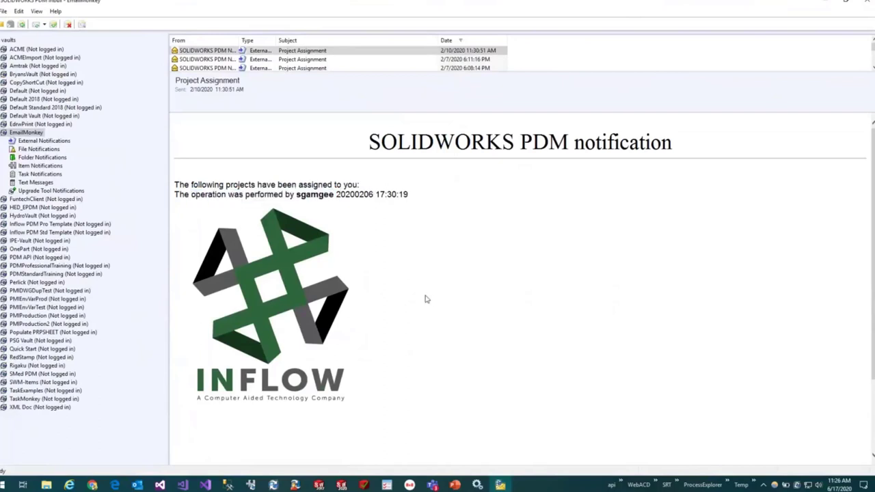
pyautogui.scroll(-3)
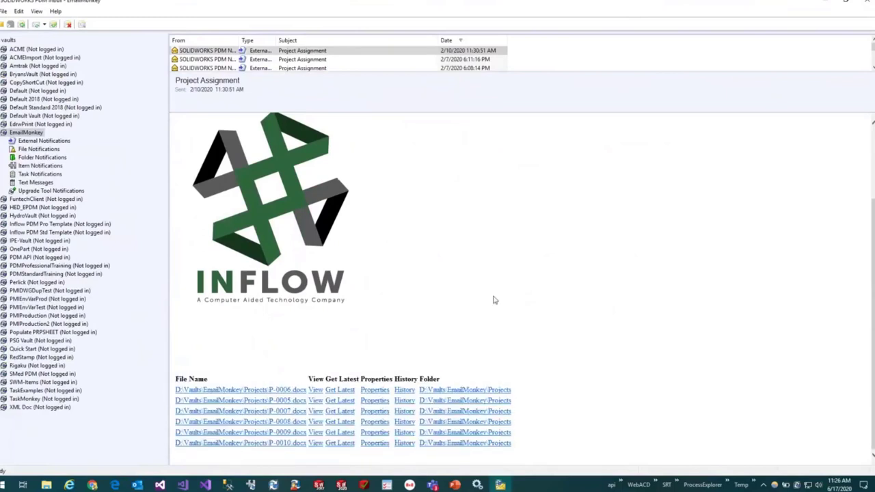
pyautogui.moveTo(481, 281)
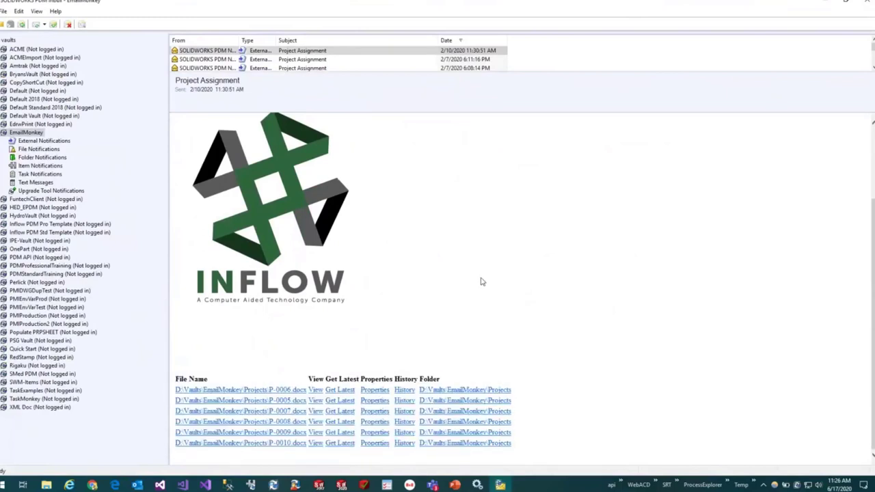
pyautogui.moveTo(464, 390)
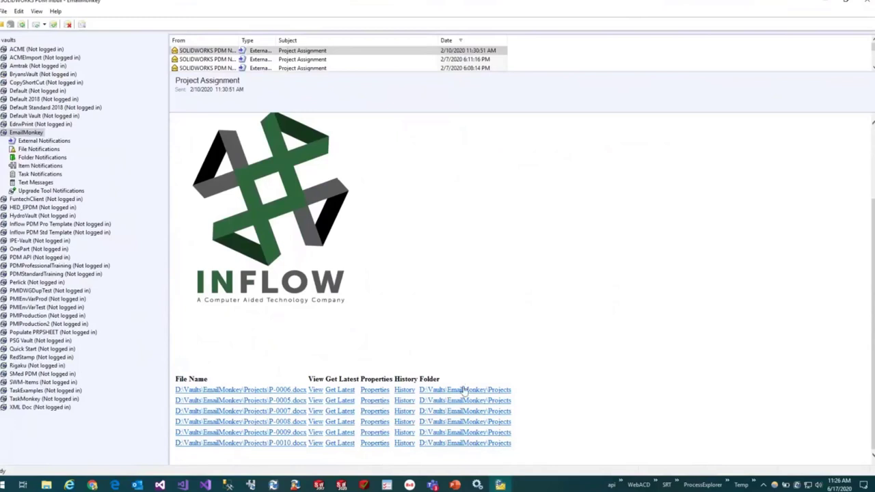
pyautogui.moveTo(464, 264)
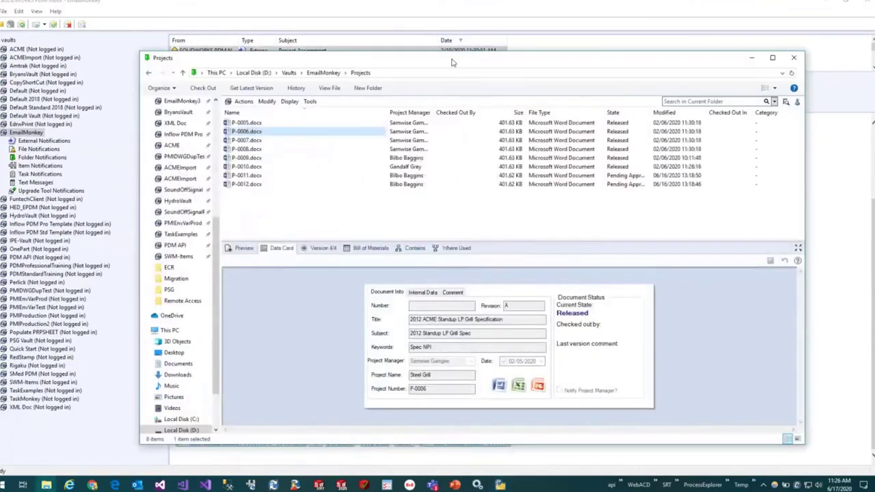
pyautogui.moveTo(342, 302)
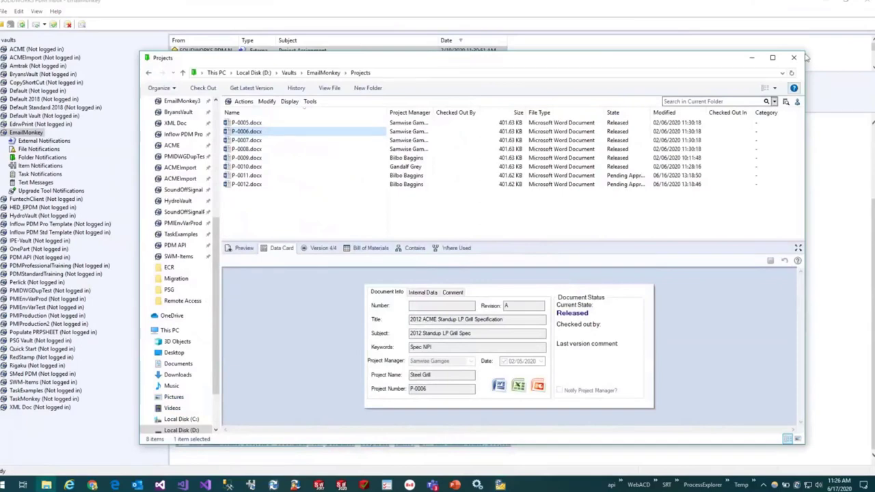
# Close the Projects folder and view the 2/7/2020 6:11 PM Project Assignment notification.
pyautogui.click(793, 58)
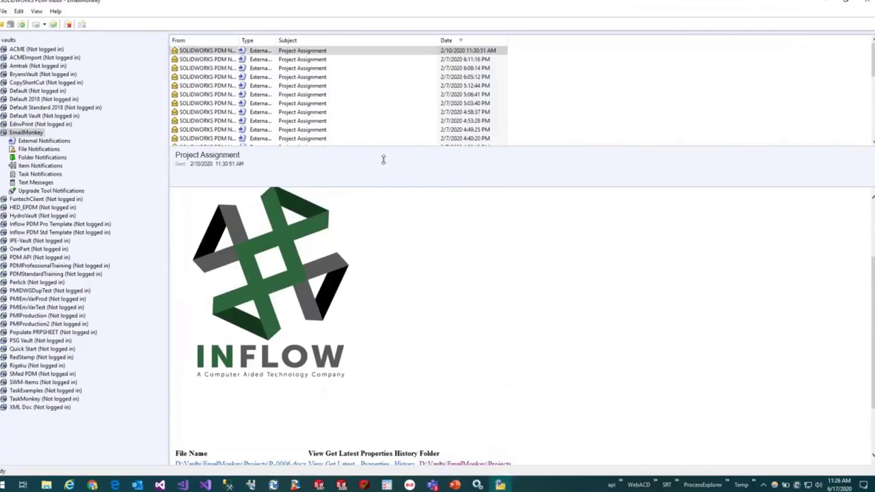
pyautogui.moveTo(328, 59)
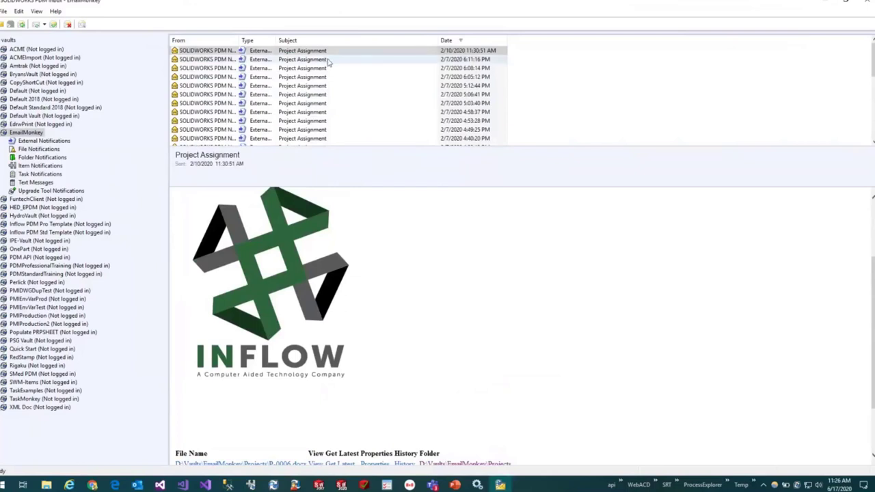
pyautogui.click(328, 59)
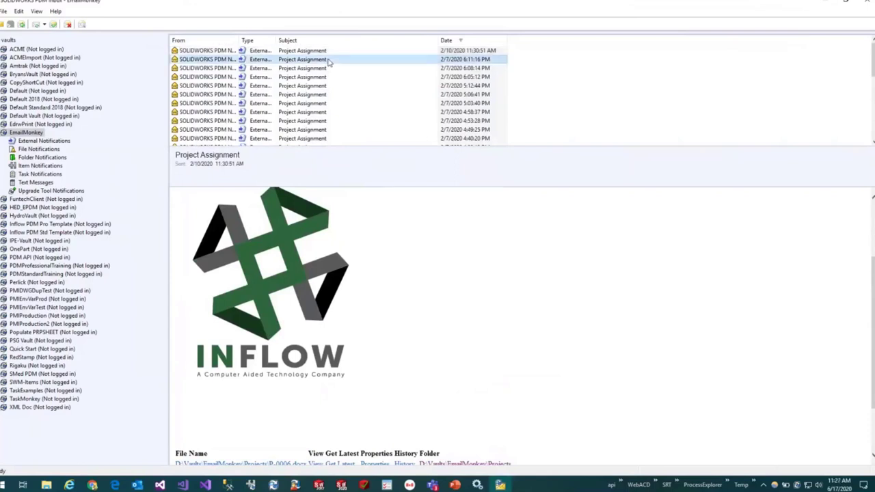
pyautogui.click(301, 59)
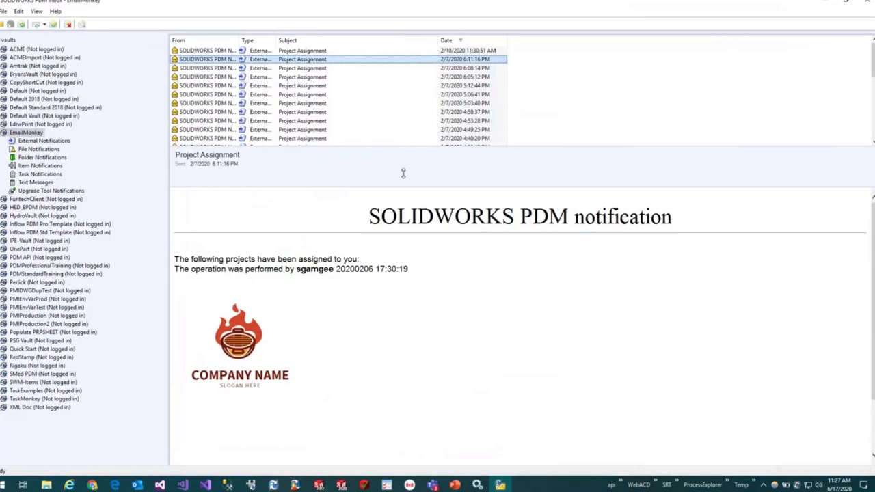
pyautogui.moveTo(342, 77)
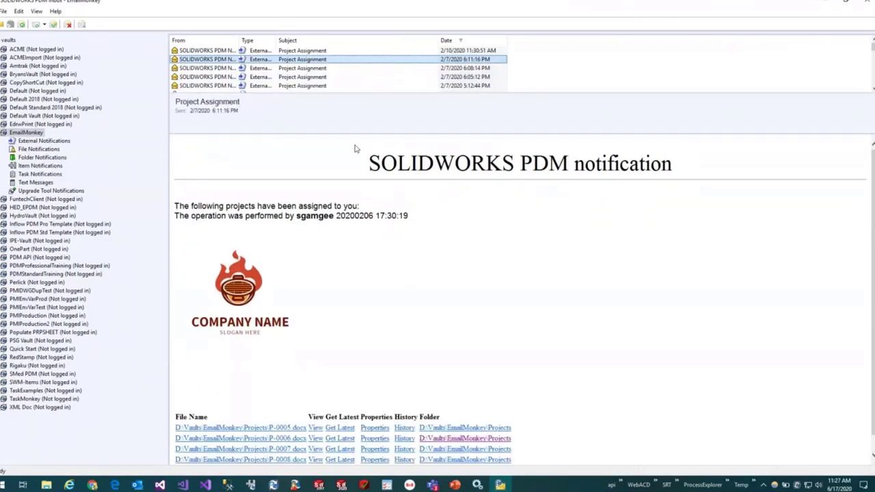
pyautogui.scroll(3)
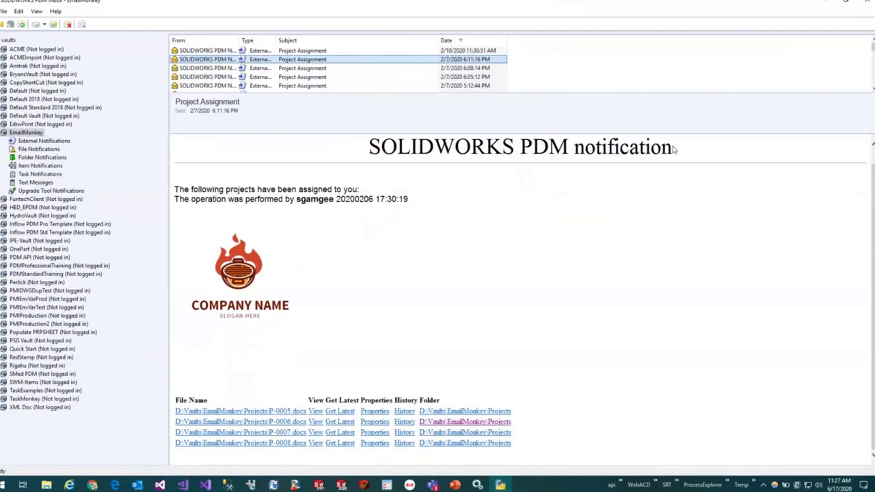
pyautogui.tripleClick(521, 146)
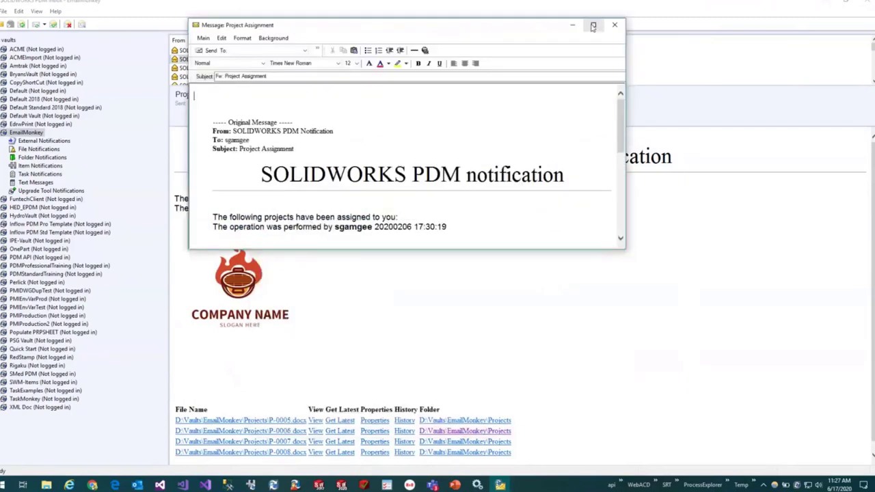
# Maximize the forwarded Project Assignment message and select all its content.
pyautogui.click(594, 25)
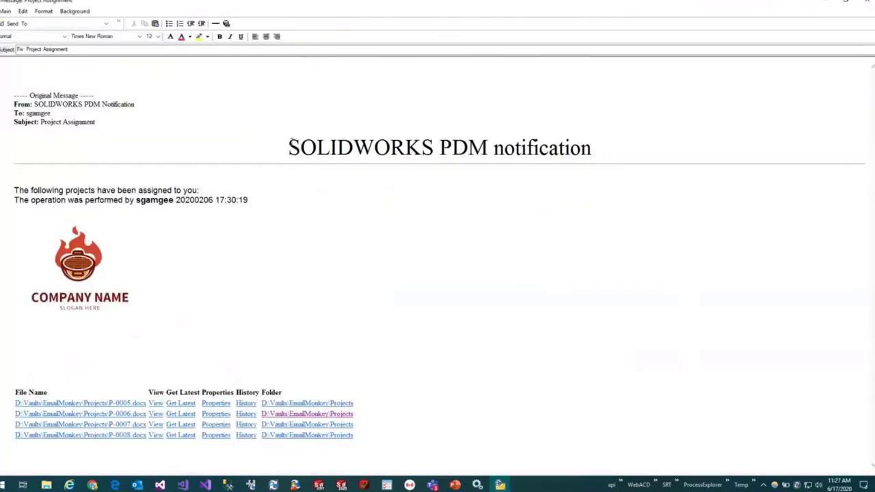
pyautogui.press('ctrl+a')
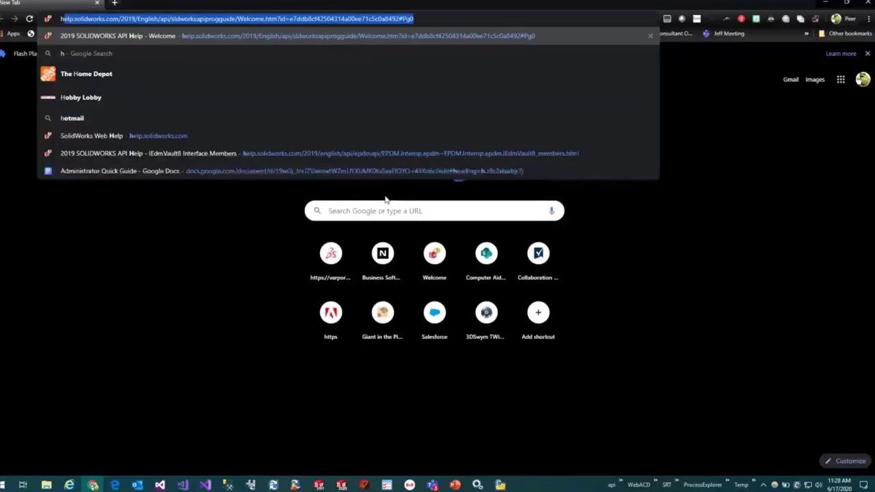
# Search for 'online html editor' and go to the HTML-Online.com result.
pyautogui.write('online html editor')
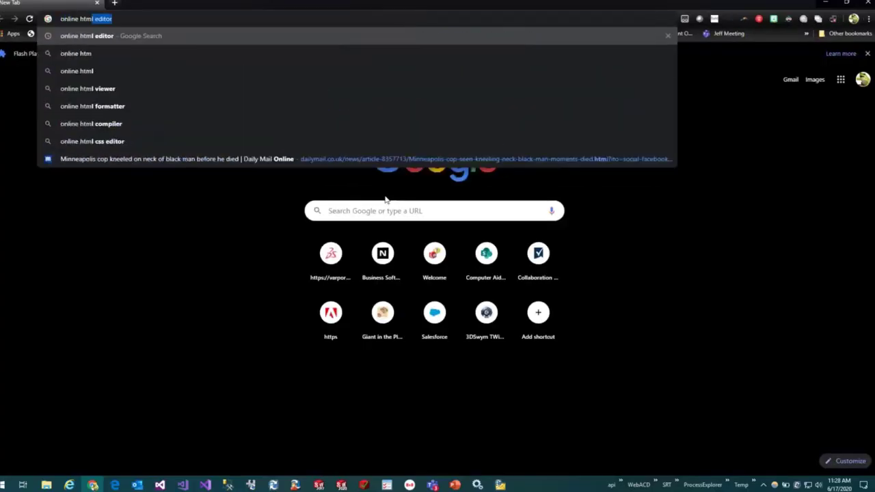
pyautogui.press('Return')
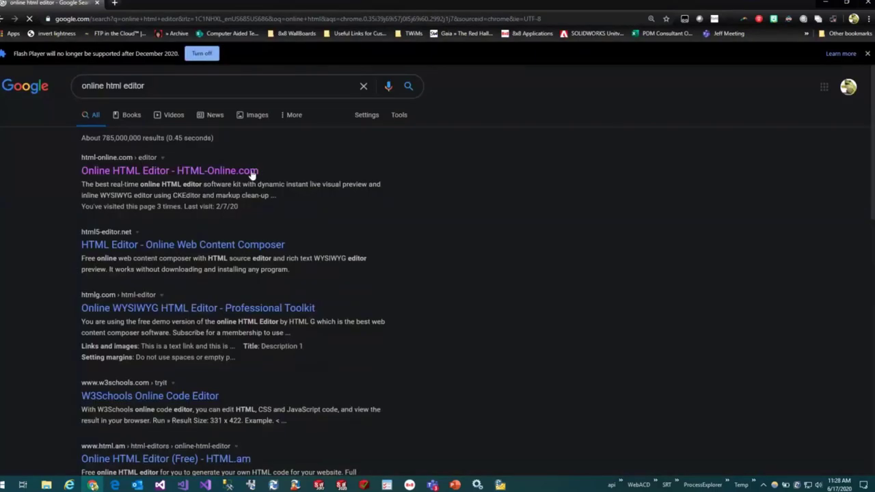
pyautogui.click(168, 170)
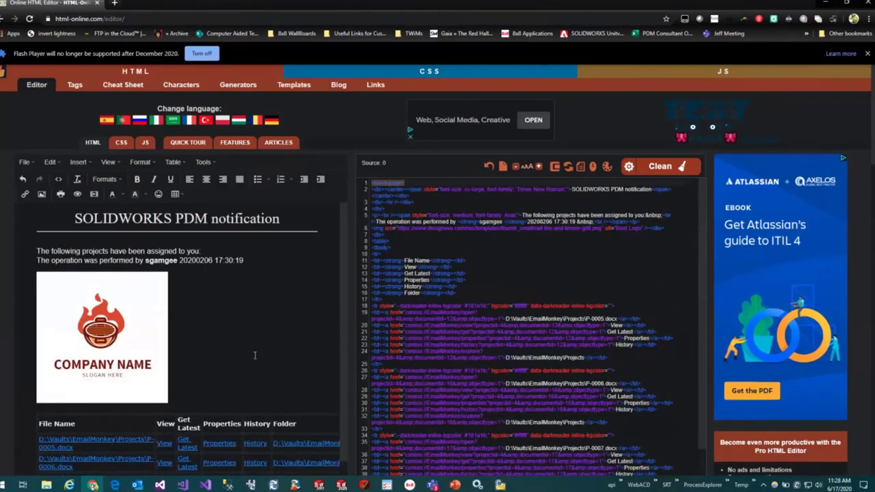
# Scroll through the pasted notification's HTML source and file link table in HTML-Online.
pyautogui.scroll(-3)
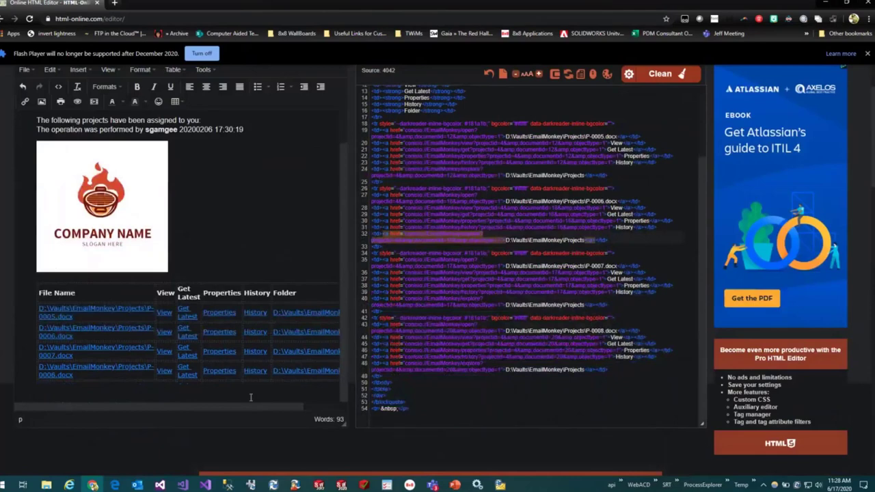
pyautogui.moveTo(120, 317)
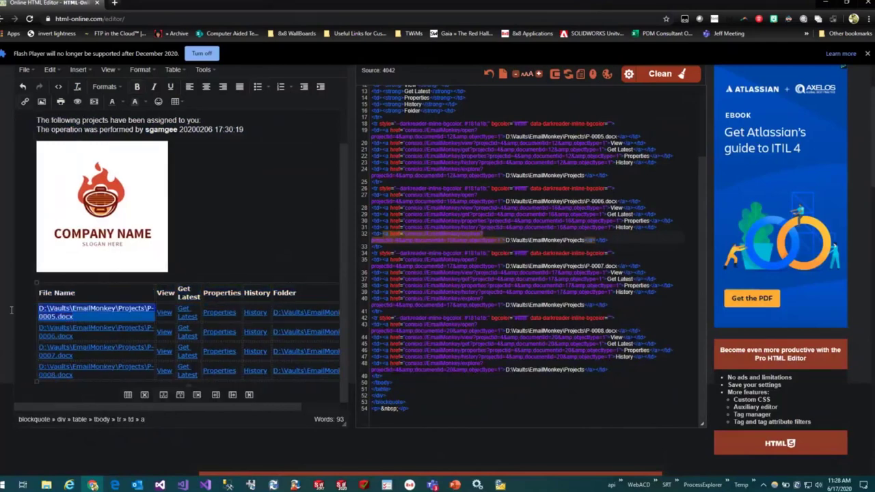
pyautogui.scroll(-3)
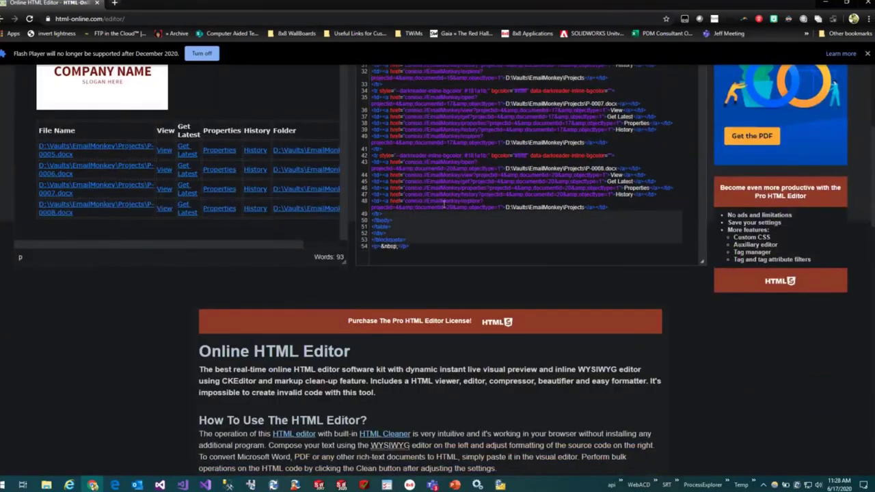
pyautogui.scroll(3)
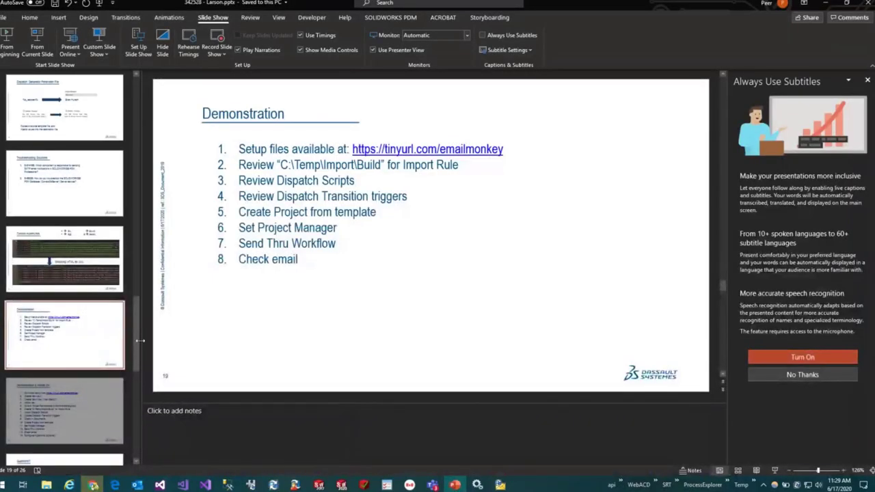
# Switch to the File Explorer window at the EmailMonkey vault root.
pyautogui.click(70, 485)
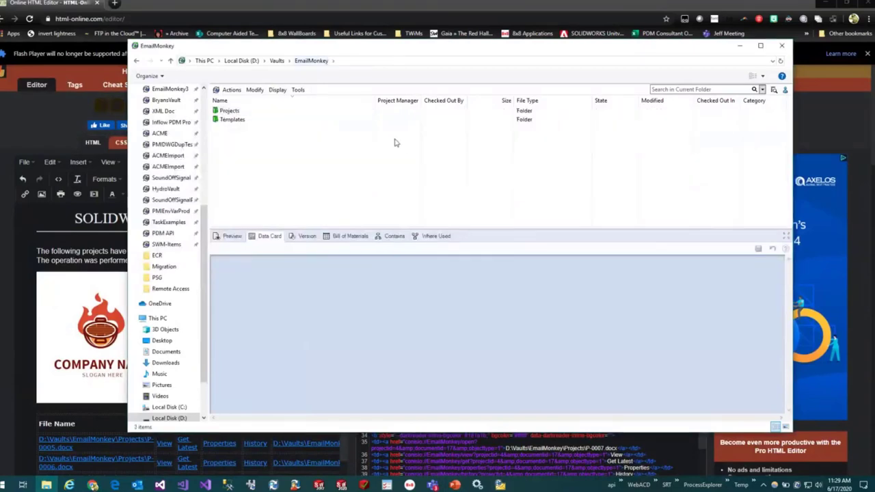
# Create project P-0013 'Grill Master 3000' with Gandalf Grey as project manager.
pyautogui.rightClick(394, 142)
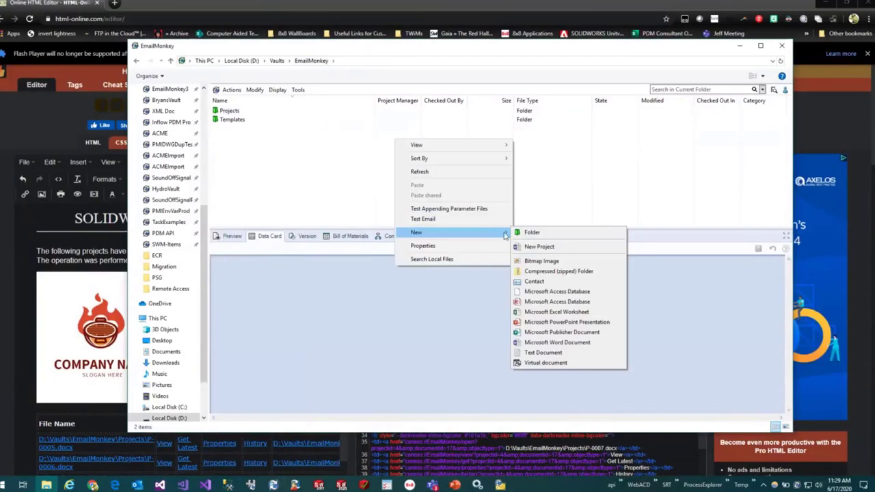
pyautogui.click(539, 246)
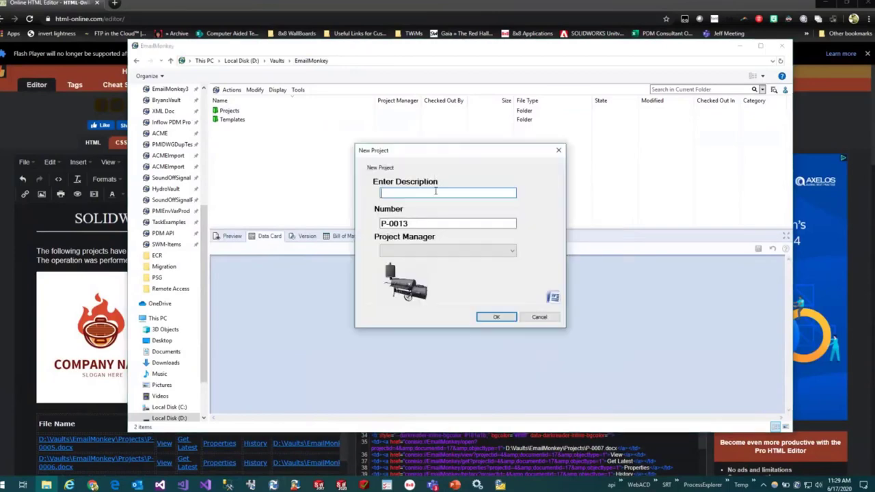
pyautogui.write('Grill Mas')
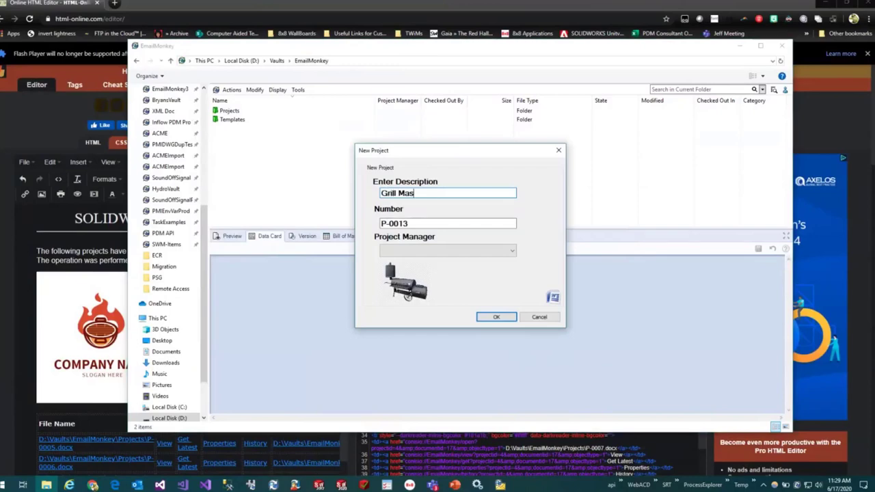
pyautogui.write('ter 3000')
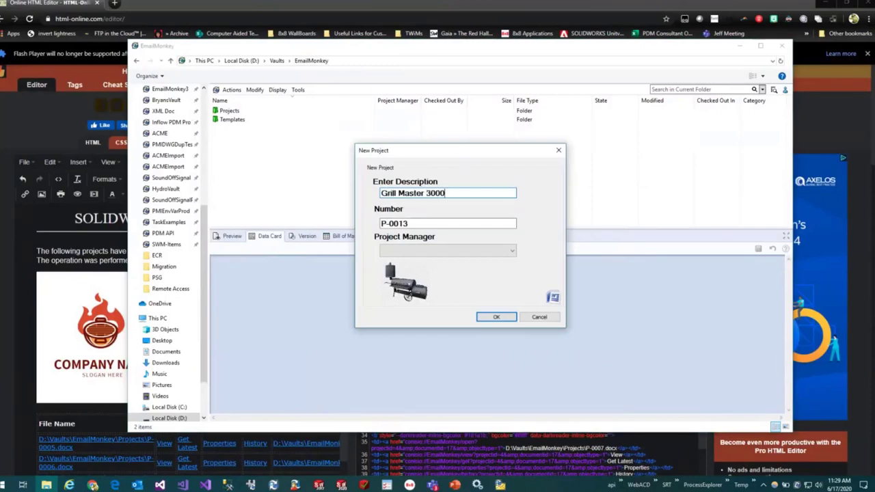
pyautogui.click(511, 250)
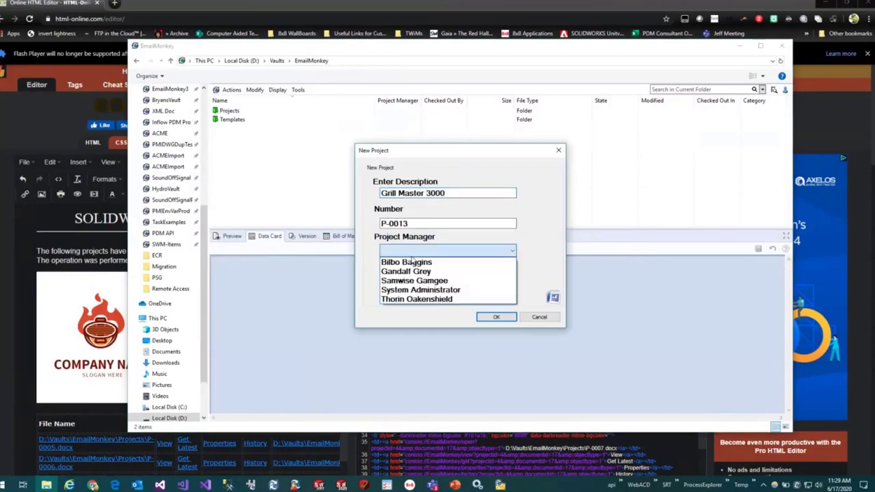
pyautogui.click(406, 271)
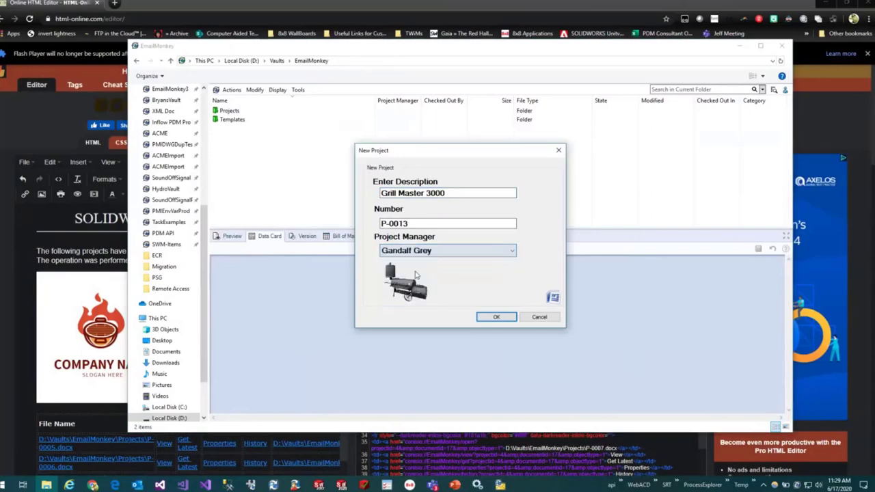
pyautogui.click(496, 317)
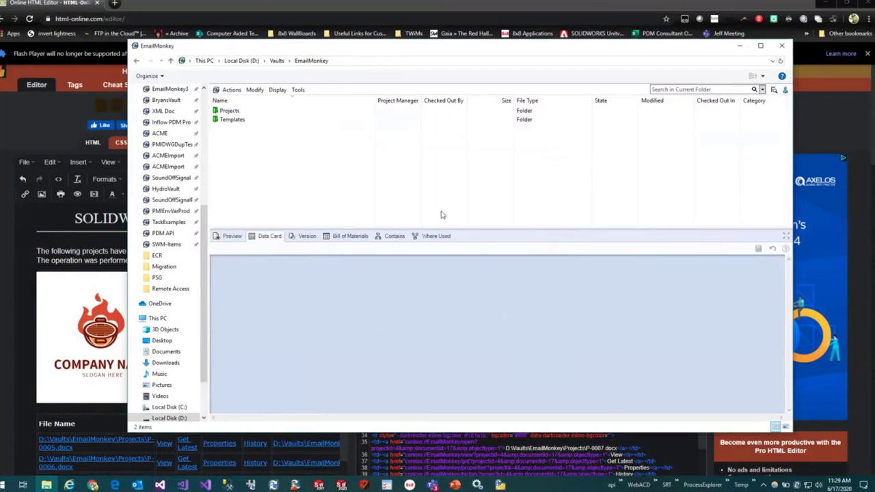
pyautogui.click(229, 110)
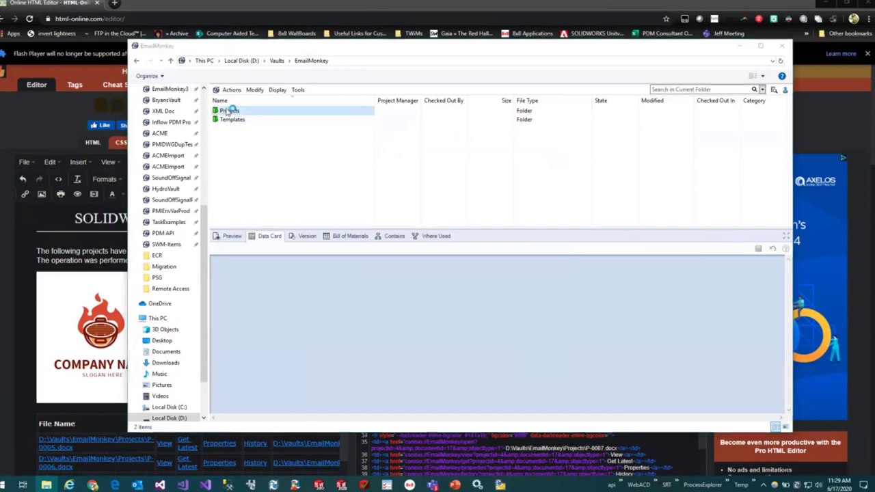
# Open Projects and review P-0013.docx's data card on the Internal Data and Document Info tabs.
pyautogui.doubleClick(229, 110)
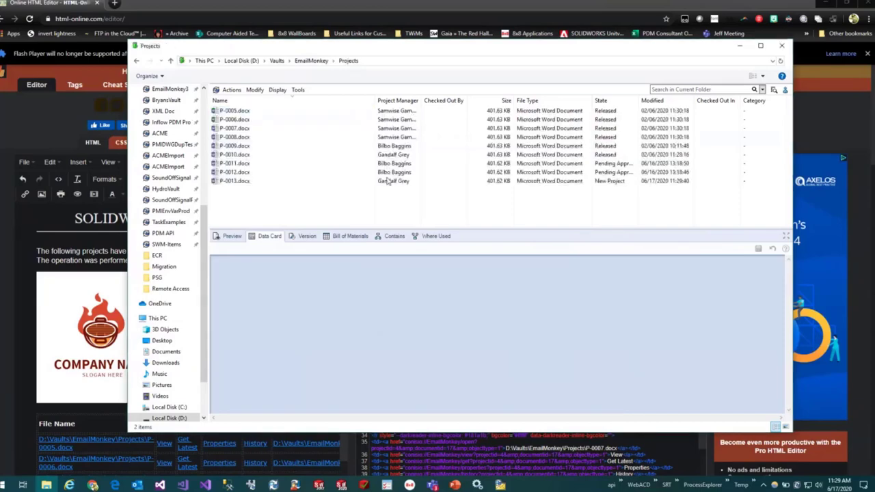
pyautogui.click(233, 181)
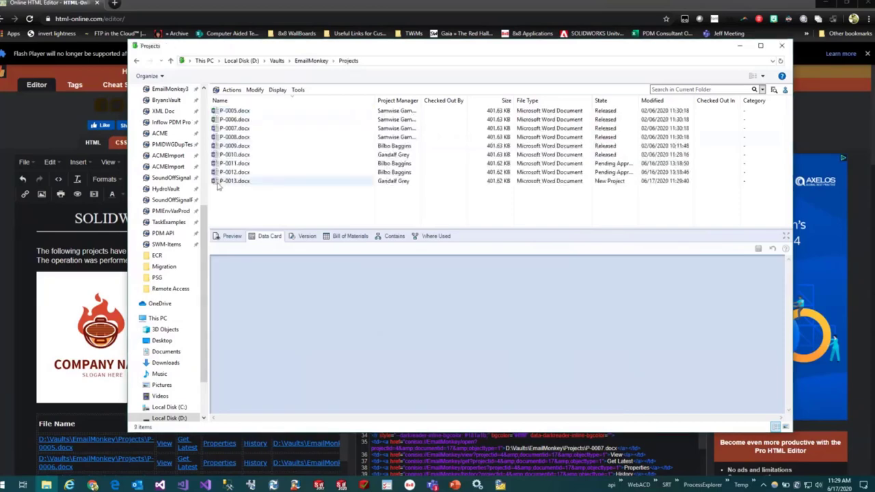
pyautogui.click(234, 180)
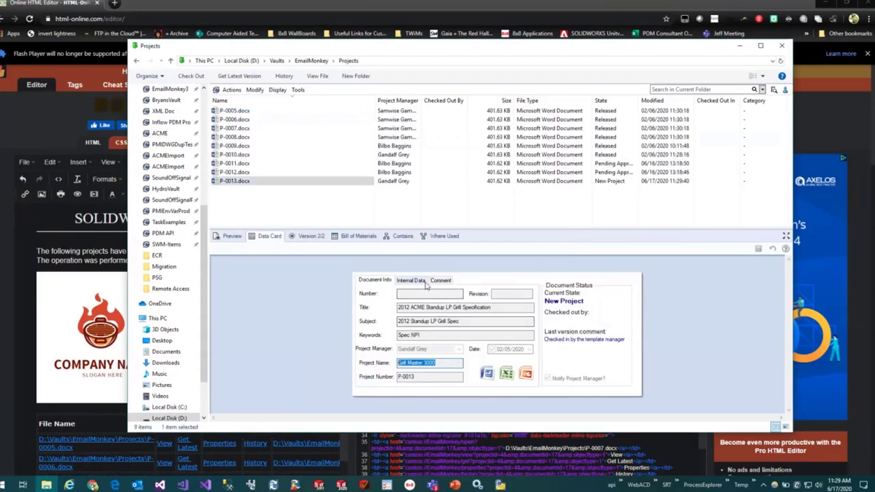
pyautogui.click(410, 280)
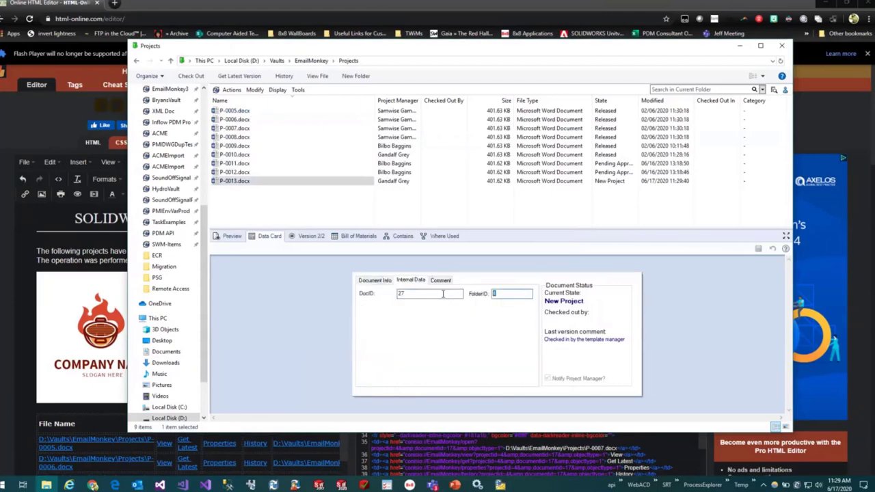
pyautogui.click(375, 279)
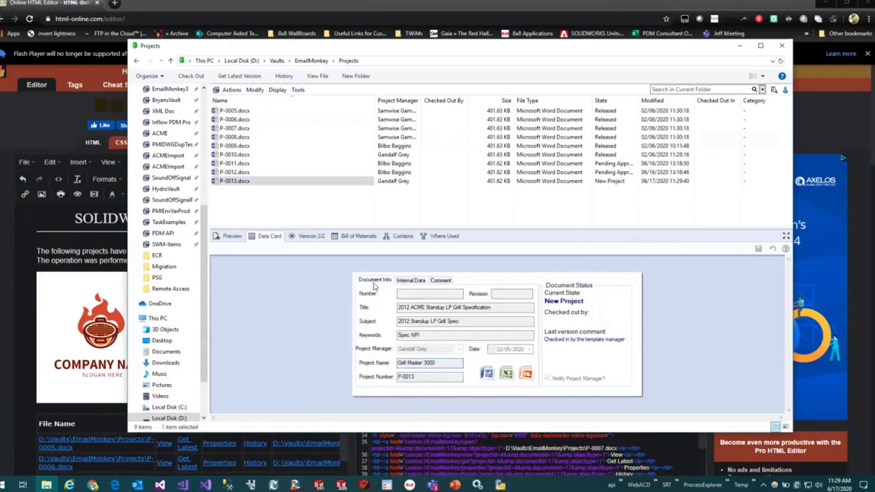
pyautogui.rightClick(234, 181)
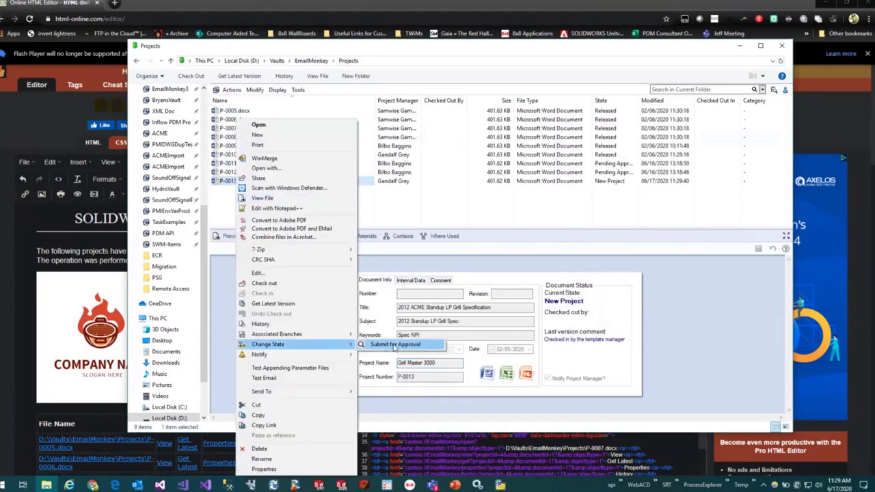
# Submit P-0013 for approval with comment 'Please Approve' and notification comment 'Conditional Notification Feature'.
pyautogui.click(395, 344)
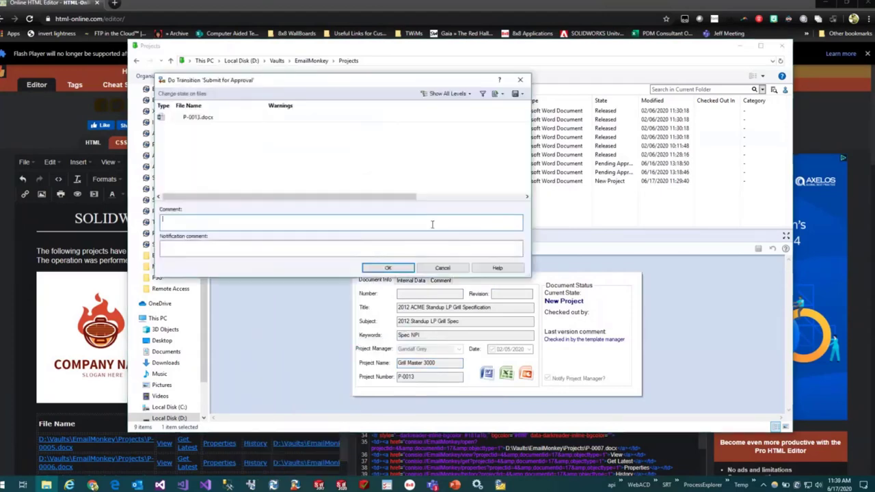
pyautogui.write('Releasd')
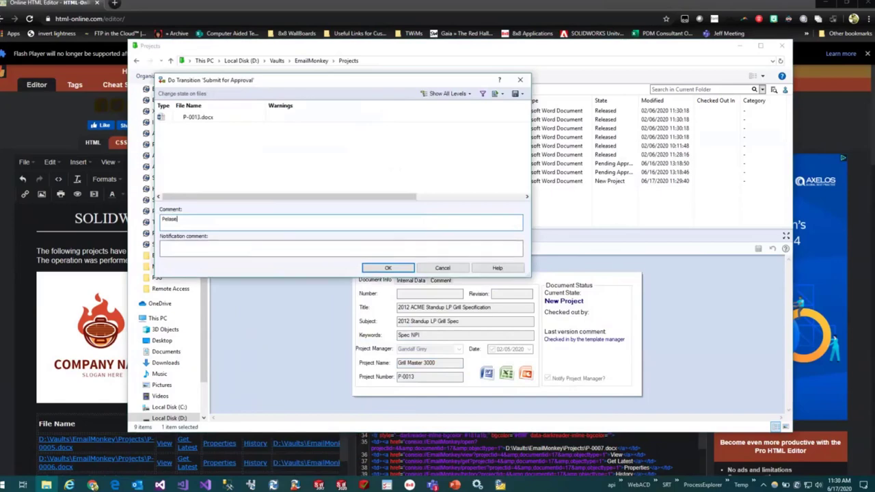
pyautogui.write('Please')
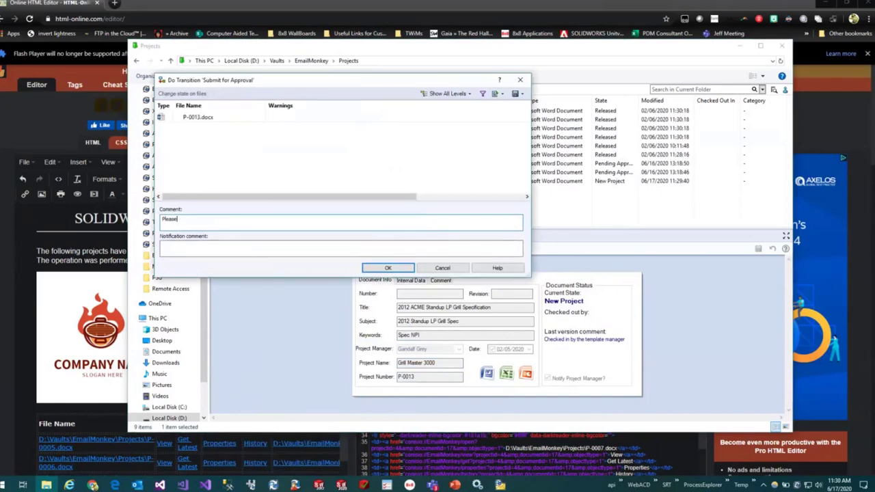
pyautogui.write('Approve')
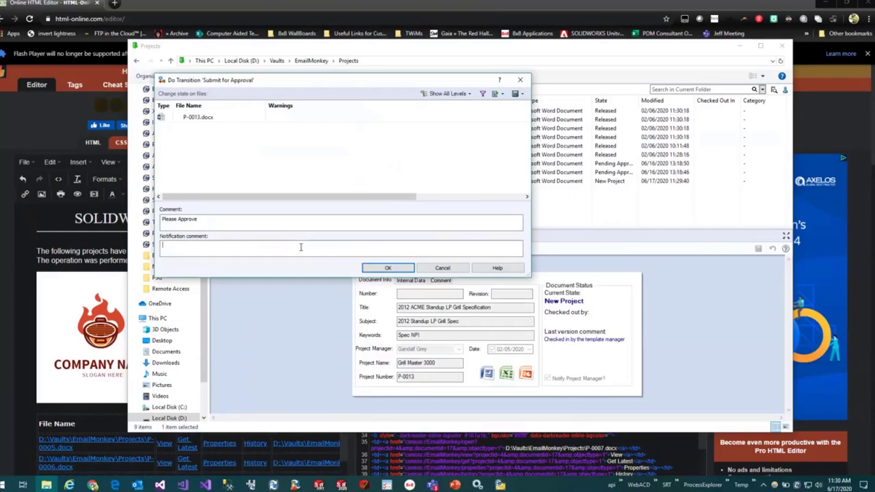
pyautogui.write('Con')
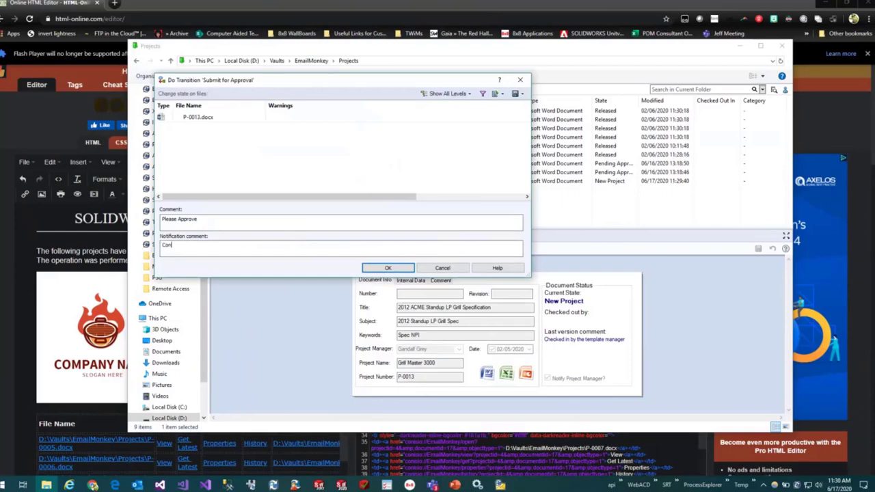
pyautogui.write('Conditional notificatio')
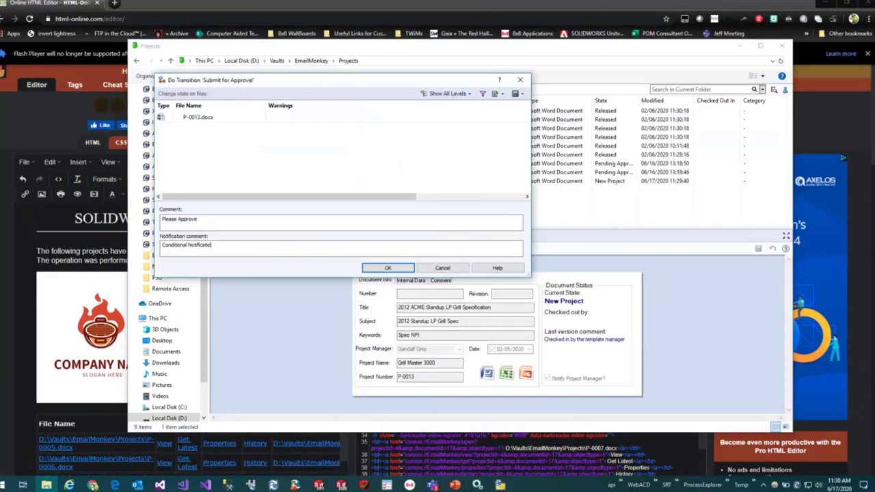
pyautogui.write('Feature')
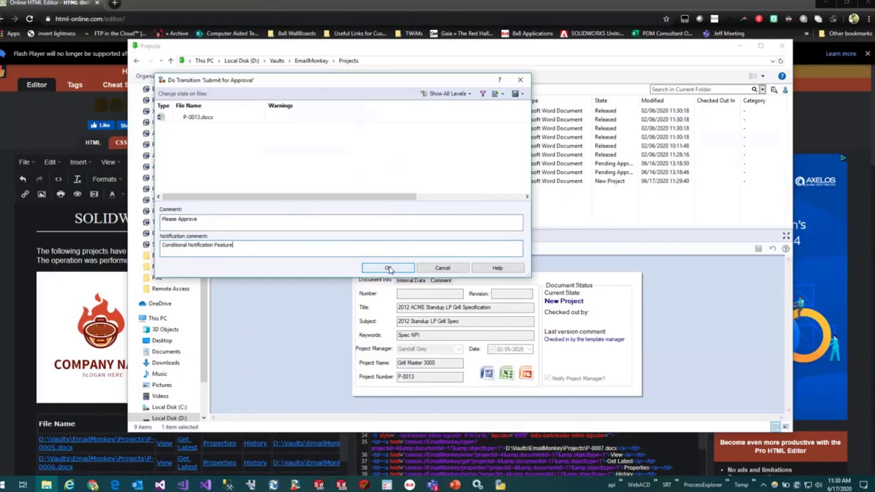
pyautogui.click(387, 267)
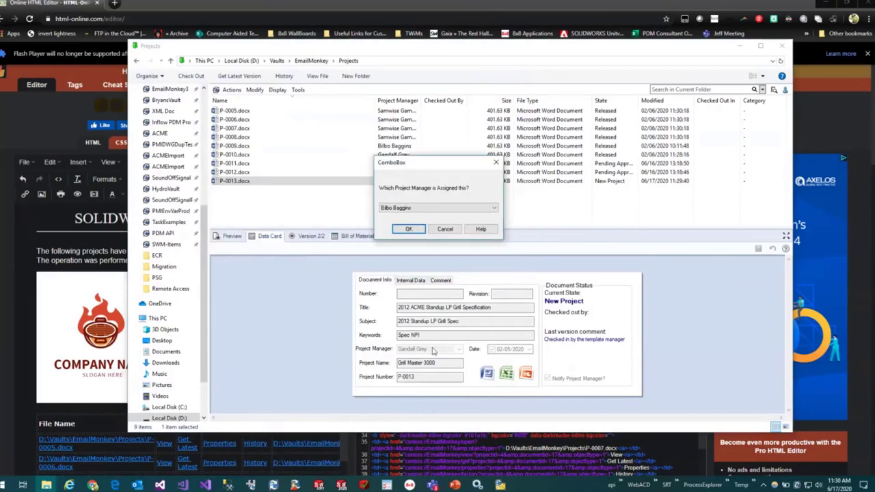
# Pick Gandalf Grey as project manager and verify P-0013 is in Pending Approval, version 3.
pyautogui.click(493, 207)
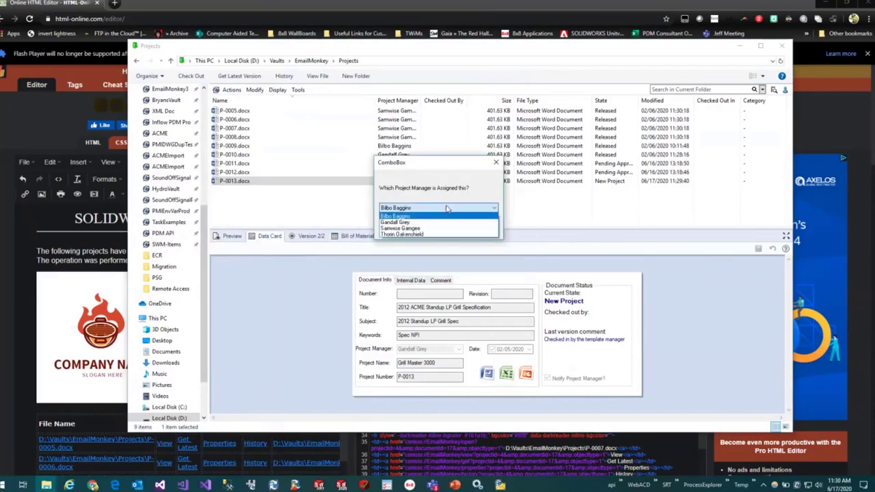
pyautogui.click(399, 222)
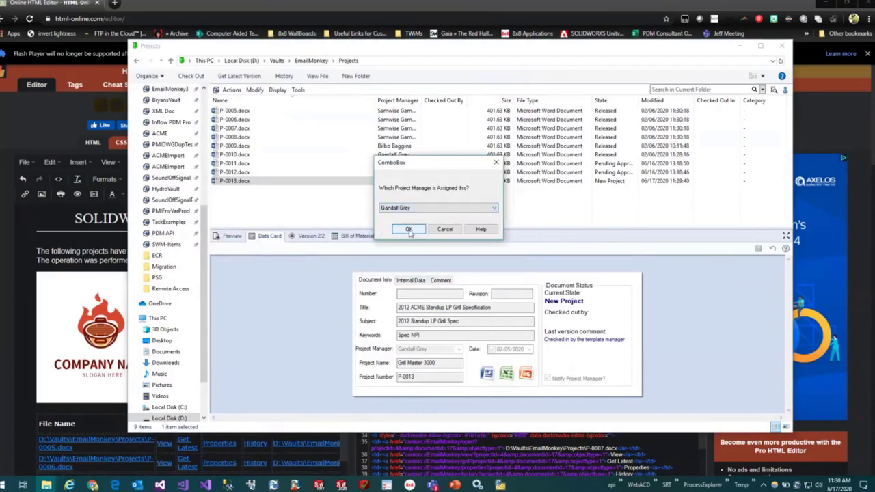
pyautogui.click(408, 229)
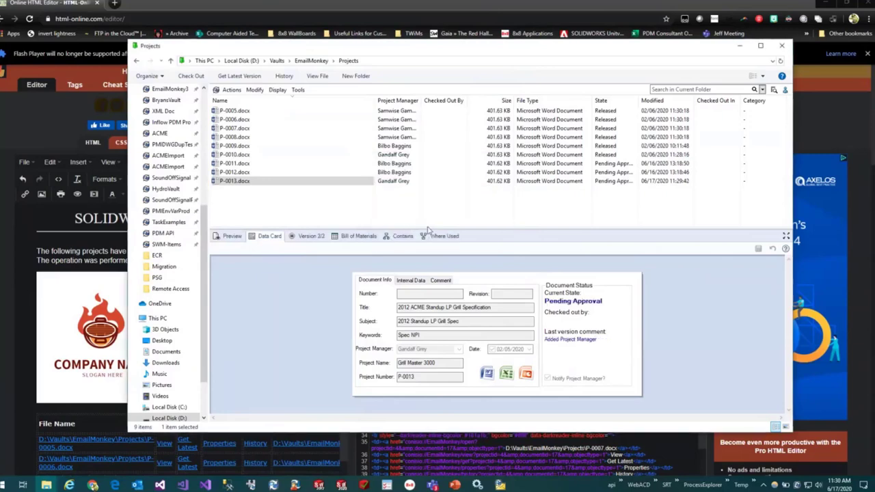
pyautogui.click(310, 236)
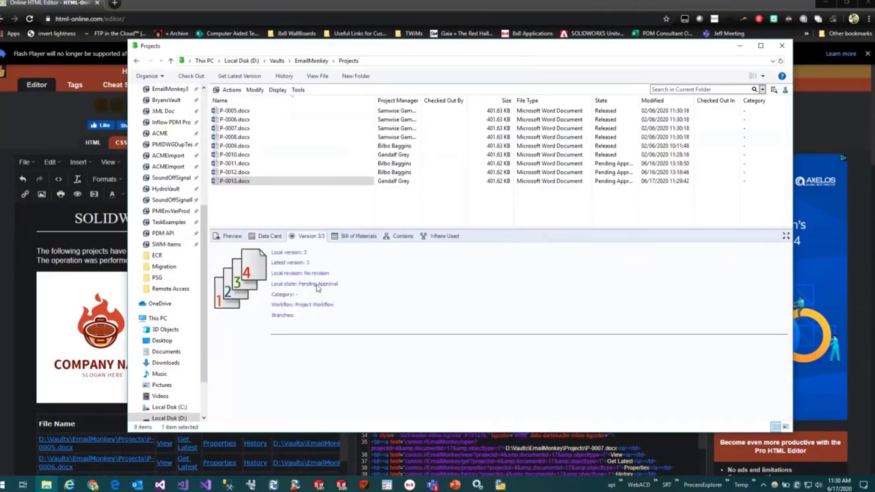
pyautogui.moveTo(577, 219)
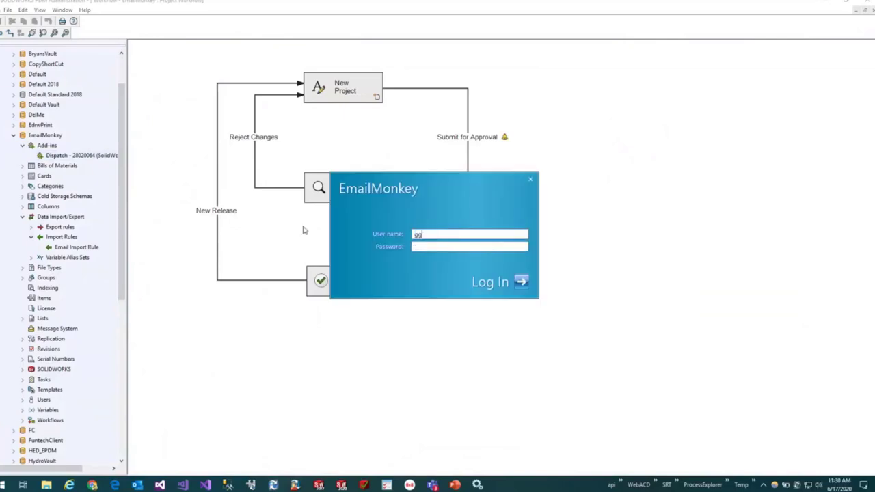
# Dismiss the vault login prompt to return to the EmailMonkey Project Workflow diagram.
pyautogui.click(530, 179)
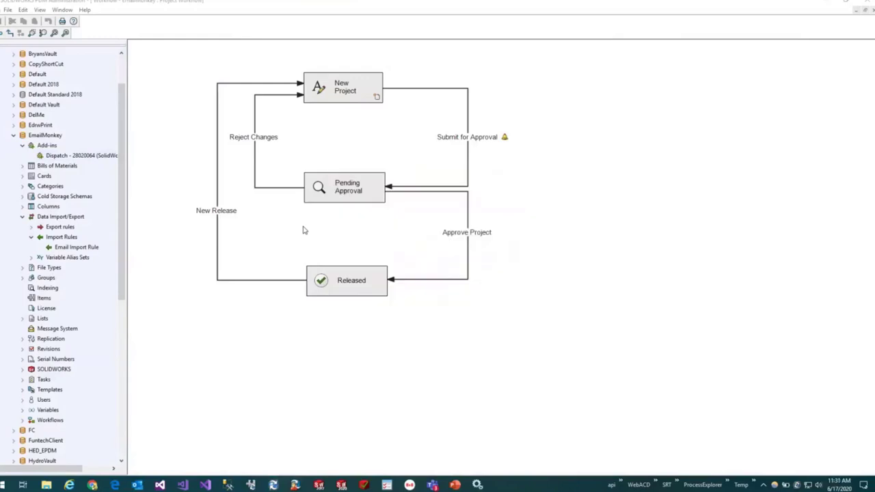
pyautogui.moveTo(642, 146)
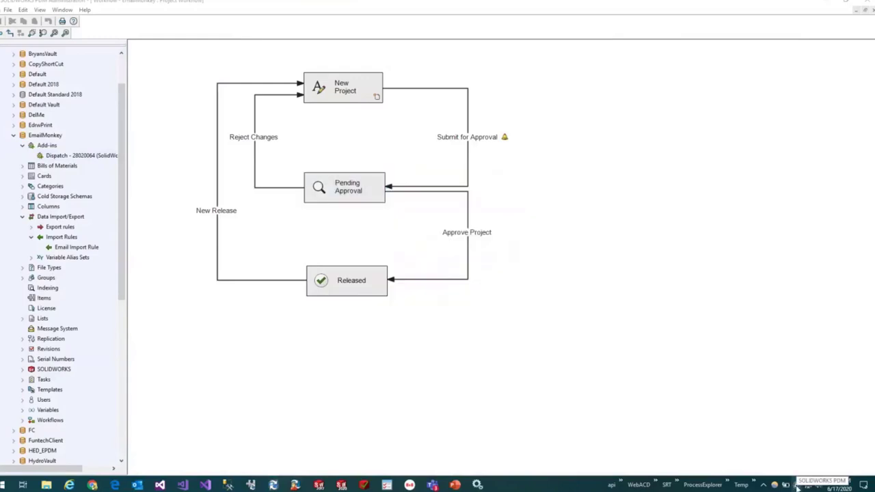
pyautogui.moveTo(822, 354)
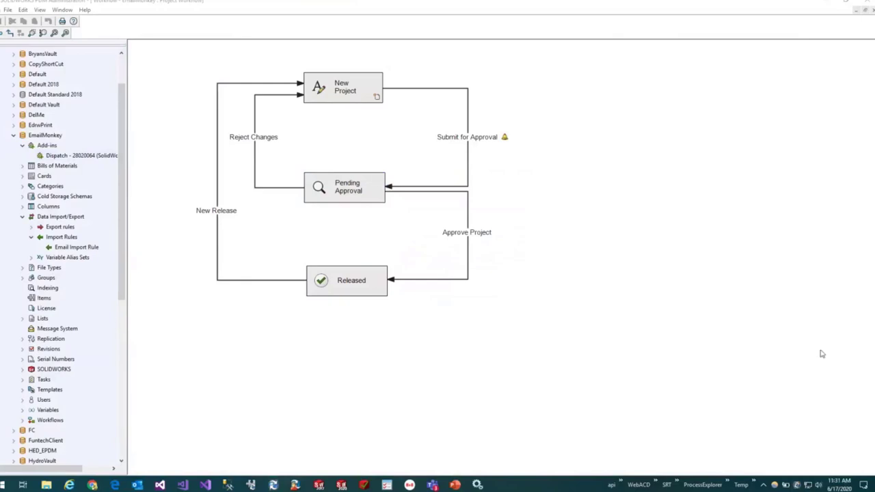
pyautogui.moveTo(524, 287)
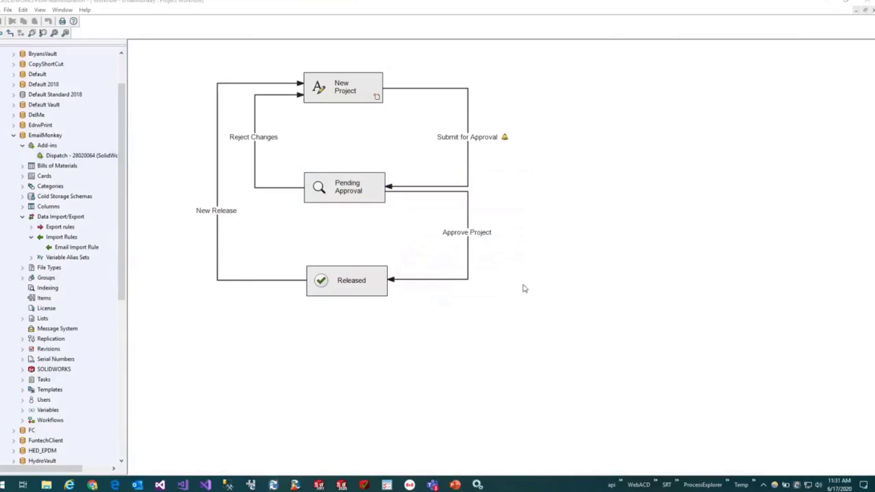
pyautogui.moveTo(477, 484)
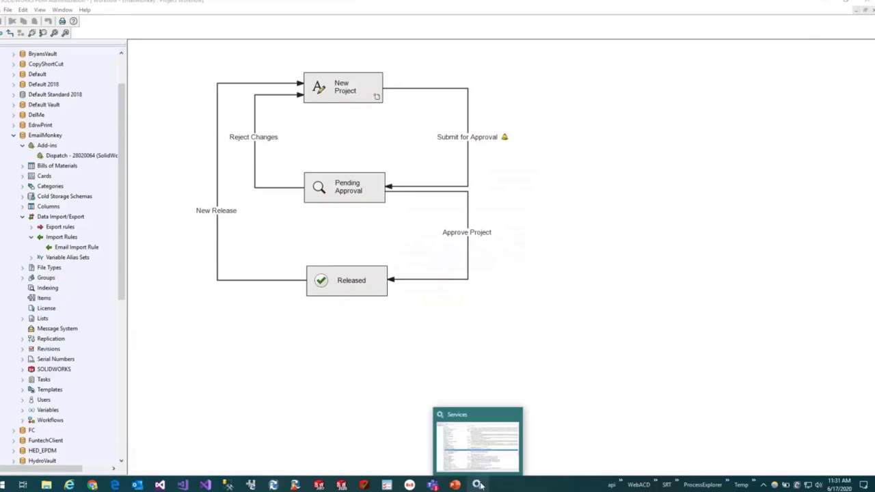
# Choose a restart action for the running SOLIDWORKS PDM Database Server service.
pyautogui.click(477, 439)
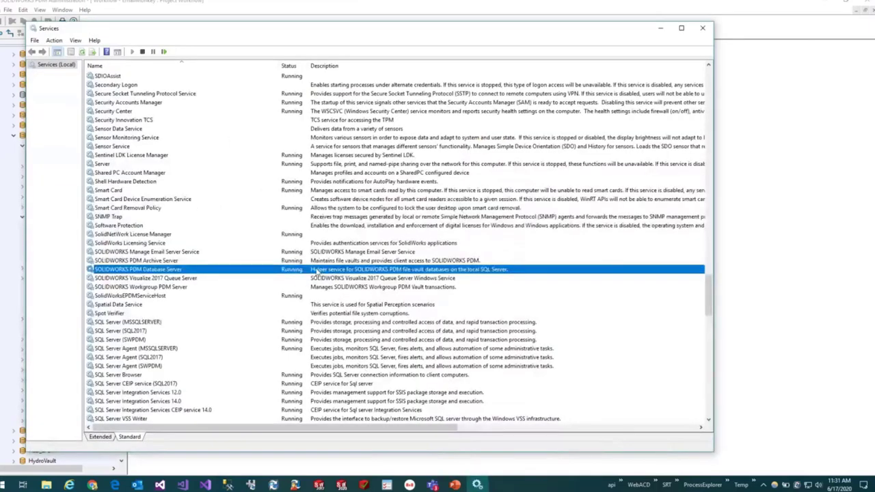
pyautogui.rightClick(137, 268)
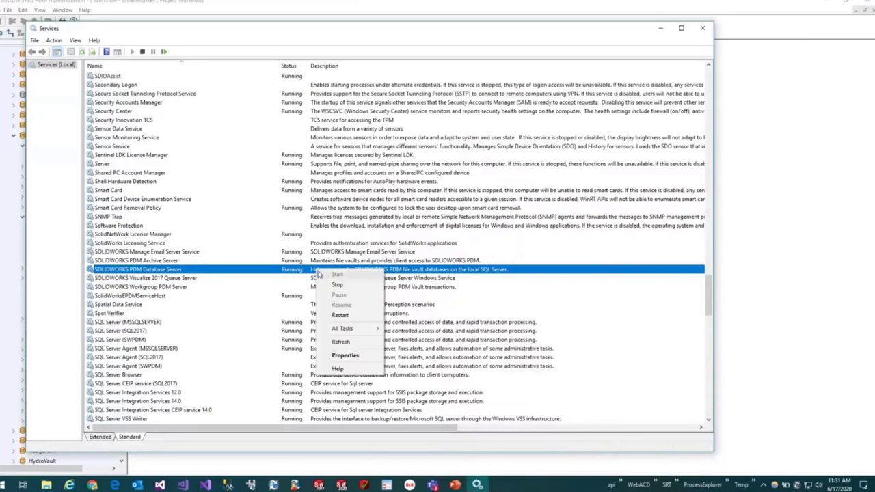
pyautogui.click(337, 284)
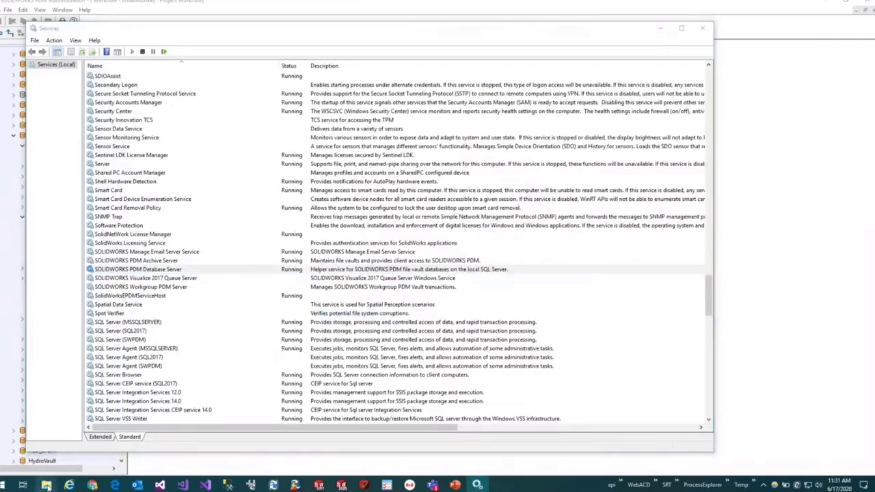
# Browse File Explorer from Local Disk (C:) to the C:\Temp\Import folder.
pyautogui.click(46, 486)
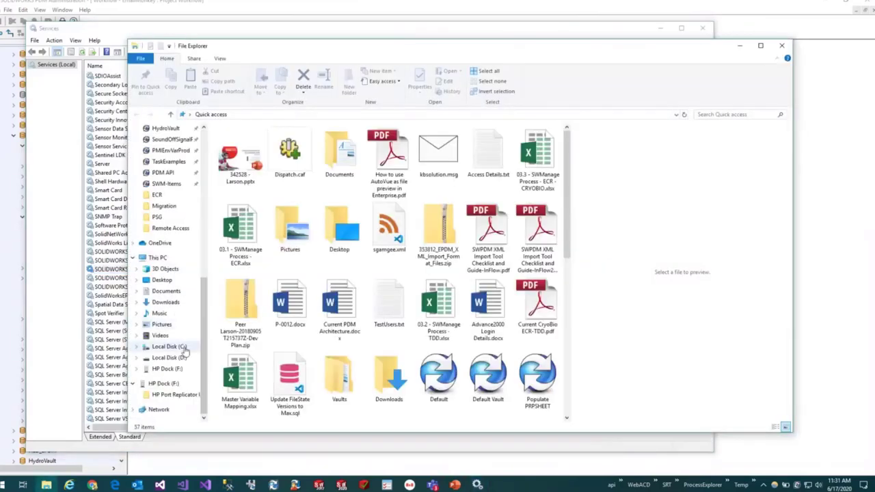
pyautogui.click(168, 347)
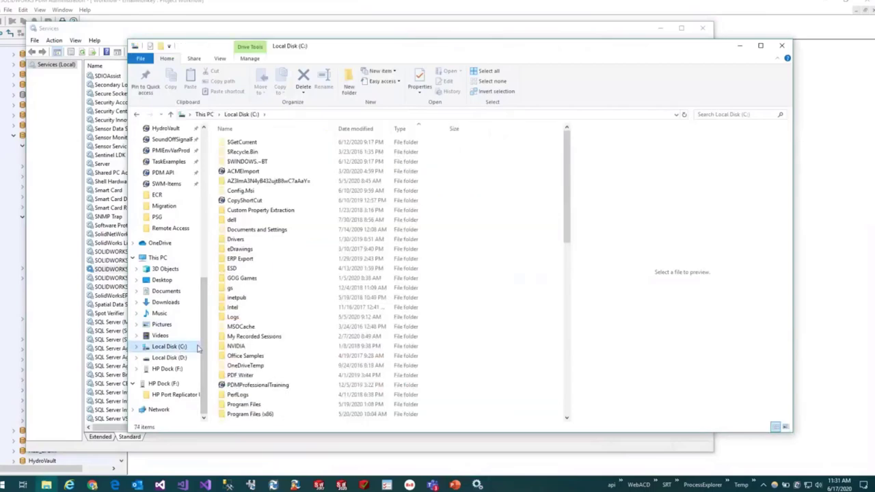
pyautogui.scroll(-3)
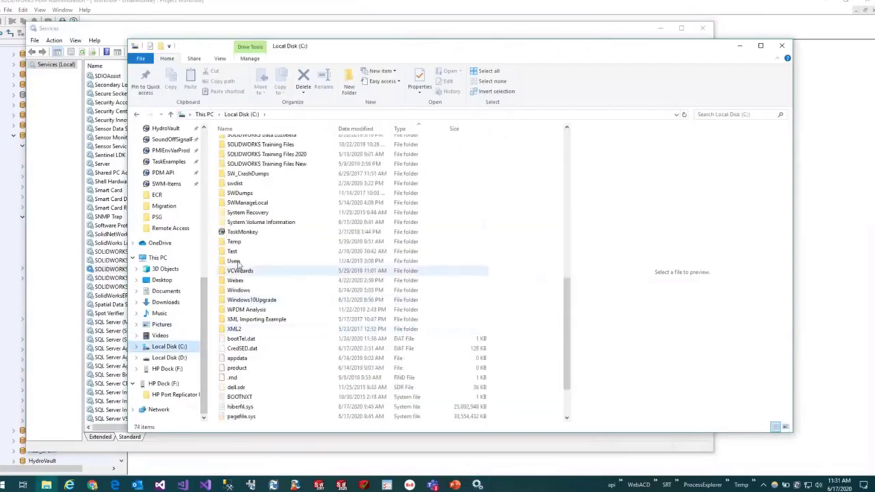
pyautogui.doubleClick(234, 241)
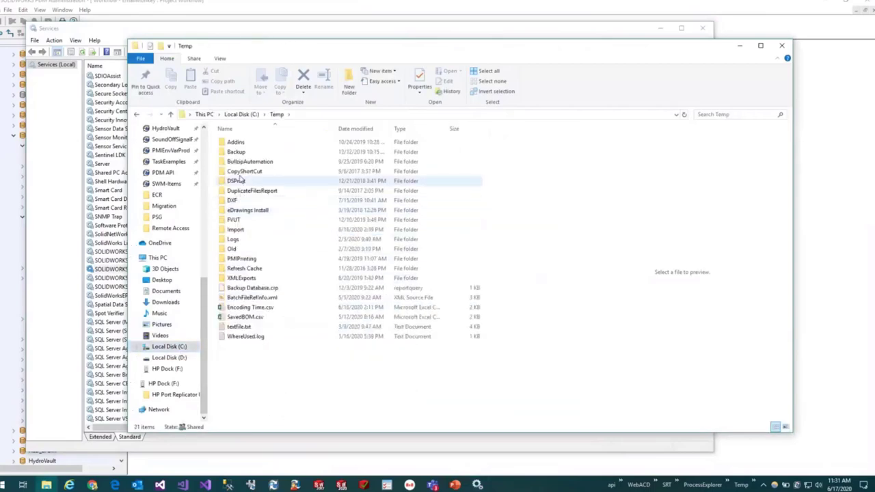
pyautogui.doubleClick(241, 278)
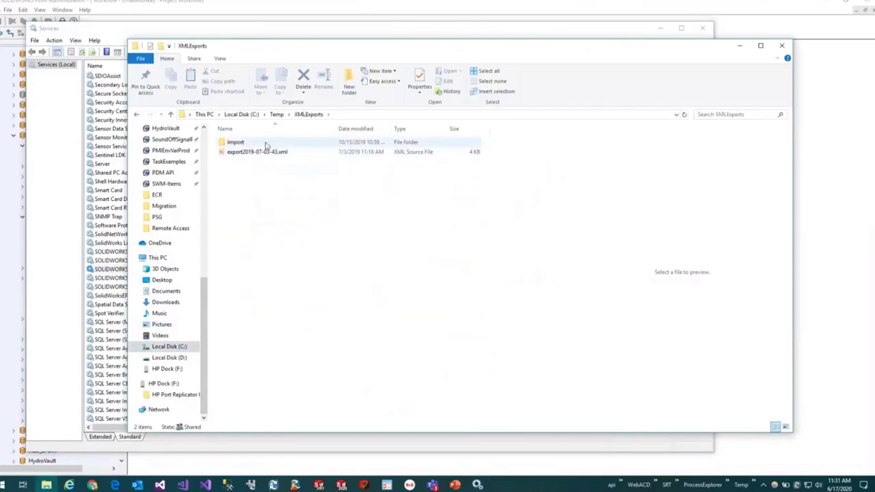
pyautogui.click(235, 142)
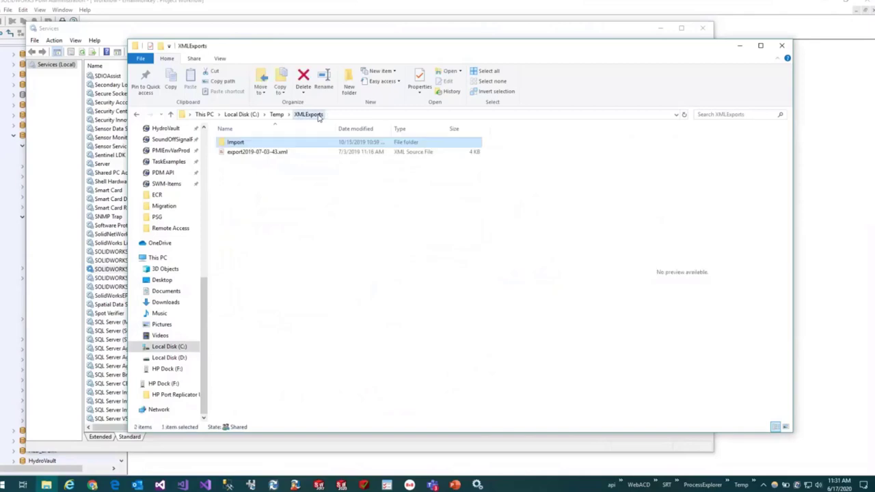
pyautogui.click(277, 115)
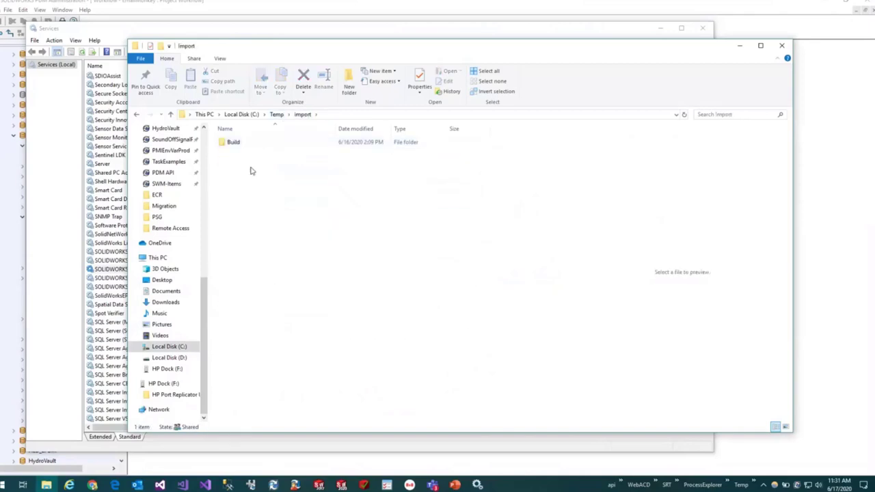
# Open the Build folder and preview MyFile5.xml's XML import schema.
pyautogui.moveTo(218, 147); pyautogui.dragTo(284, 192)
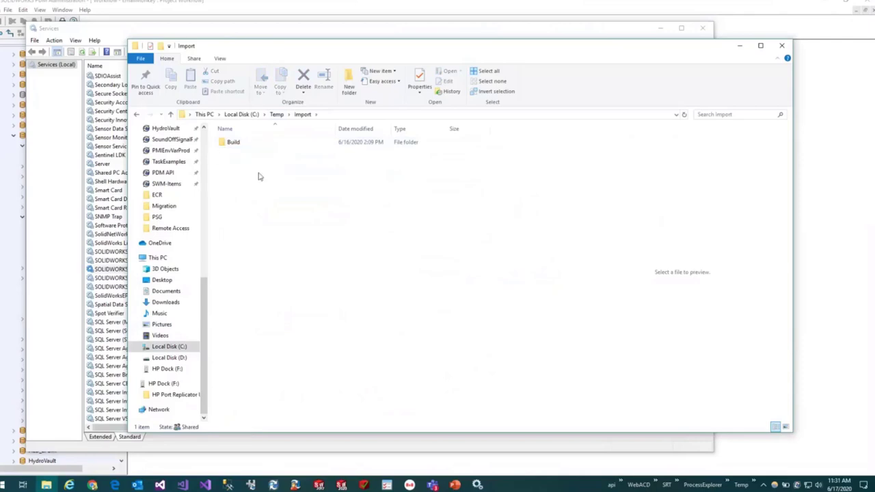
pyautogui.doubleClick(233, 142)
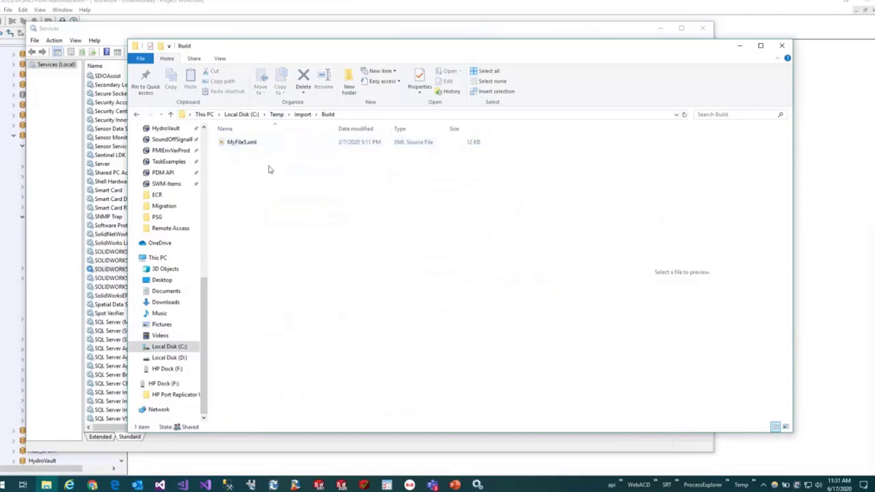
pyautogui.click(242, 141)
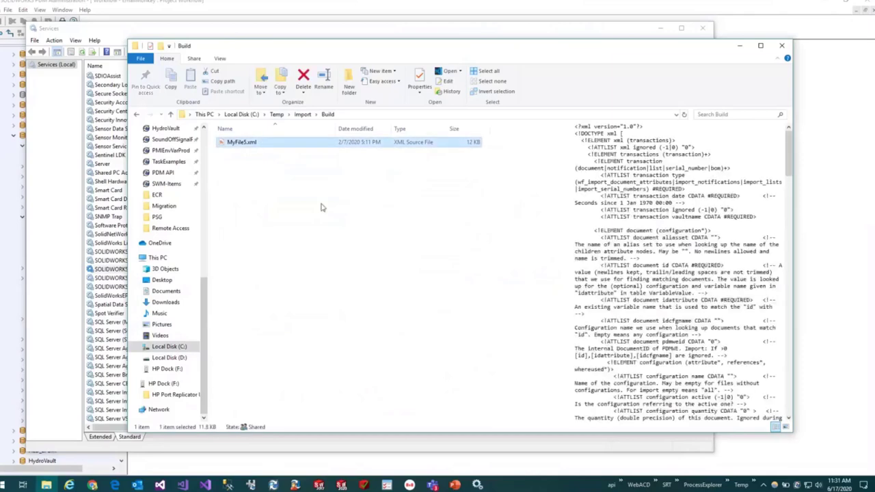
pyautogui.click(276, 114)
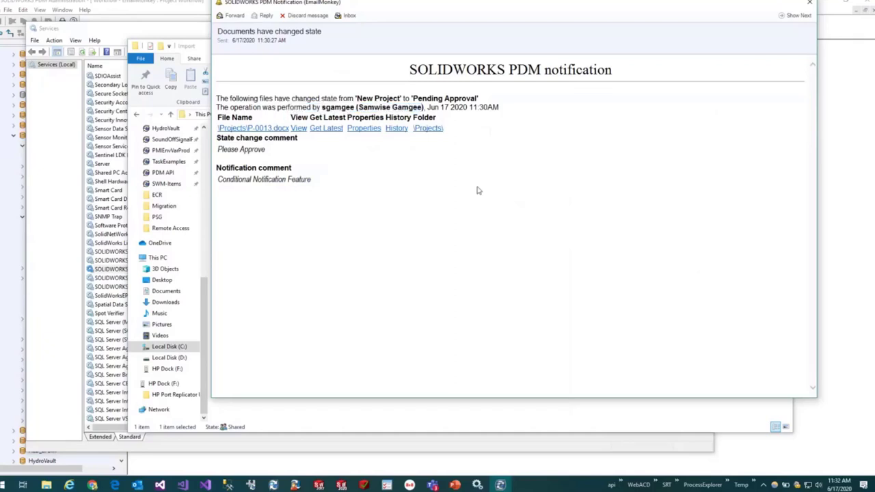
pyautogui.moveTo(366, 31)
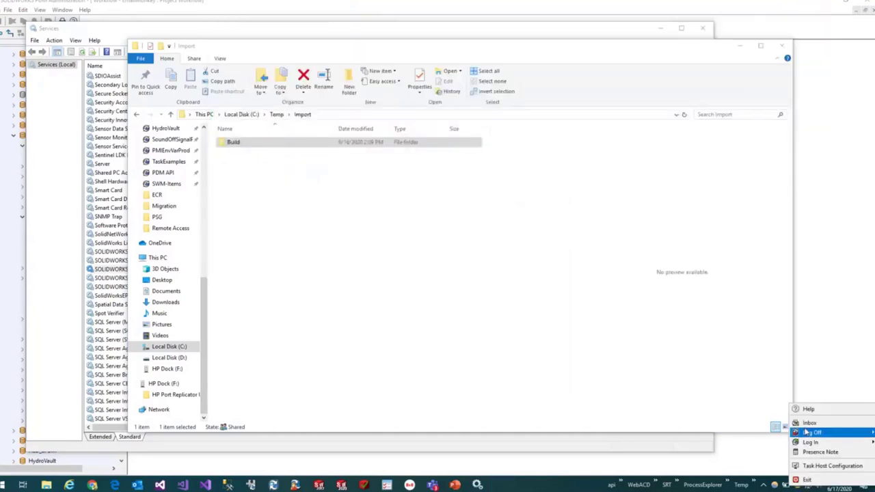
# List EmailMonkey vault notifications in the PDM Inbox, showing P-0013's Pending Approval change.
pyautogui.click(810, 422)
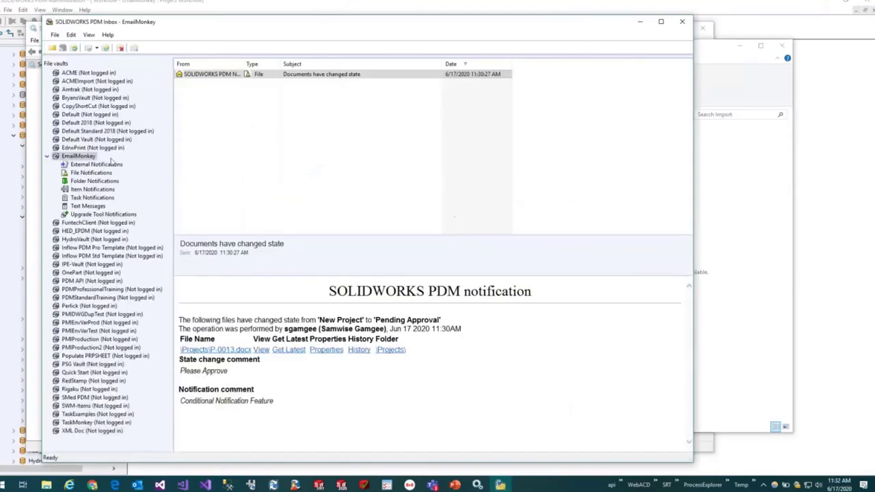
pyautogui.click(91, 173)
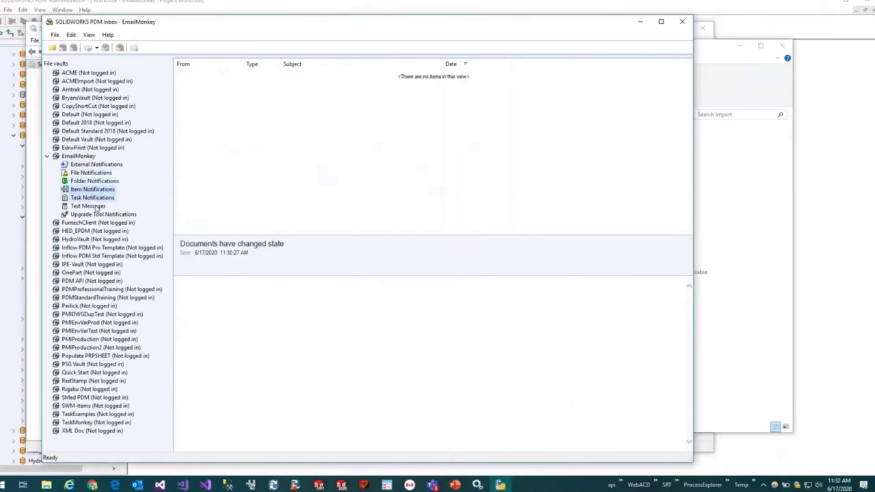
pyautogui.click(96, 164)
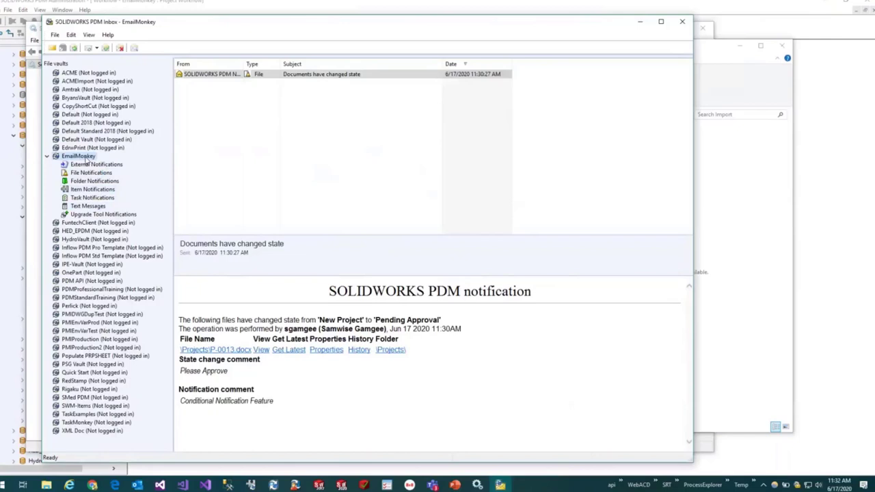
pyautogui.moveTo(432, 143)
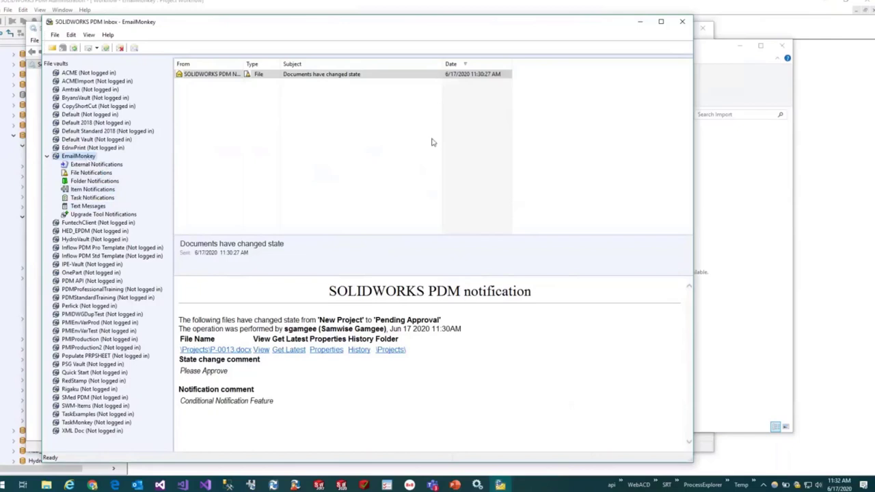
pyautogui.moveTo(682, 21)
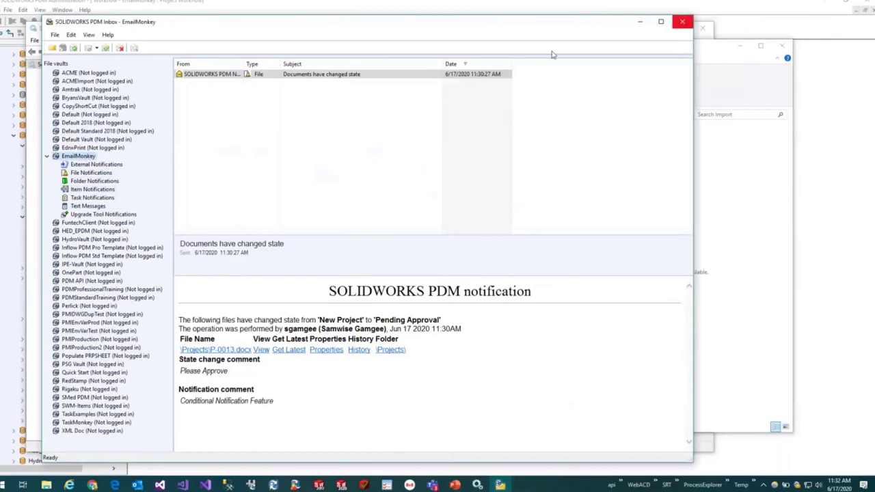
pyautogui.moveTo(120, 47)
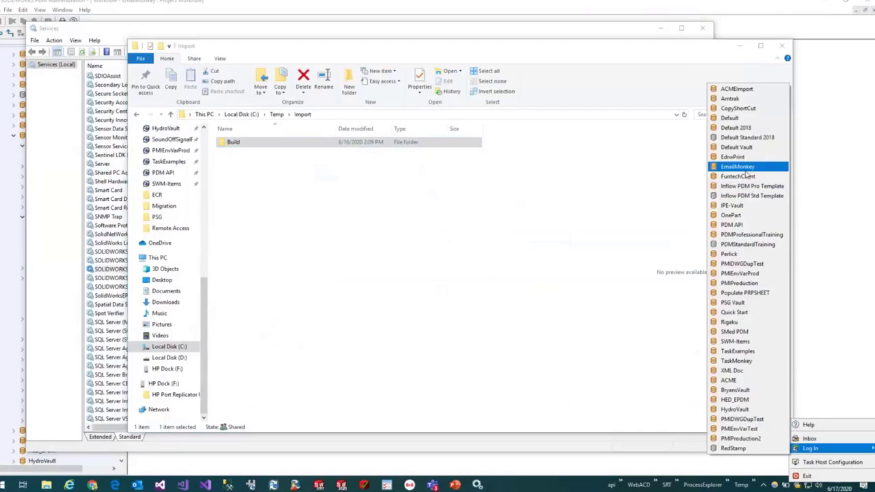
# Log in to the EmailMonkey vault from the PDM tray menu.
pyautogui.click(810, 448)
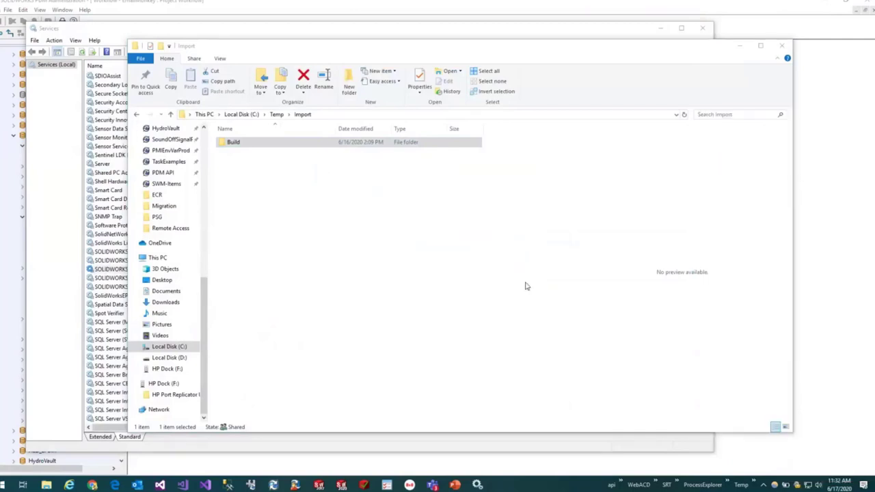
pyautogui.moveTo(498, 281)
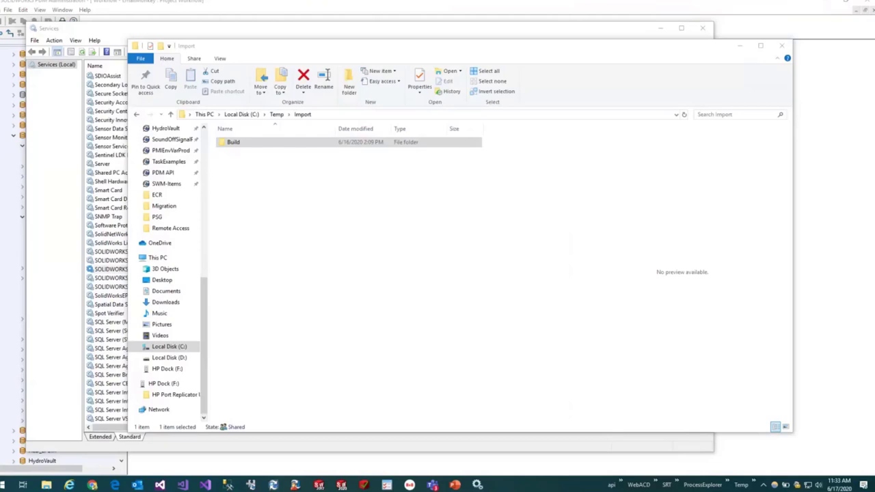
pyautogui.moveTo(460, 162)
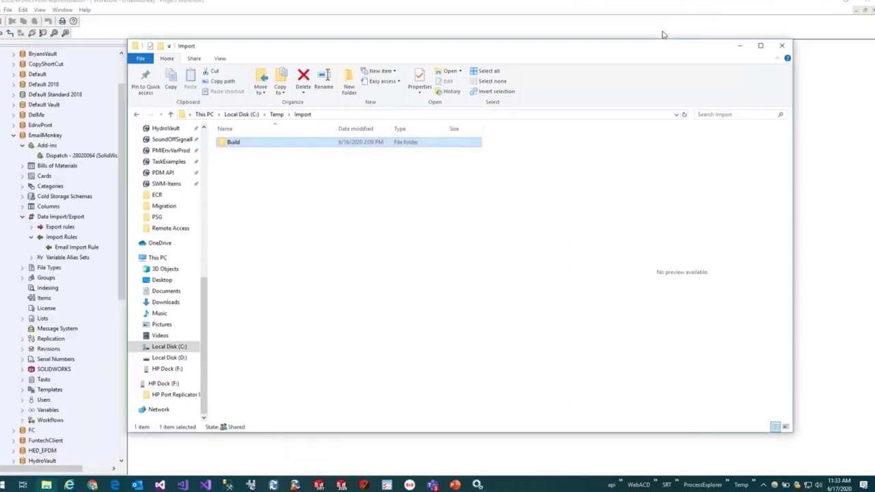
pyautogui.moveTo(604, 220)
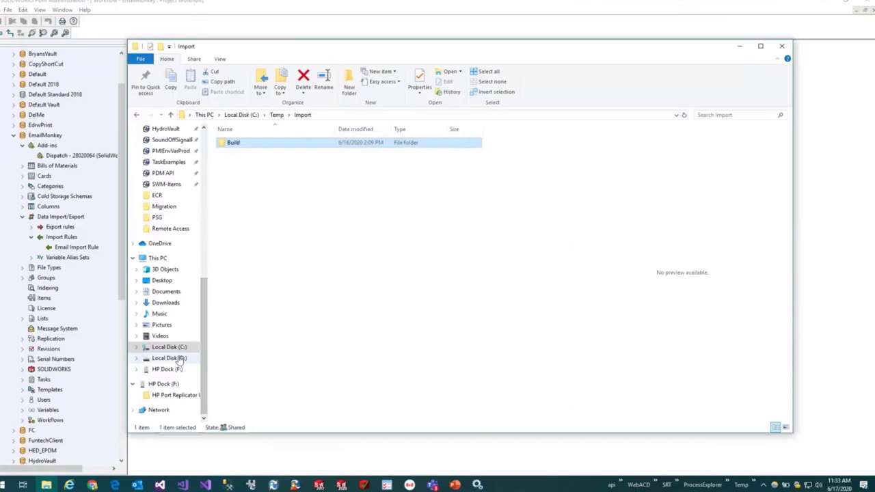
# Open D:\Vaults\EmailMonkey\Projects in a second Explorer window beside the Import window.
pyautogui.rightClick(46, 485)
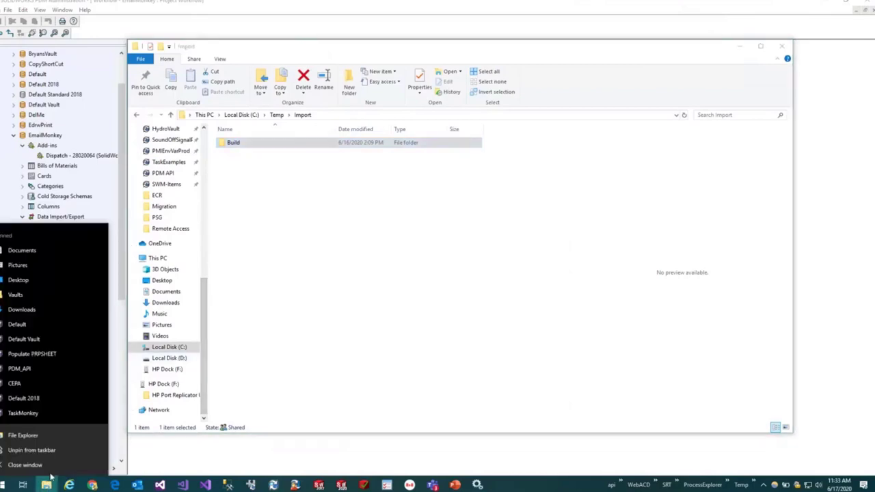
pyautogui.click(23, 217)
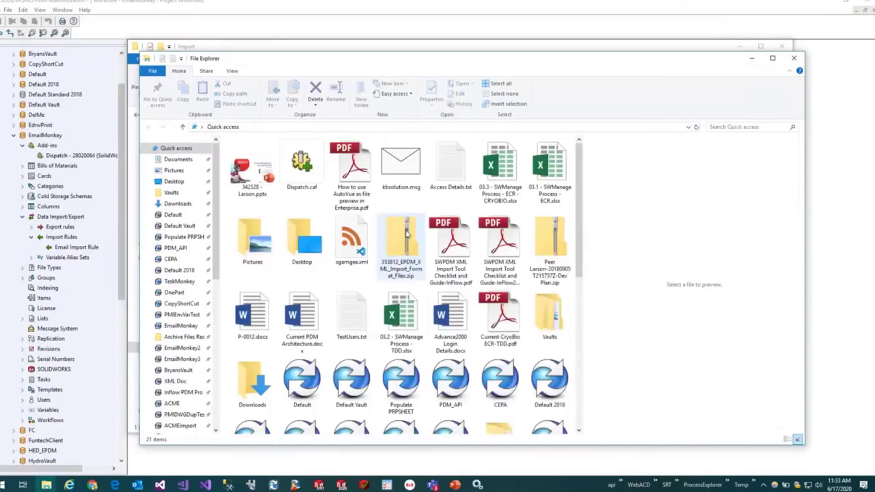
pyautogui.scroll(-3)
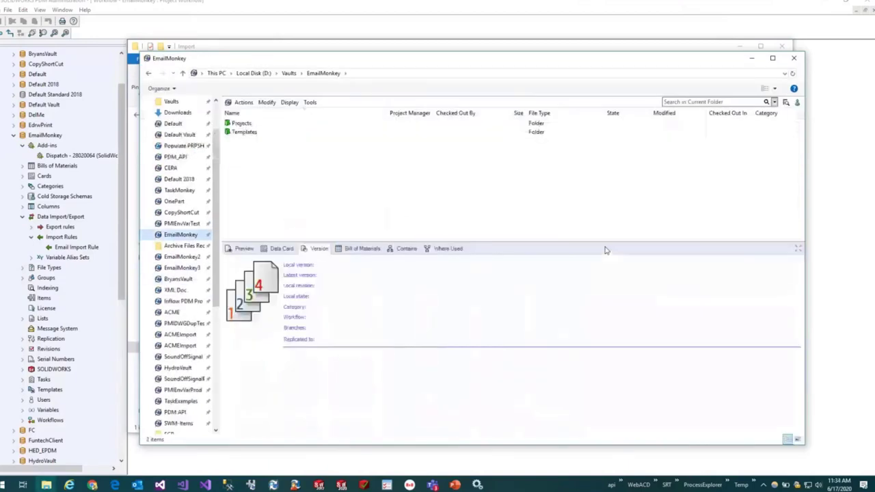
pyautogui.click(241, 123)
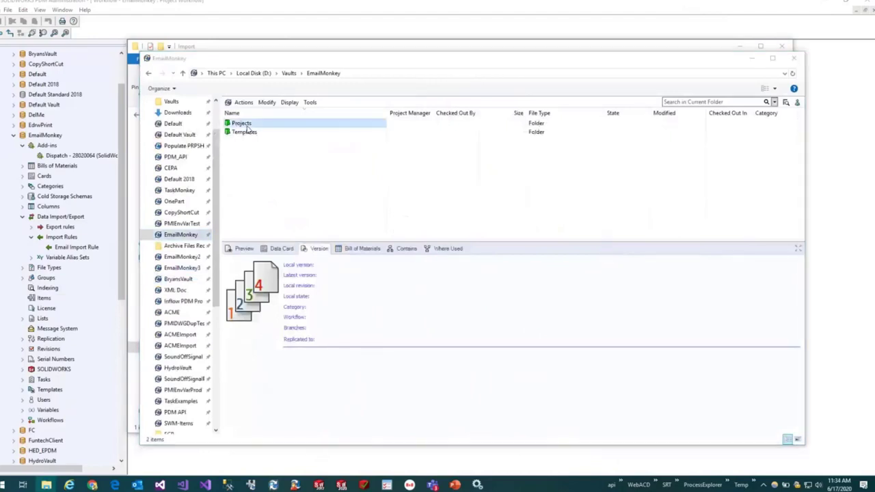
pyautogui.doubleClick(241, 122)
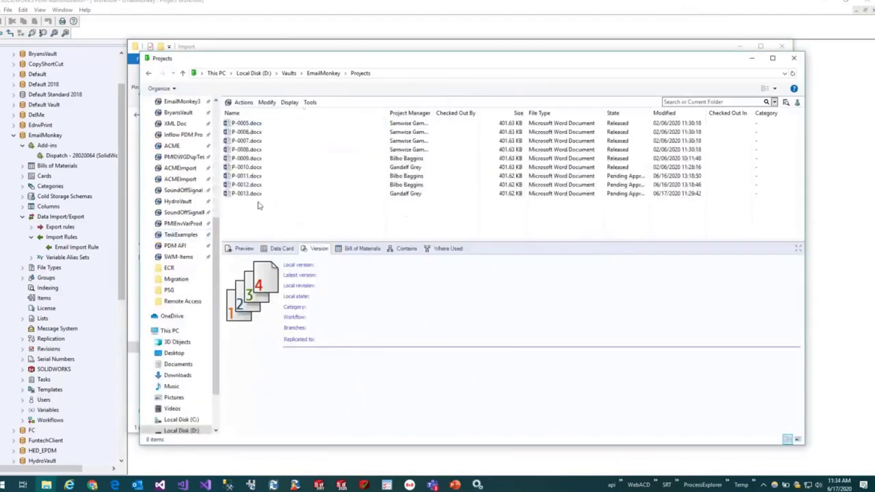
pyautogui.rightClick(246, 193)
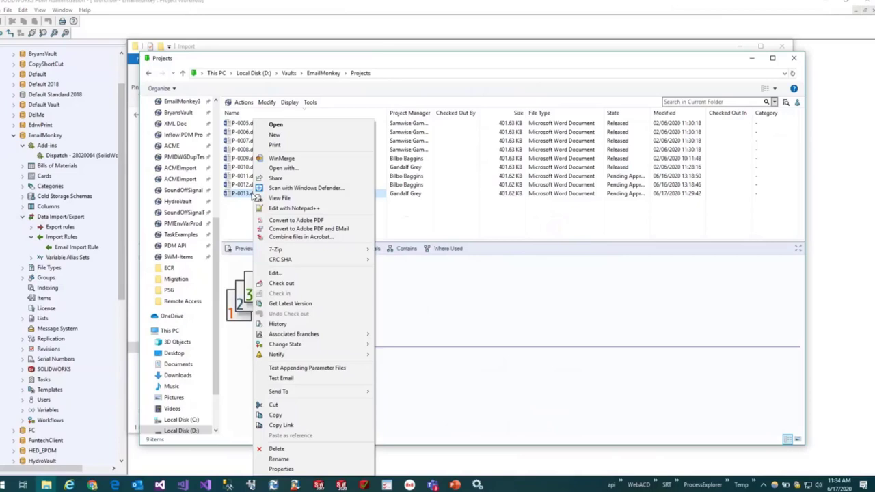
pyautogui.moveTo(307, 368)
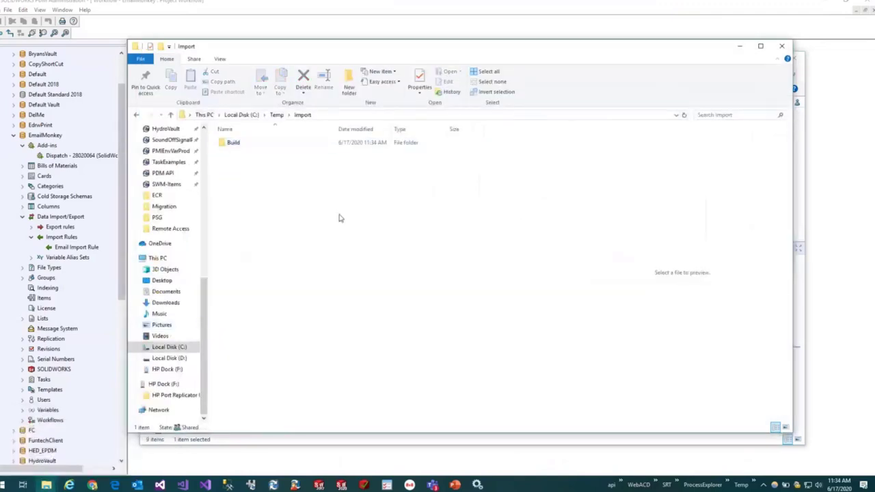
pyautogui.doubleClick(233, 142)
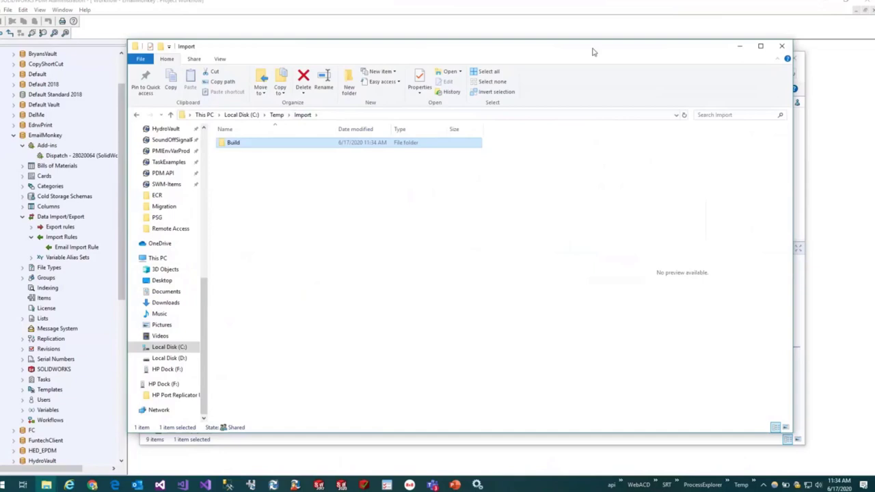
pyautogui.moveTo(706, 57)
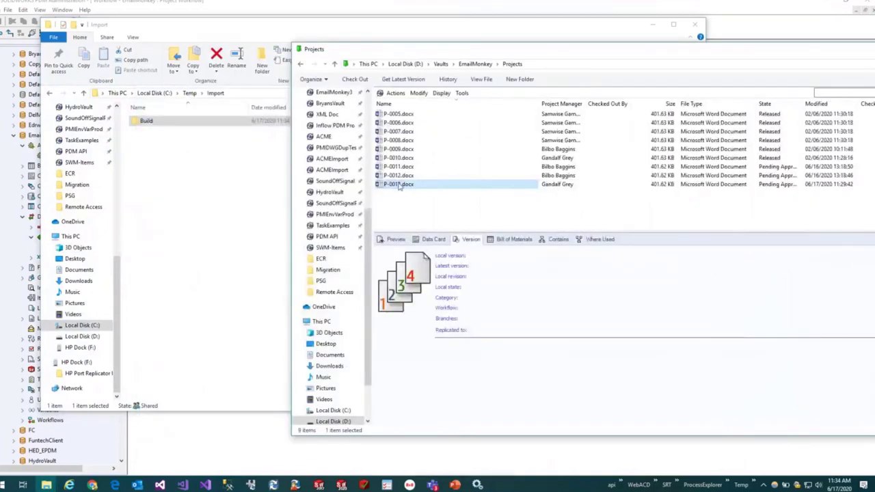
# Send a test Project Assignment notification for P-0013 and close its popup.
pyautogui.rightClick(398, 184)
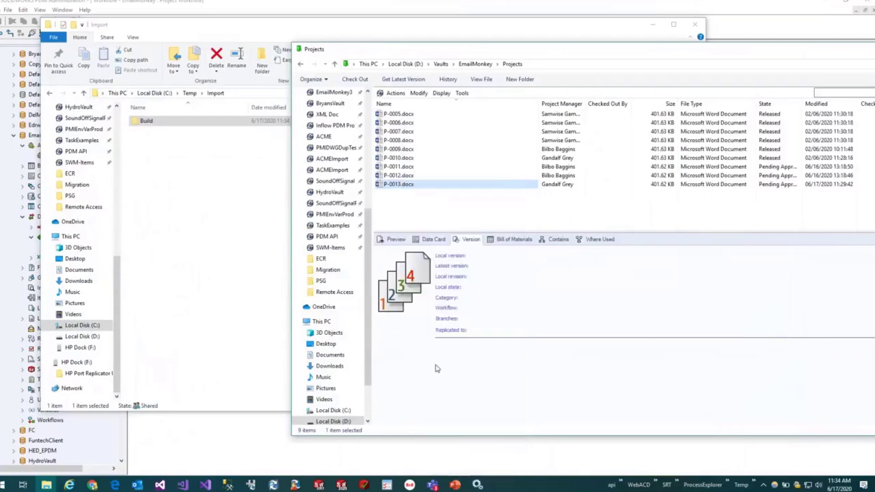
pyautogui.click(152, 131)
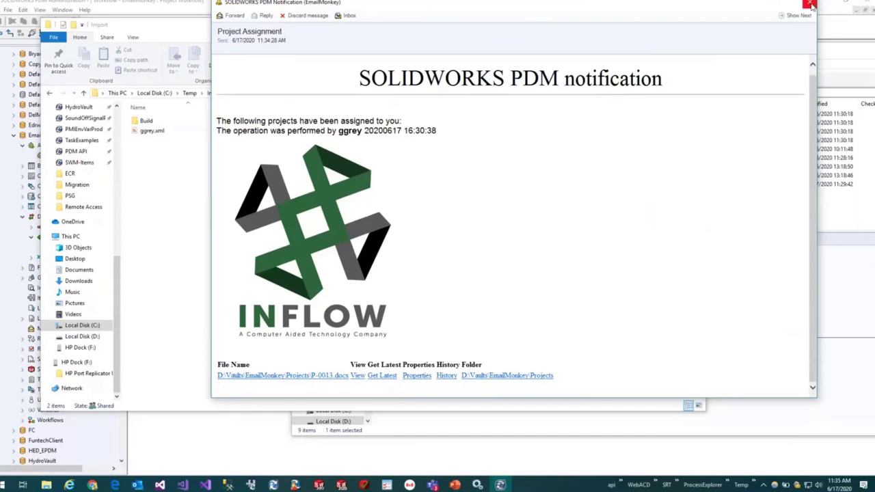
pyautogui.click(809, 4)
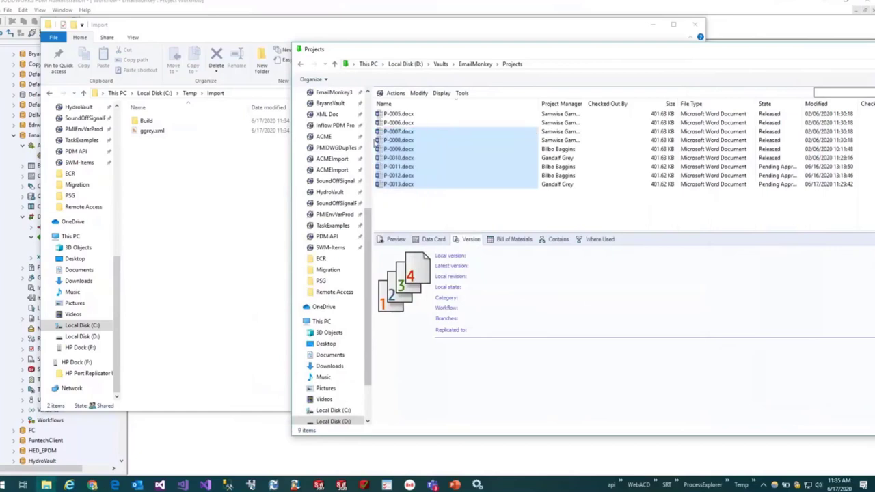
# Run Test Appending Parameter Files on P-0007–P-0013 and dismiss the 'ggrey.xml already exists' error.
pyautogui.rightClick(396, 131)
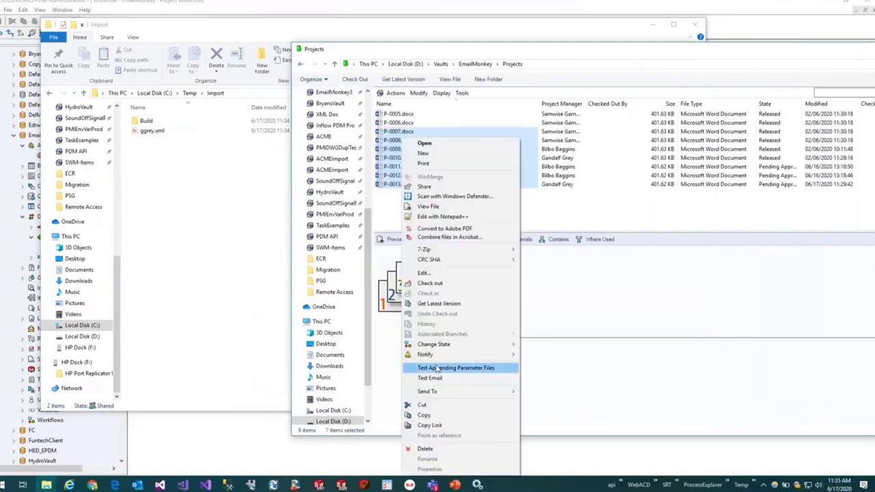
pyautogui.moveTo(444, 369)
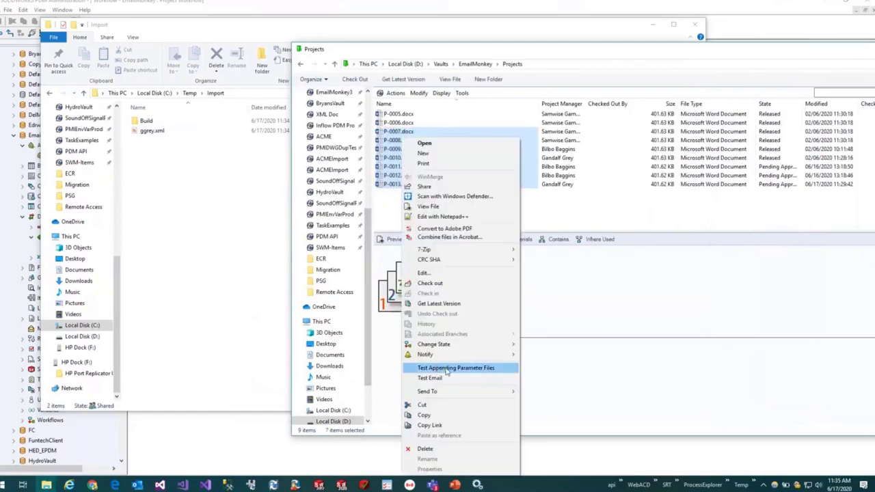
pyautogui.click(456, 367)
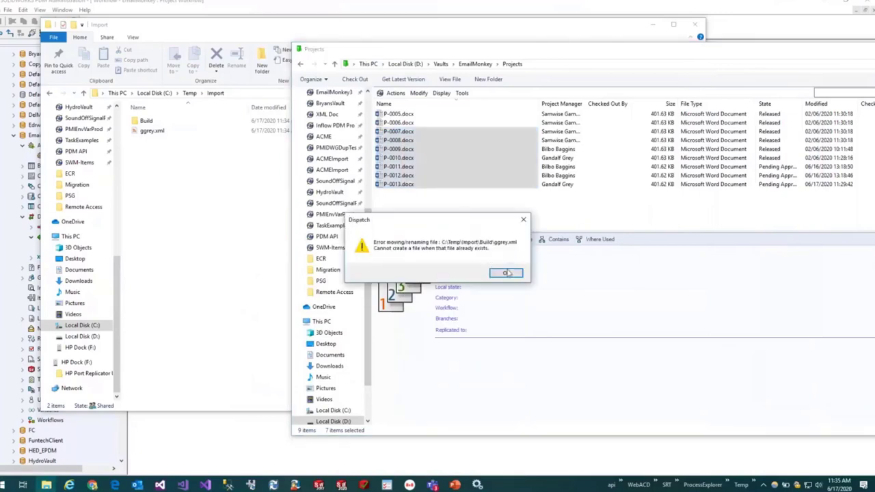
pyautogui.click(505, 272)
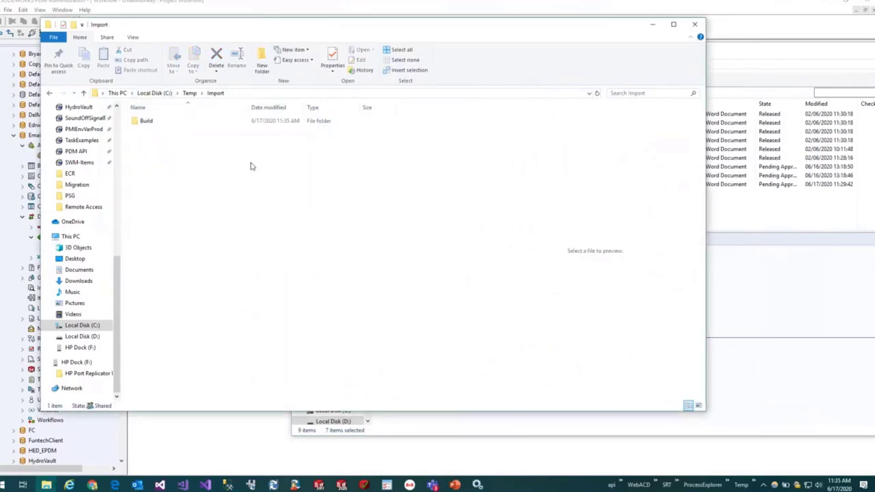
pyautogui.moveTo(717, 11)
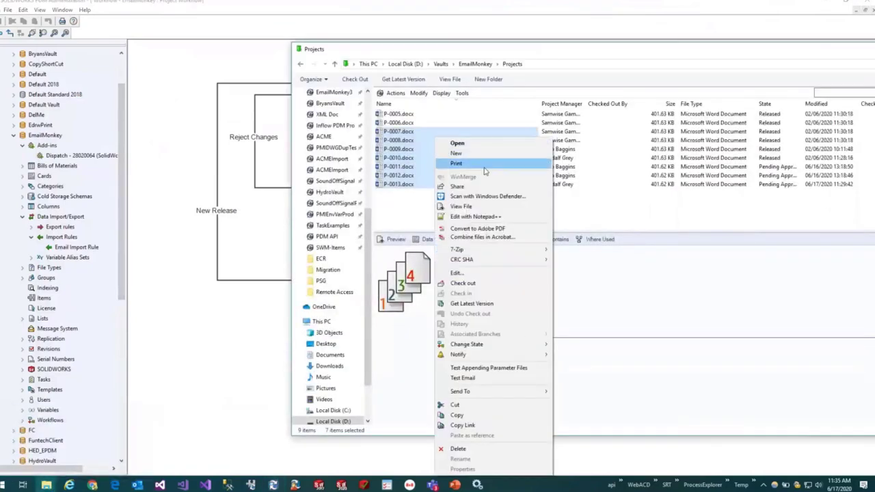
pyautogui.moveTo(489, 368)
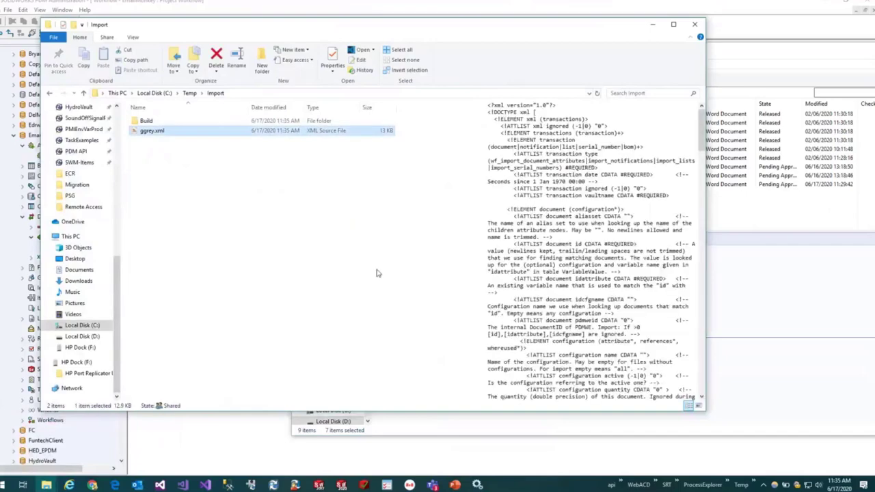
# Scroll through the ggrey.xml preview, deselect it, and dismiss the new Project Assignment notice.
pyautogui.scroll(-3)
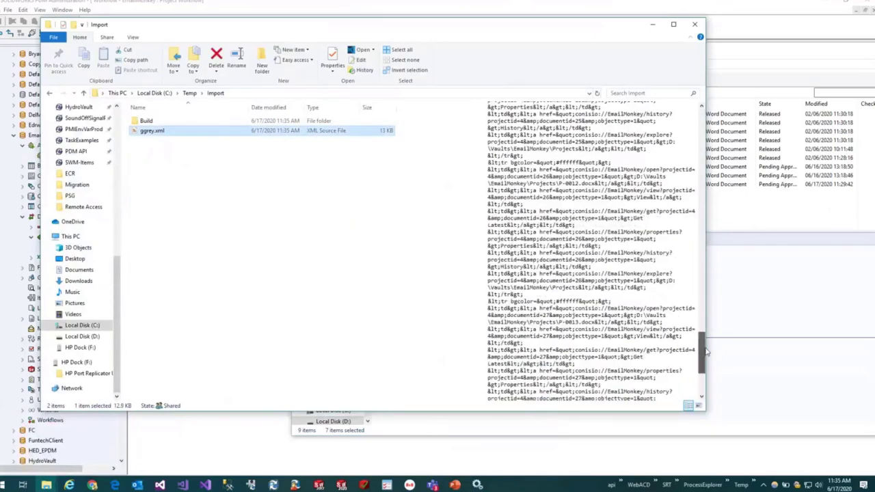
pyautogui.scroll(3)
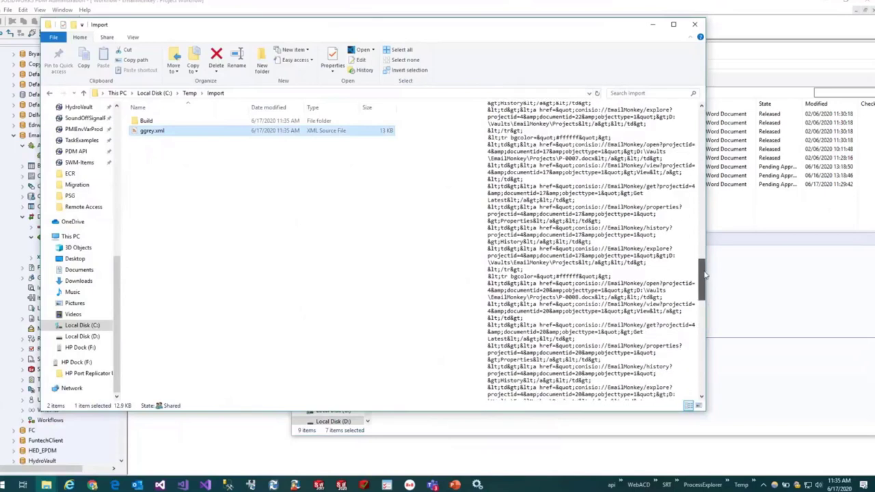
pyautogui.click(410, 274)
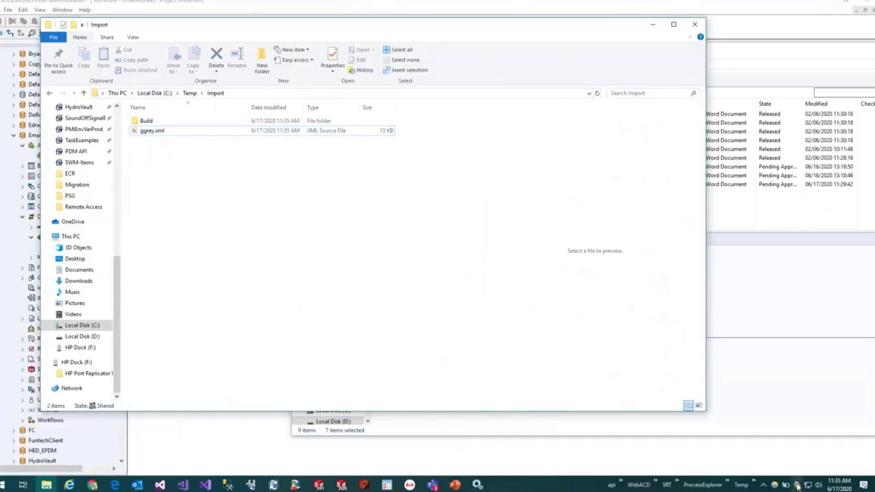
pyautogui.moveTo(404, 274)
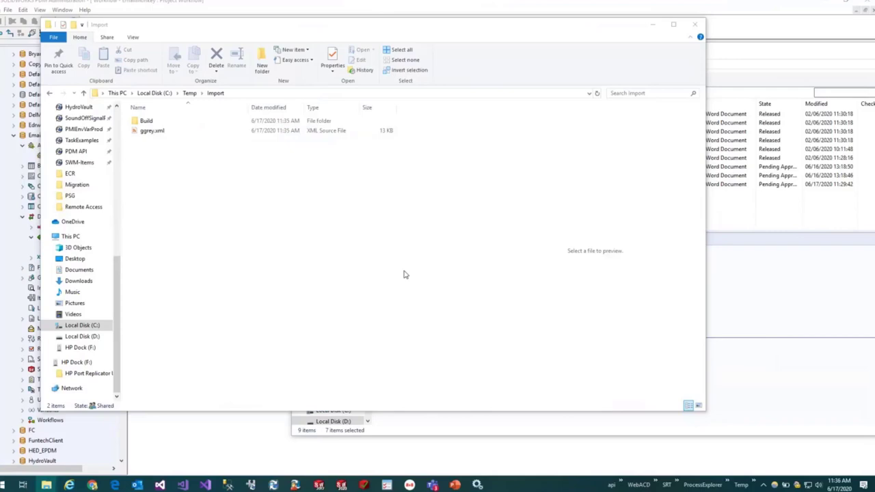
pyautogui.moveTo(387, 254)
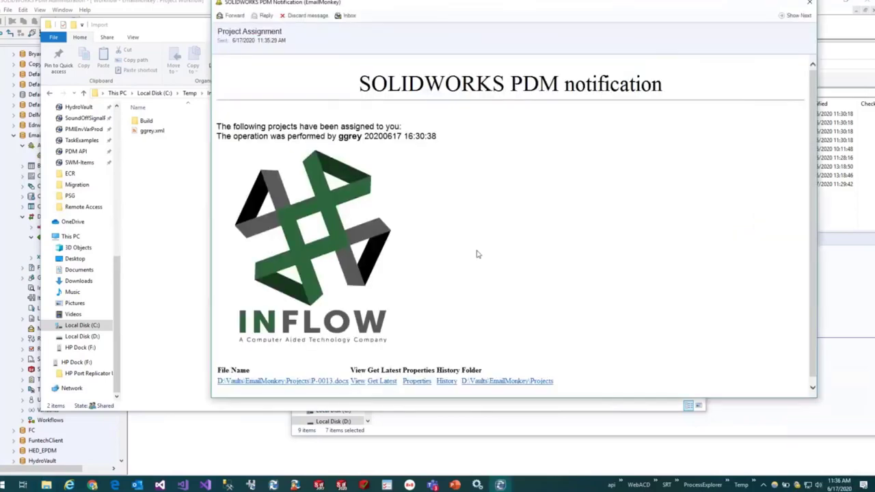
pyautogui.click(306, 15)
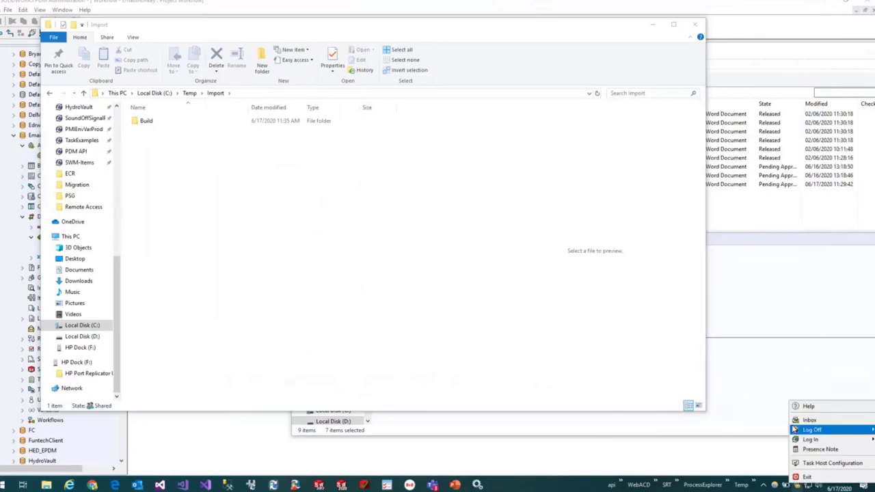
# Open the PDM Inbox full screen and scroll the P-0007 to P-0013 Project Assignment message.
pyautogui.click(809, 419)
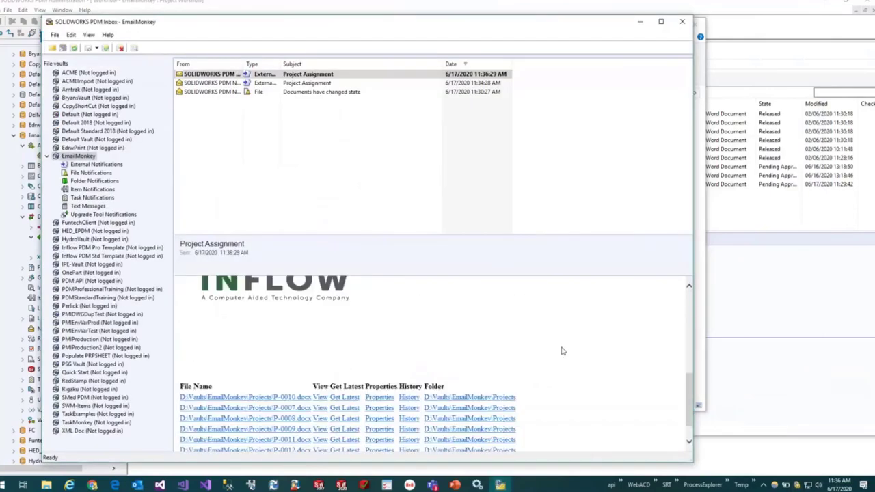
pyautogui.click(660, 21)
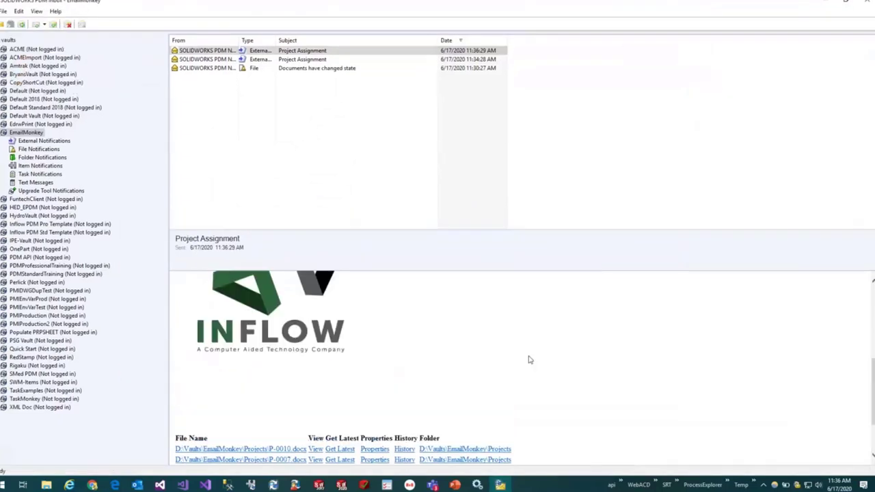
pyautogui.scroll(-3)
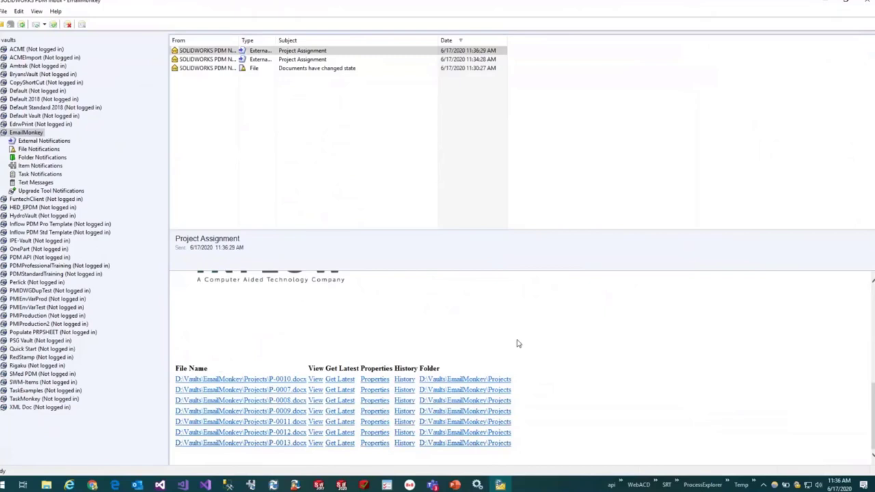
pyautogui.moveTo(568, 301)
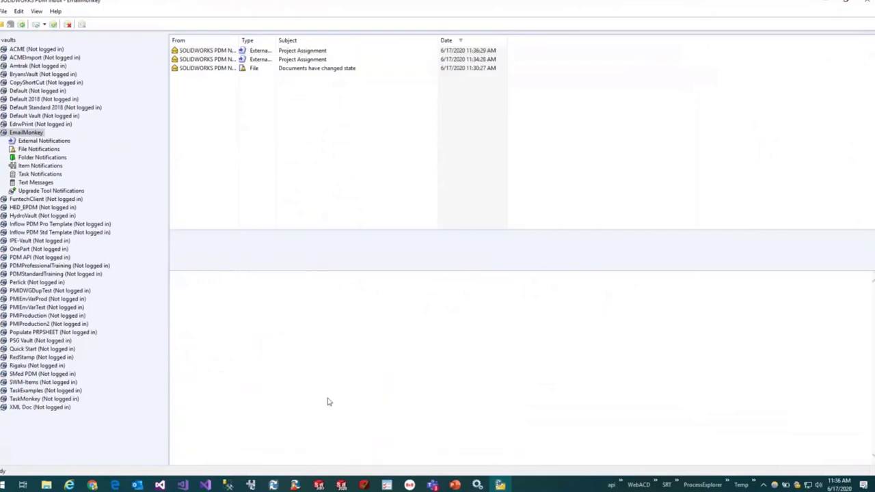
pyautogui.rightClick(46, 485)
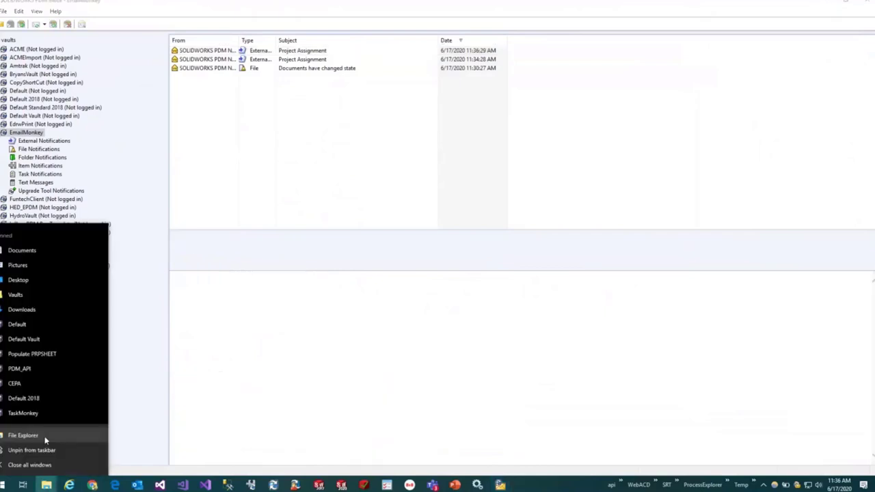
# Open Notification.xml in Notepad++ from SOLIDWORKS 2019 SP01's SWPDMClient\Support\ERP folder under Documents.
pyautogui.click(24, 435)
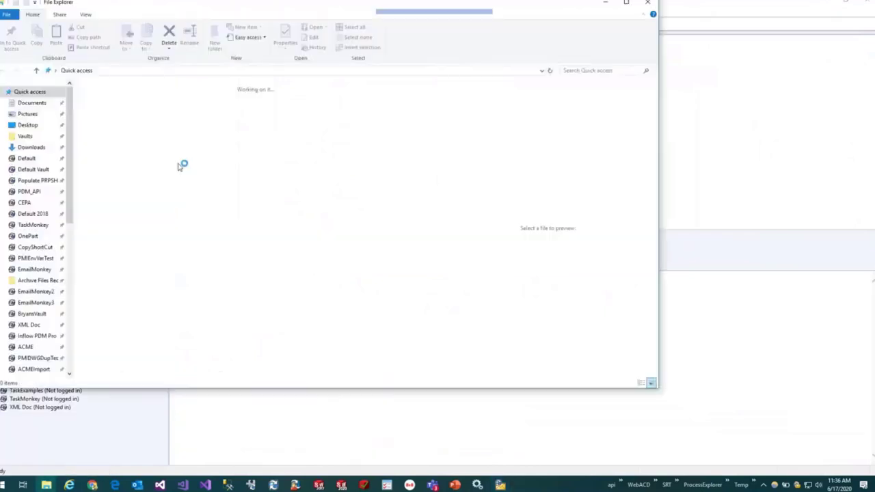
pyautogui.click(32, 102)
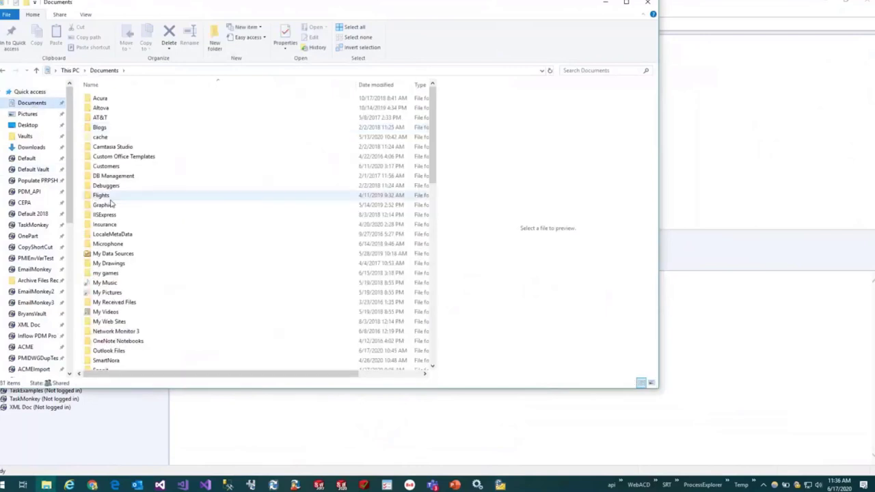
pyautogui.scroll(-3)
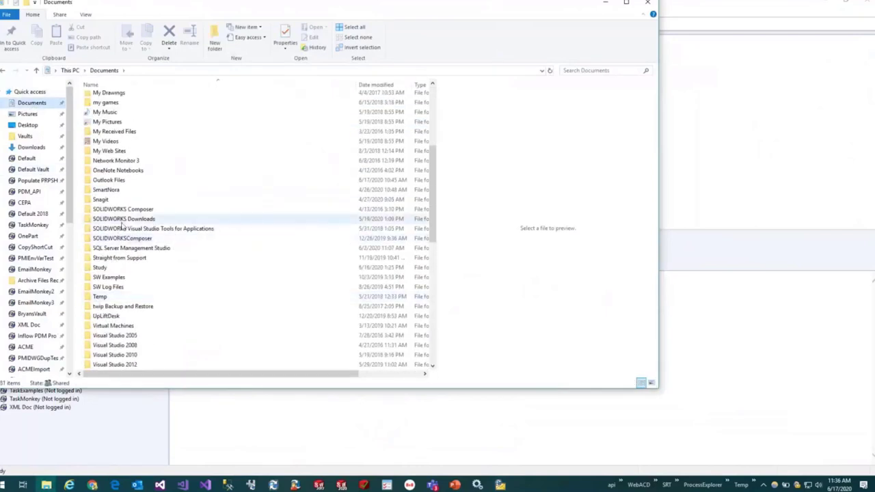
pyautogui.doubleClick(124, 219)
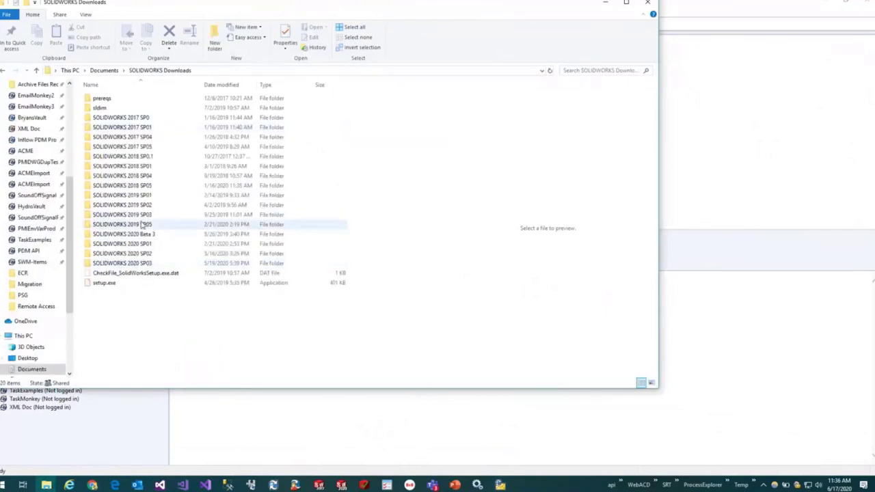
pyautogui.click(123, 155)
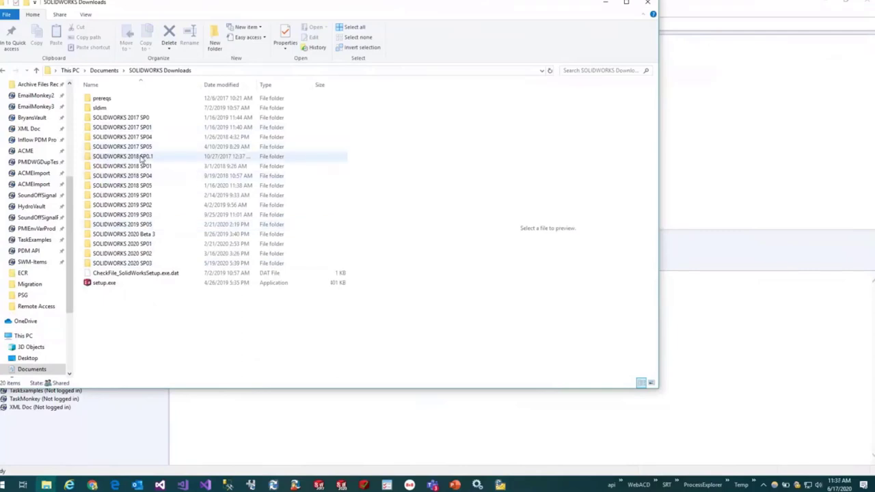
pyautogui.doubleClick(122, 155)
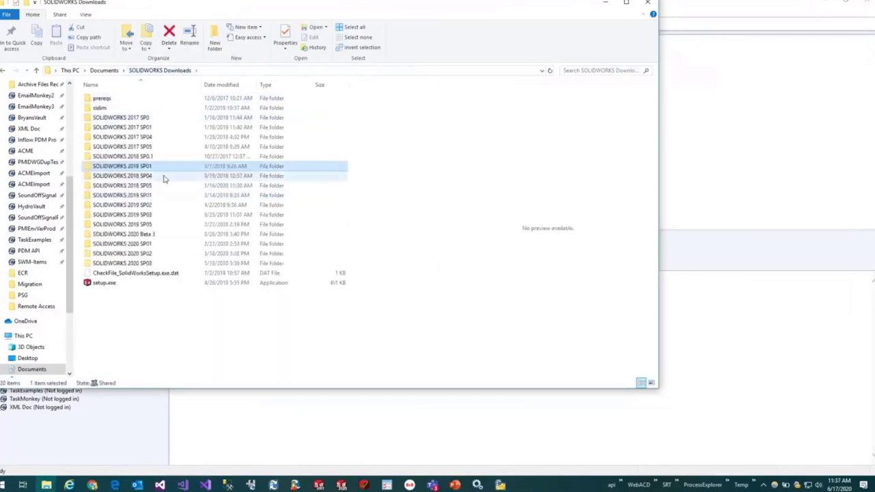
pyautogui.click(121, 195)
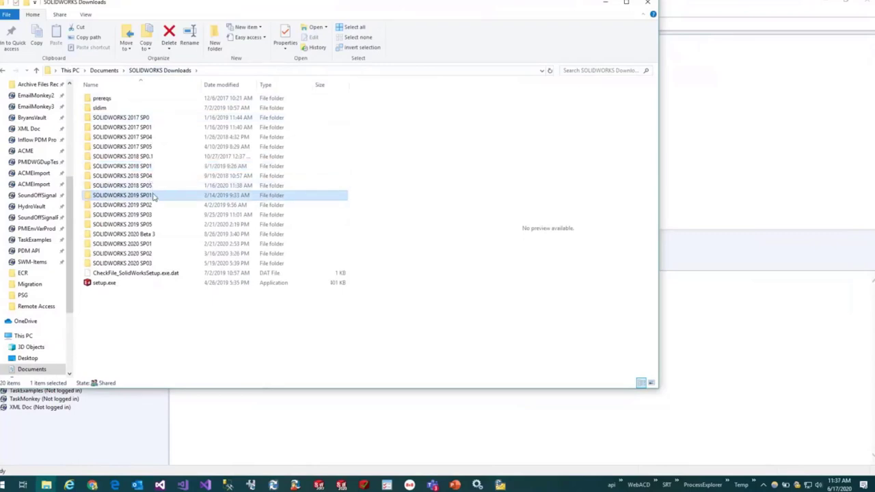
pyautogui.doubleClick(121, 195)
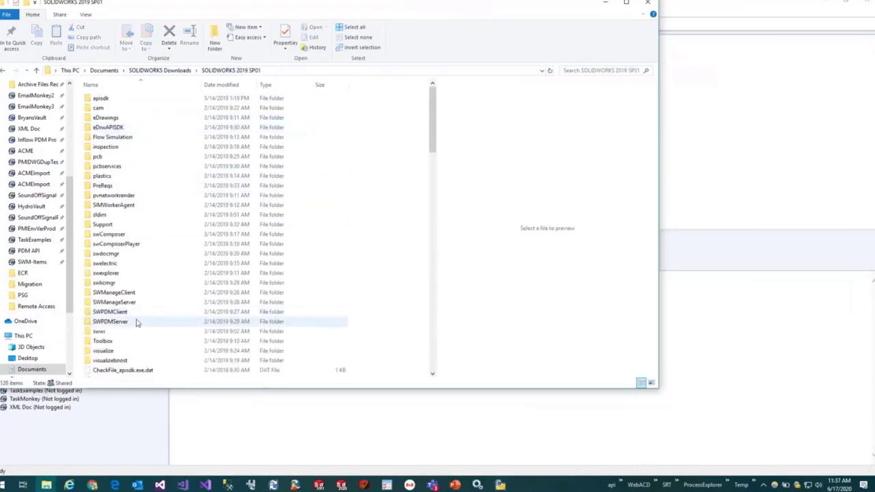
pyautogui.doubleClick(110, 311)
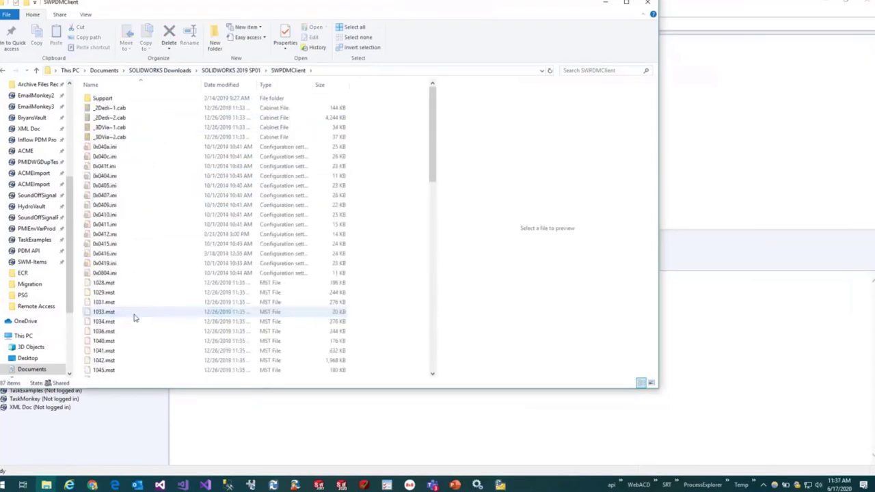
pyautogui.doubleClick(102, 98)
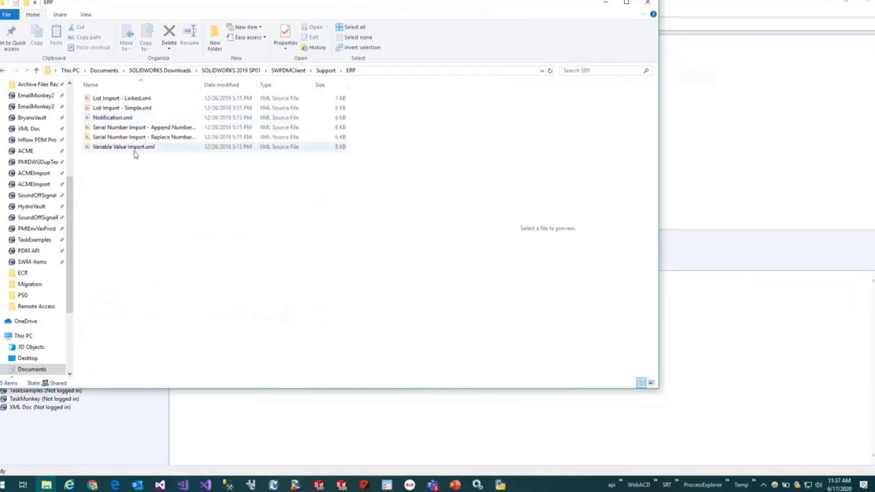
pyautogui.click(112, 116)
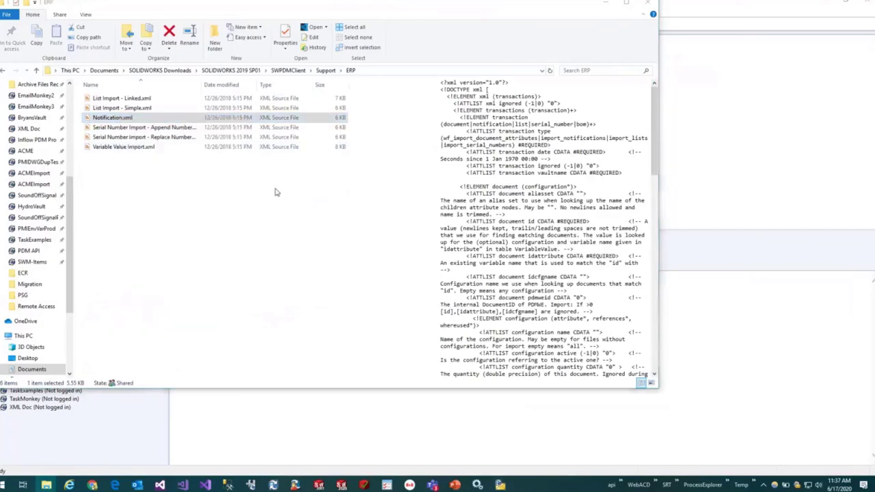
pyautogui.doubleClick(113, 117)
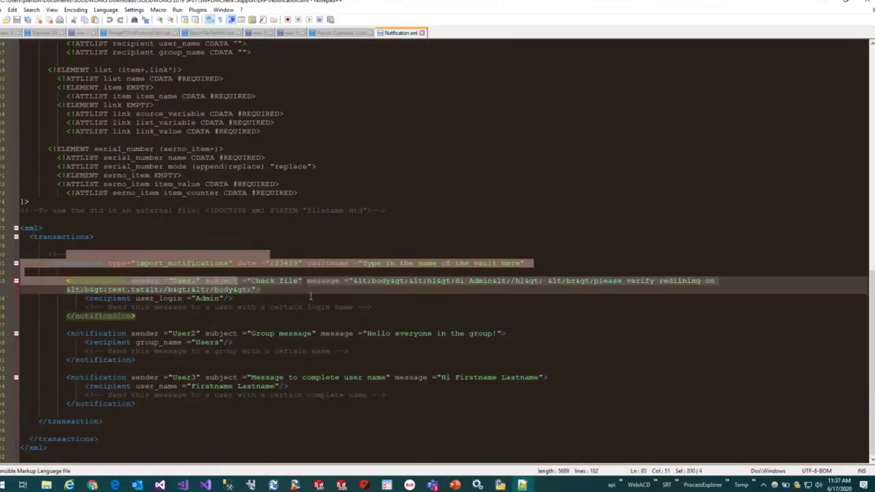
# Go through the first and third sample notification blocks, then close Notification.xml.
pyautogui.click(400, 286)
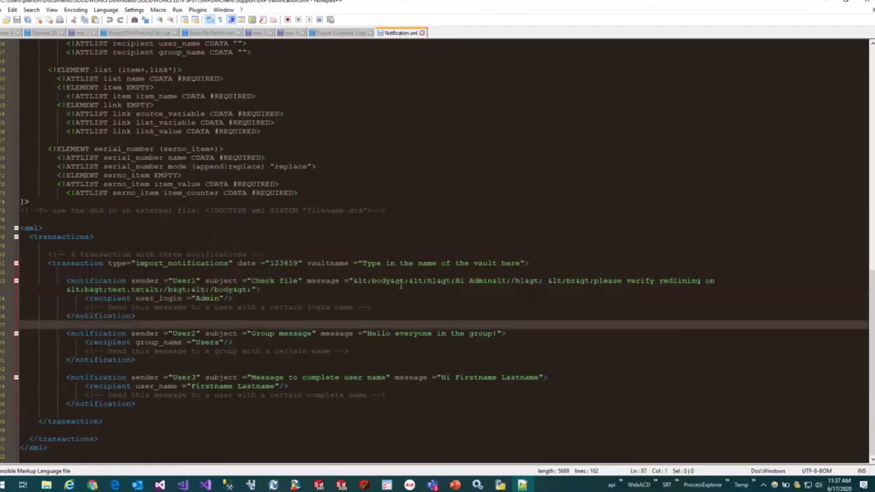
pyautogui.moveTo(402, 341)
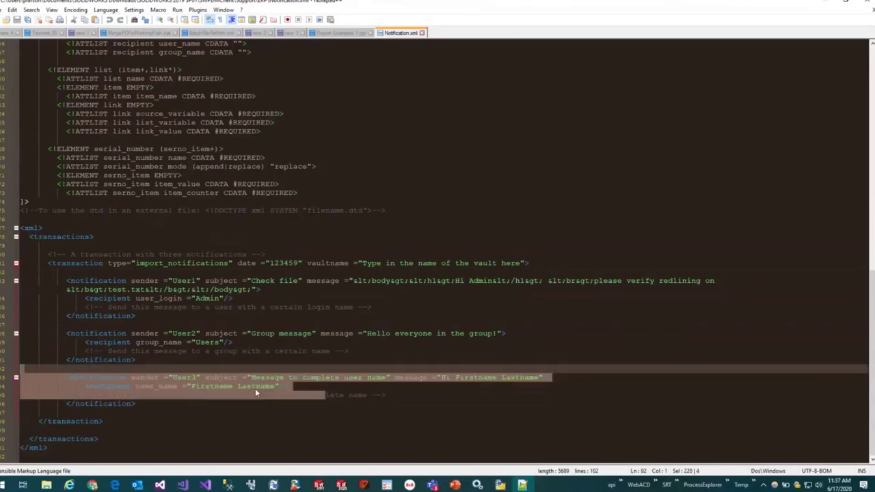
pyautogui.click(542, 353)
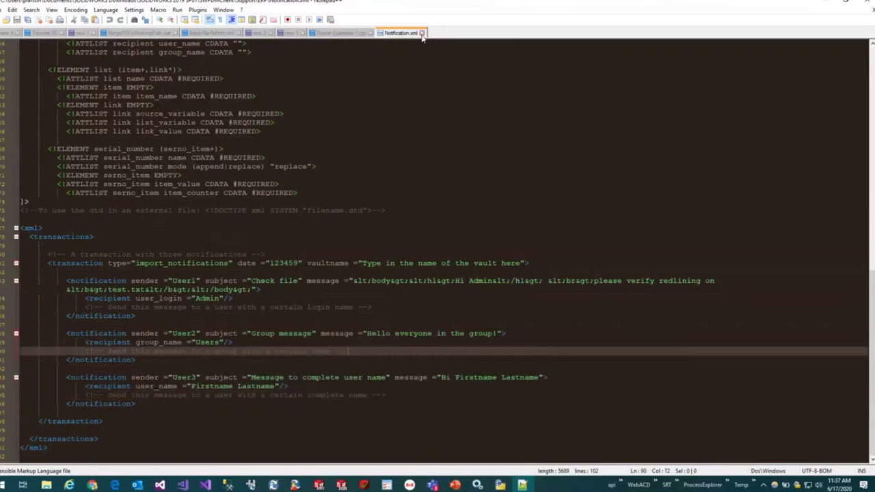
pyautogui.click(340, 32)
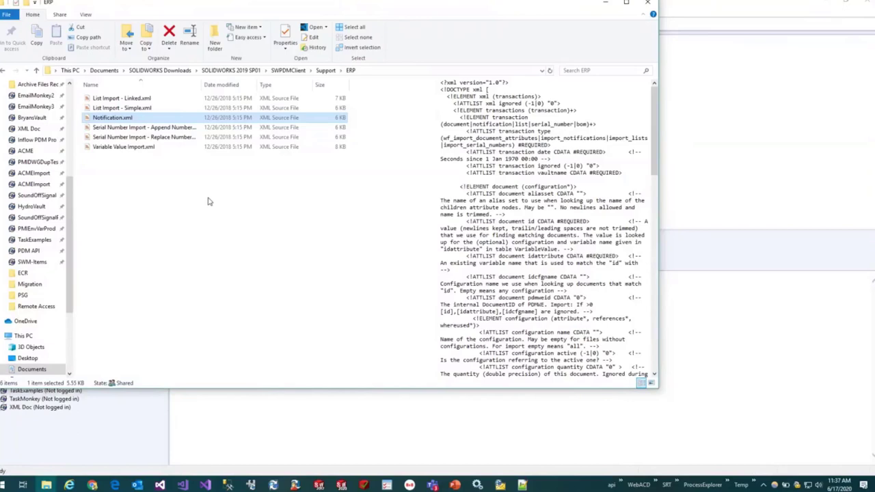
pyautogui.moveTo(221, 206)
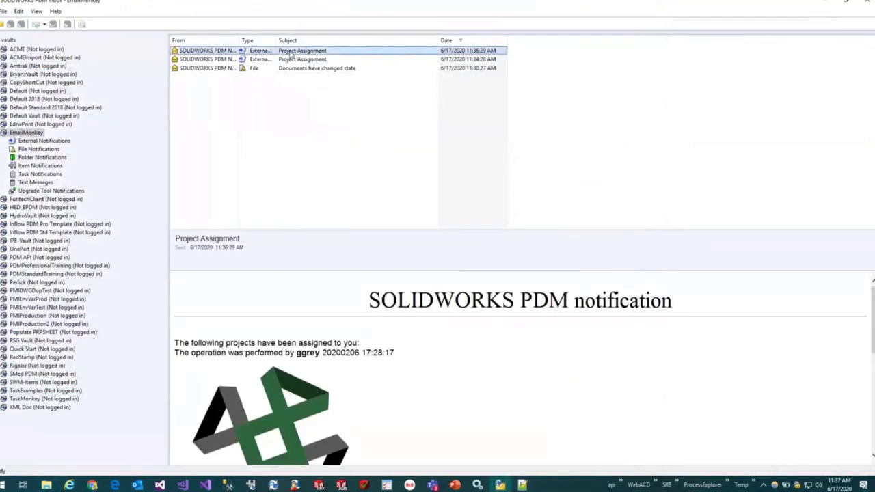
# Scroll the newest Project Assignment preview to see the P-0007 to P-0013 file links.
pyautogui.scroll(-3)
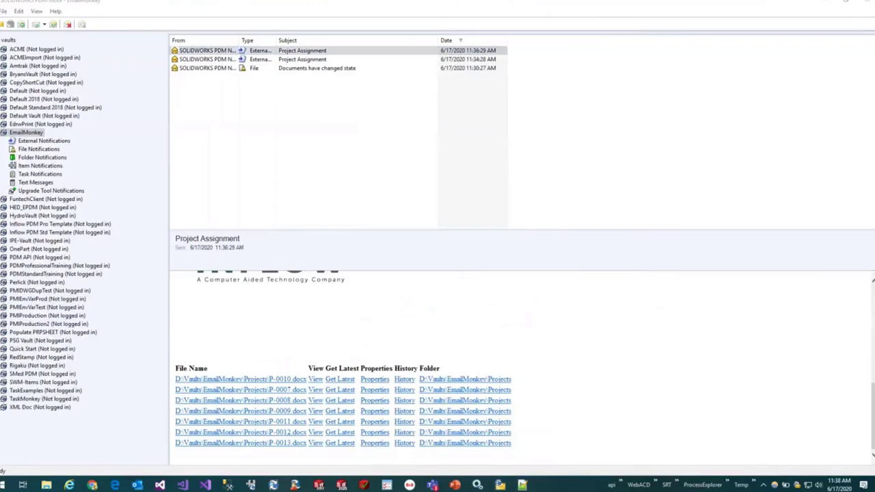
pyautogui.moveTo(381, 171)
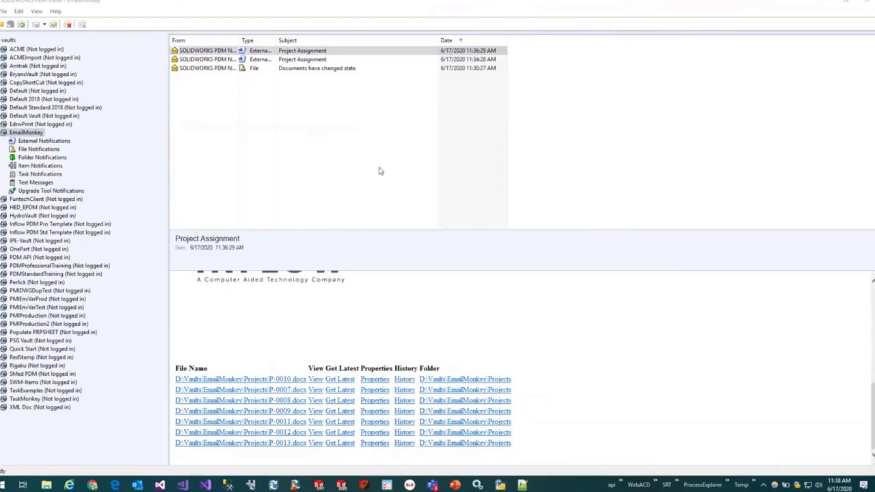
pyautogui.moveTo(584, 362)
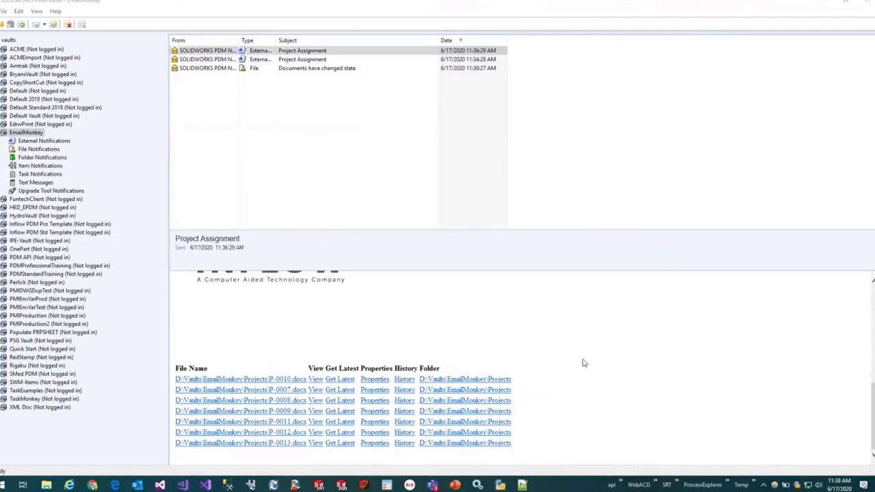
pyautogui.scroll(3)
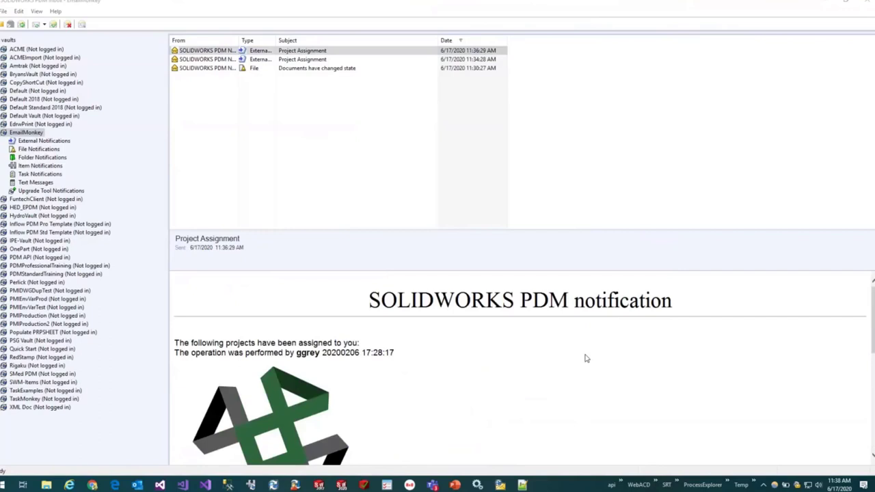
pyautogui.moveTo(563, 343)
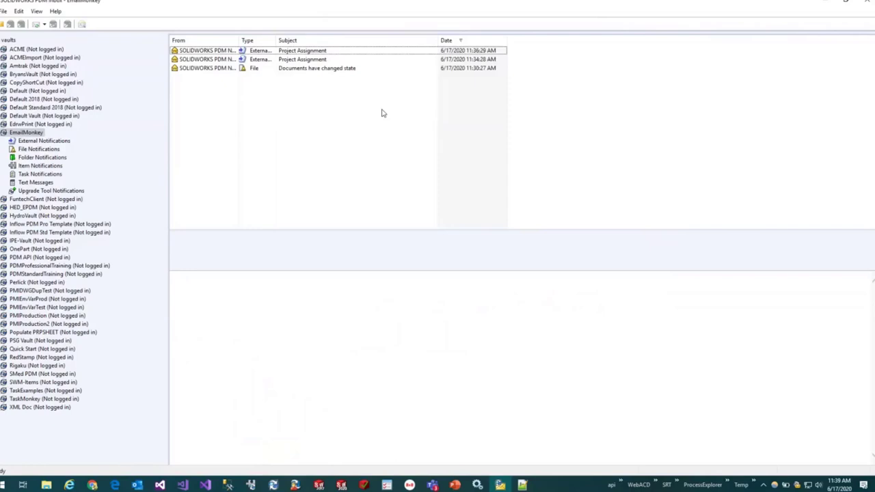
pyautogui.moveTo(373, 96)
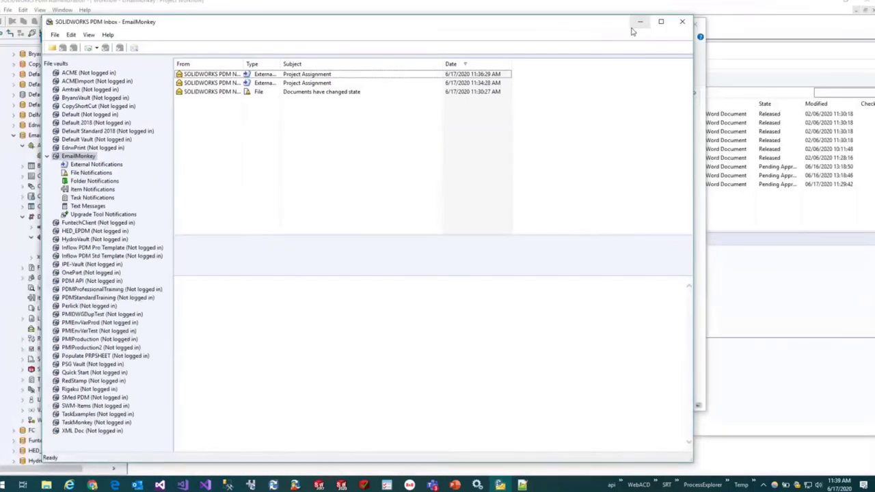
pyautogui.moveTo(639, 21)
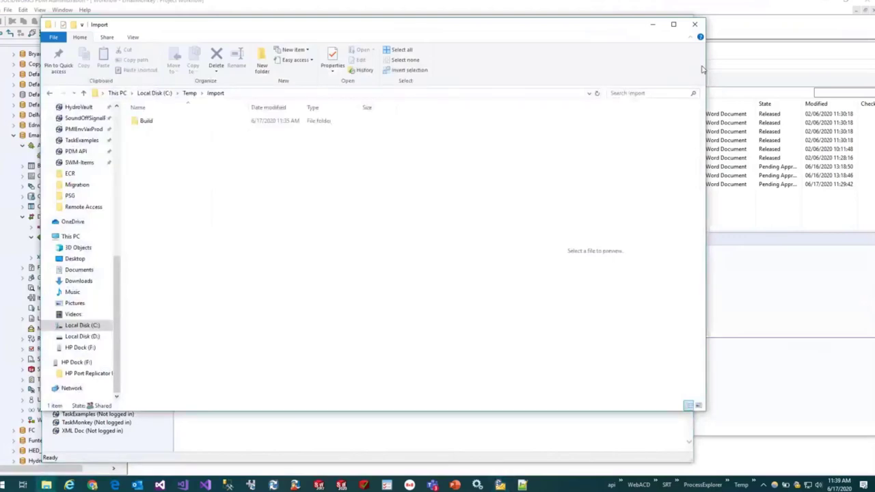
pyautogui.moveTo(755, 223)
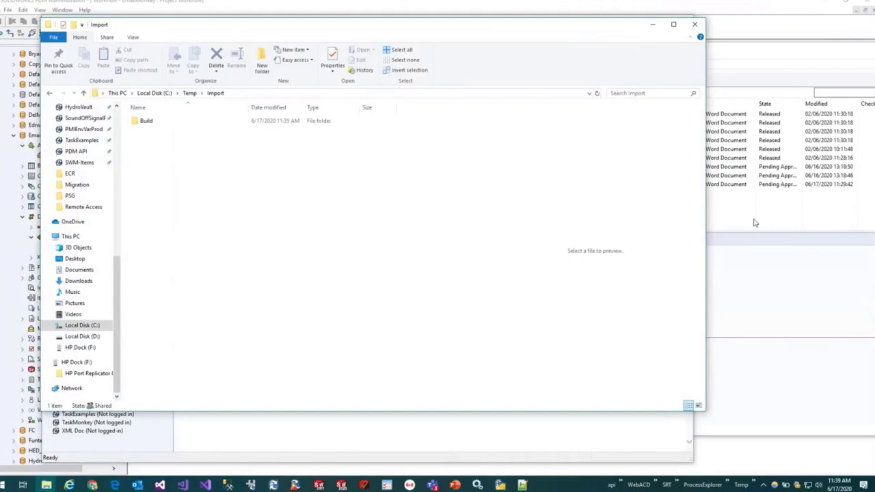
pyautogui.moveTo(751, 220)
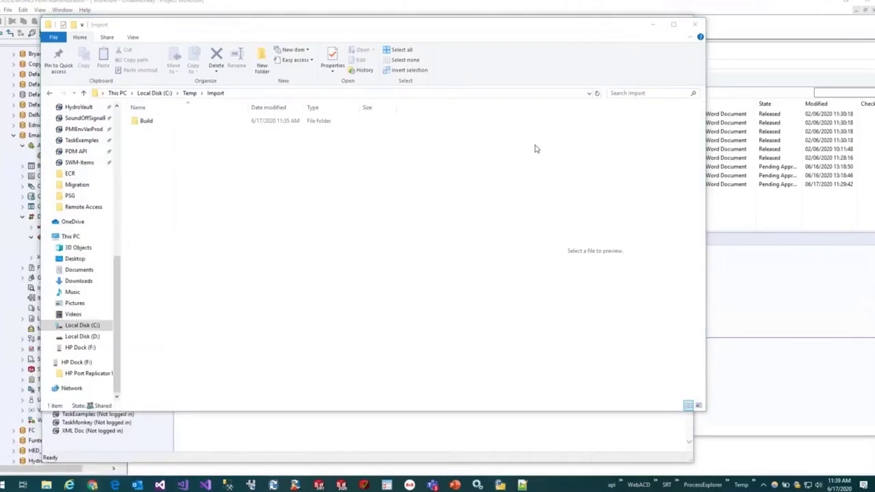
# Leave C:\Temp\Import showing the Build folder and switch to Google Chrome.
pyautogui.click(92, 485)
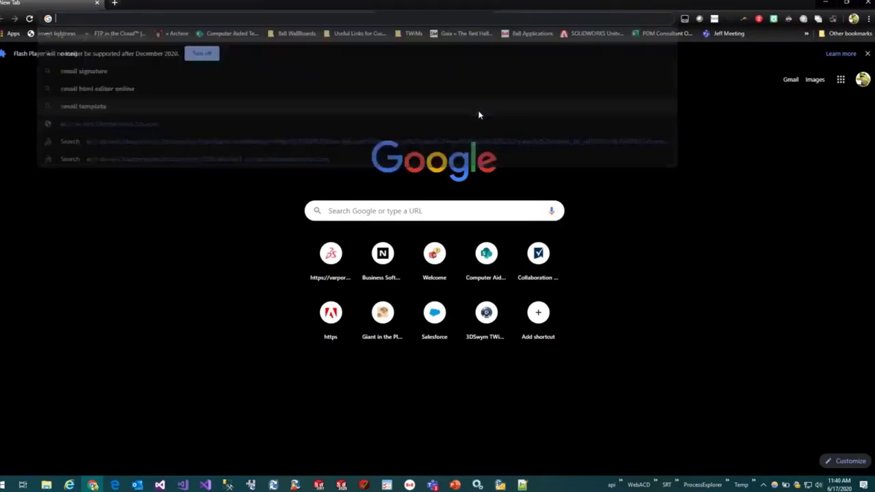
# Go to tinyurl.com/emailmonkey and start downloading EmailMonkey Setup.zip.
pyautogui.write('tinyurl.')
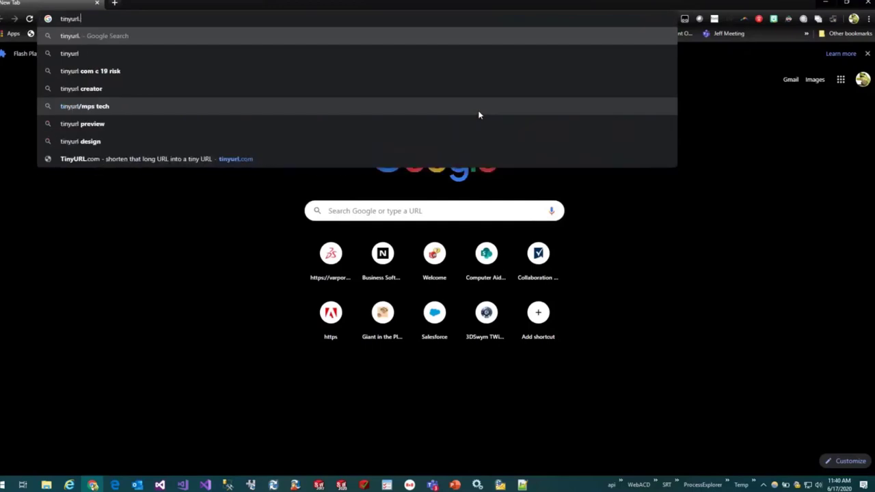
pyautogui.write('emailm')
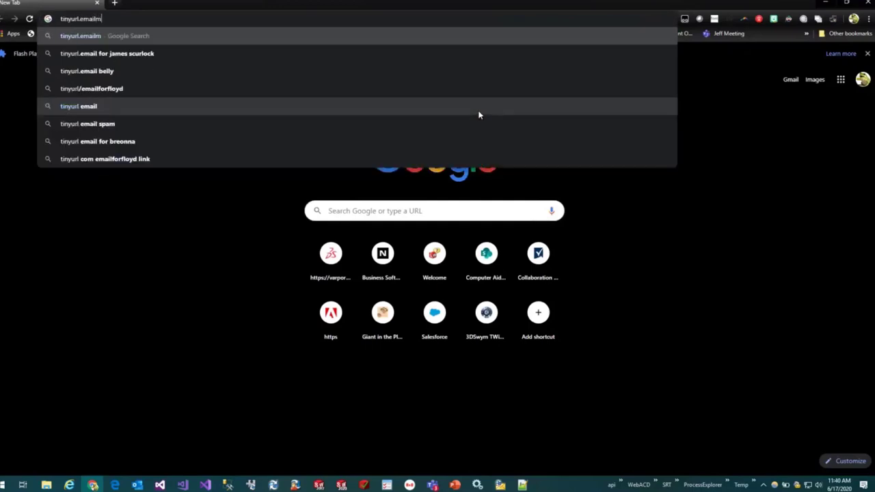
pyautogui.press('Return')
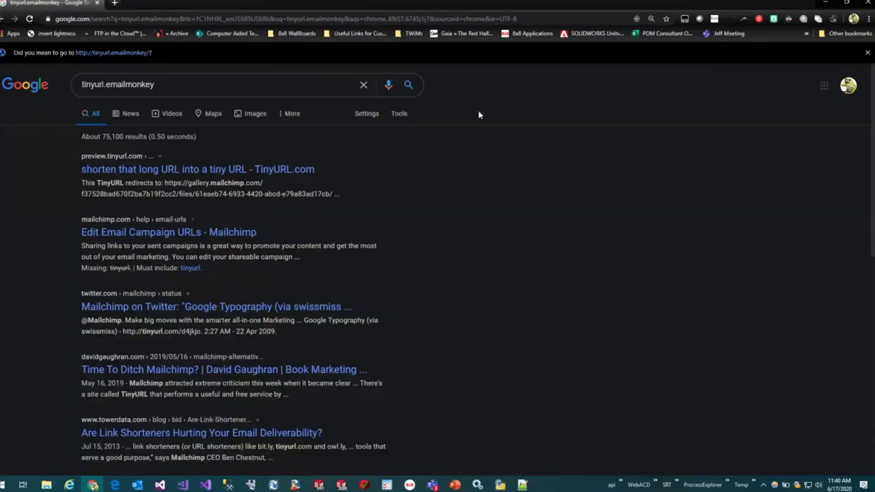
pyautogui.click(89, 19)
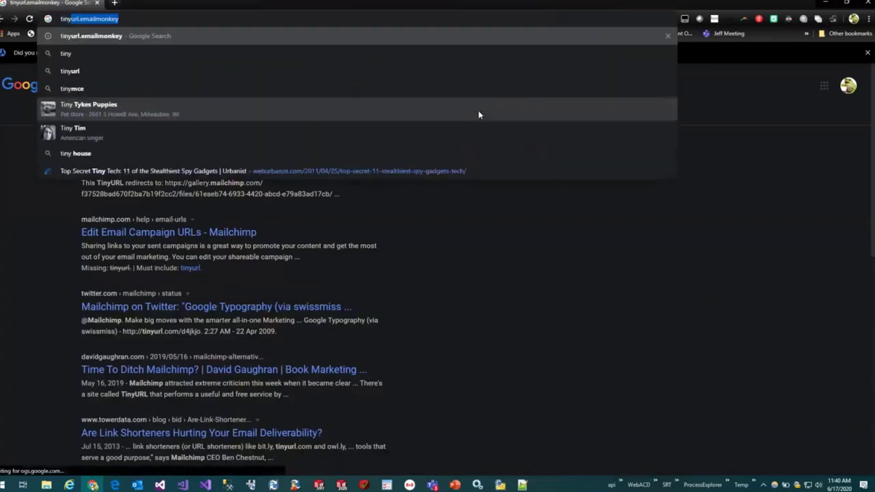
pyautogui.write('tinyurl.com')
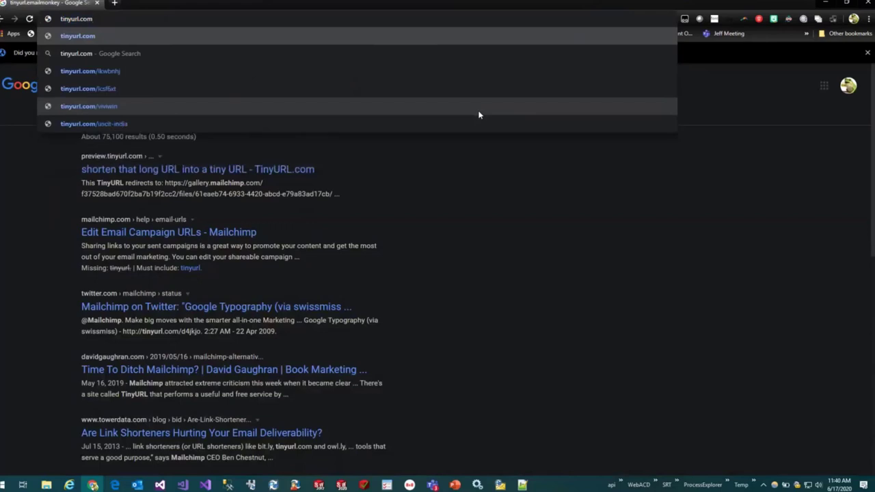
pyautogui.write('/emailm')
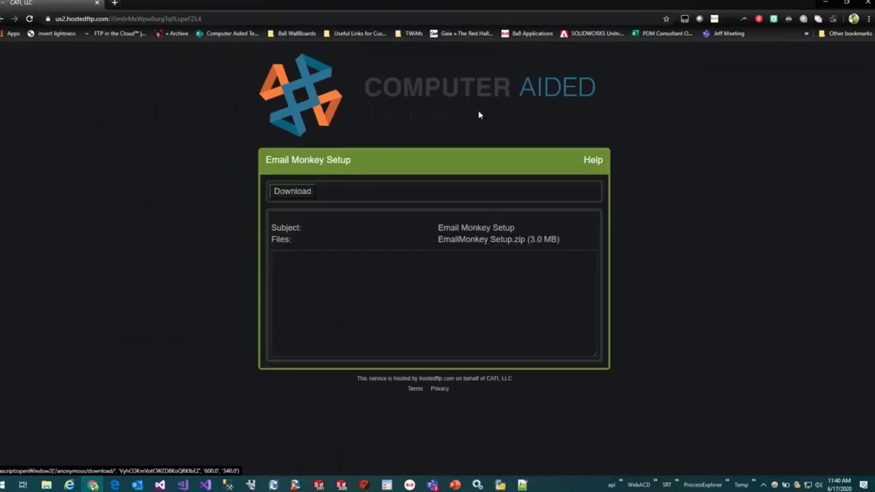
pyautogui.moveTo(488, 107)
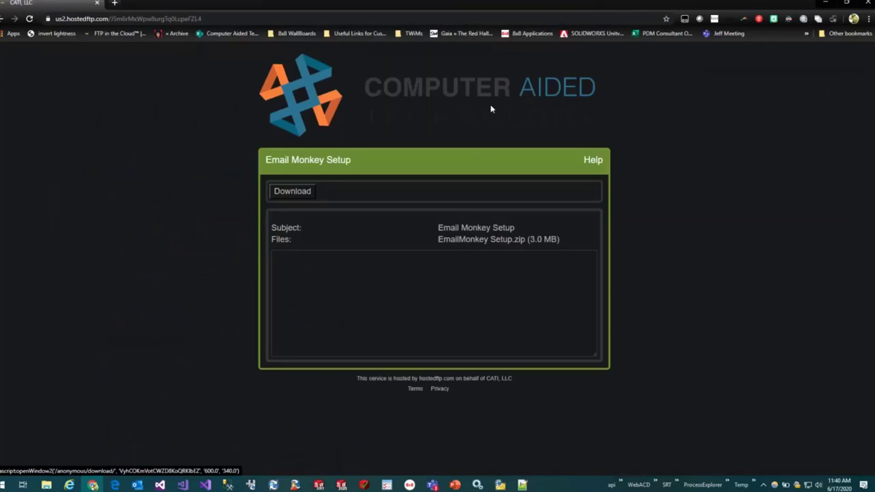
pyautogui.click(292, 191)
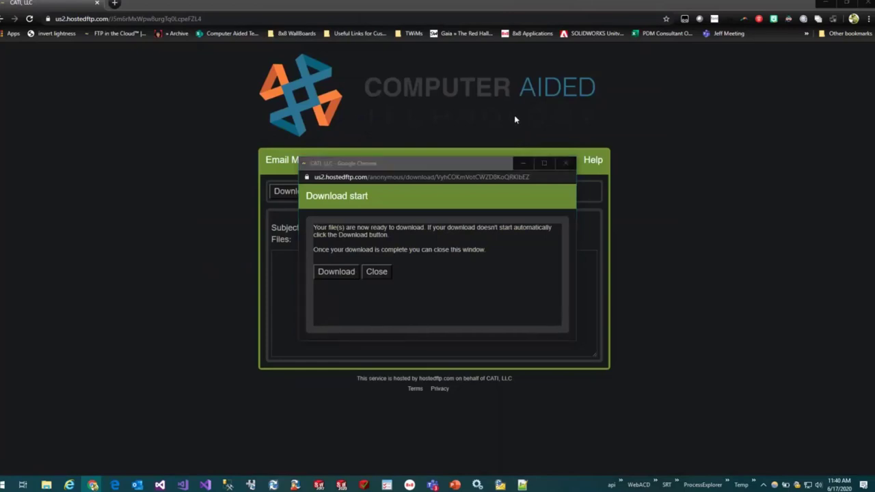
# Open EmailMonkey Setup.zip, point out the PowerPoint deck and SetPrjMgr.acn, then close it.
pyautogui.click(335, 271)
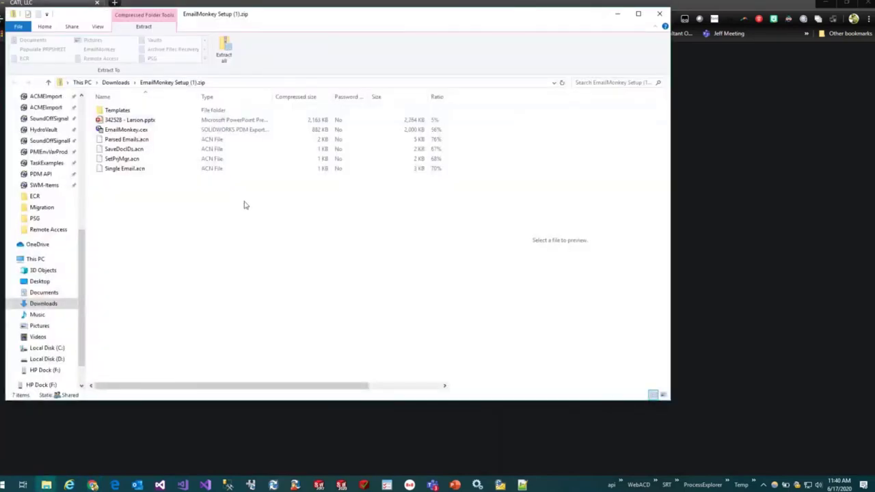
pyautogui.click(130, 119)
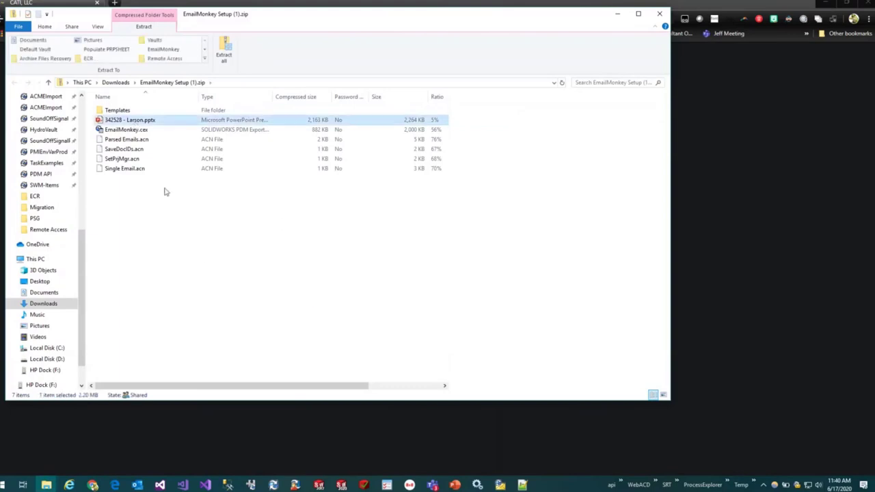
pyautogui.click(122, 159)
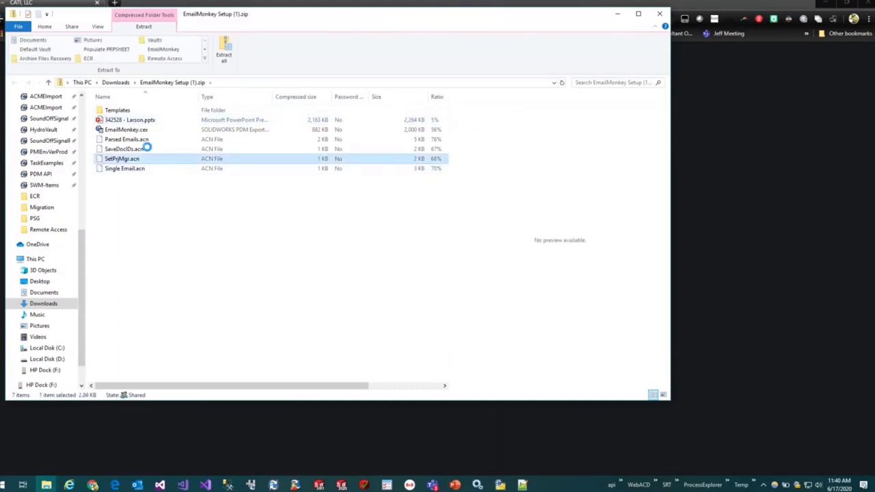
pyautogui.click(126, 139)
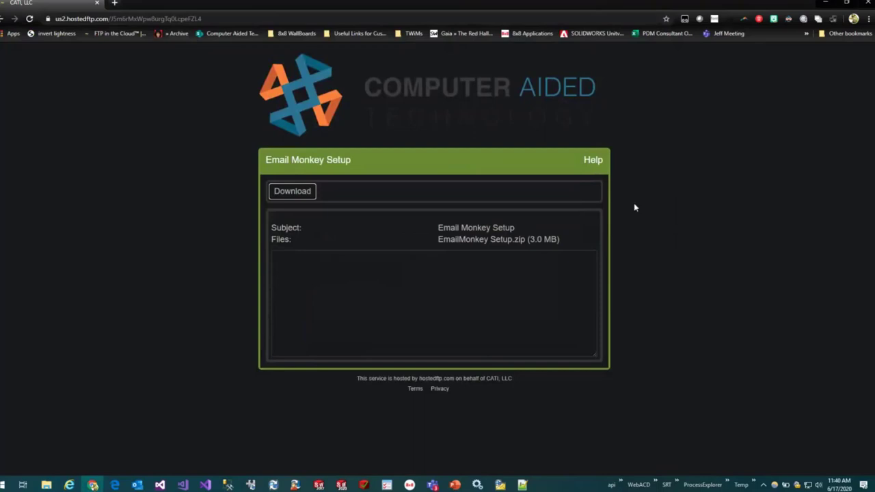
pyautogui.moveTo(101, 5)
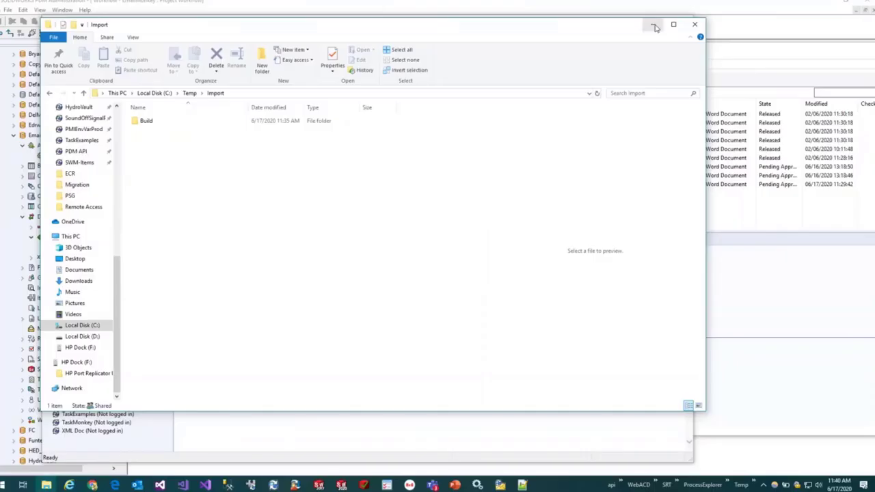
# Minimize the Import folder window to bring back the EmailMonkey PDM Inbox.
pyautogui.click(654, 25)
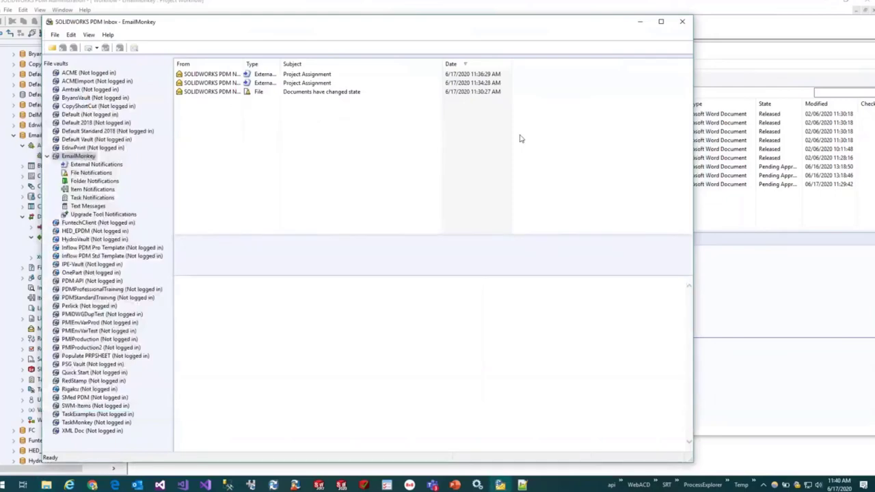